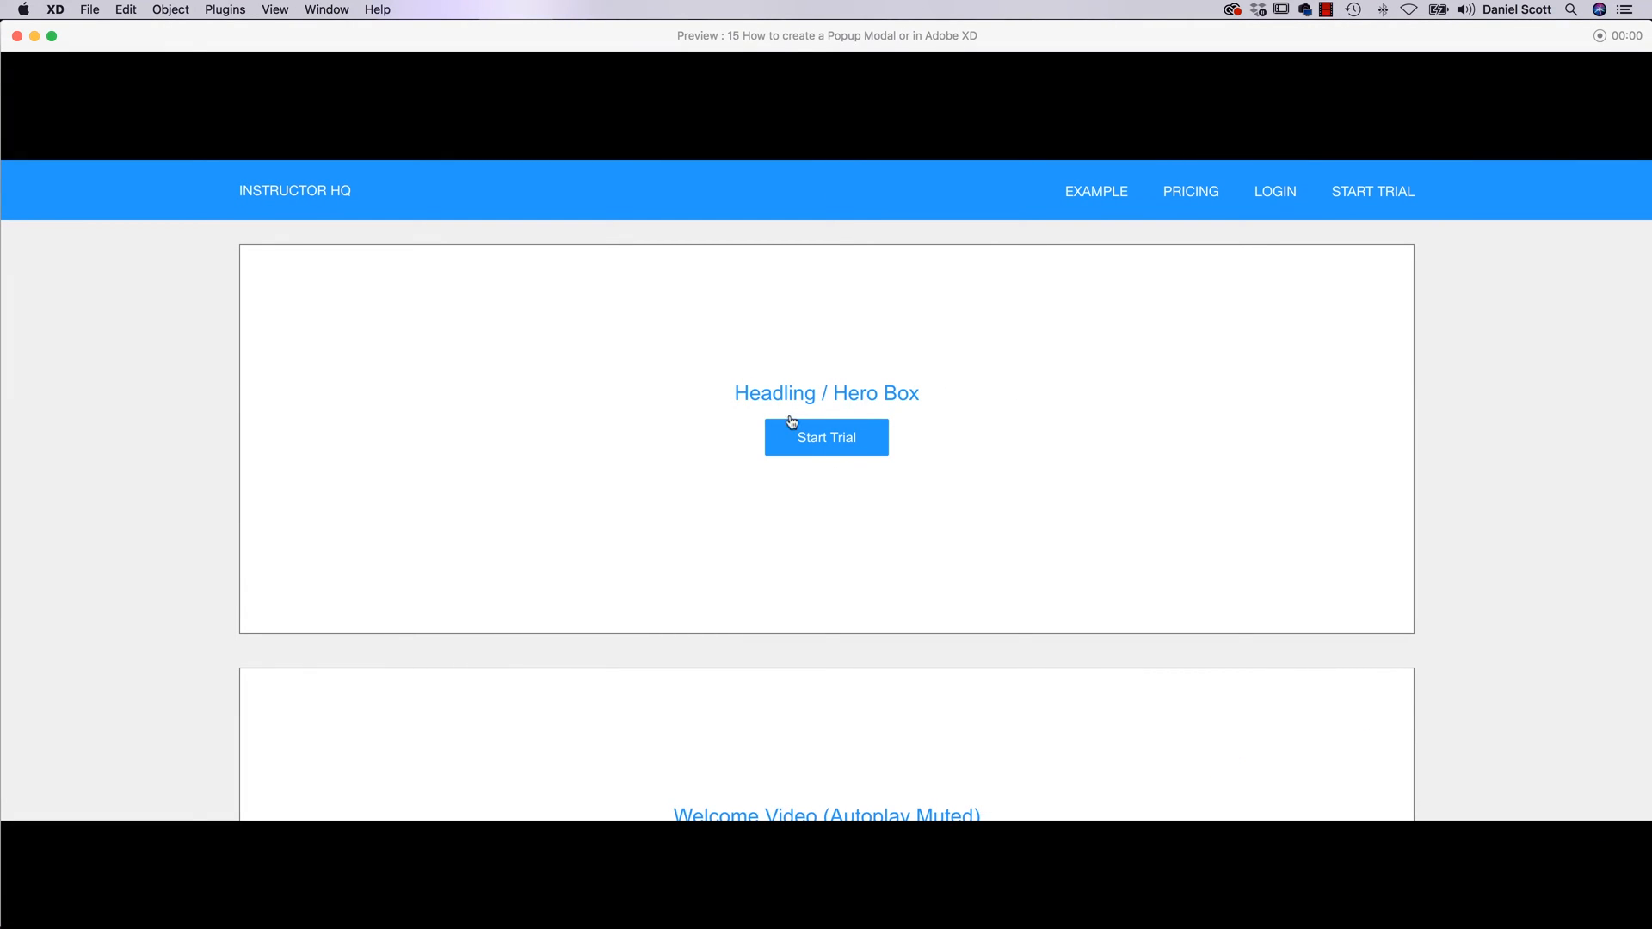
mouse_move(1404, 564)
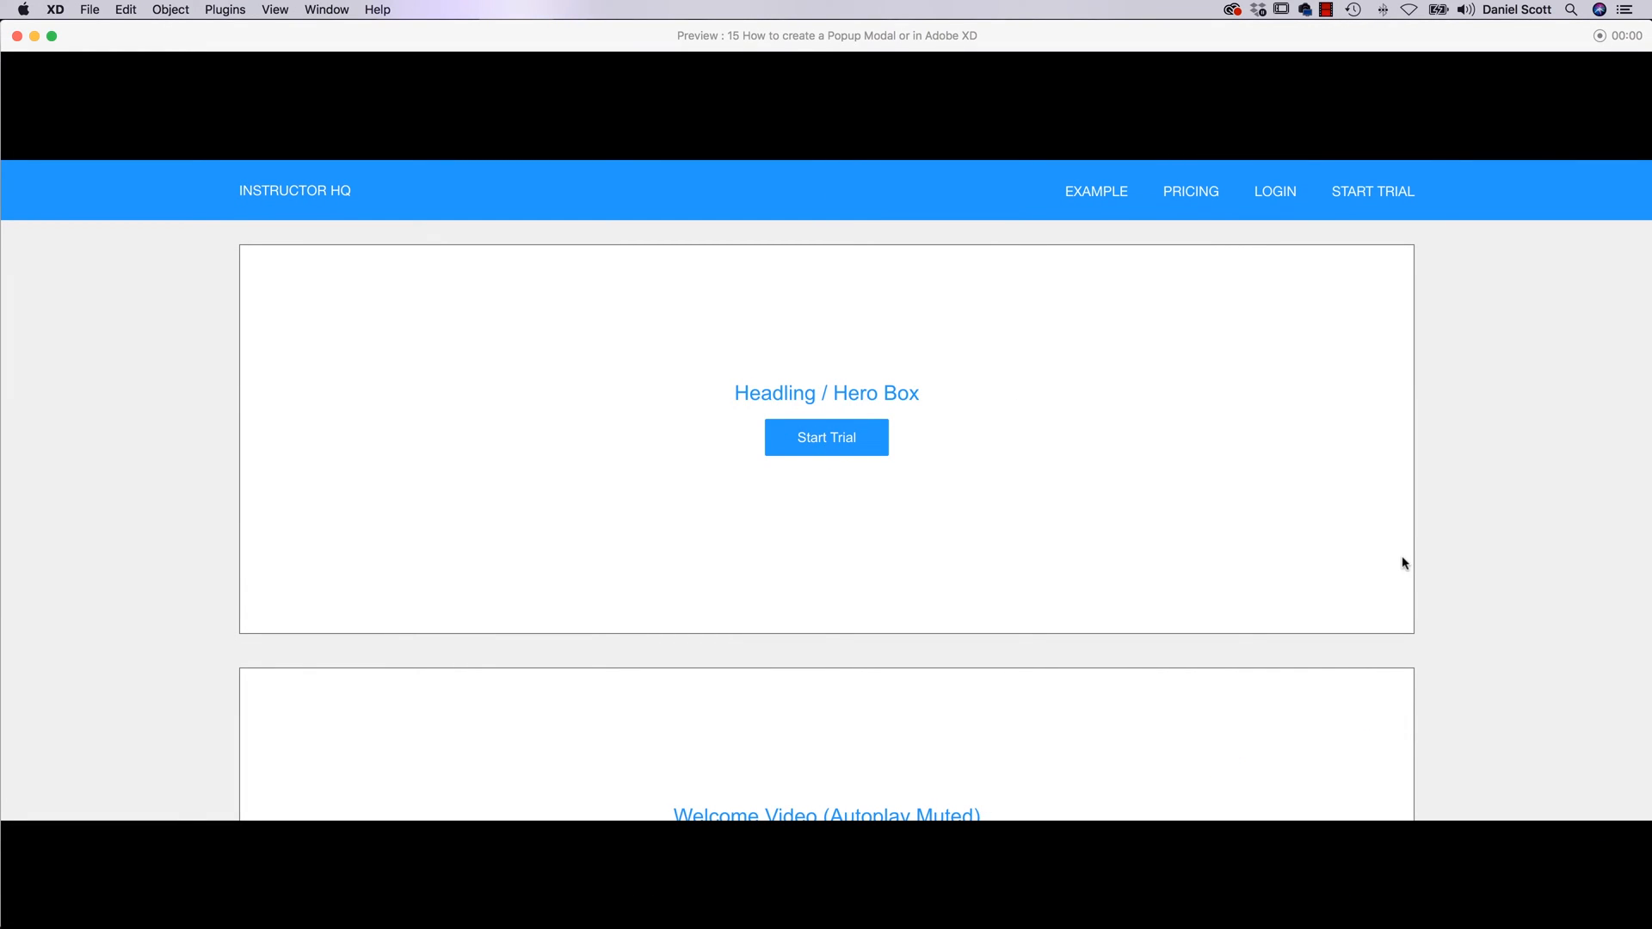
mouse_move(836, 437)
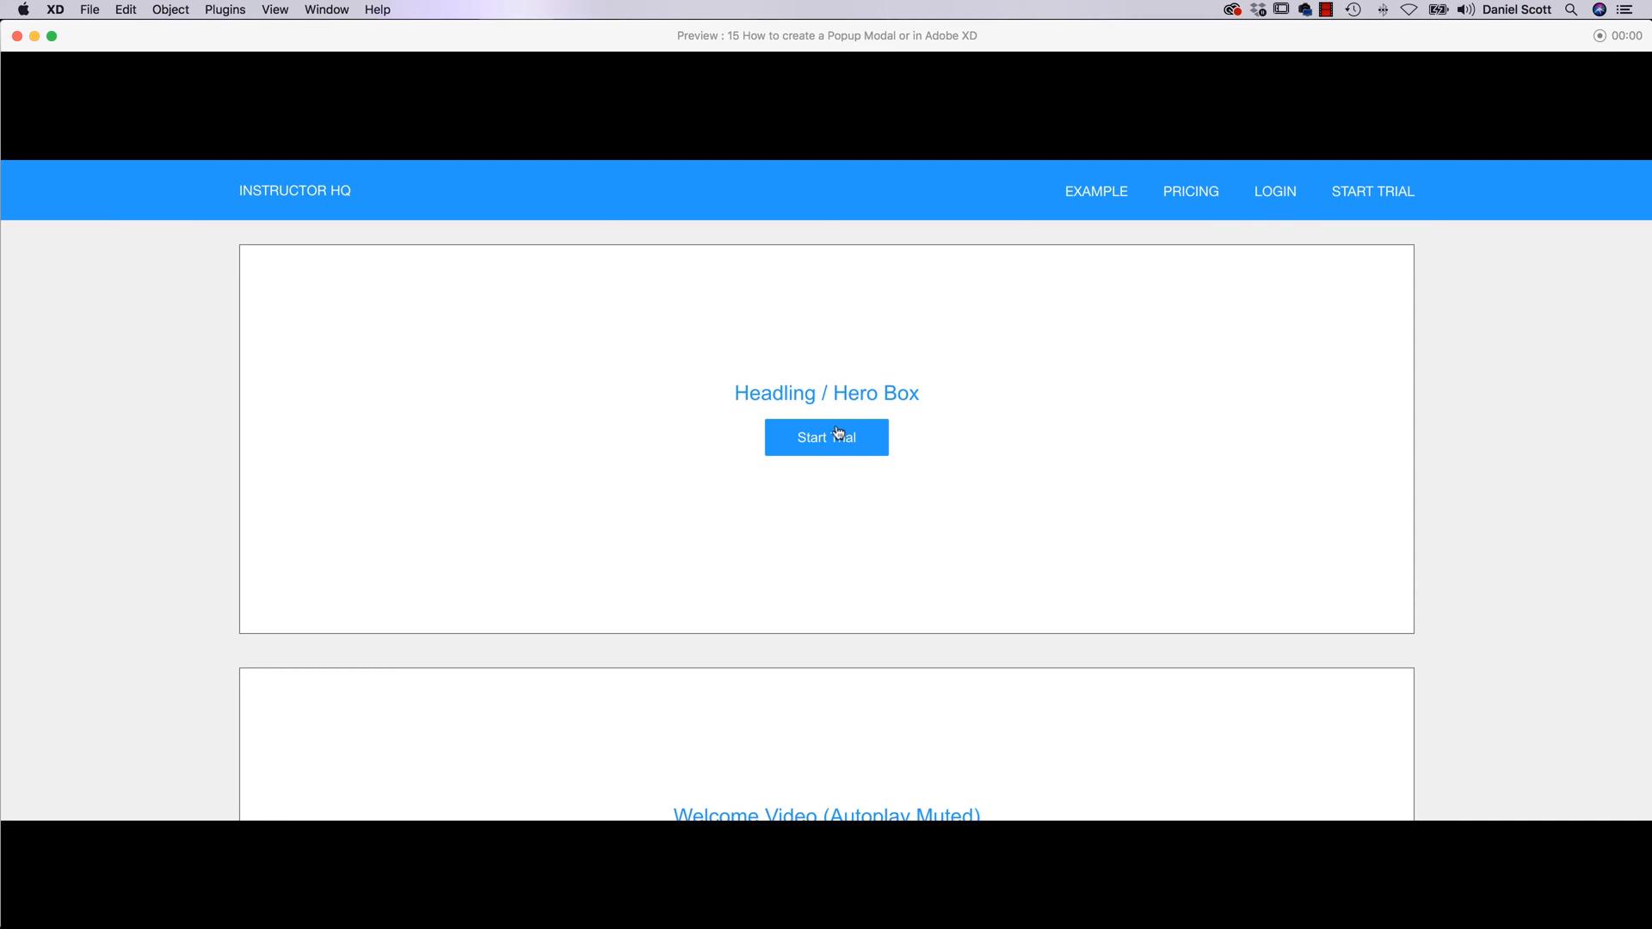
- Try the Start Trial popup in the preview, dismiss it and close the preview
left_click(826, 438)
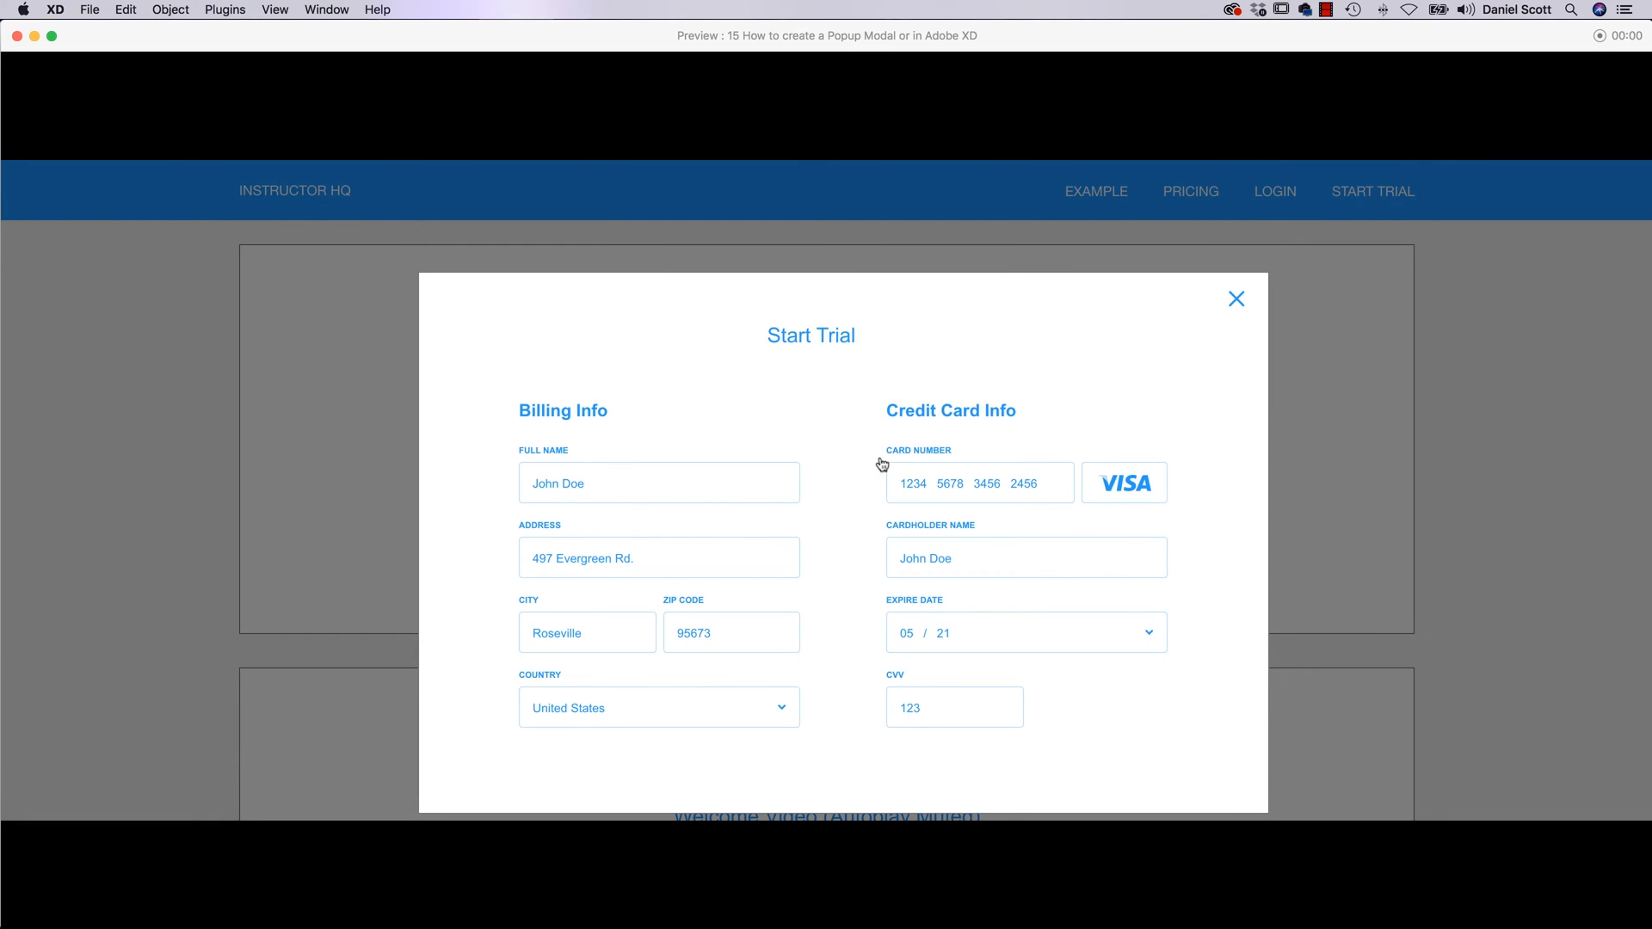
mouse_move(823, 461)
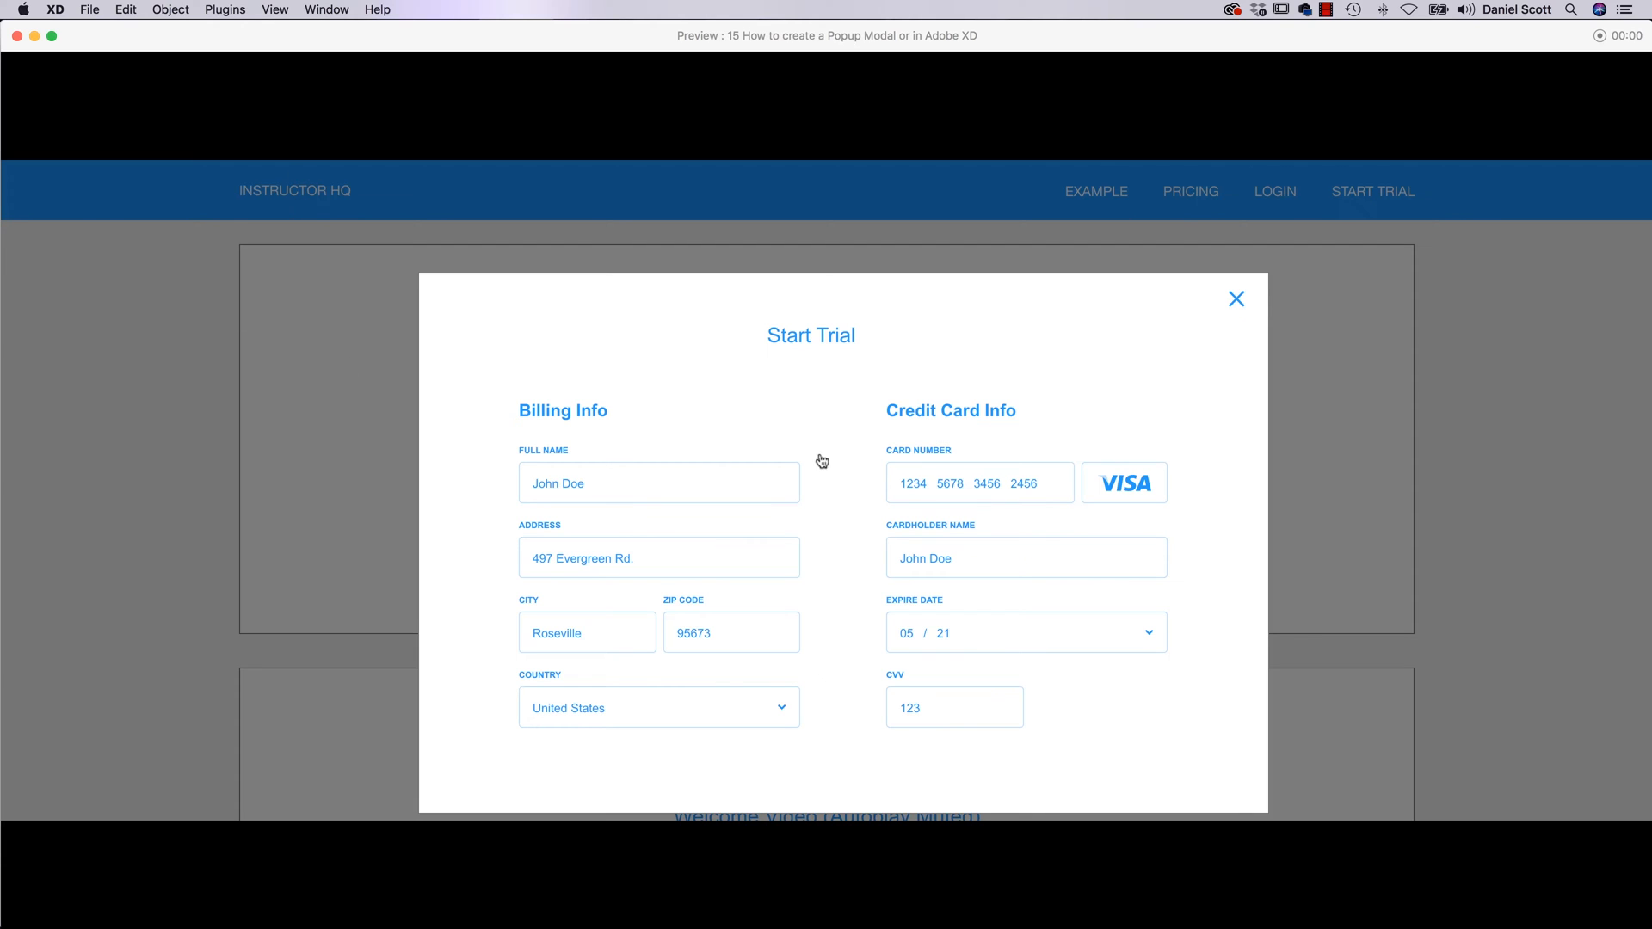
mouse_move(1226, 298)
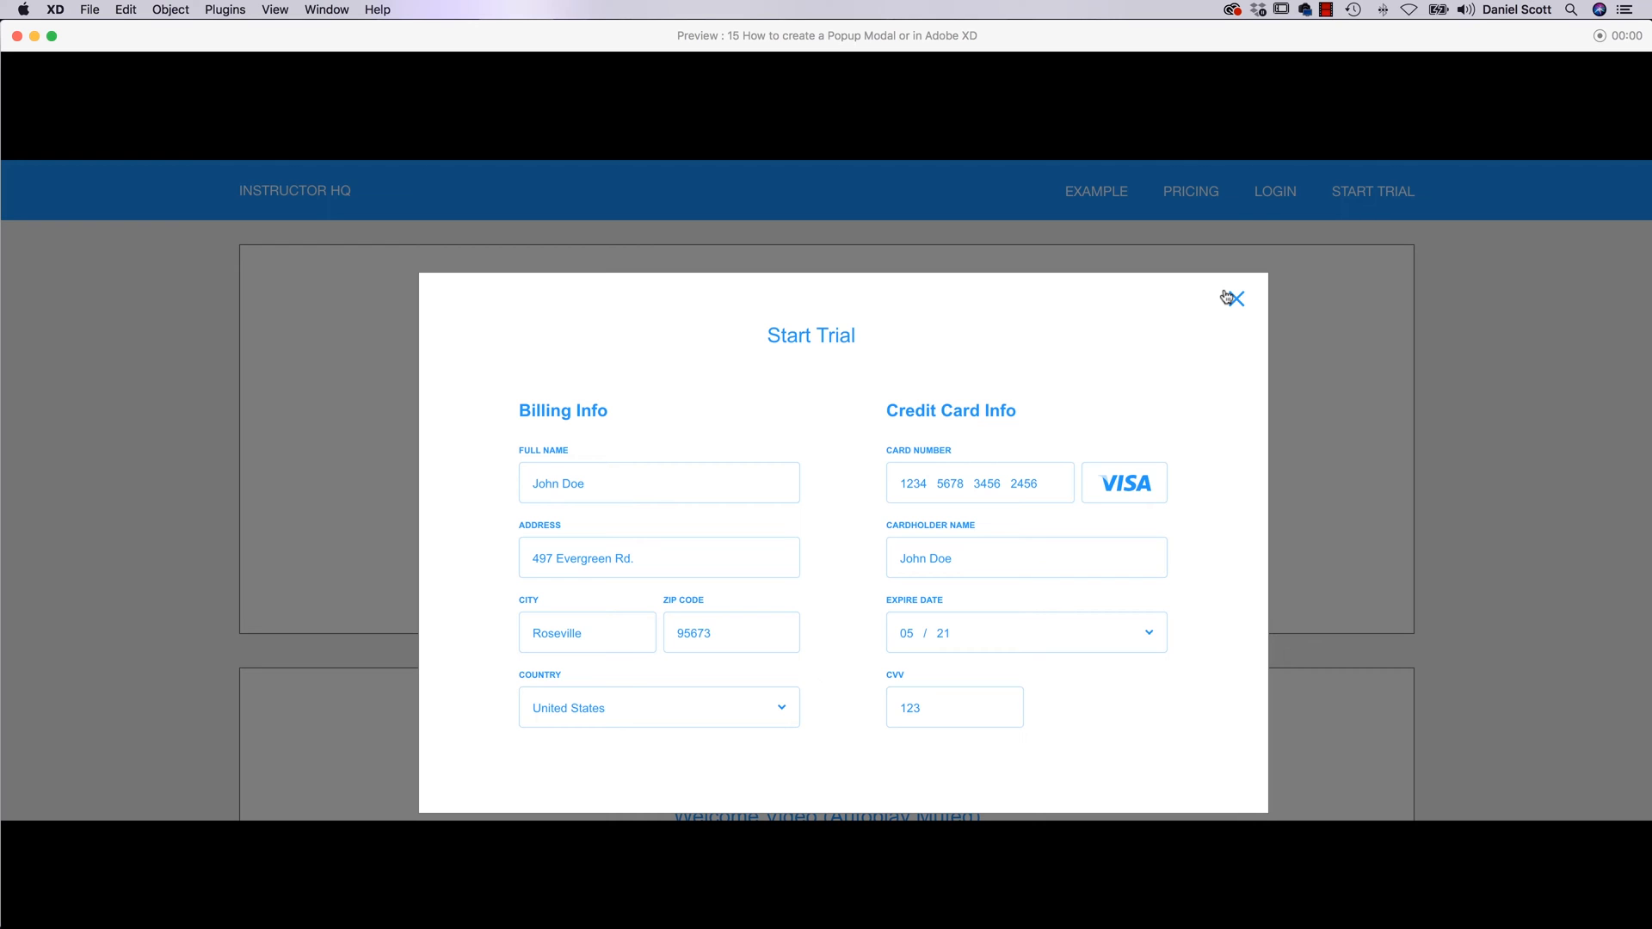
mouse_move(1224, 306)
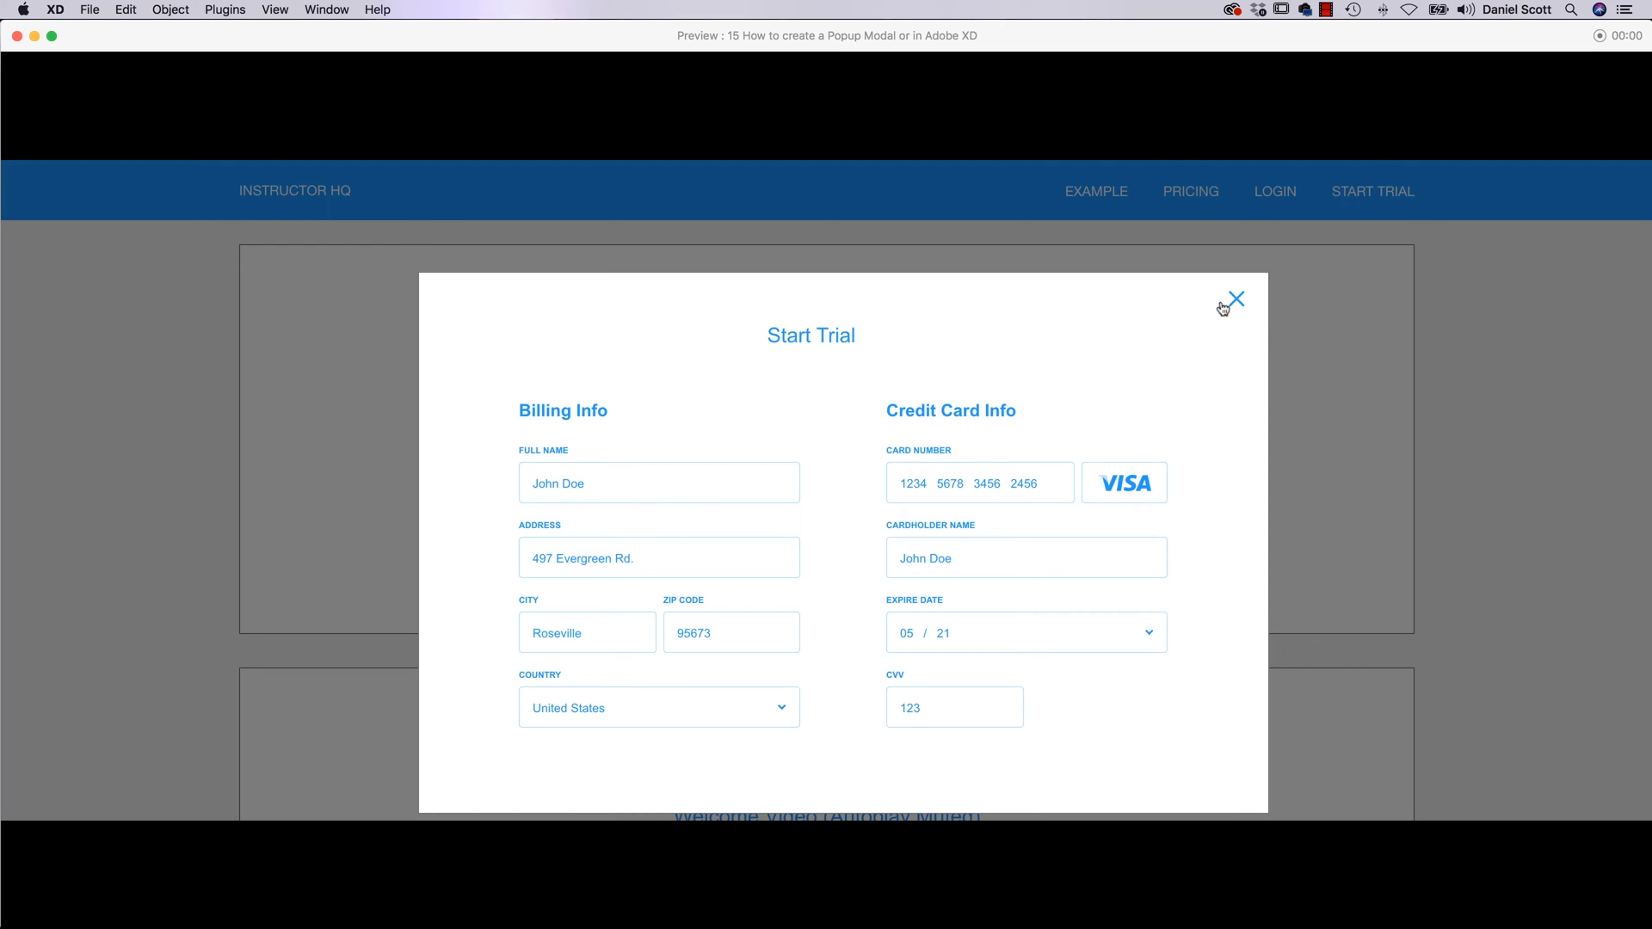
left_click(1234, 300)
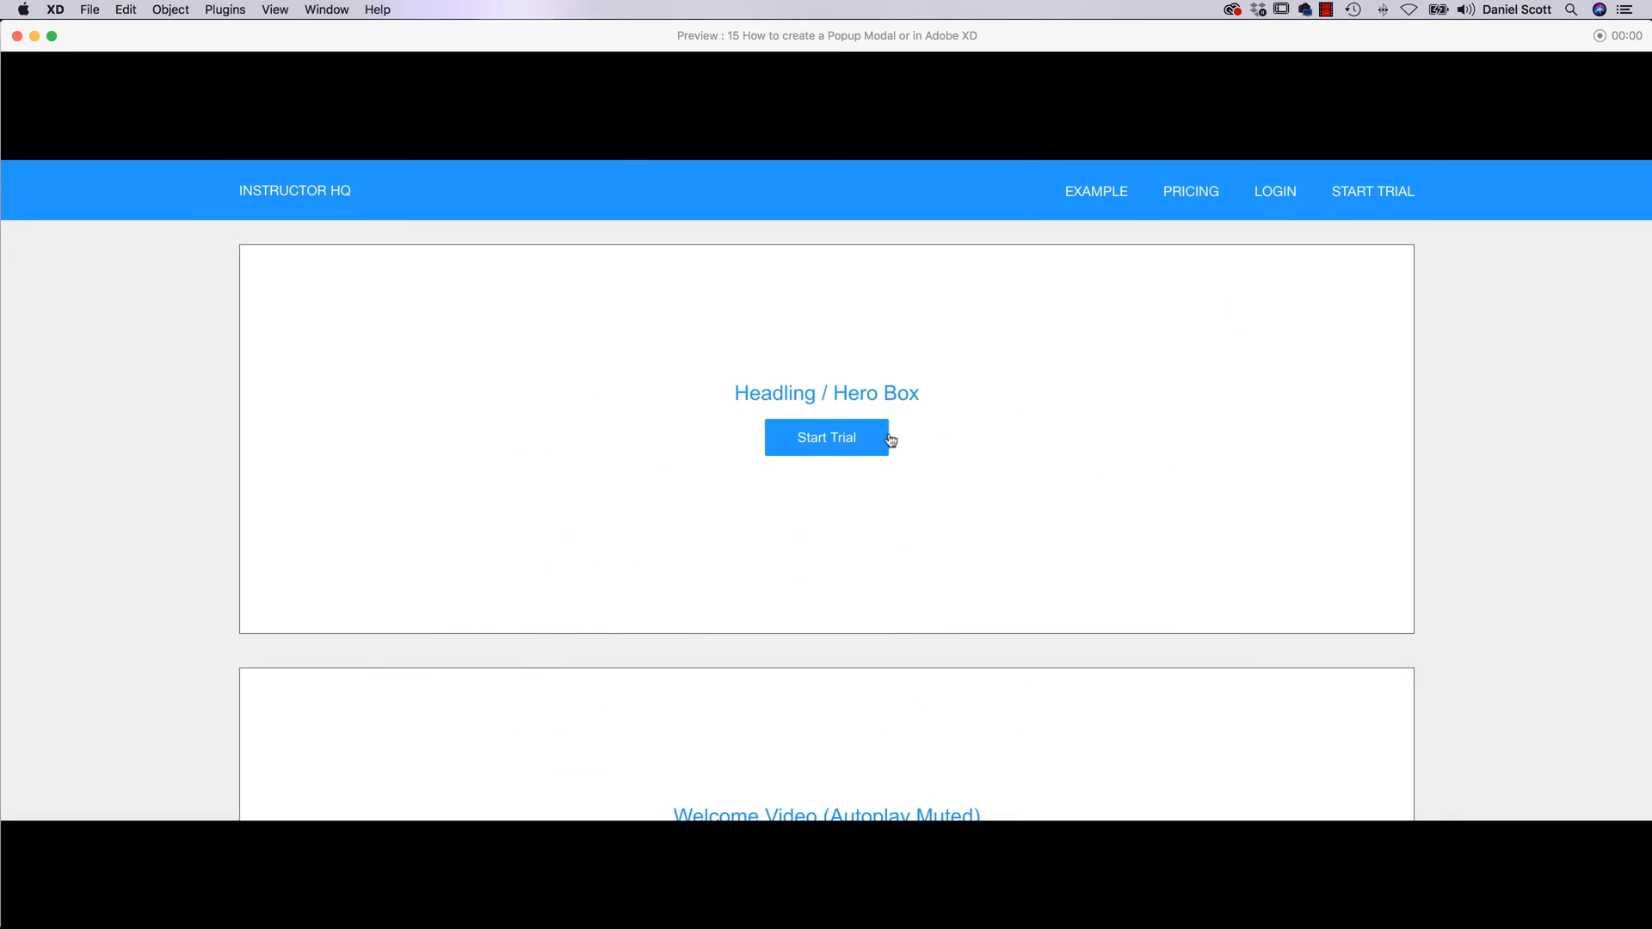
mouse_move(1065, 355)
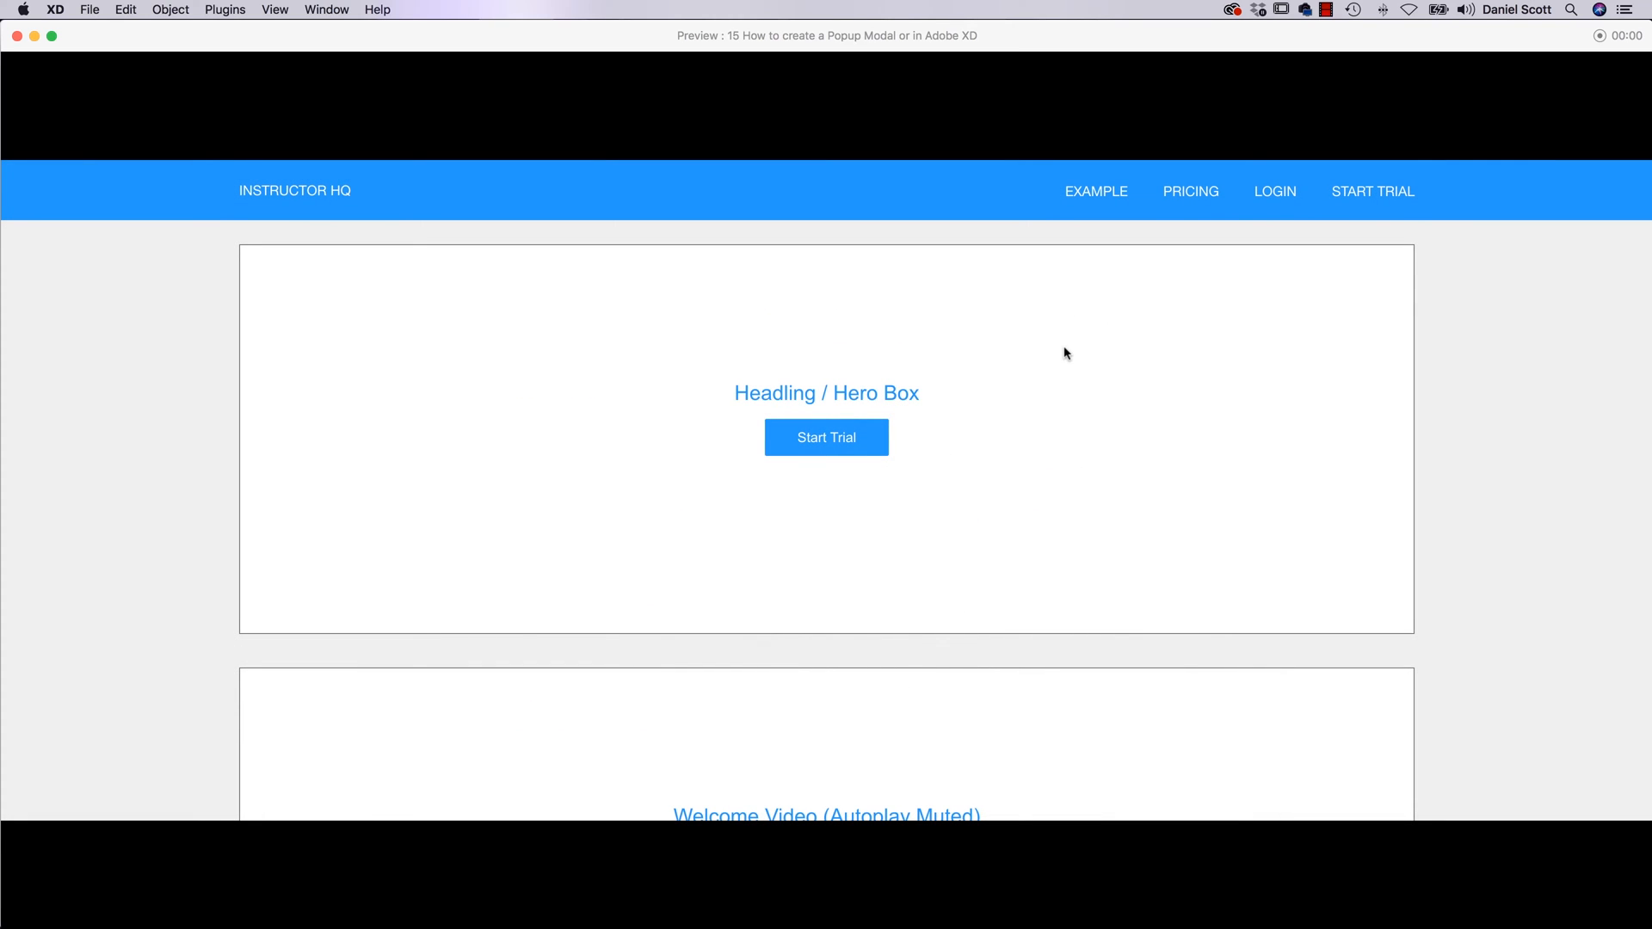
left_click(17, 36)
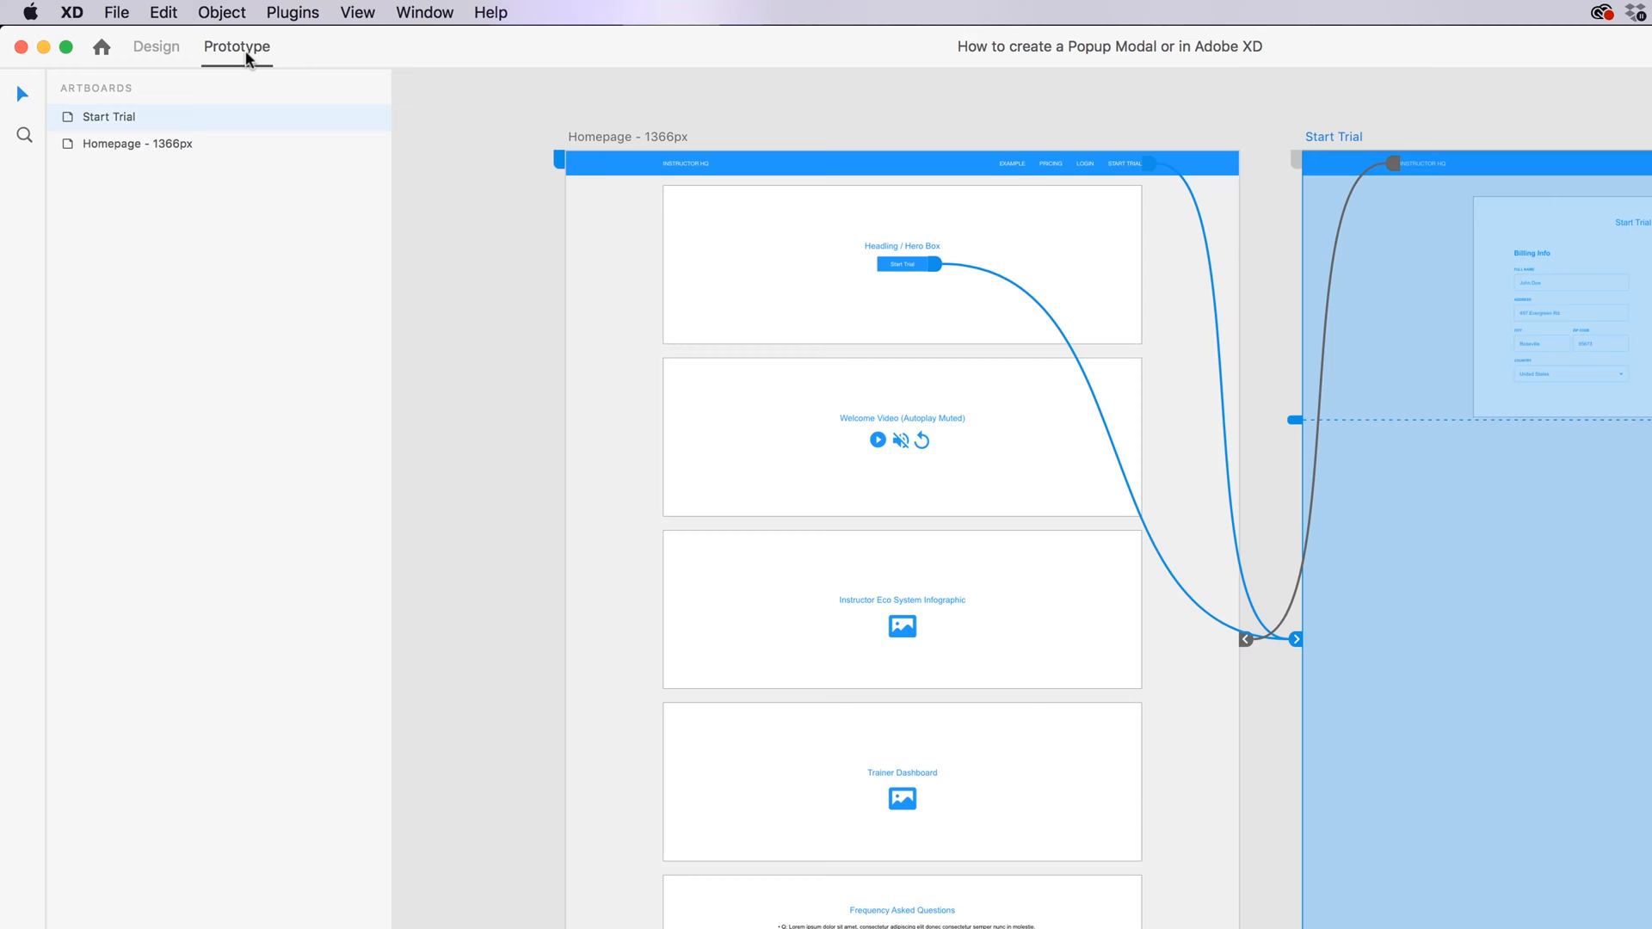
- In Design mode, remove the copied header layers so only the form panel remains on Start Trial
left_click(156, 46)
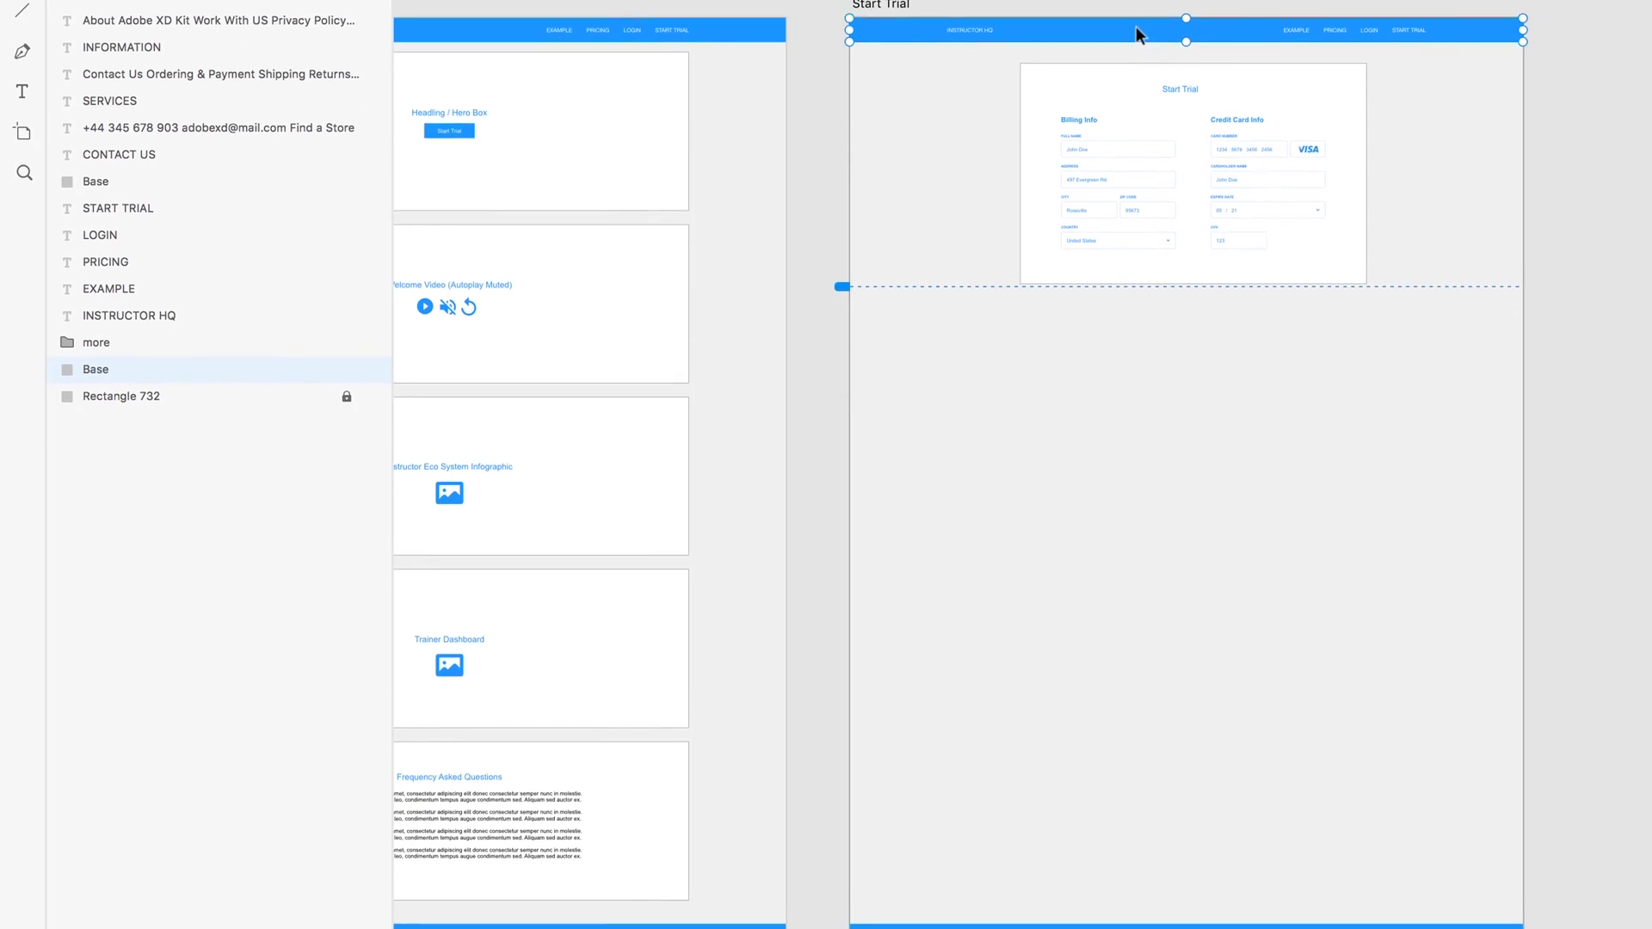
scroll("down", 3)
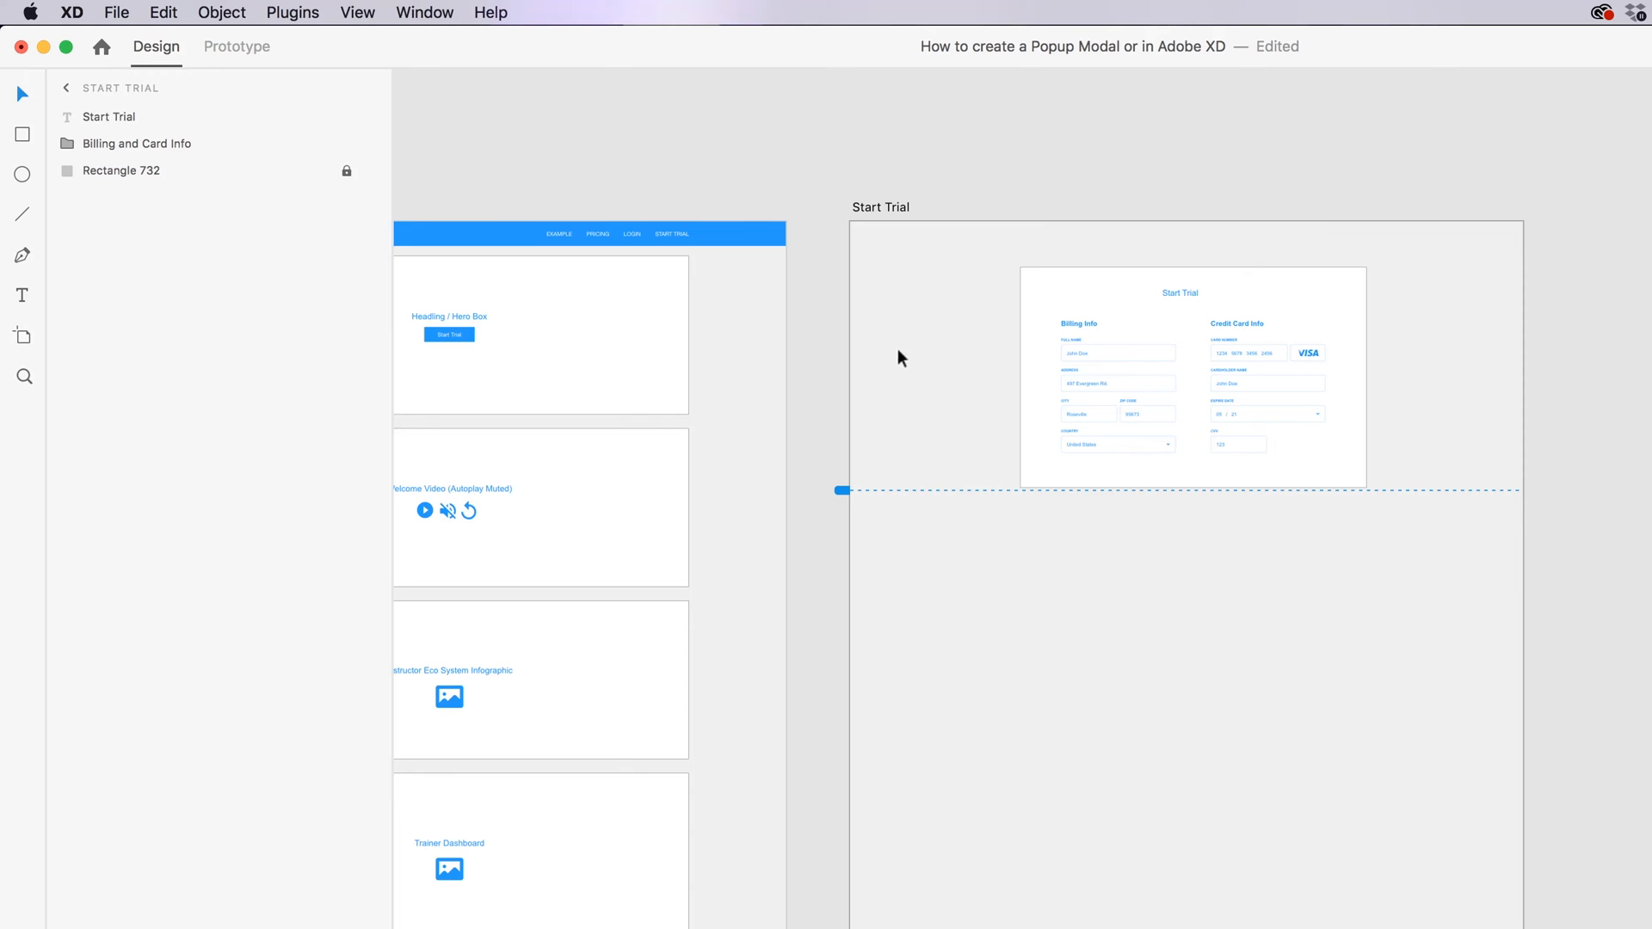
mouse_move(1352, 487)
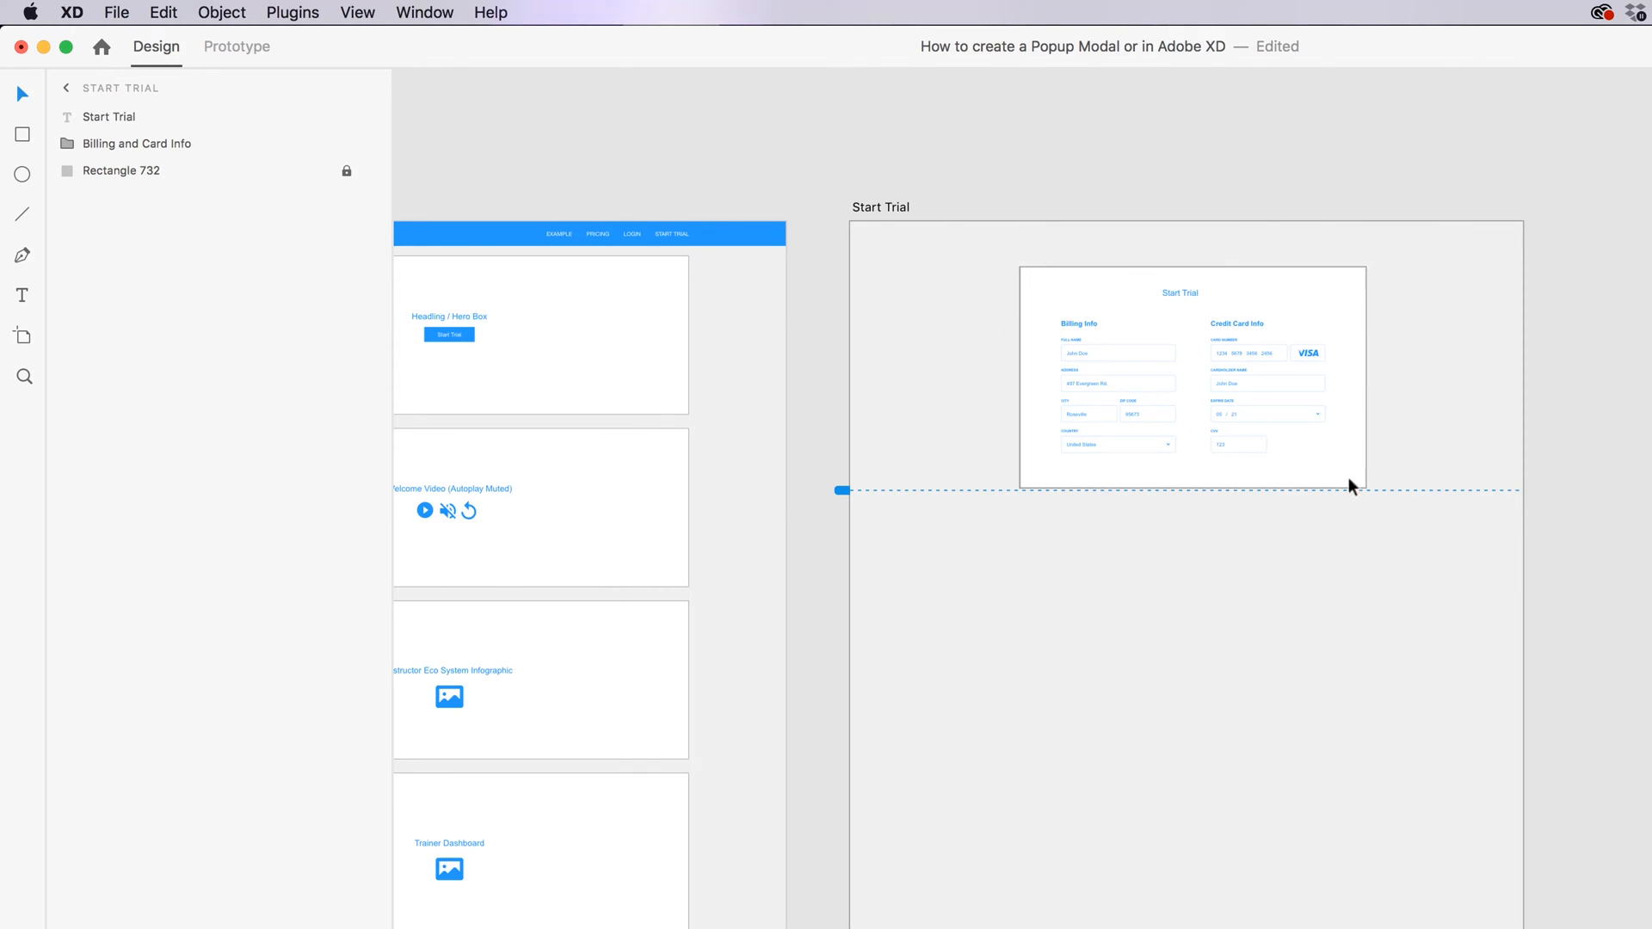
left_click(1191, 373)
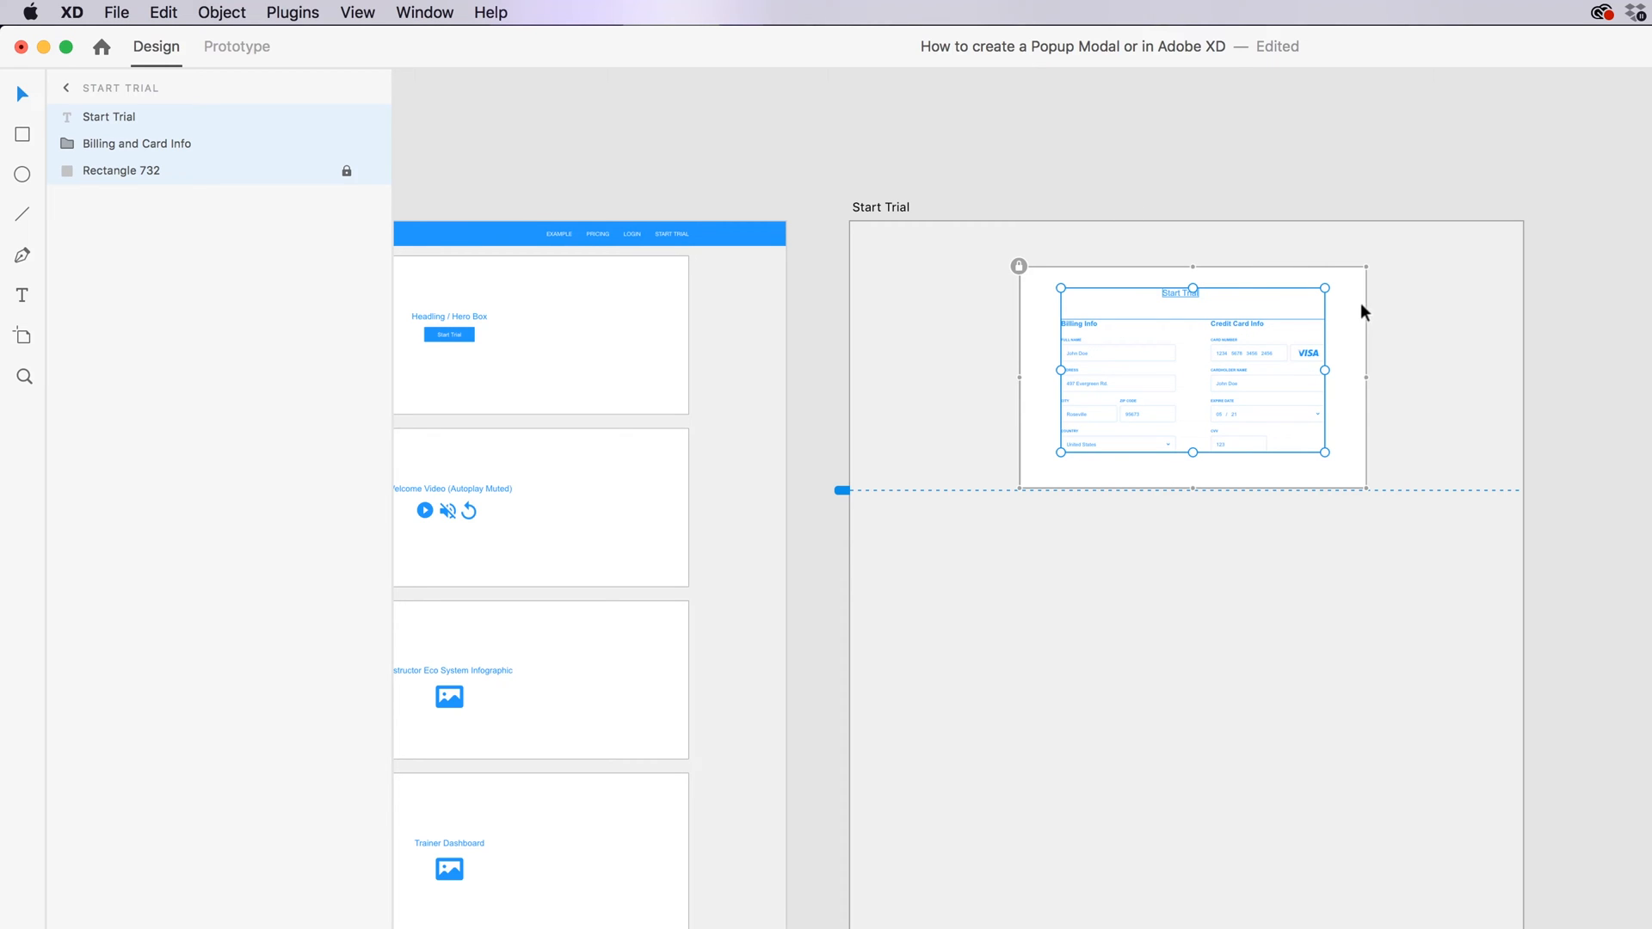
mouse_move(575, 353)
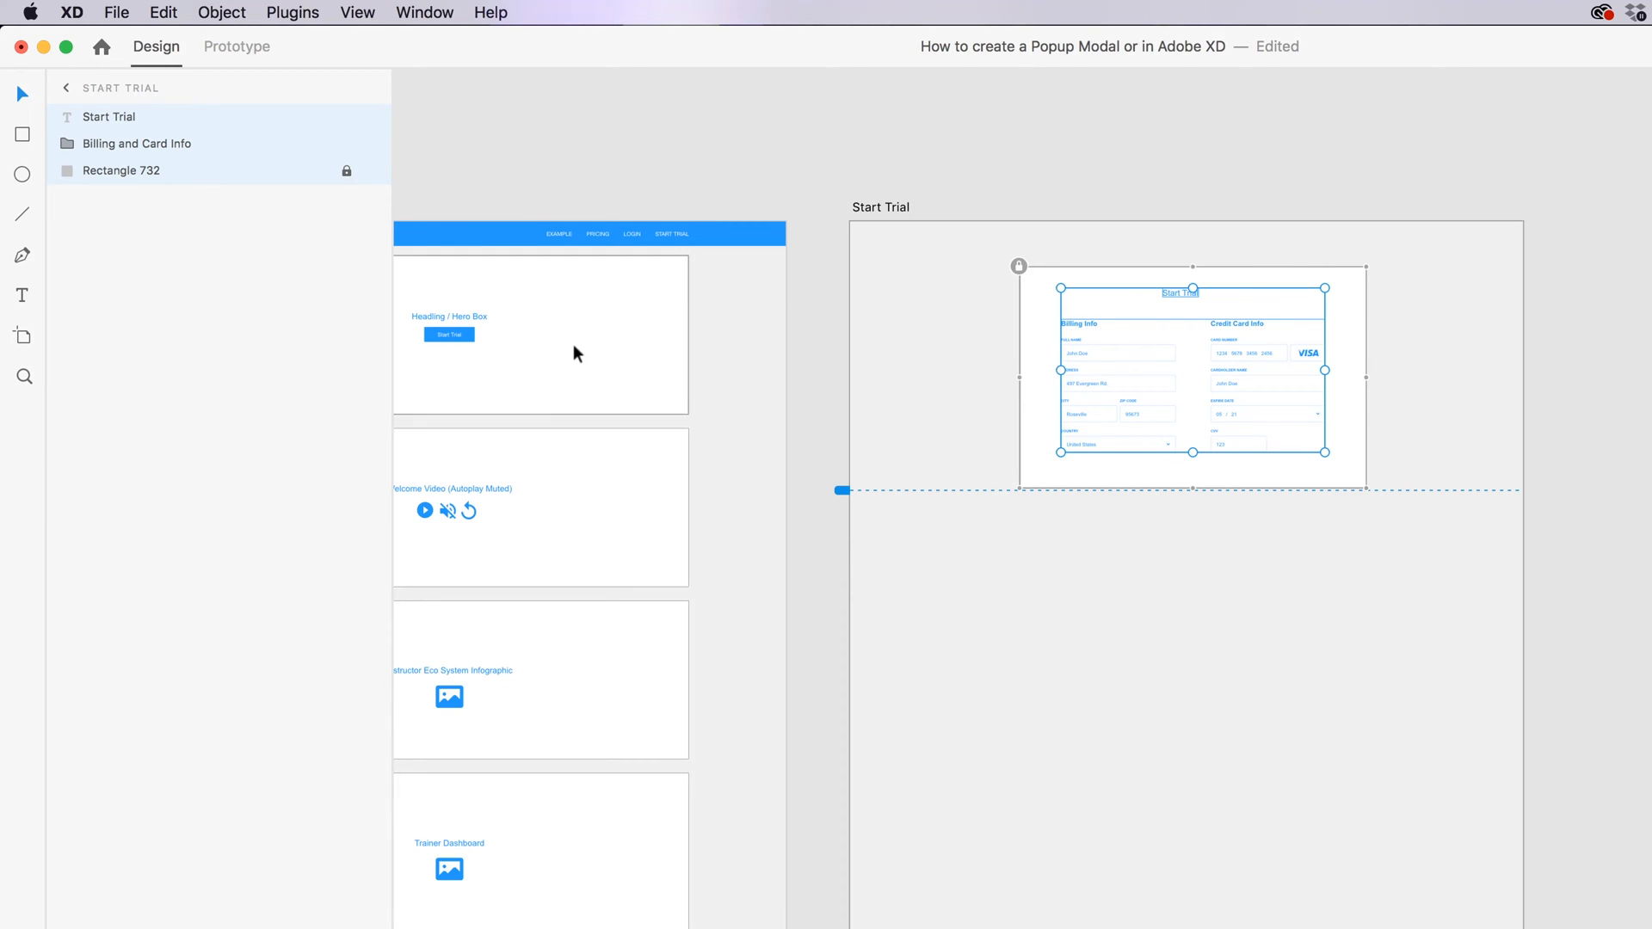
mouse_move(595, 444)
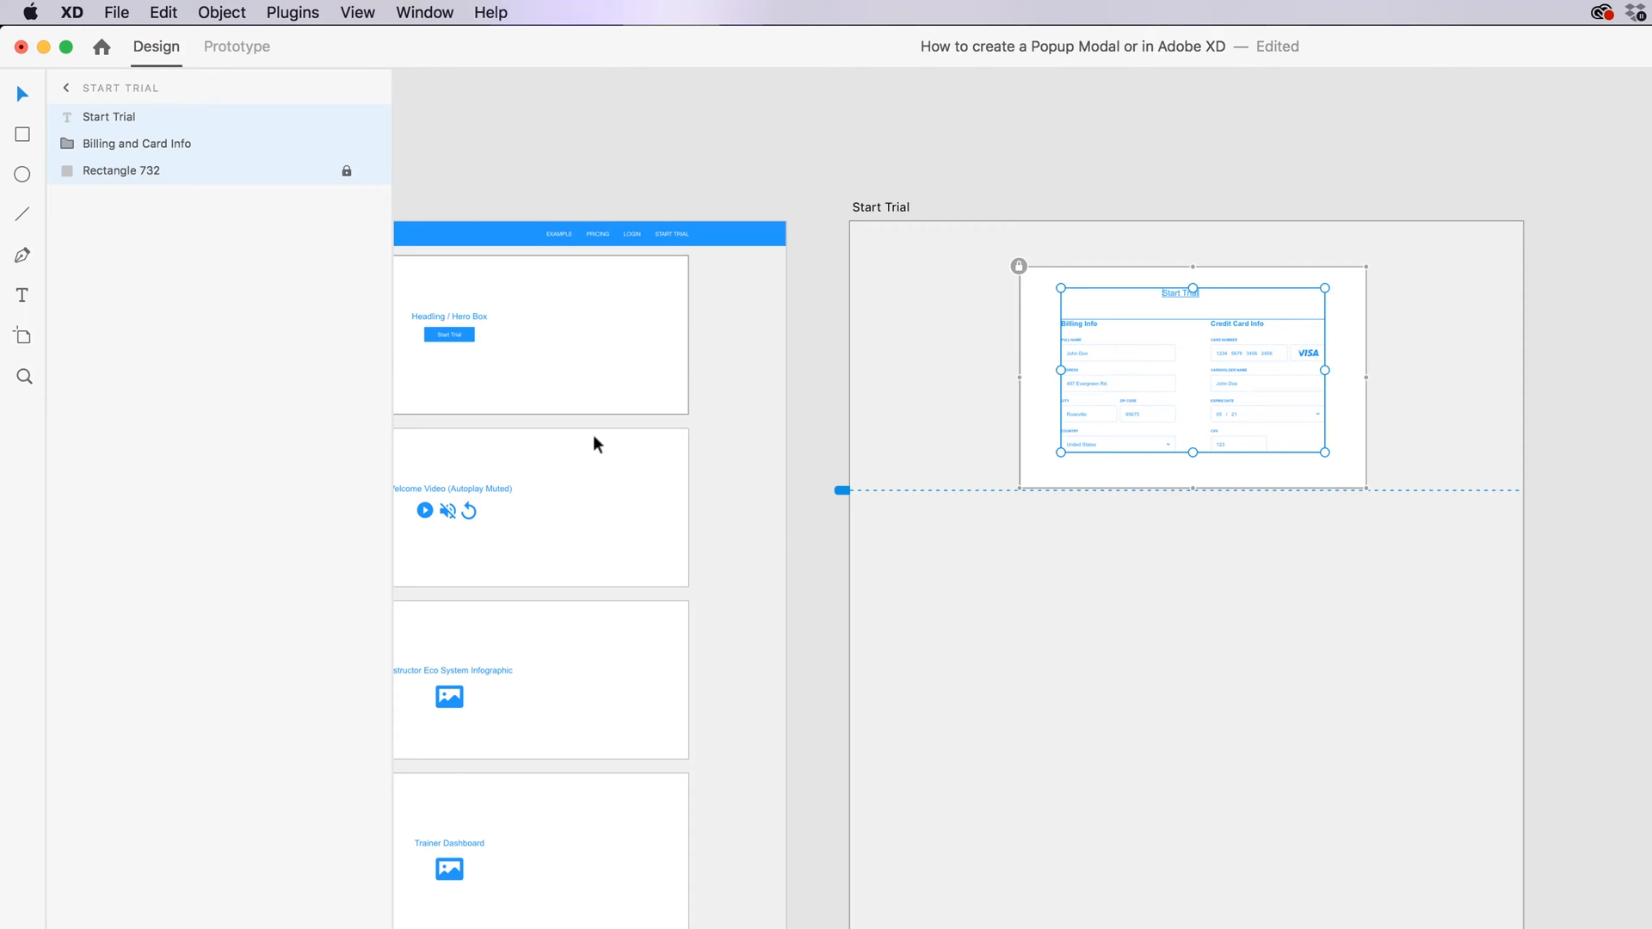
mouse_move(1166, 665)
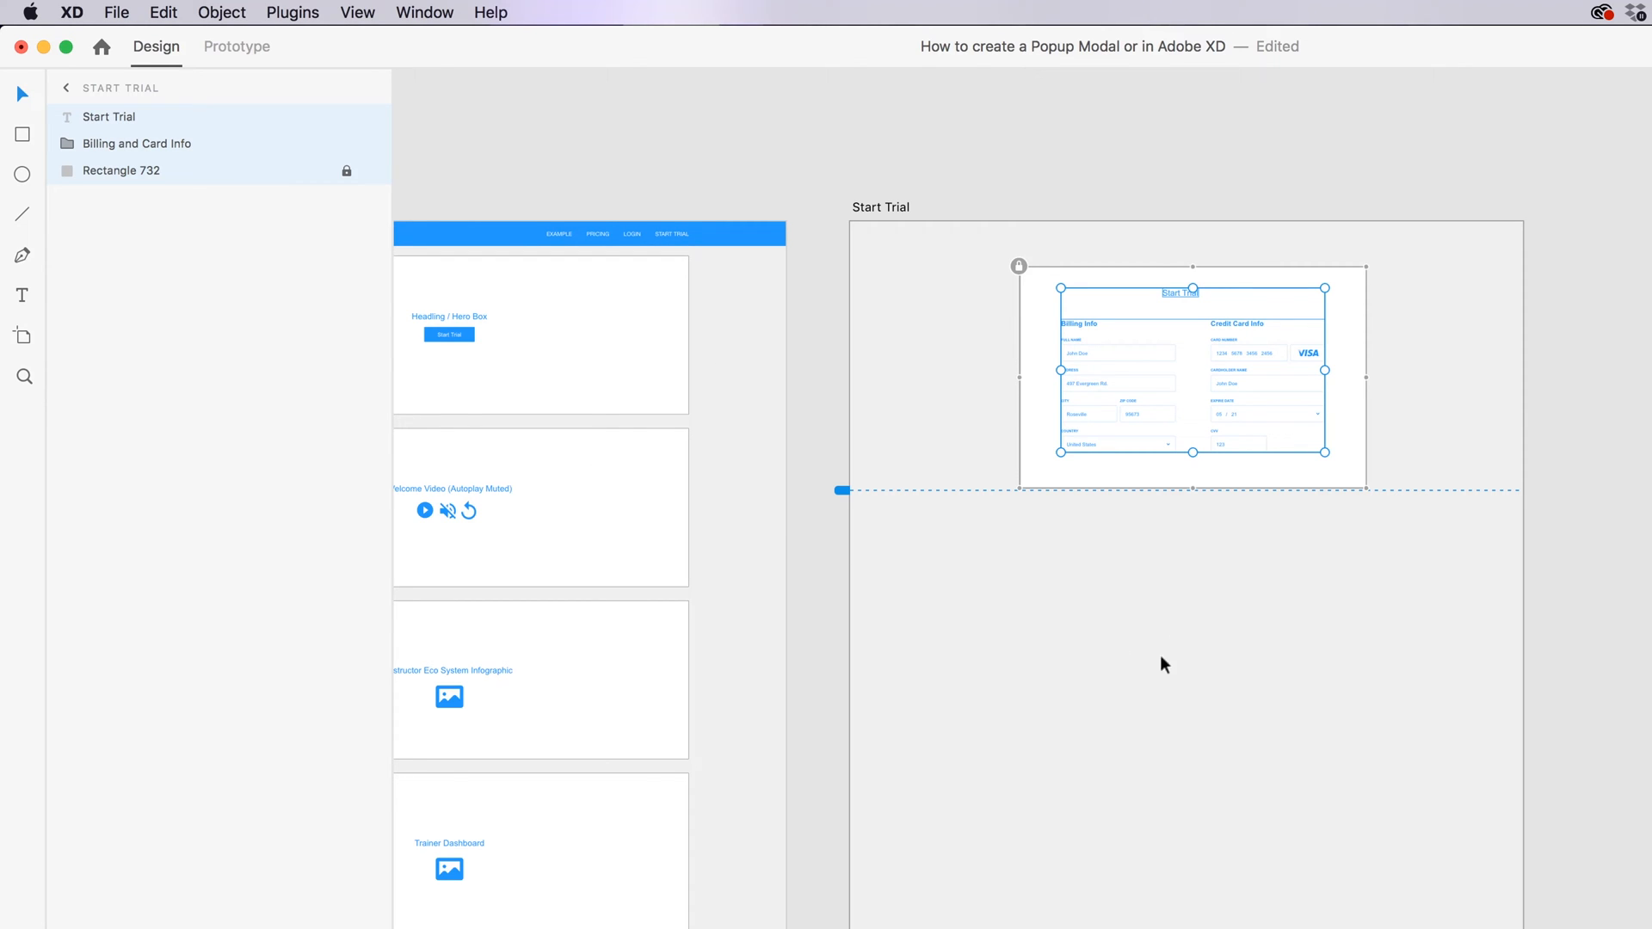
left_click(1151, 613)
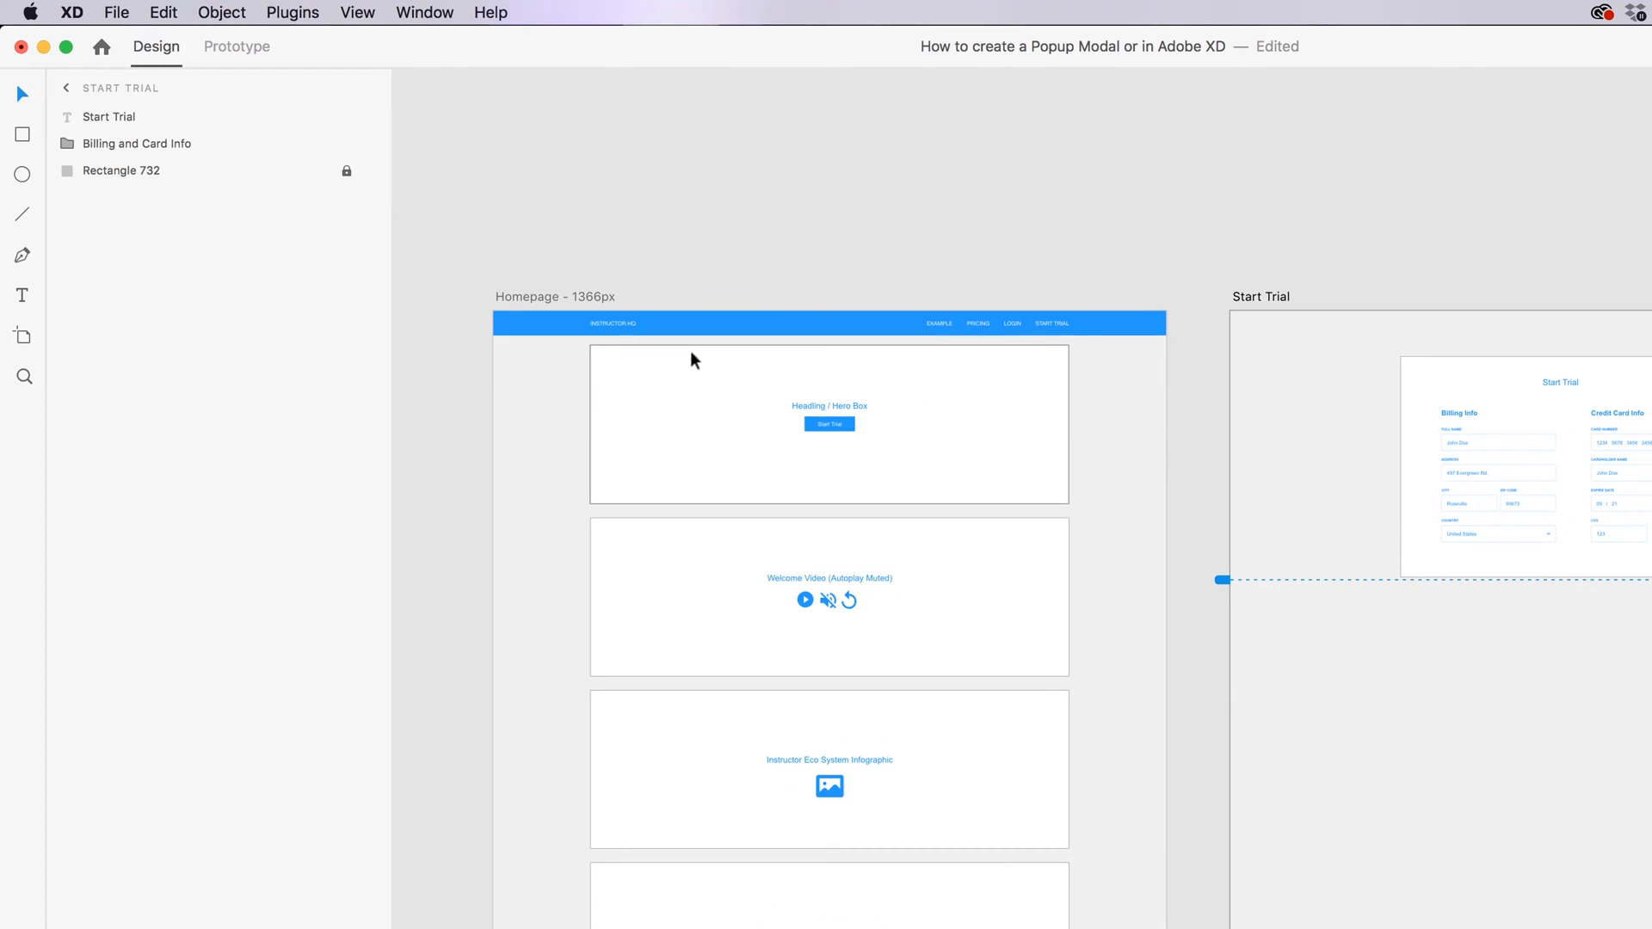
- Change the hero Start Trial button's link to use the Overlay action targeting Start Trial
left_click(236, 46)
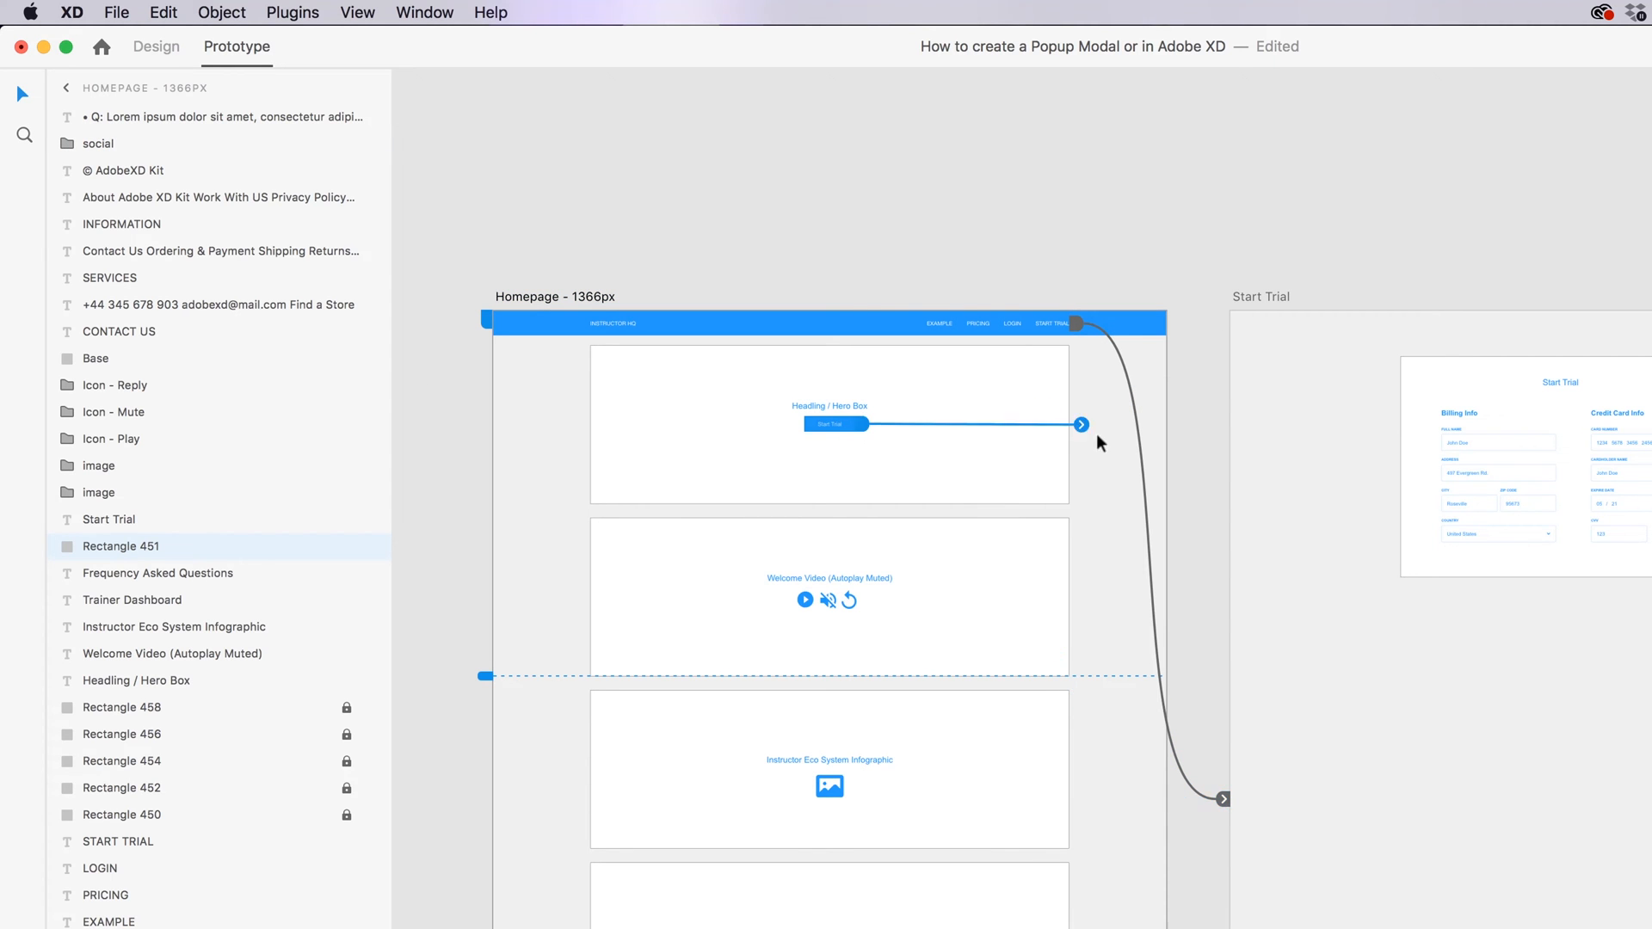
left_click(1079, 425)
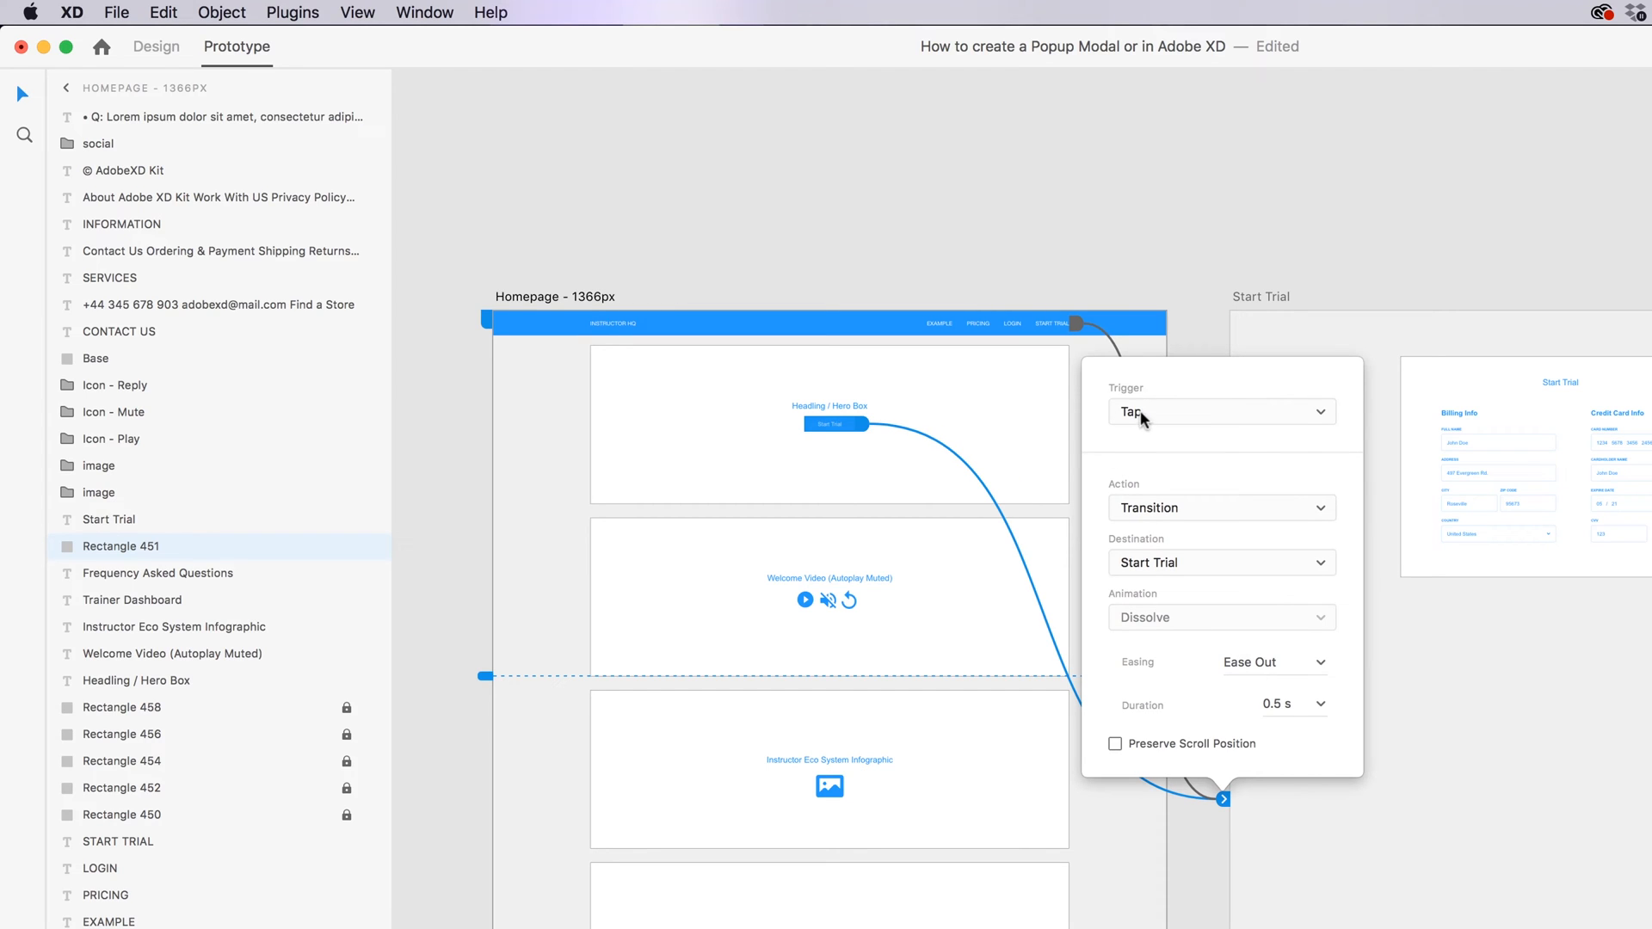
mouse_move(957, 475)
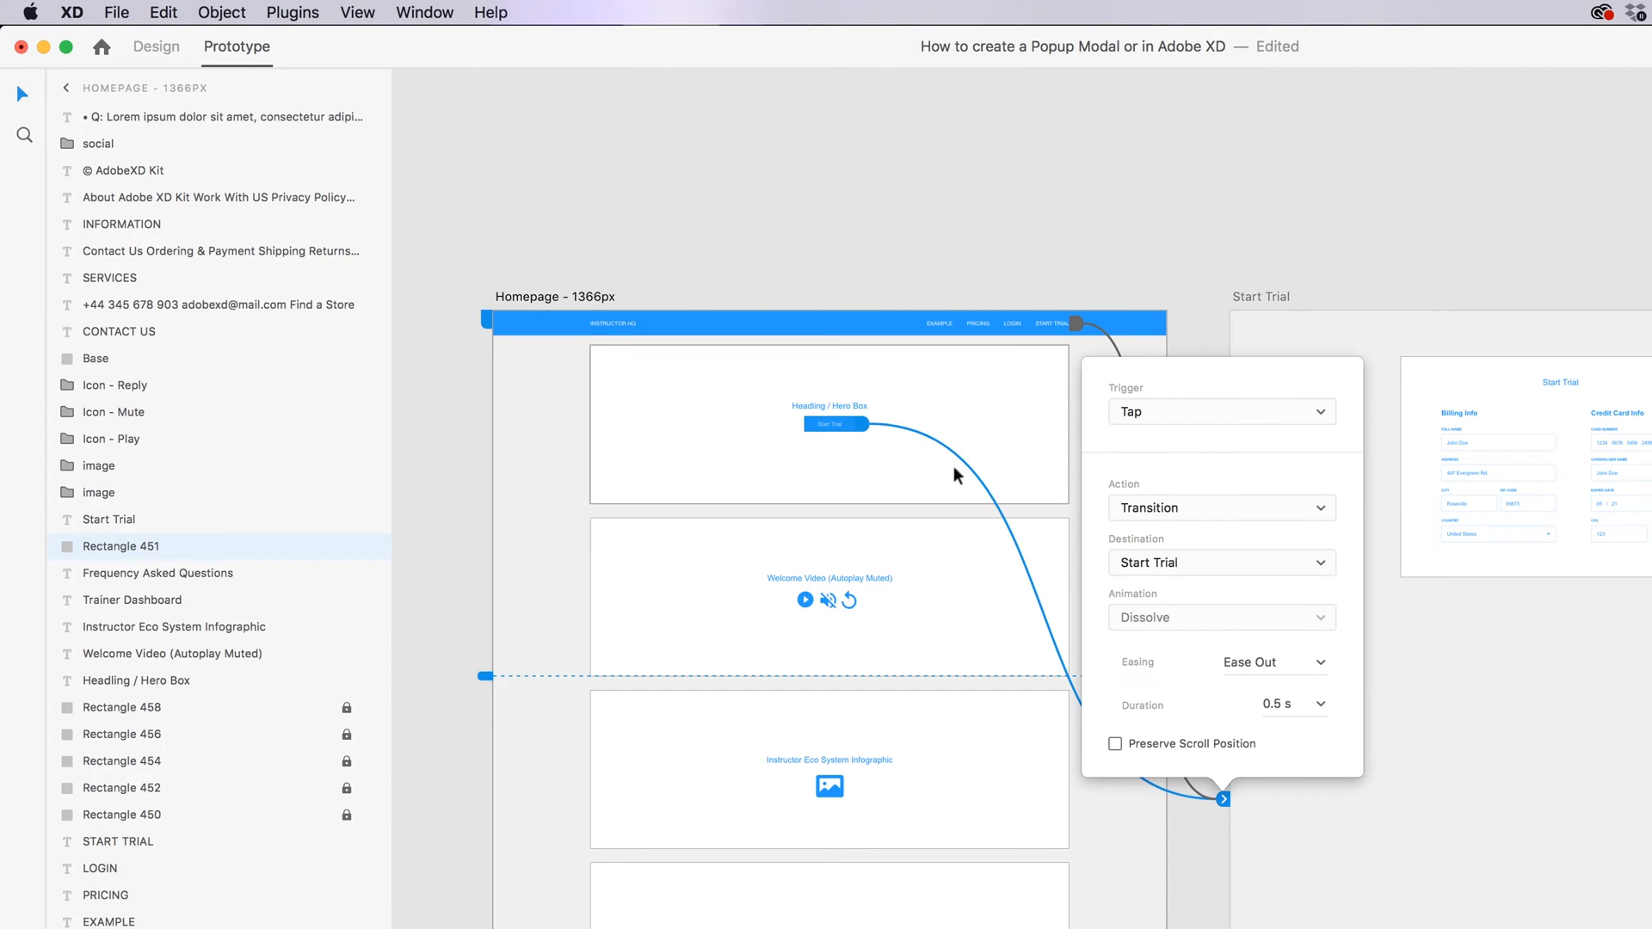
left_click(1220, 508)
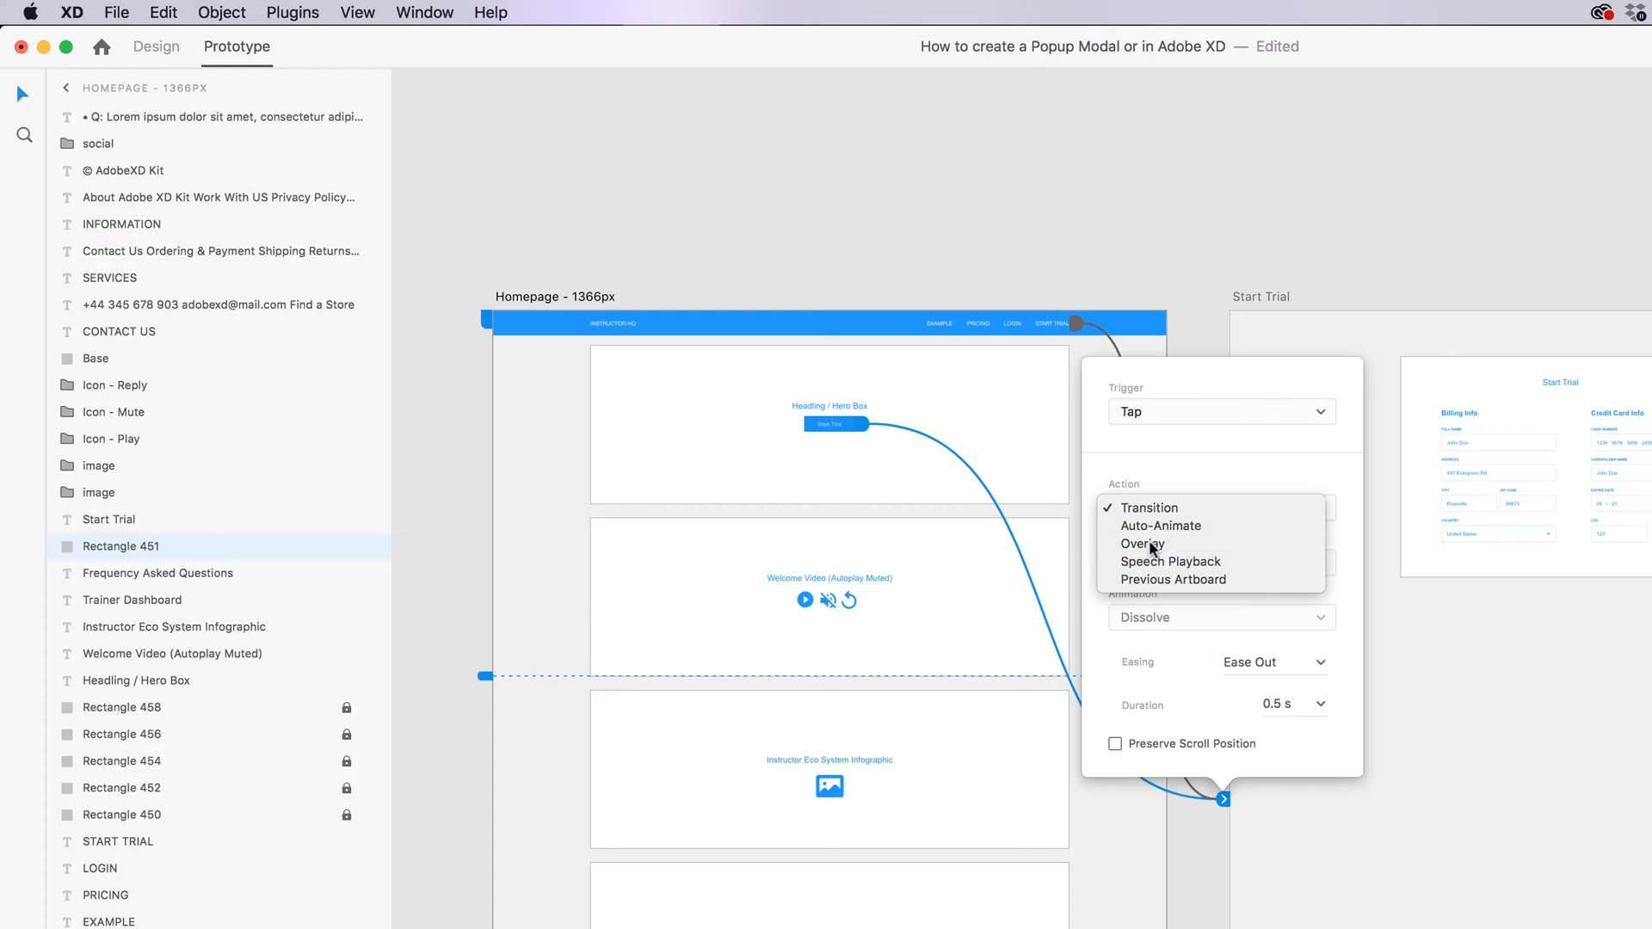
left_click(1142, 544)
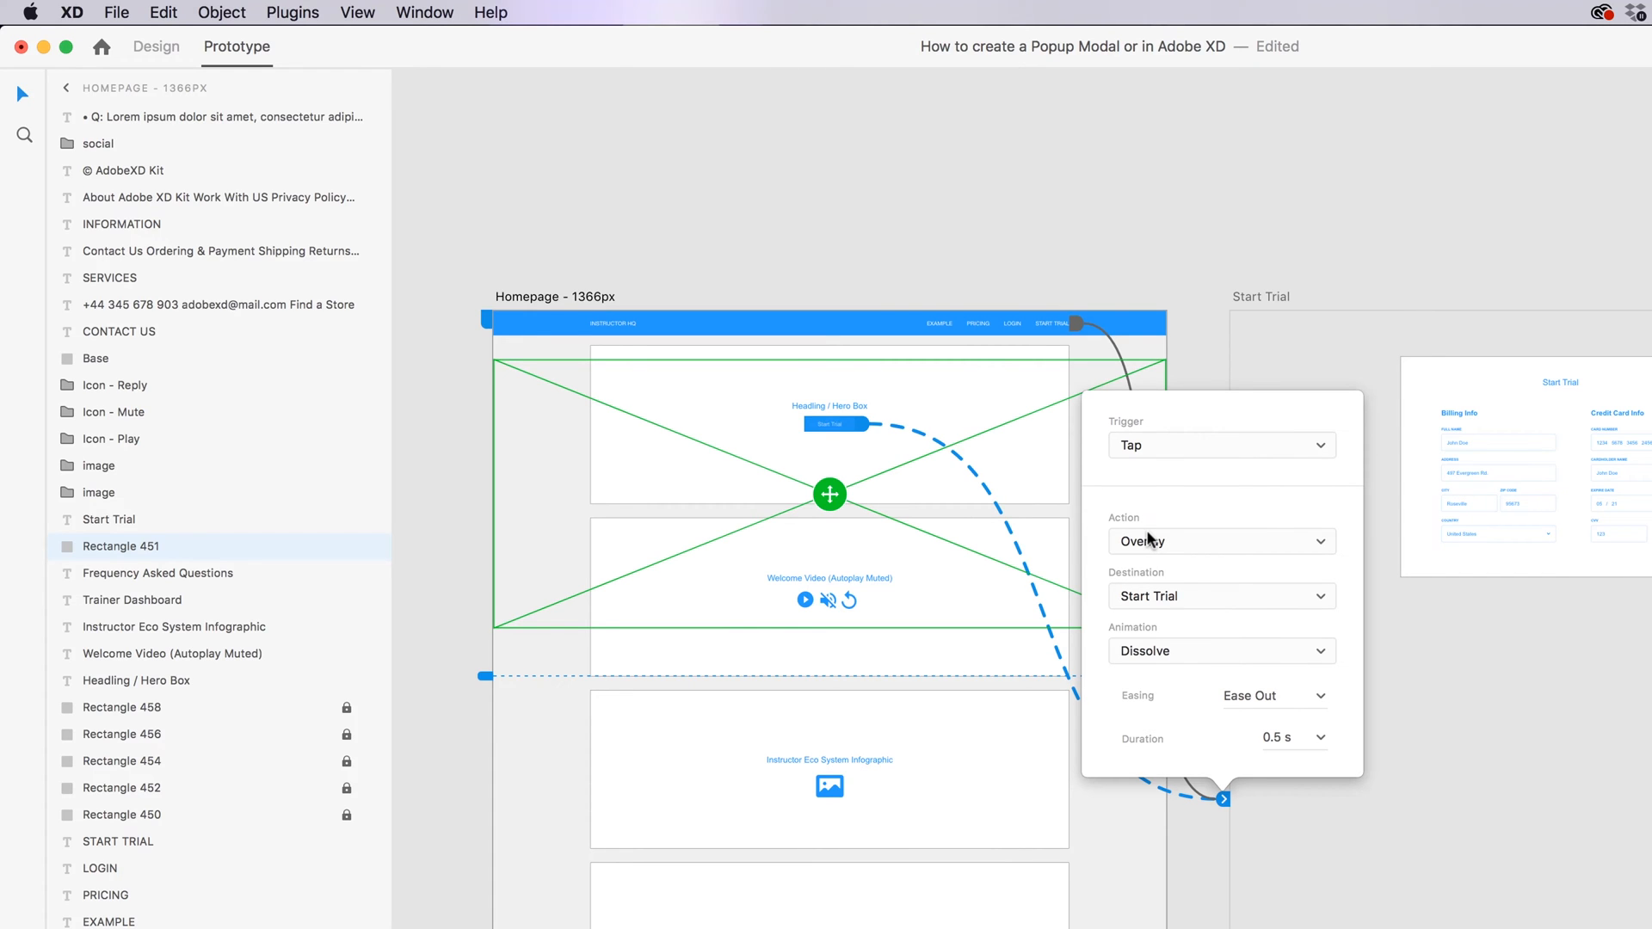
mouse_move(901, 248)
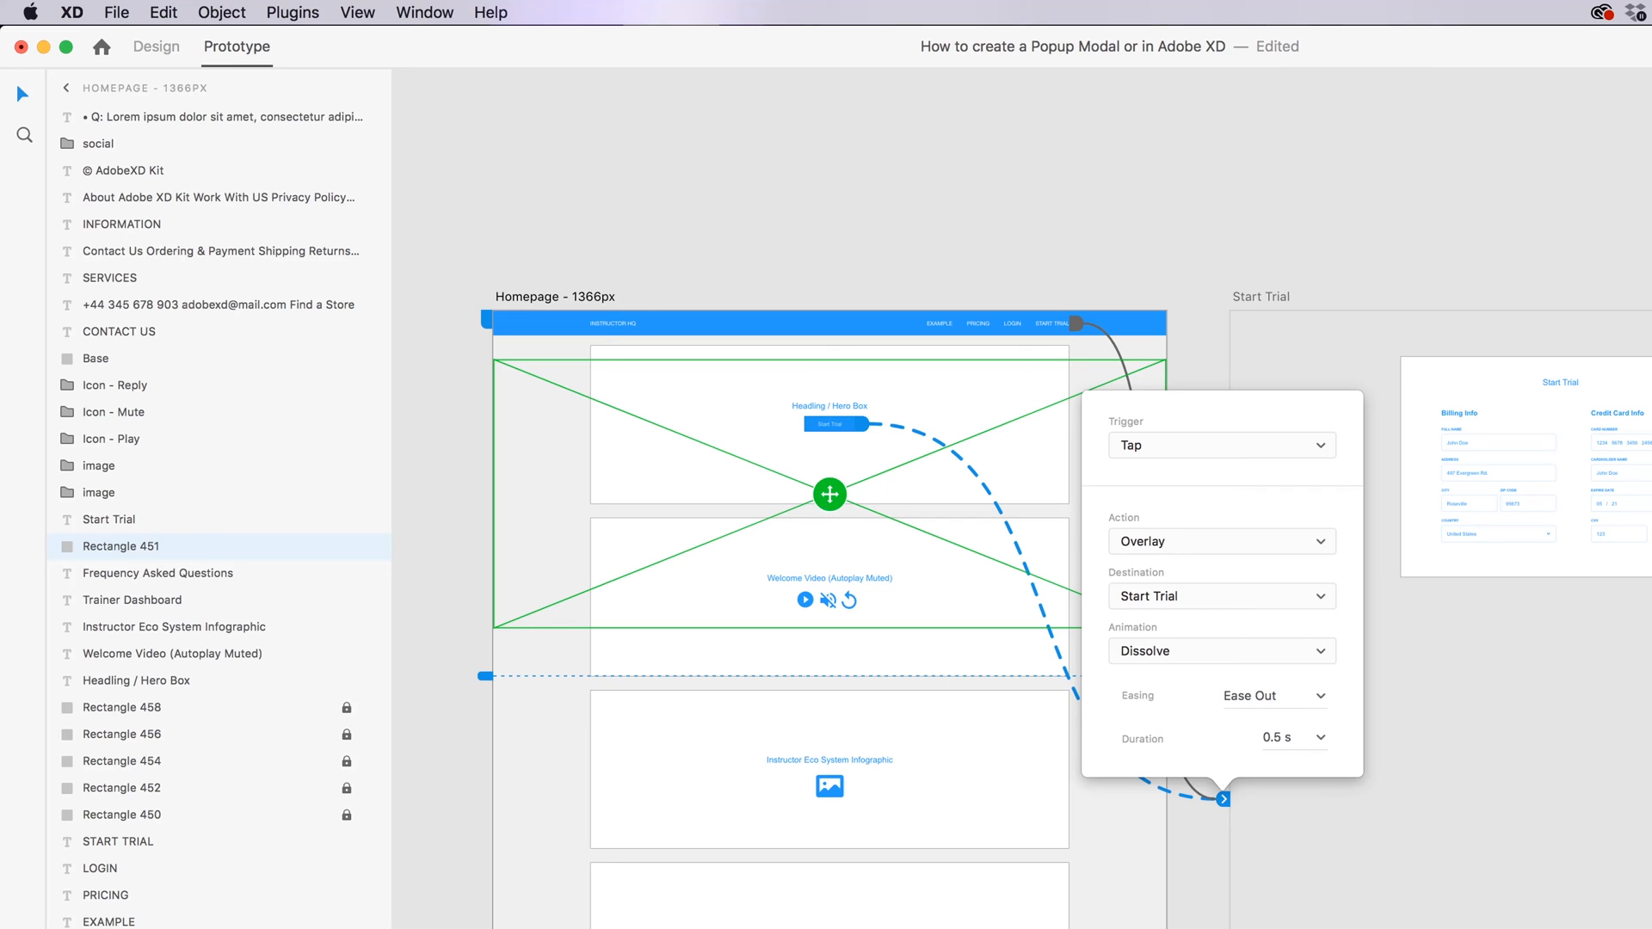
mouse_move(1451, 289)
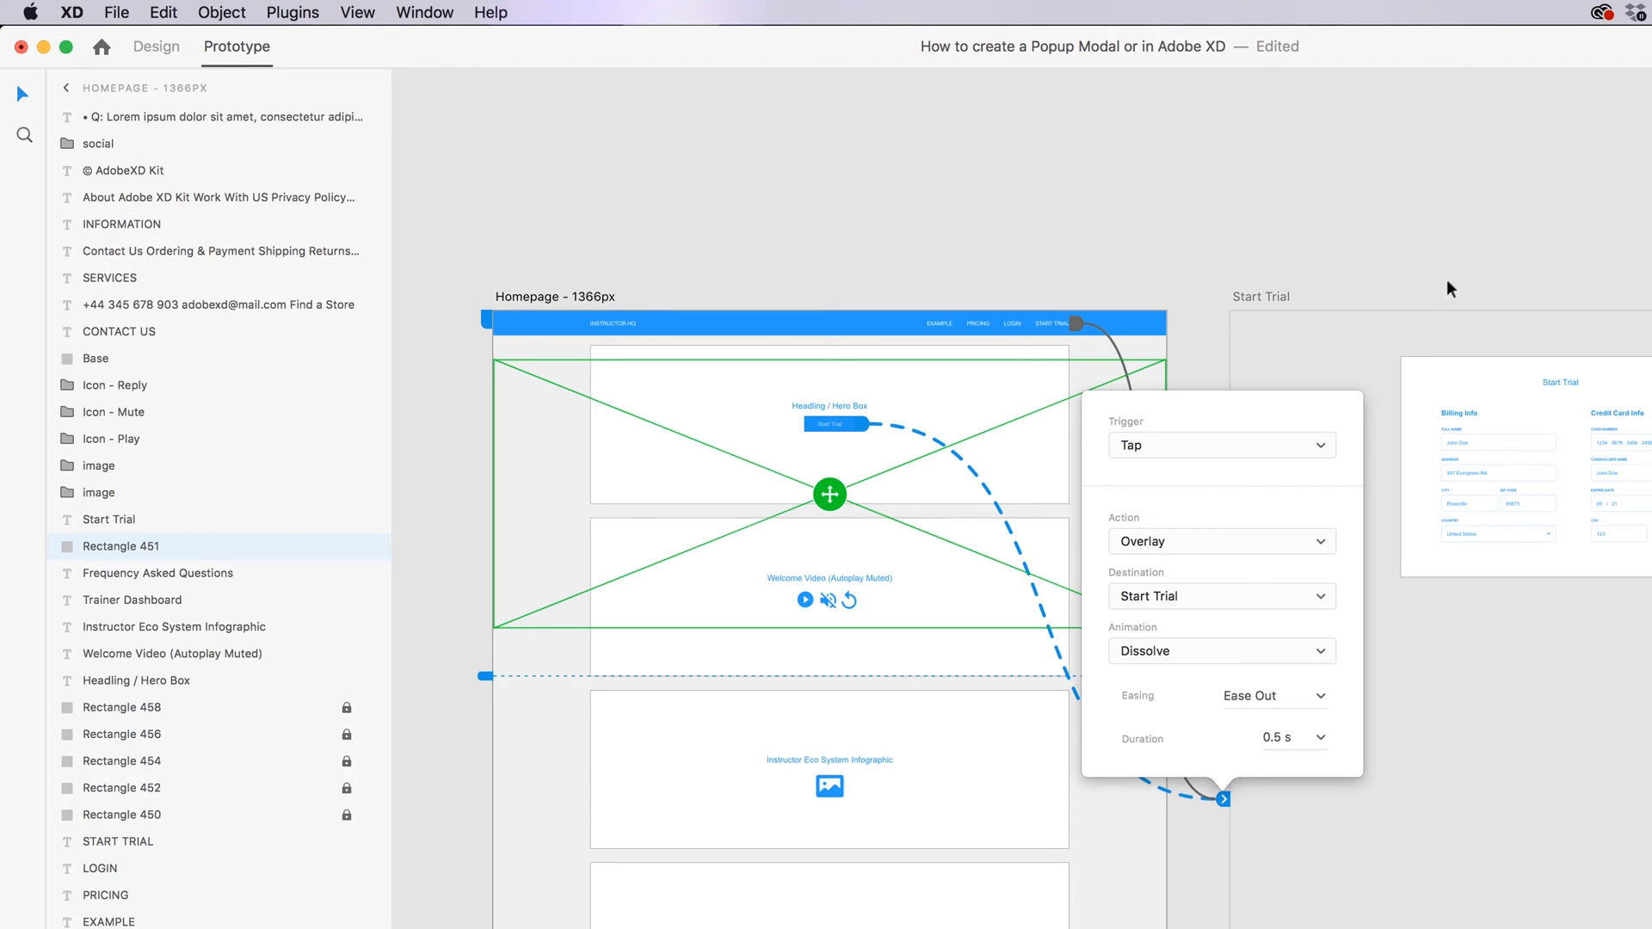
mouse_move(1463, 649)
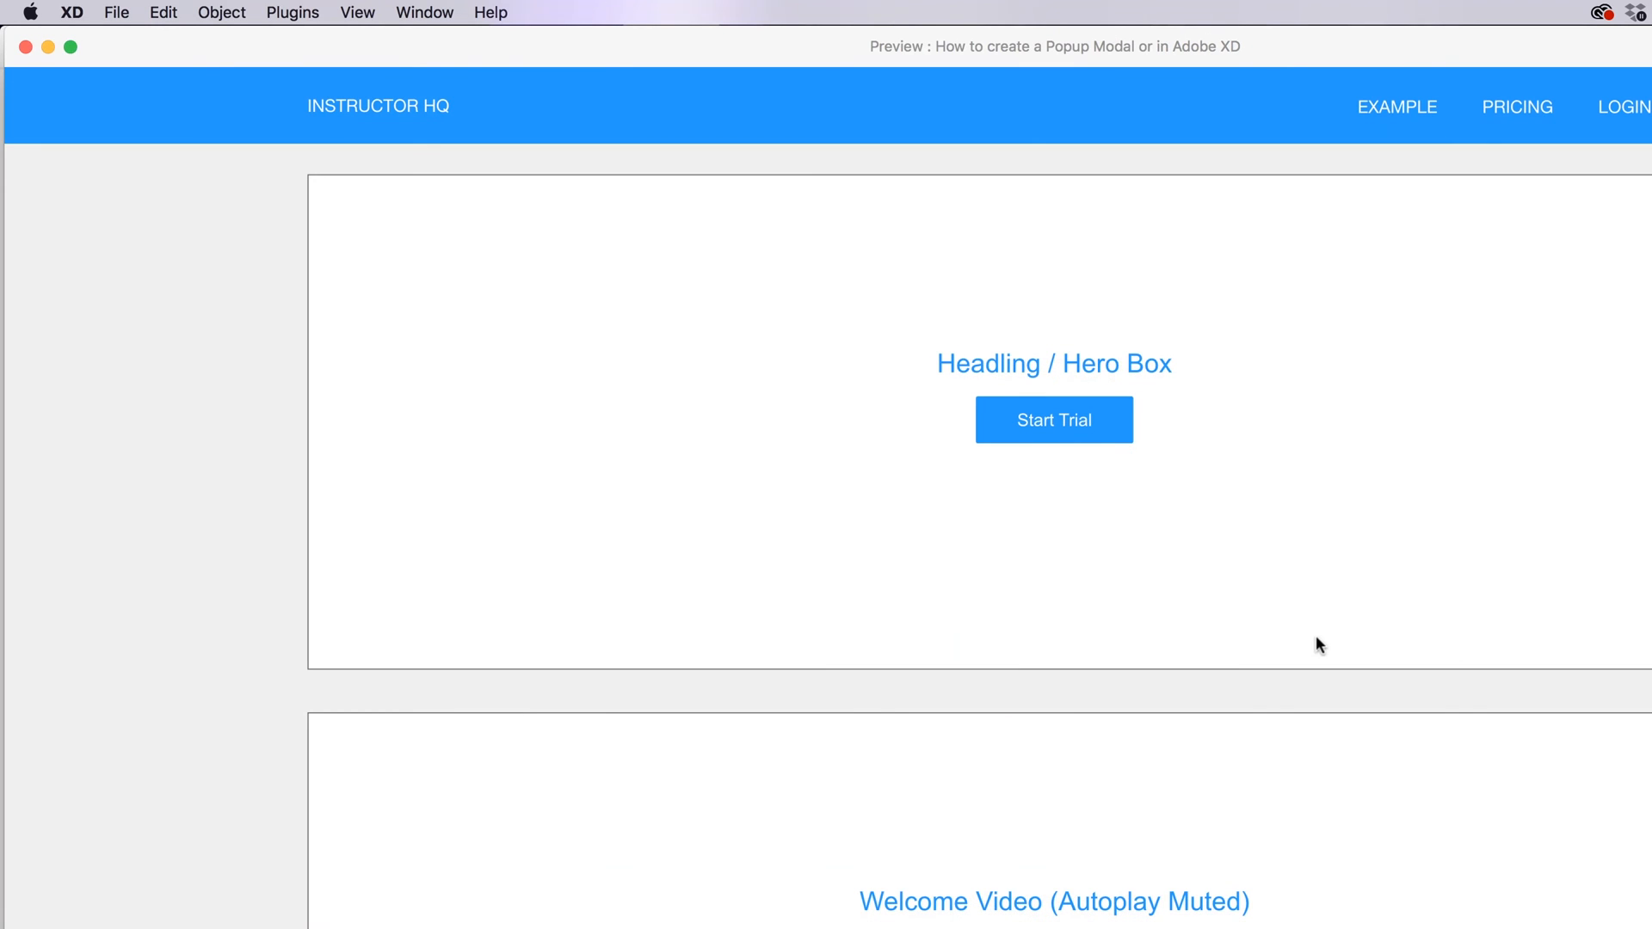
- Try the hero Start Trial button in the Desktop Preview to test the overlay
left_click(1053, 420)
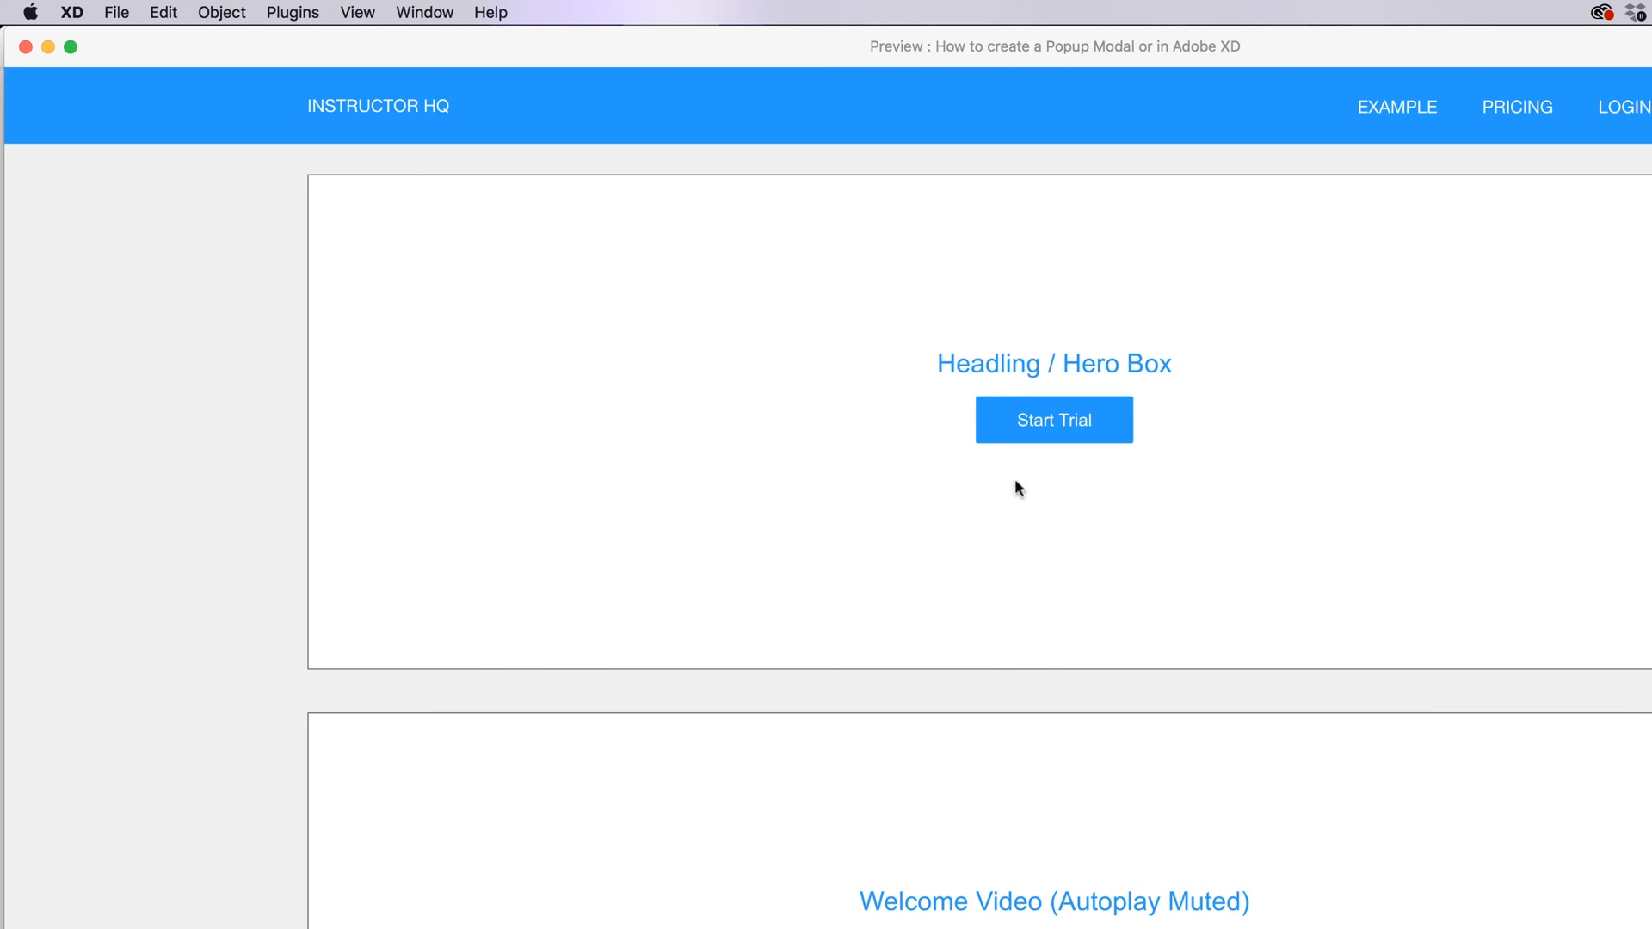
mouse_move(119, 90)
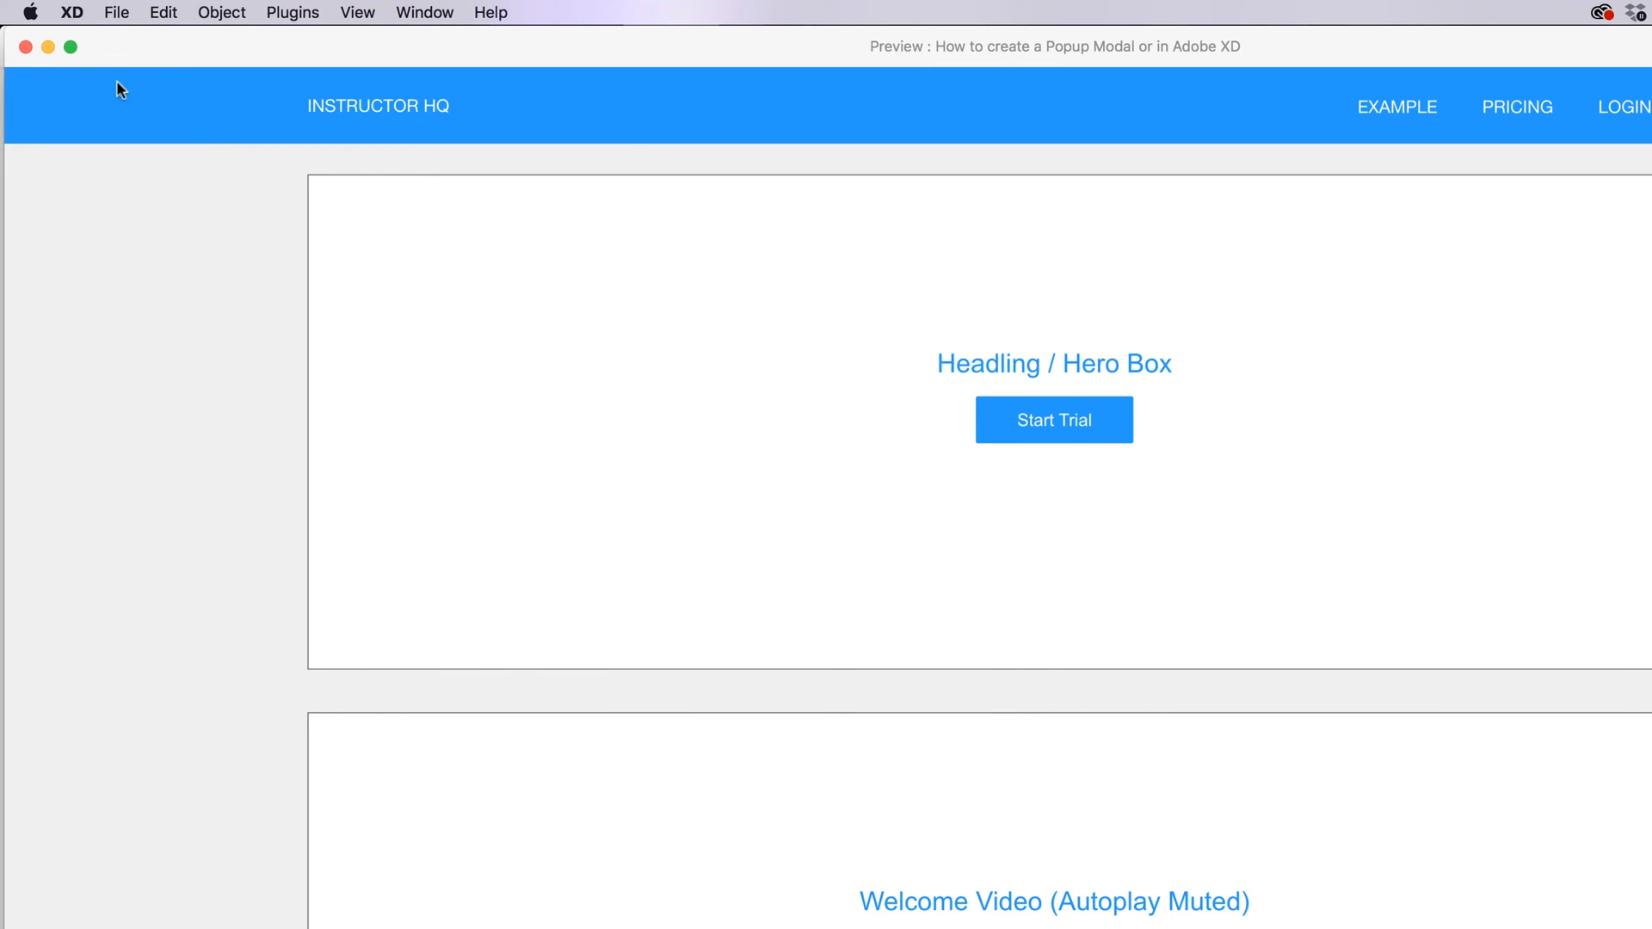
mouse_move(797, 110)
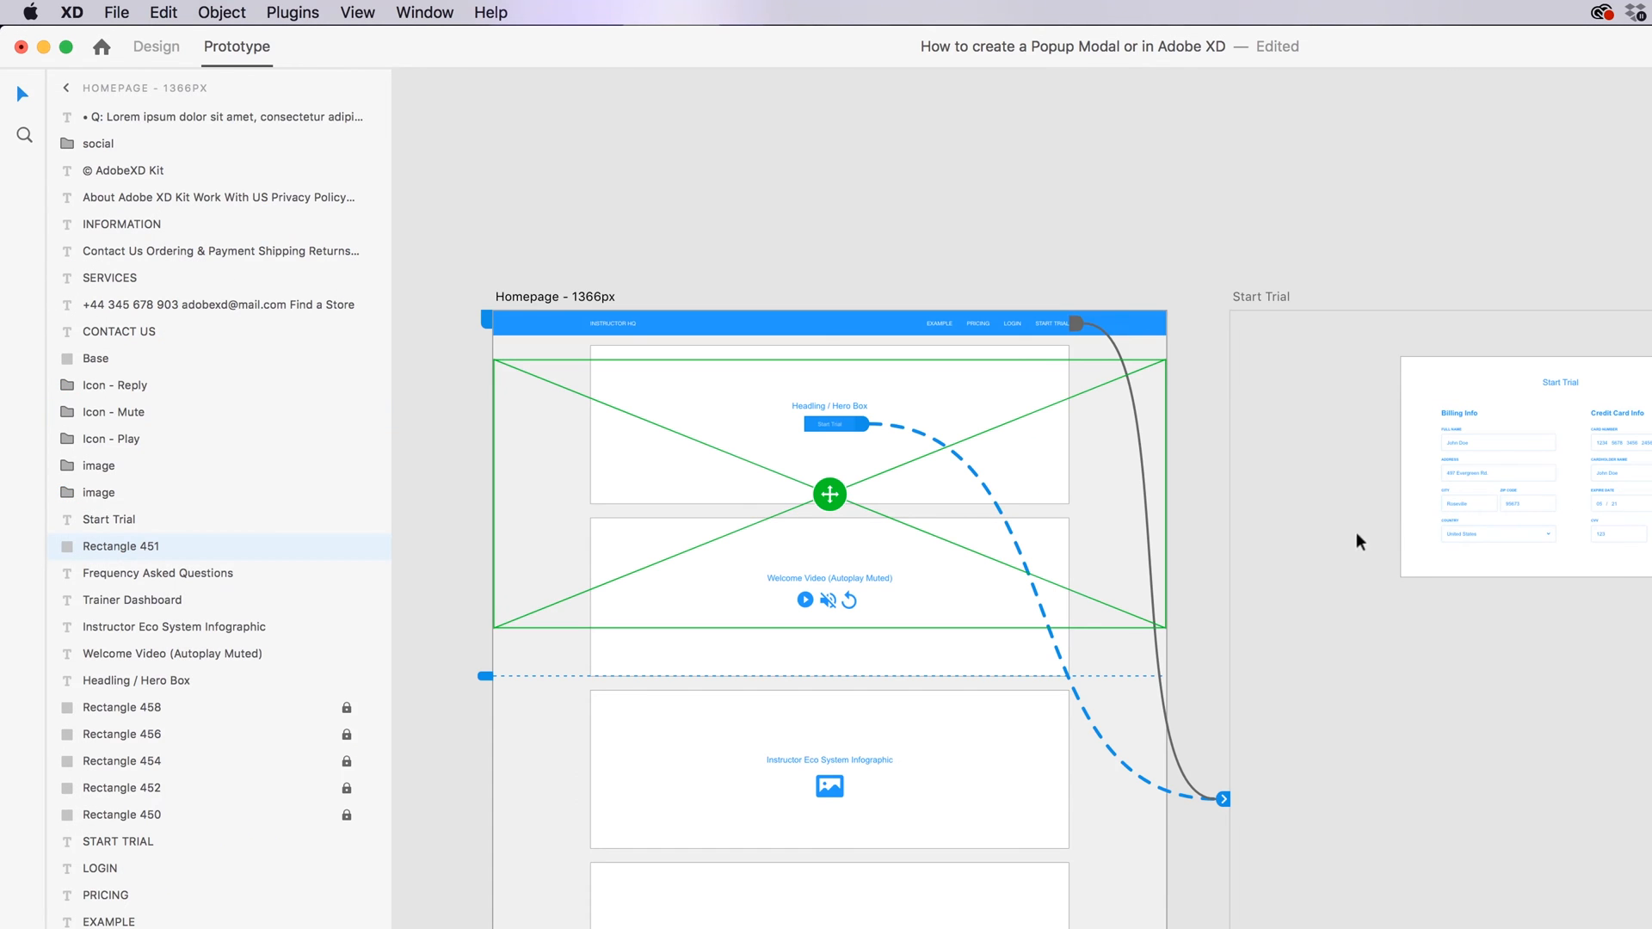
mouse_move(573, 306)
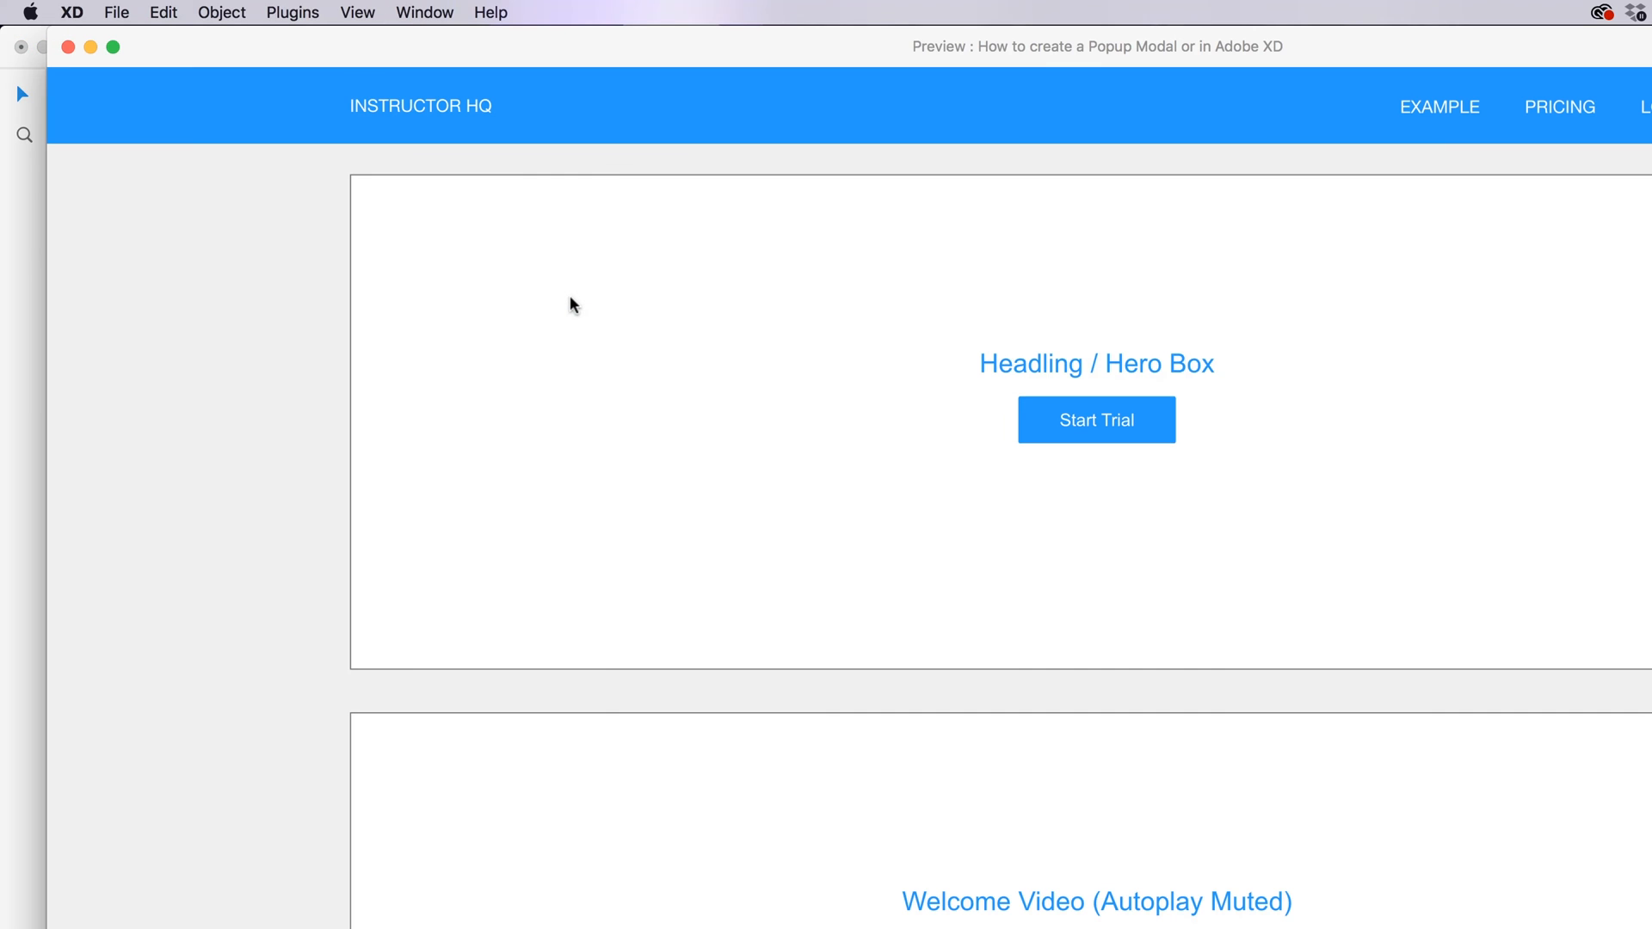
mouse_move(1181, 469)
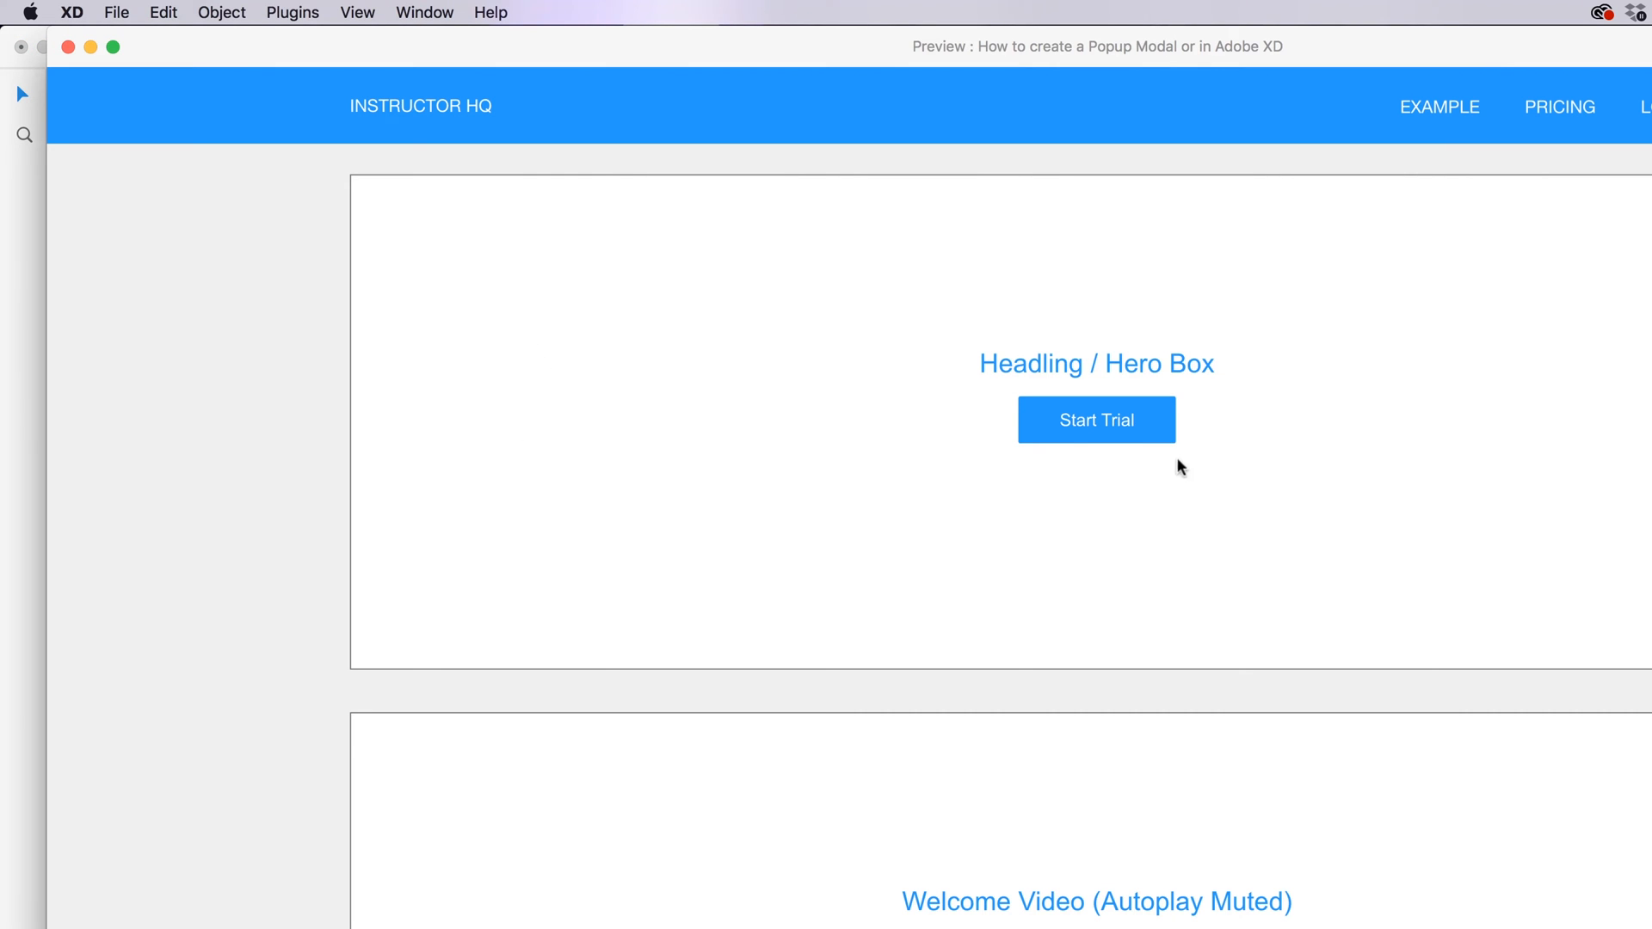
left_click(1097, 420)
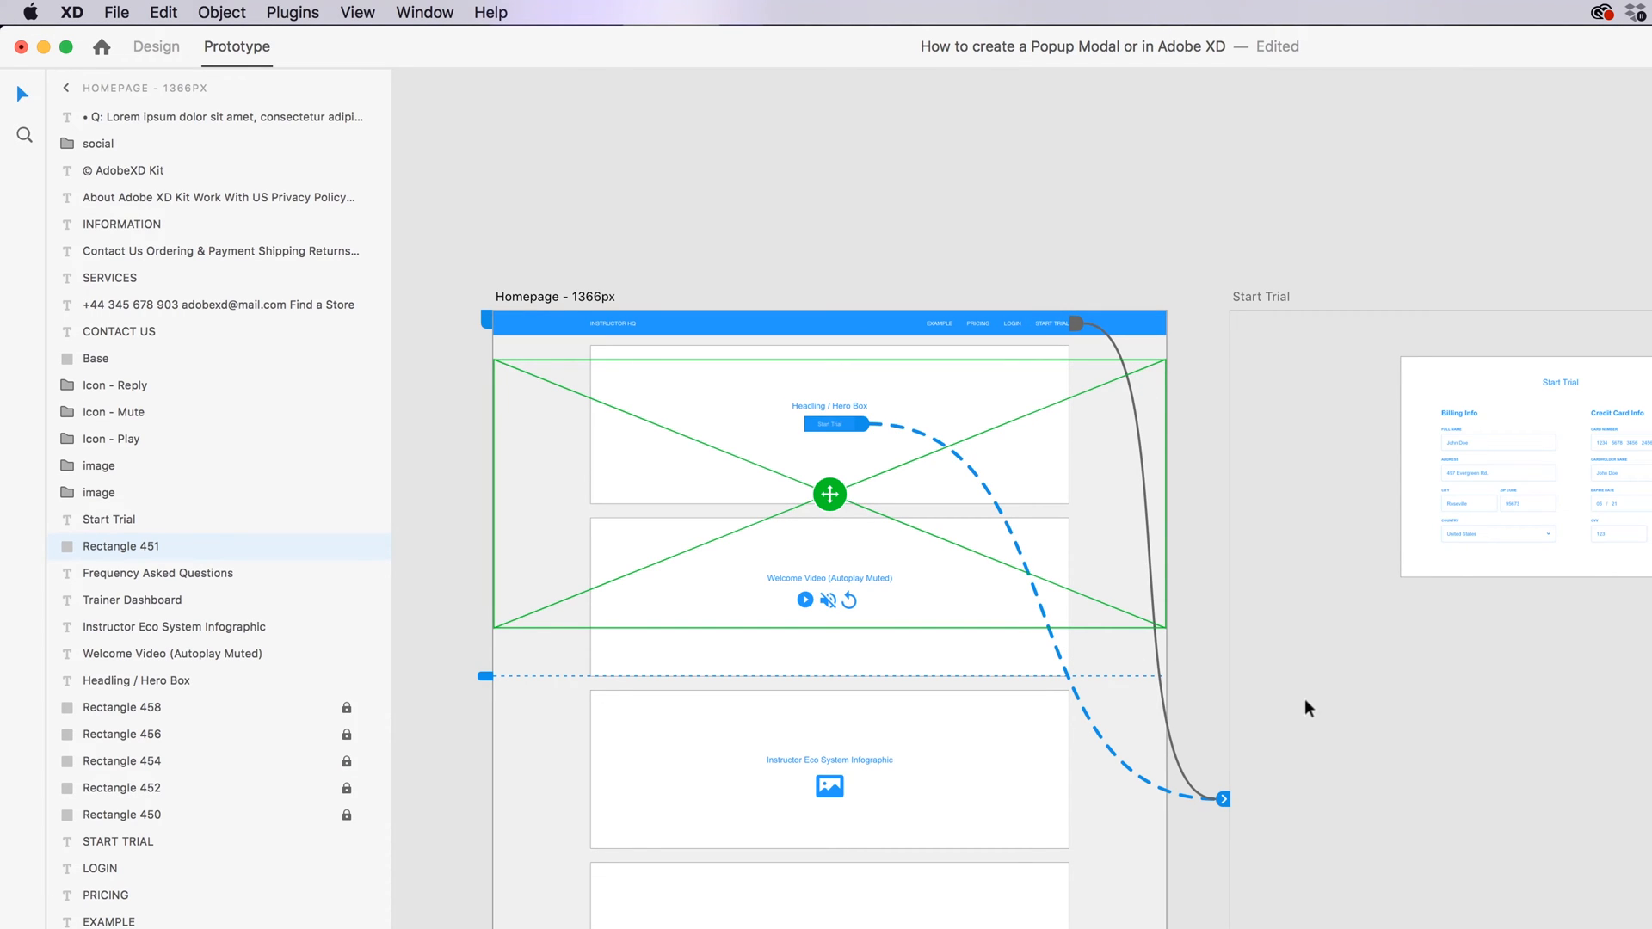
mouse_move(926, 442)
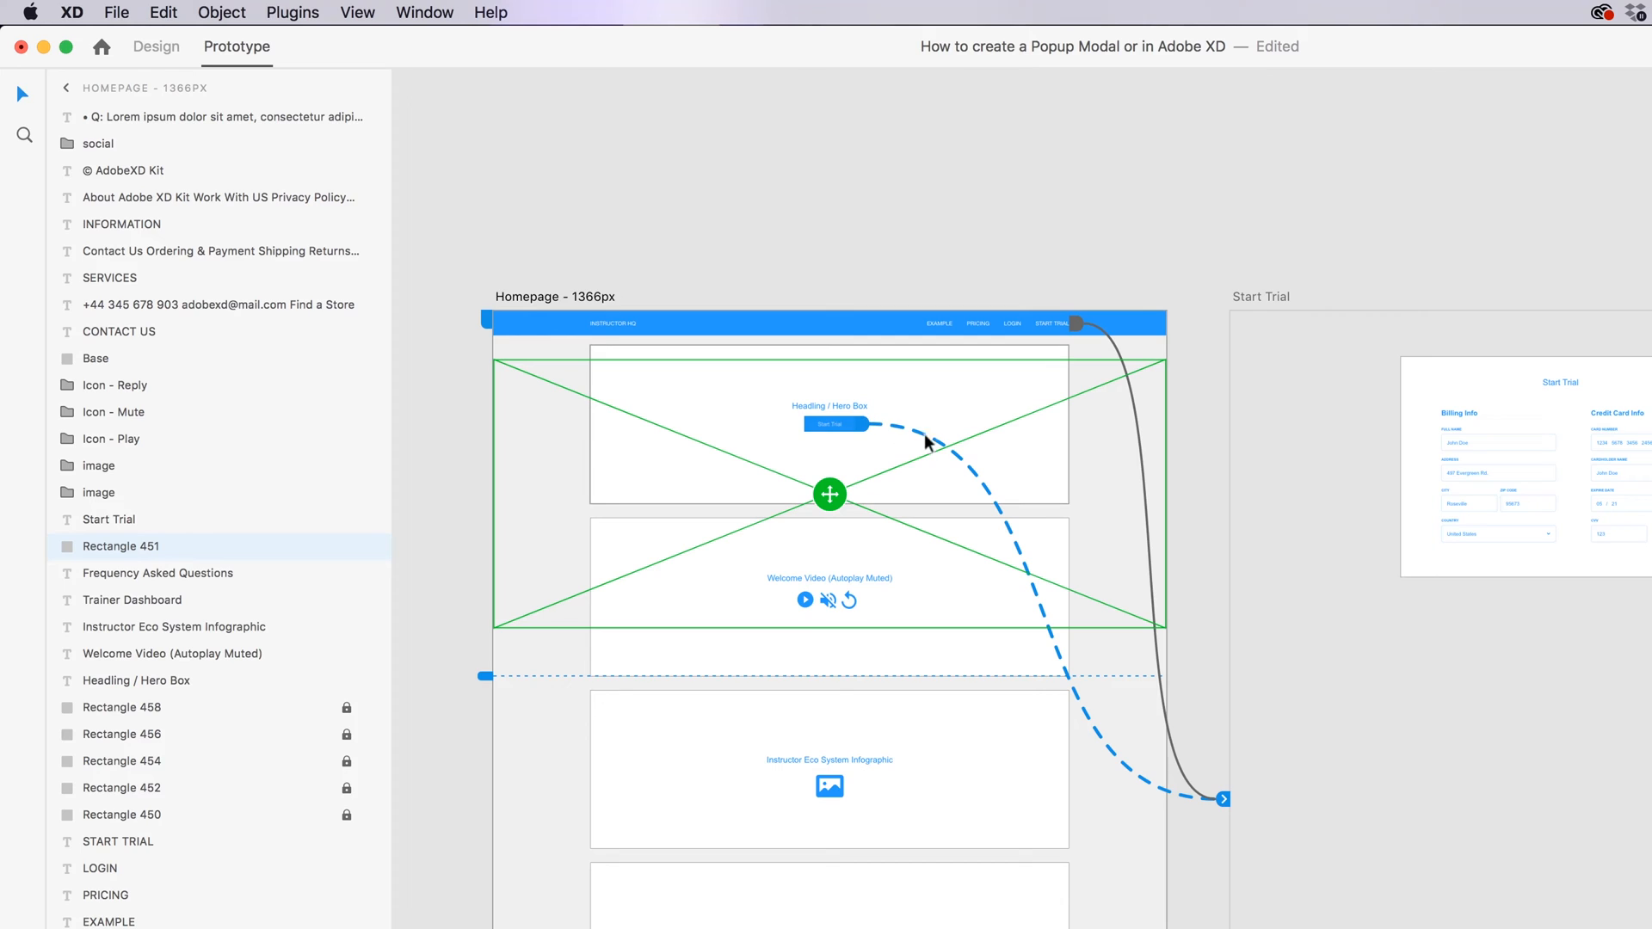
mouse_move(852, 441)
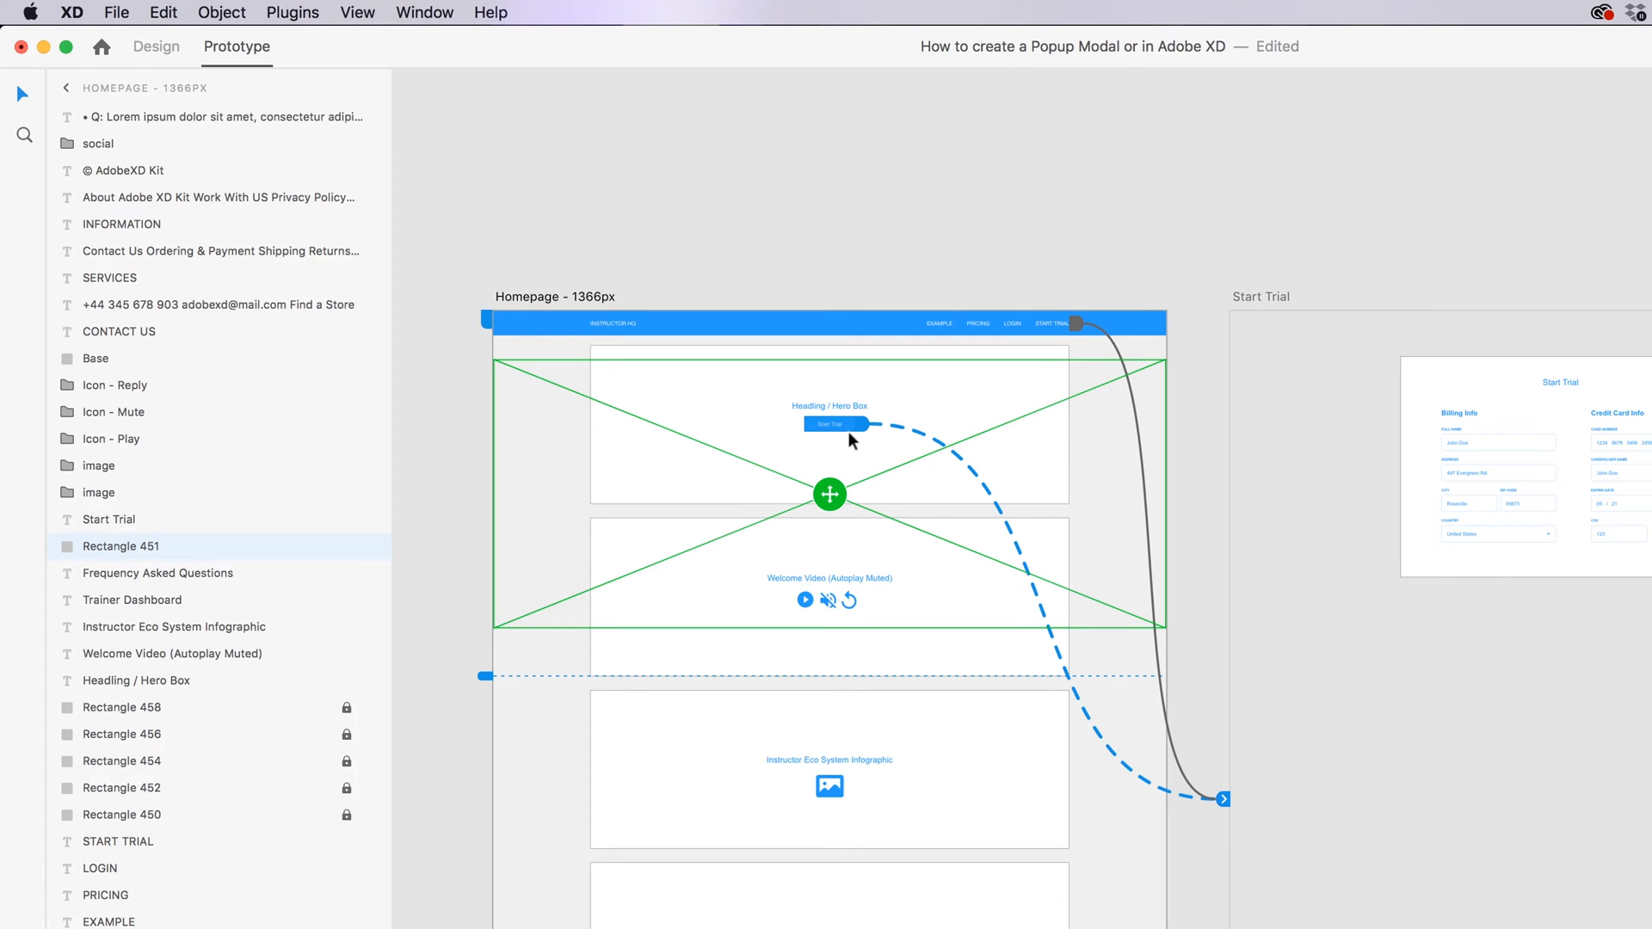
left_click(834, 423)
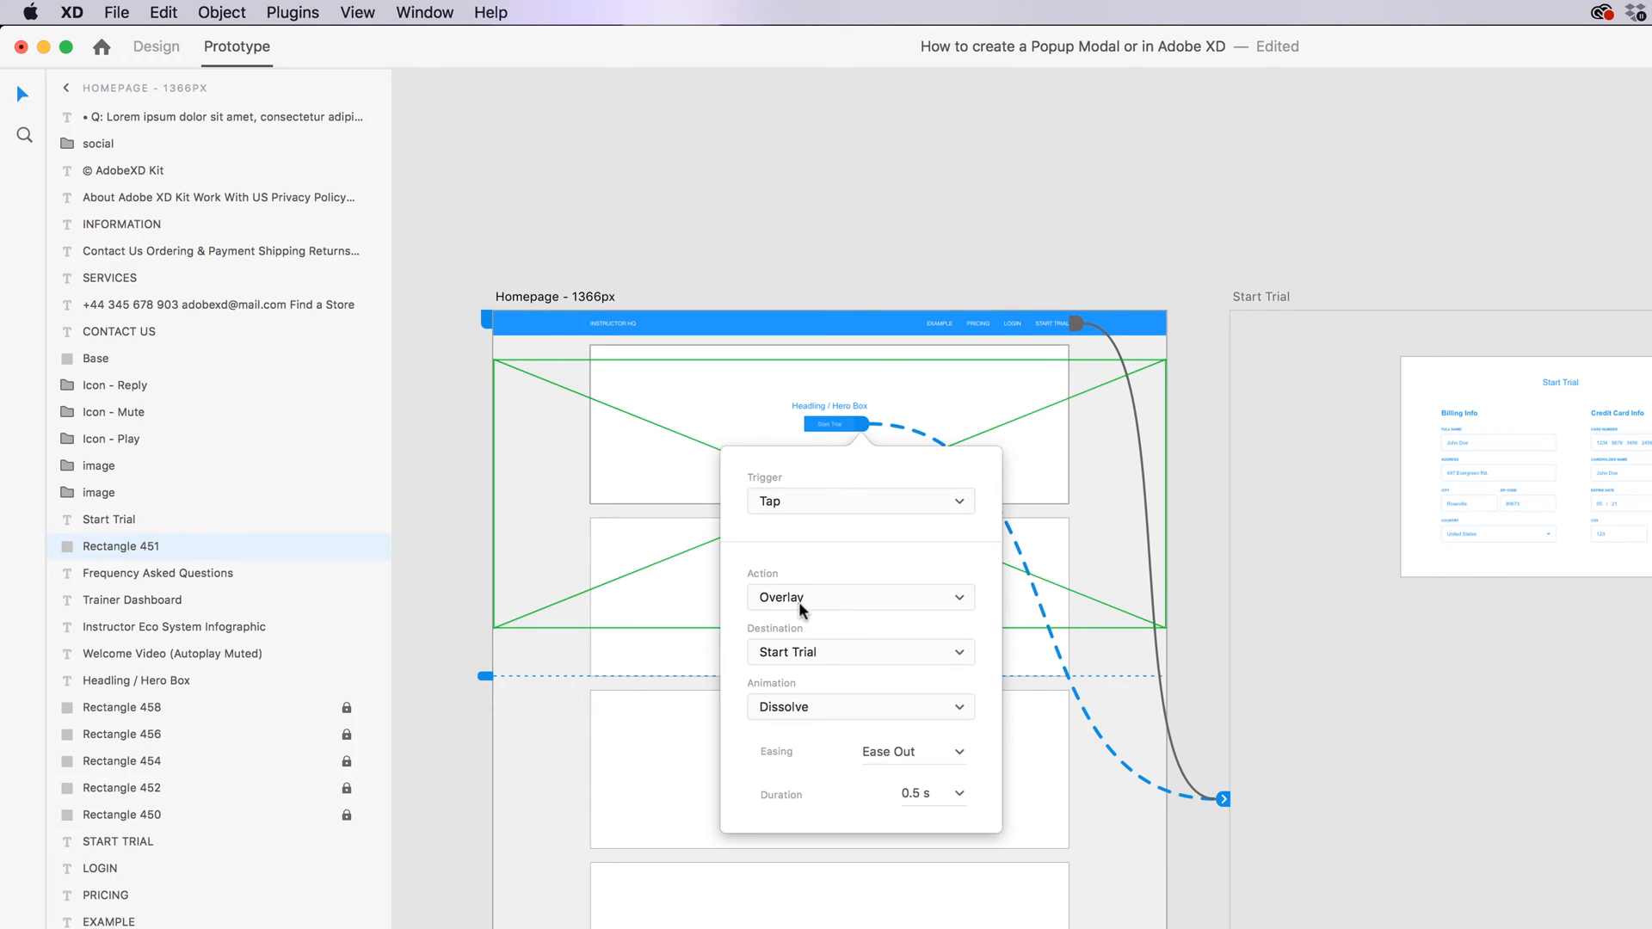
mouse_move(795, 718)
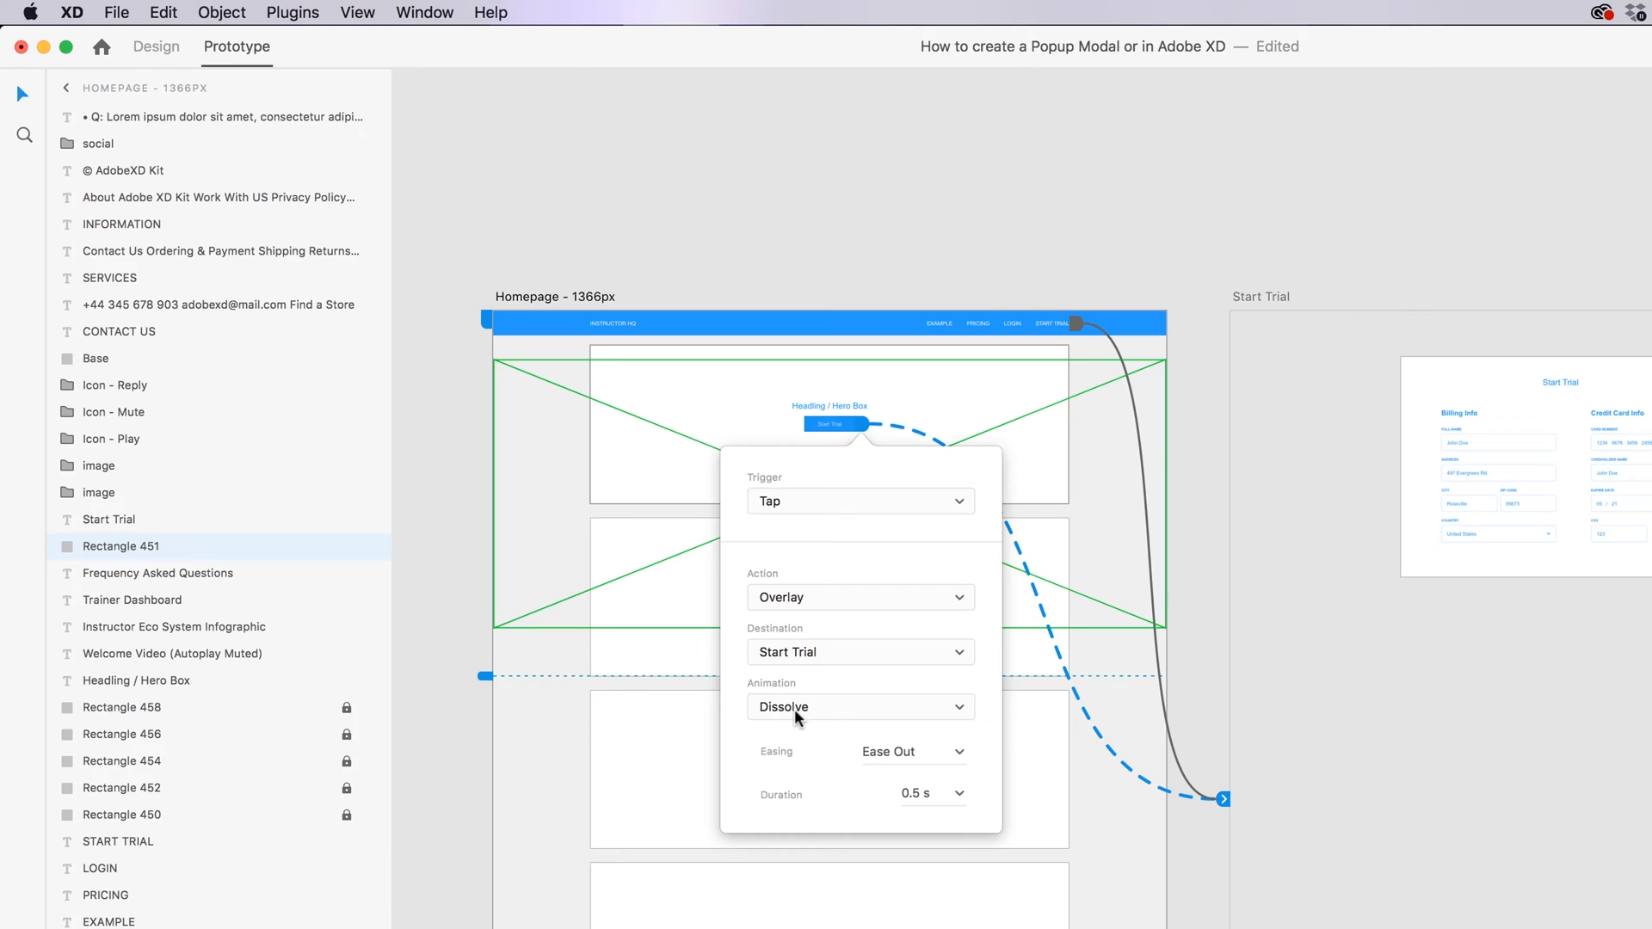
mouse_move(1086, 819)
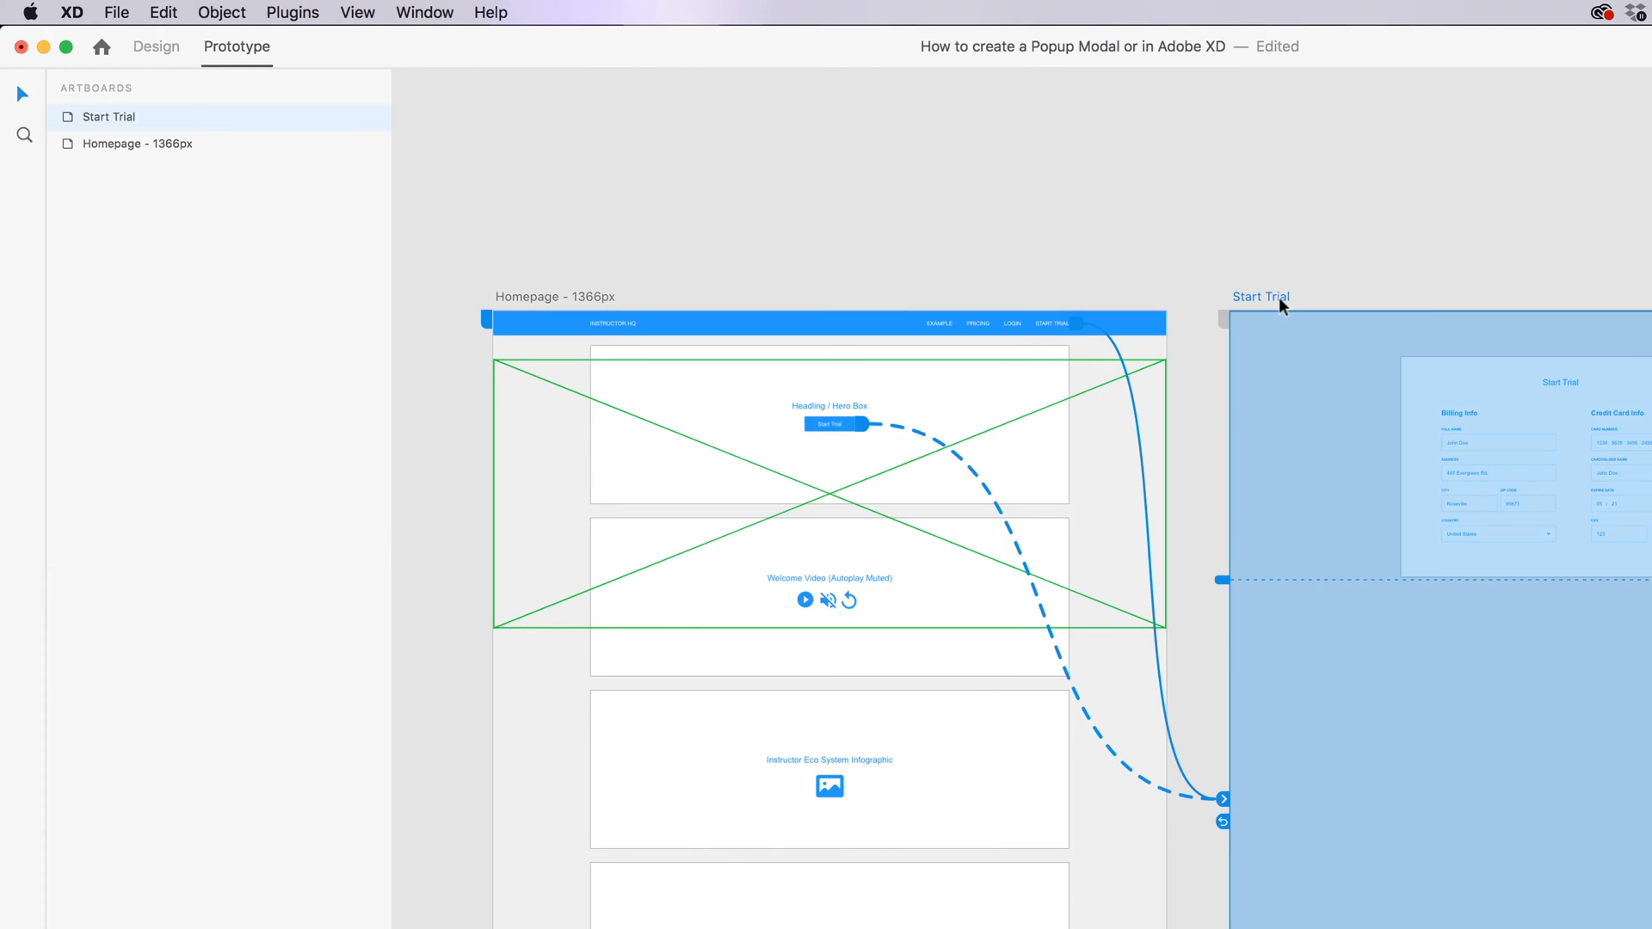
mouse_move(1245, 836)
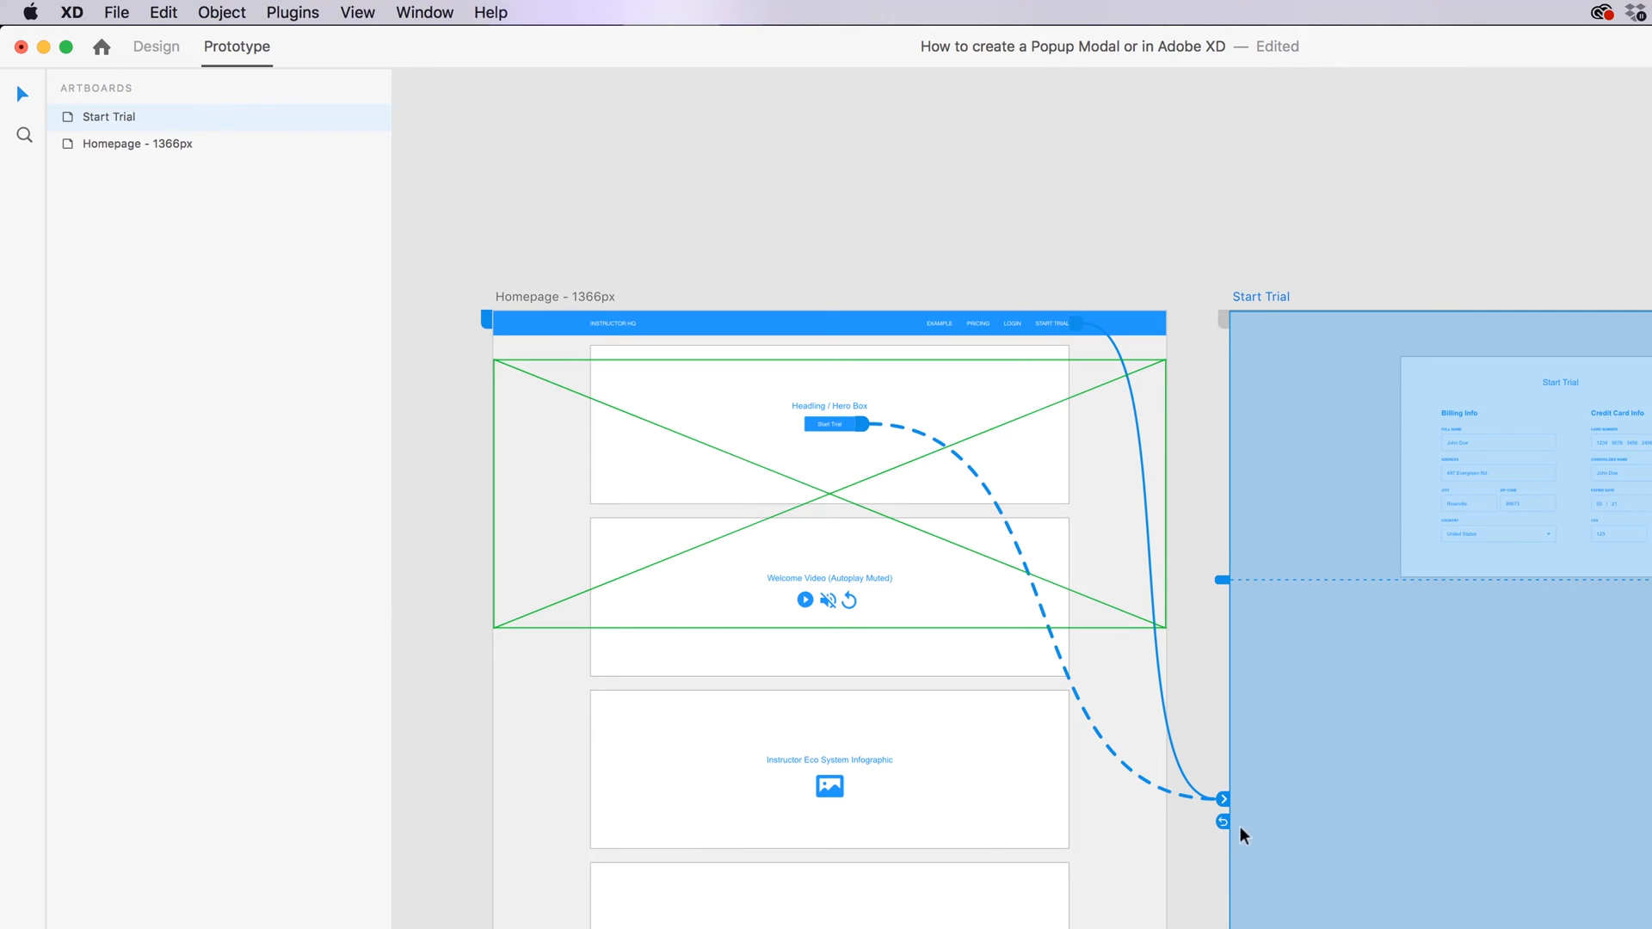
mouse_move(1225, 855)
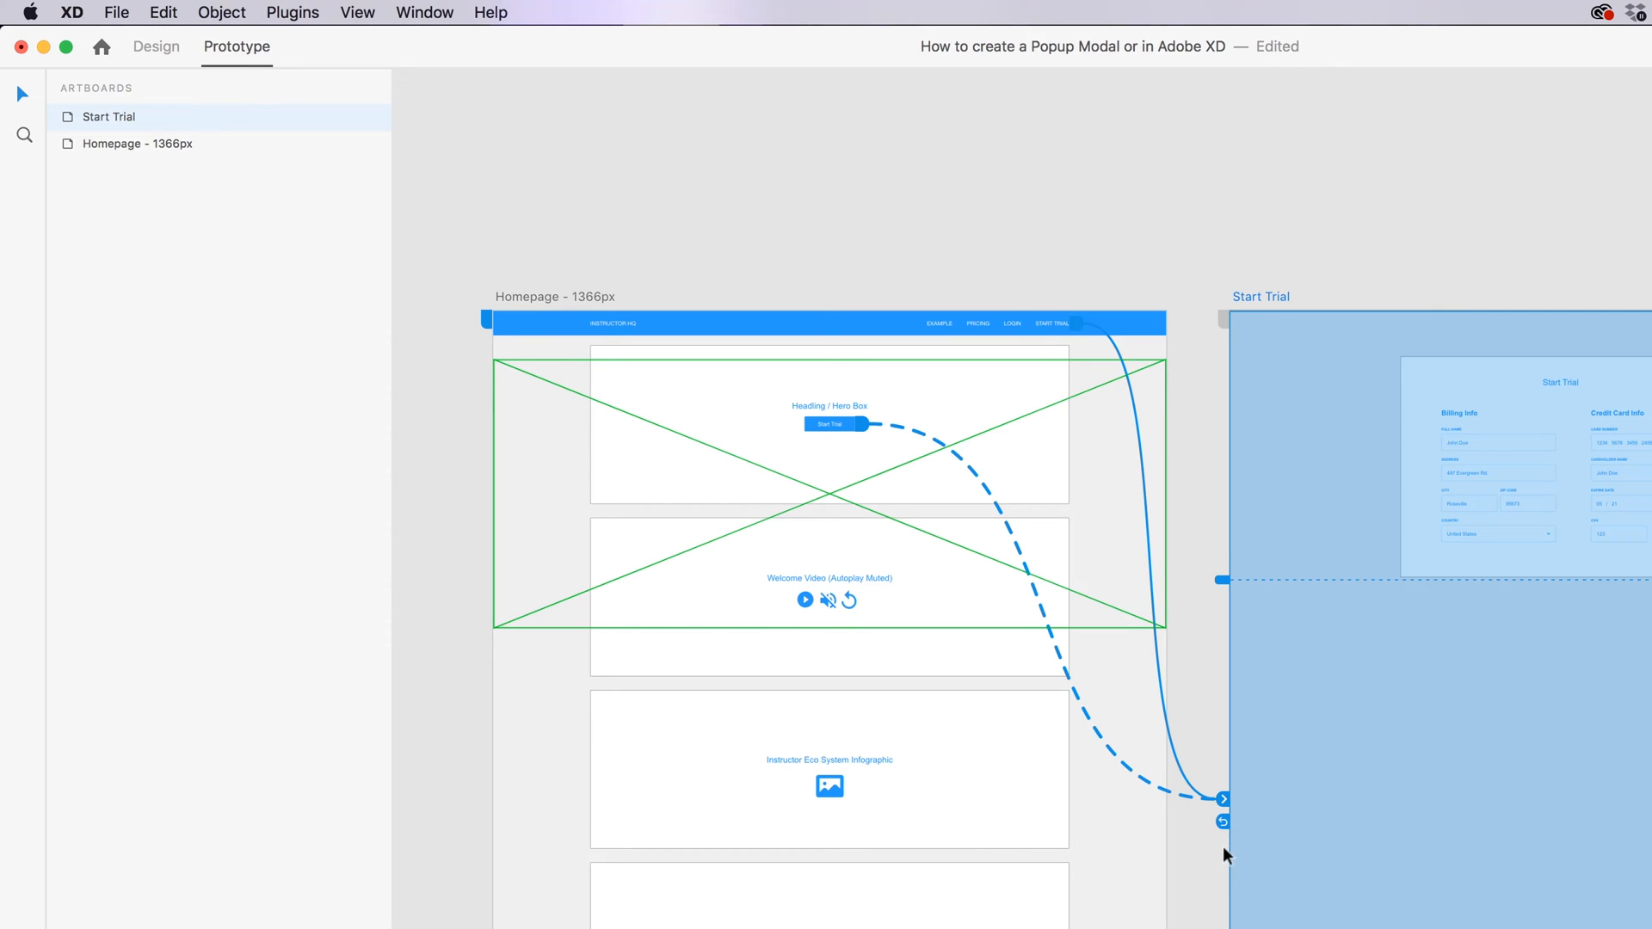
mouse_move(1509, 834)
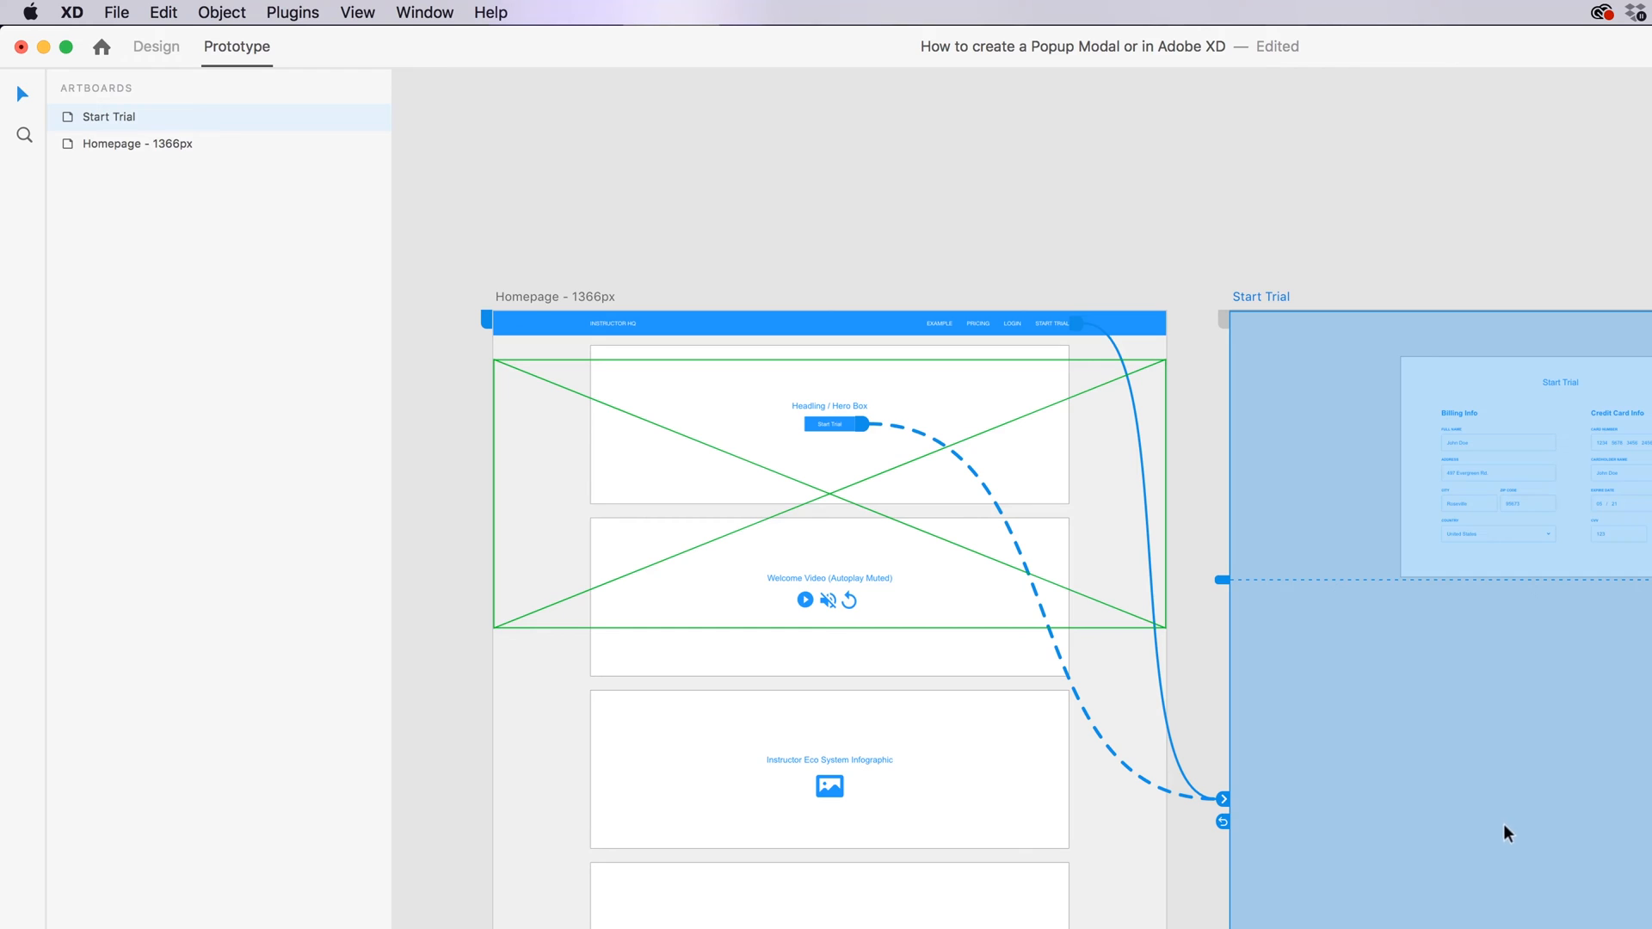
mouse_move(1288, 893)
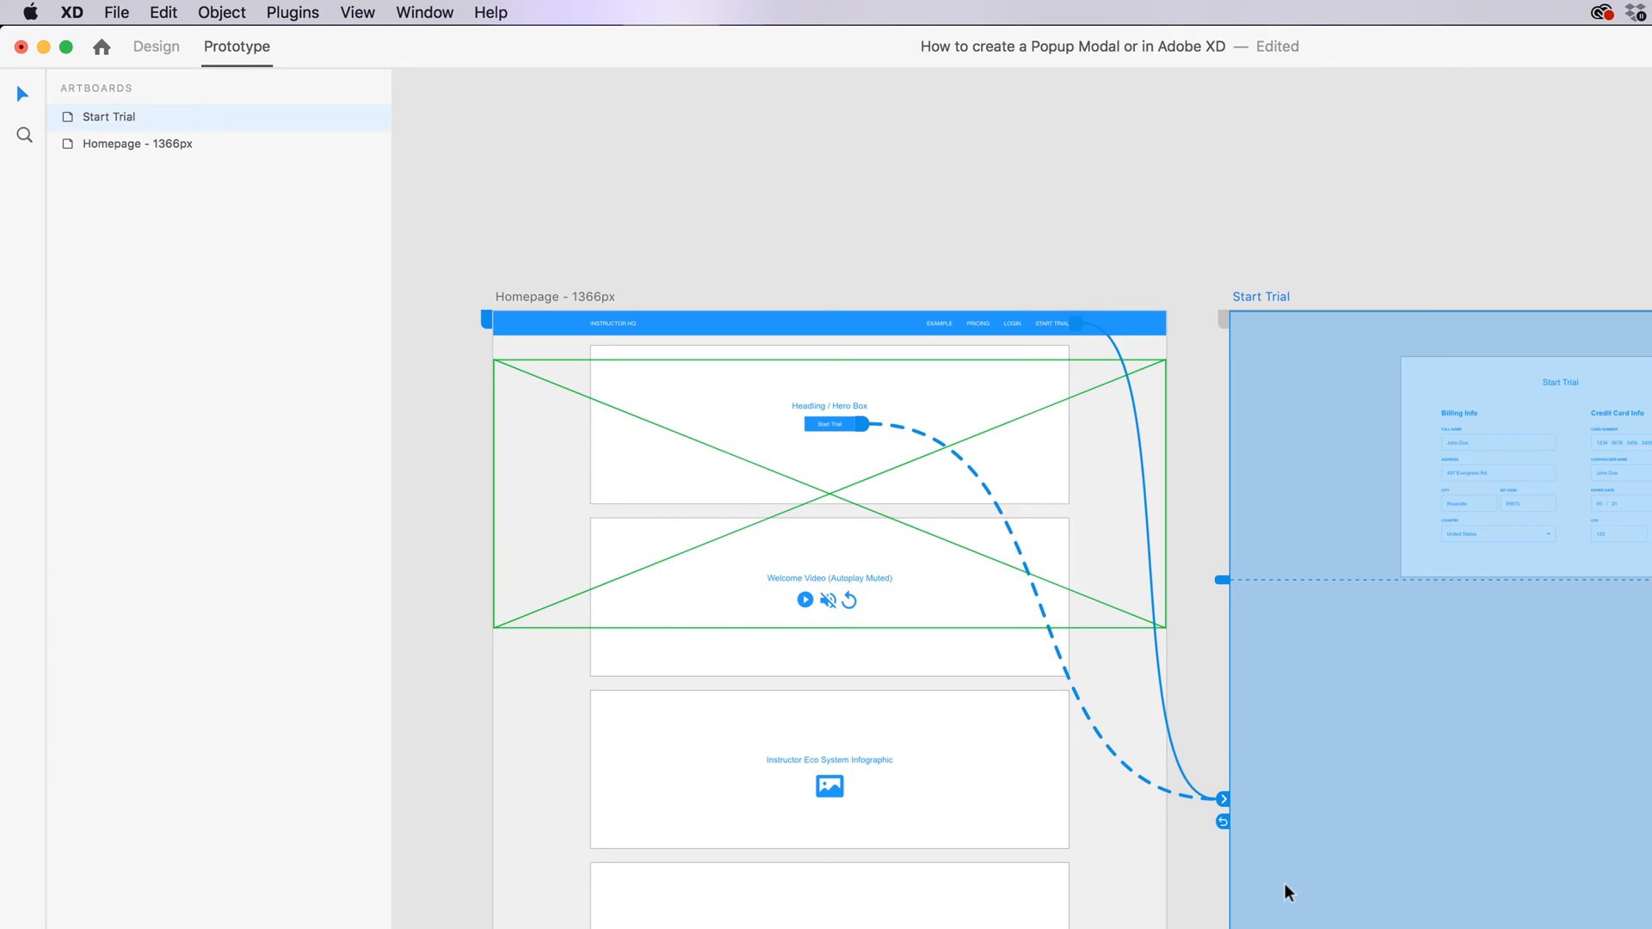
mouse_move(1258, 876)
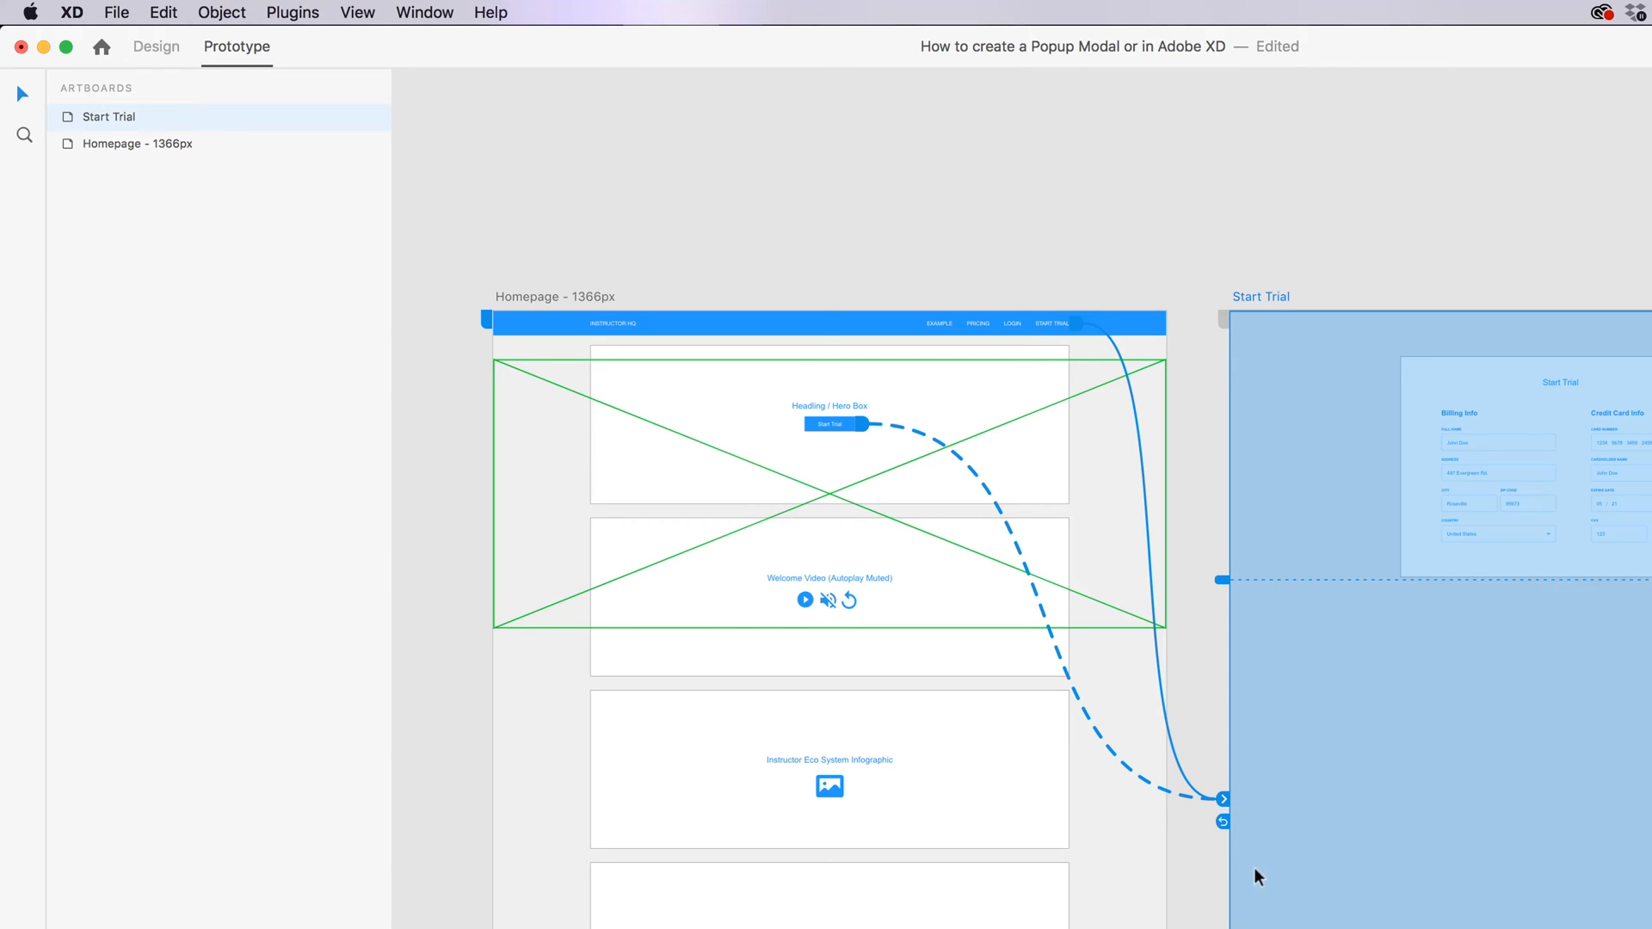
left_click(1222, 799)
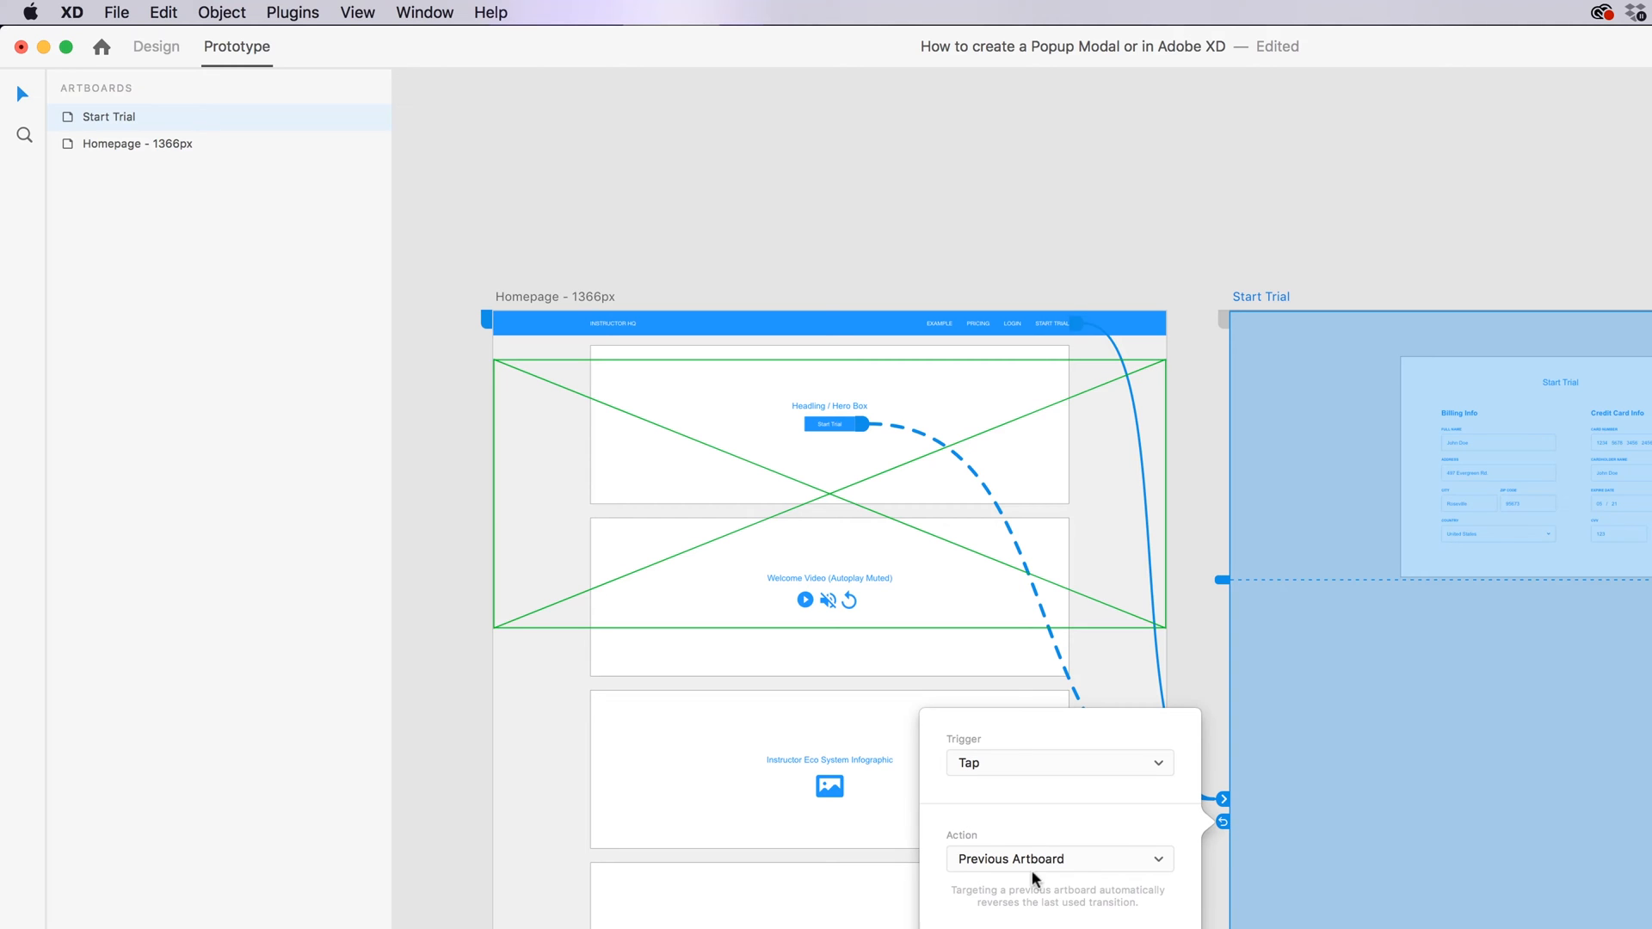
mouse_move(1035, 345)
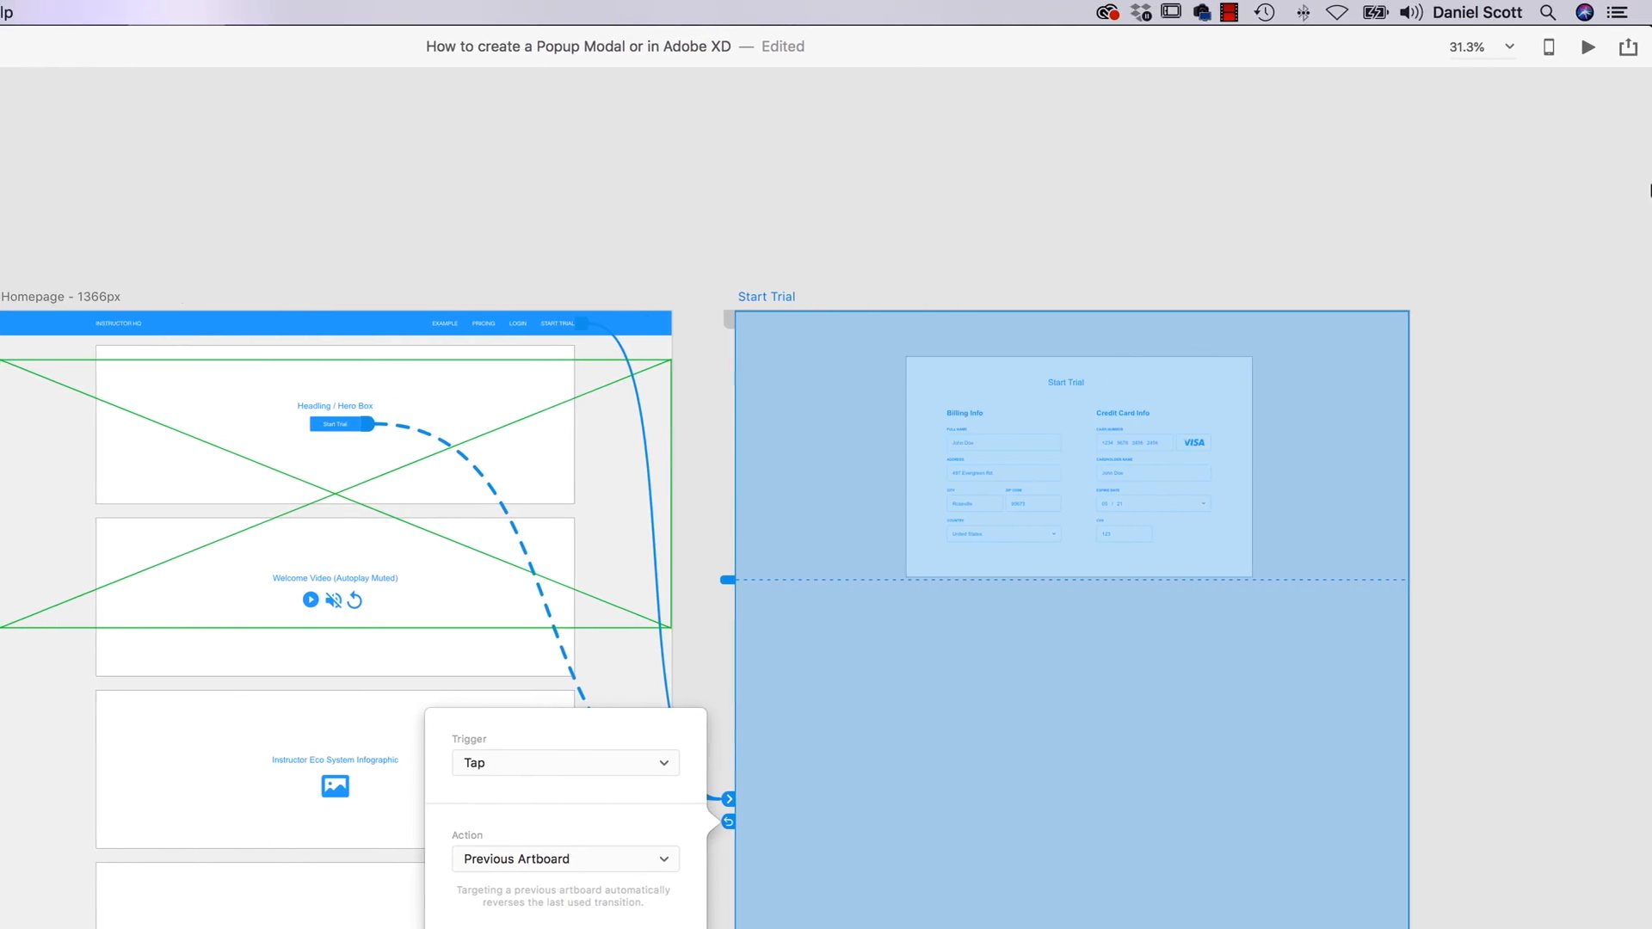
mouse_move(1326, 219)
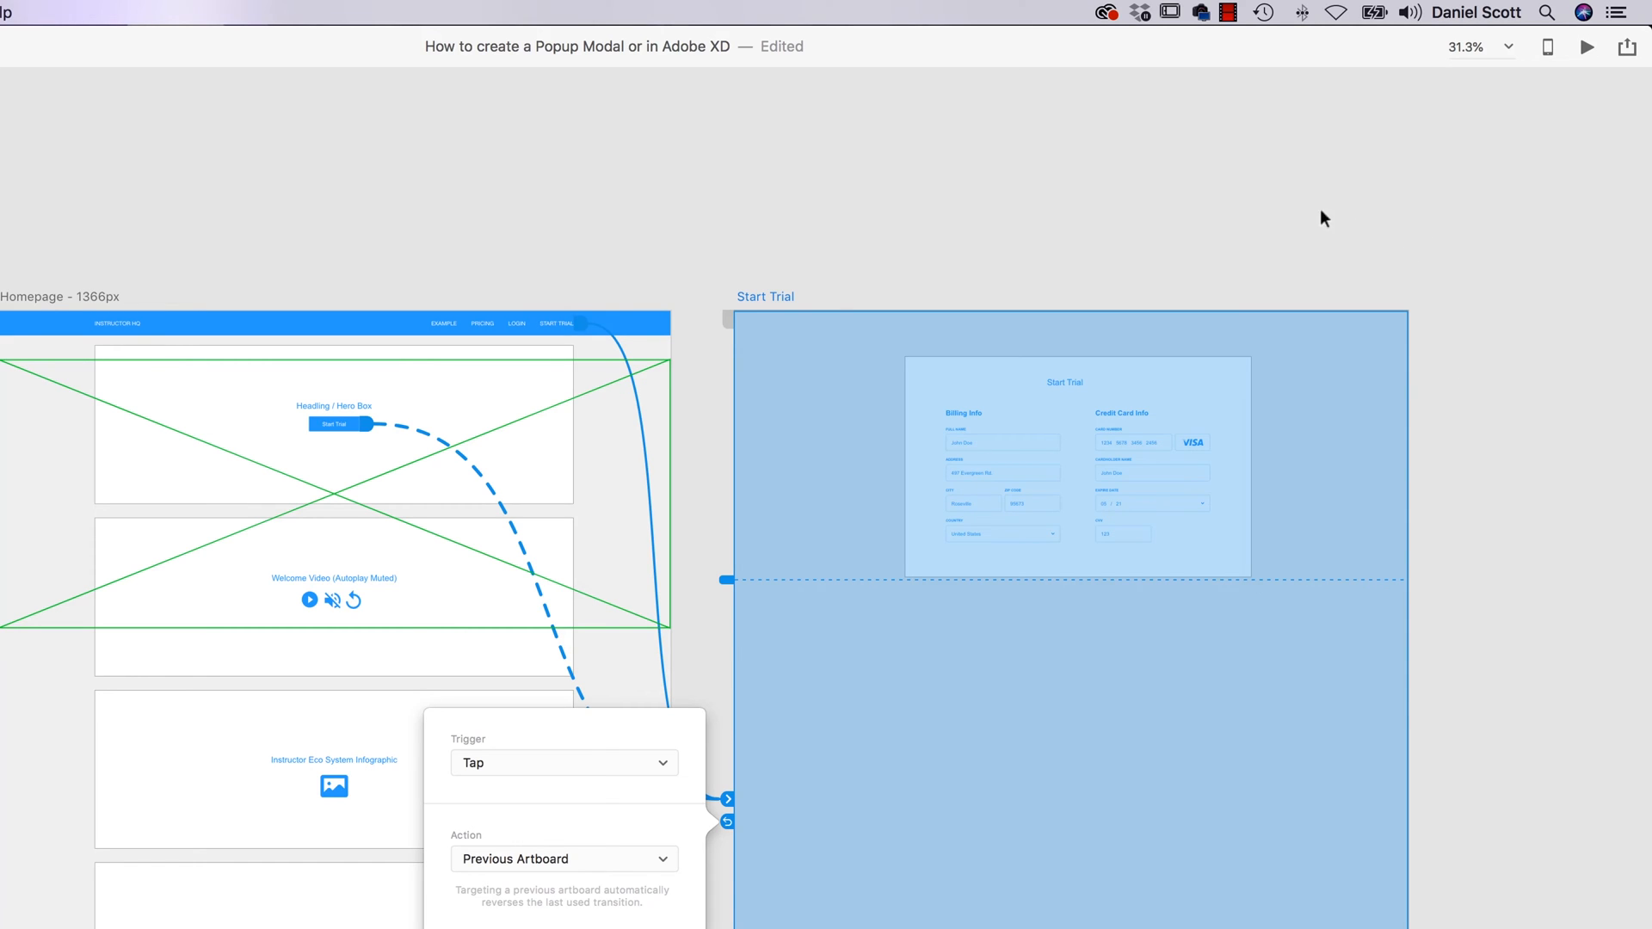
mouse_move(1165, 680)
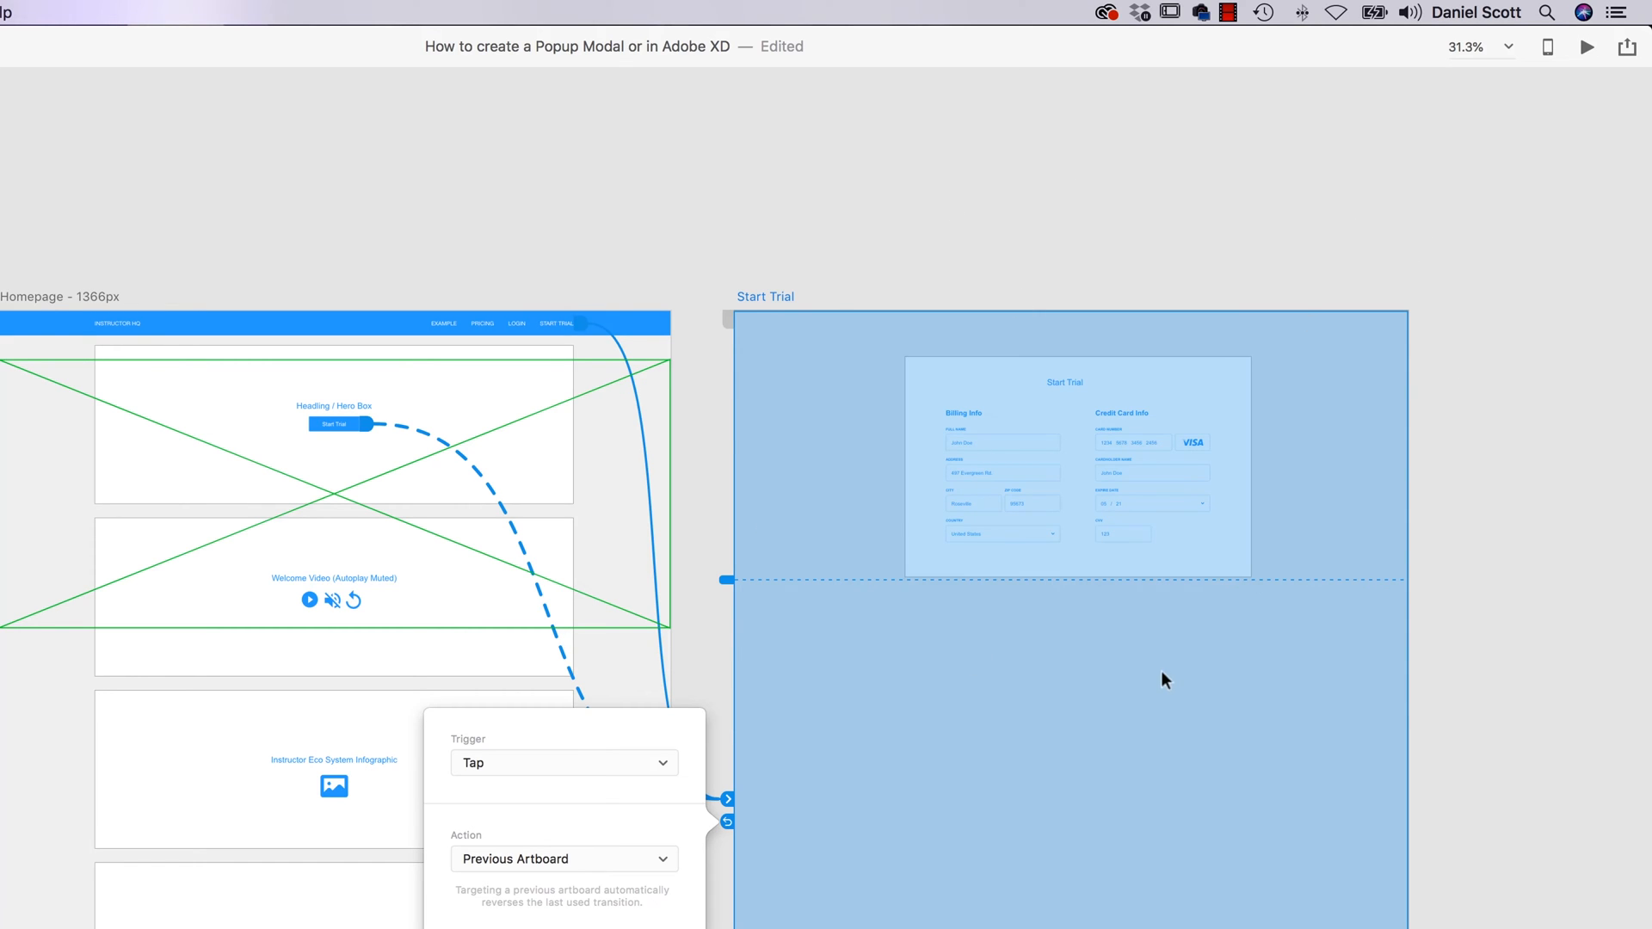
mouse_move(1190, 714)
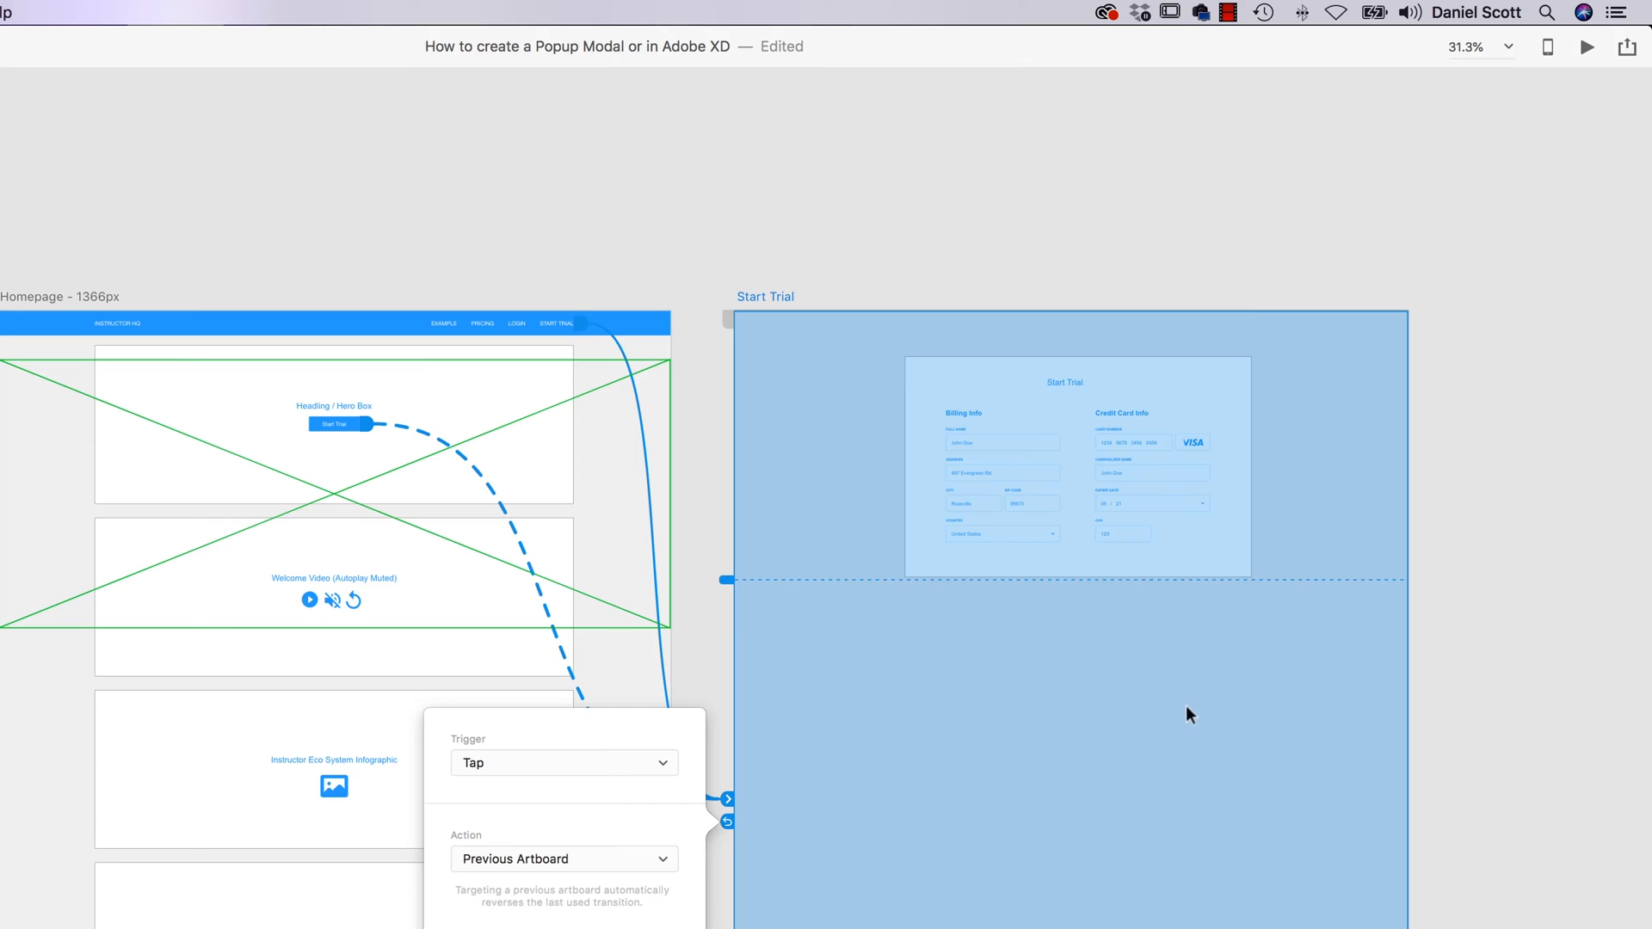
mouse_move(630, 866)
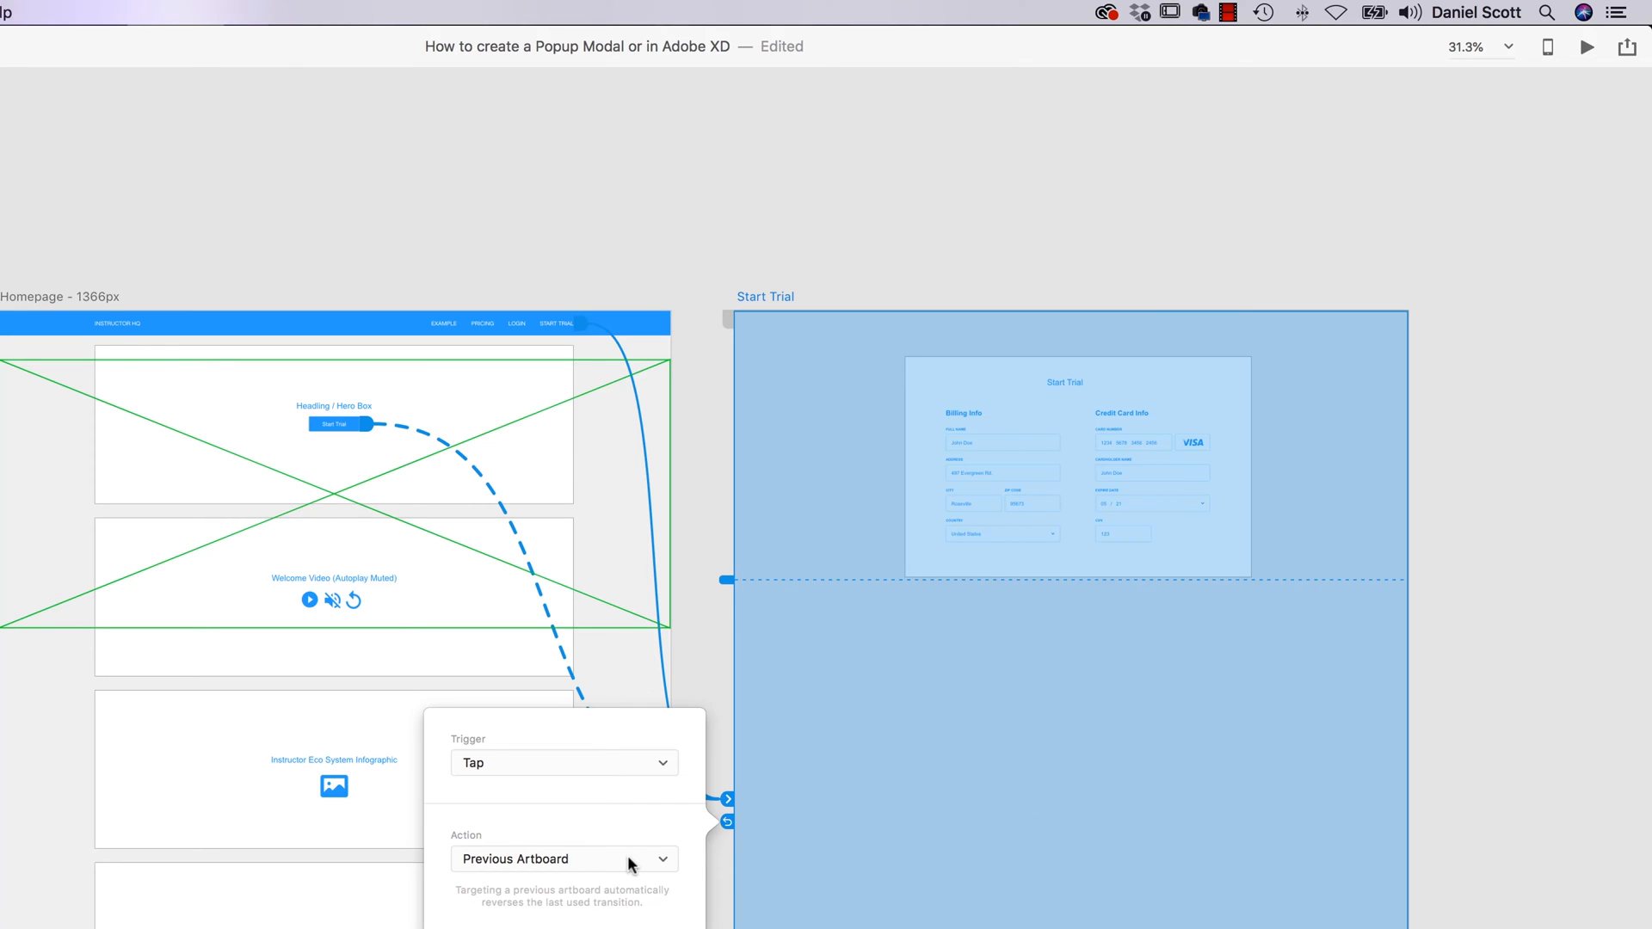
mouse_move(630, 861)
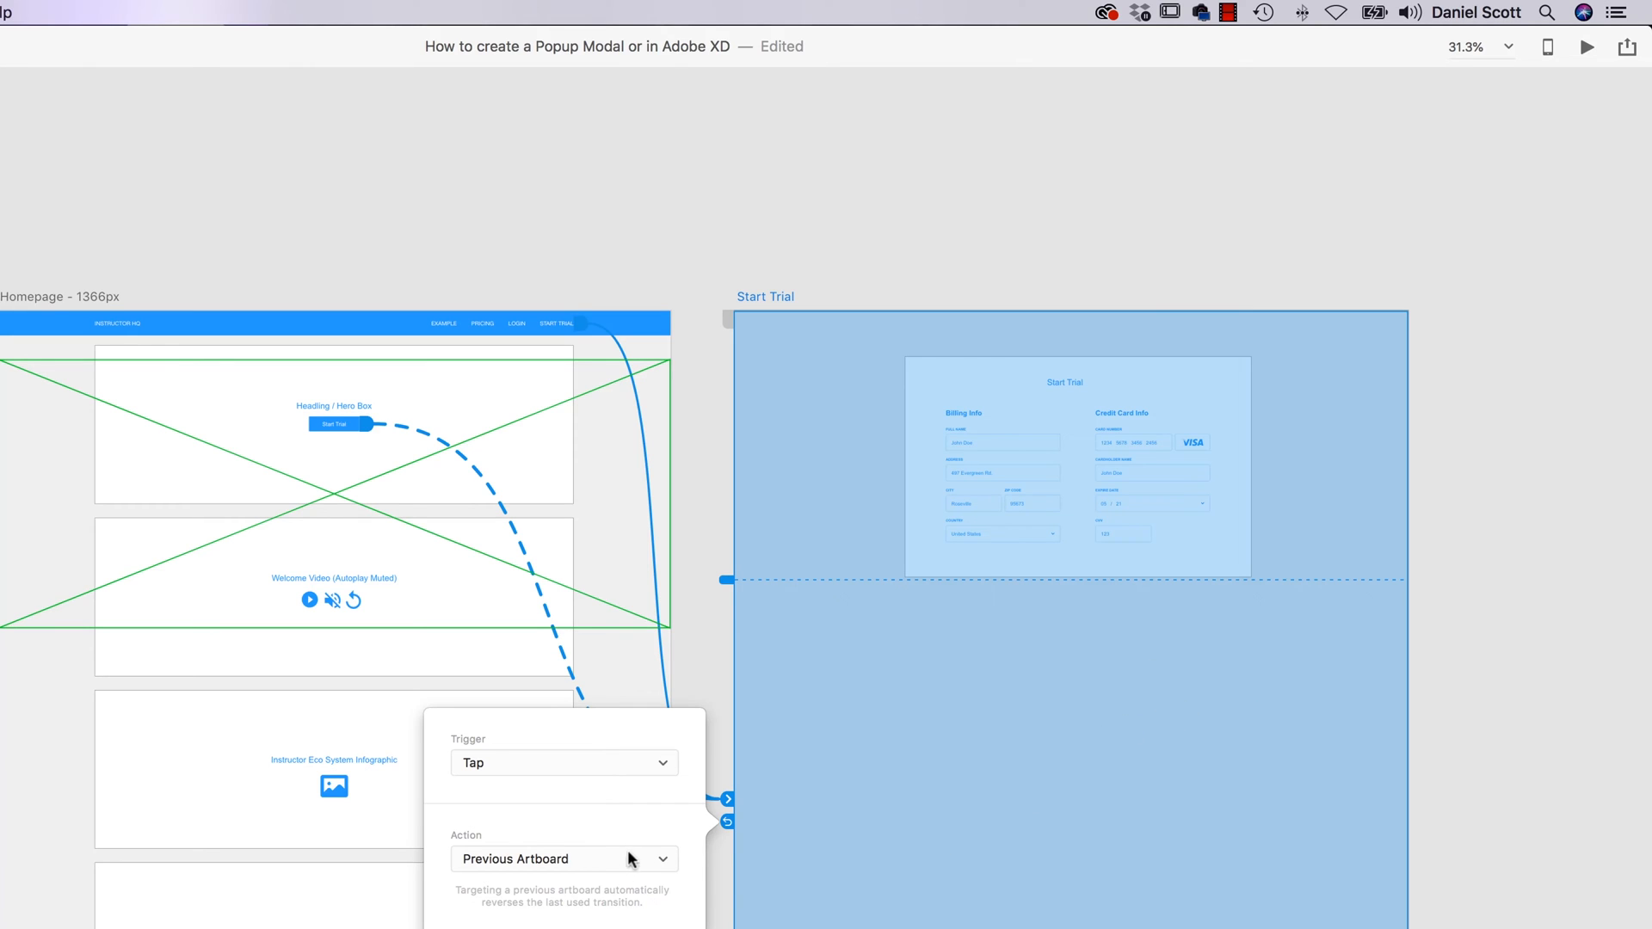
mouse_move(709, 661)
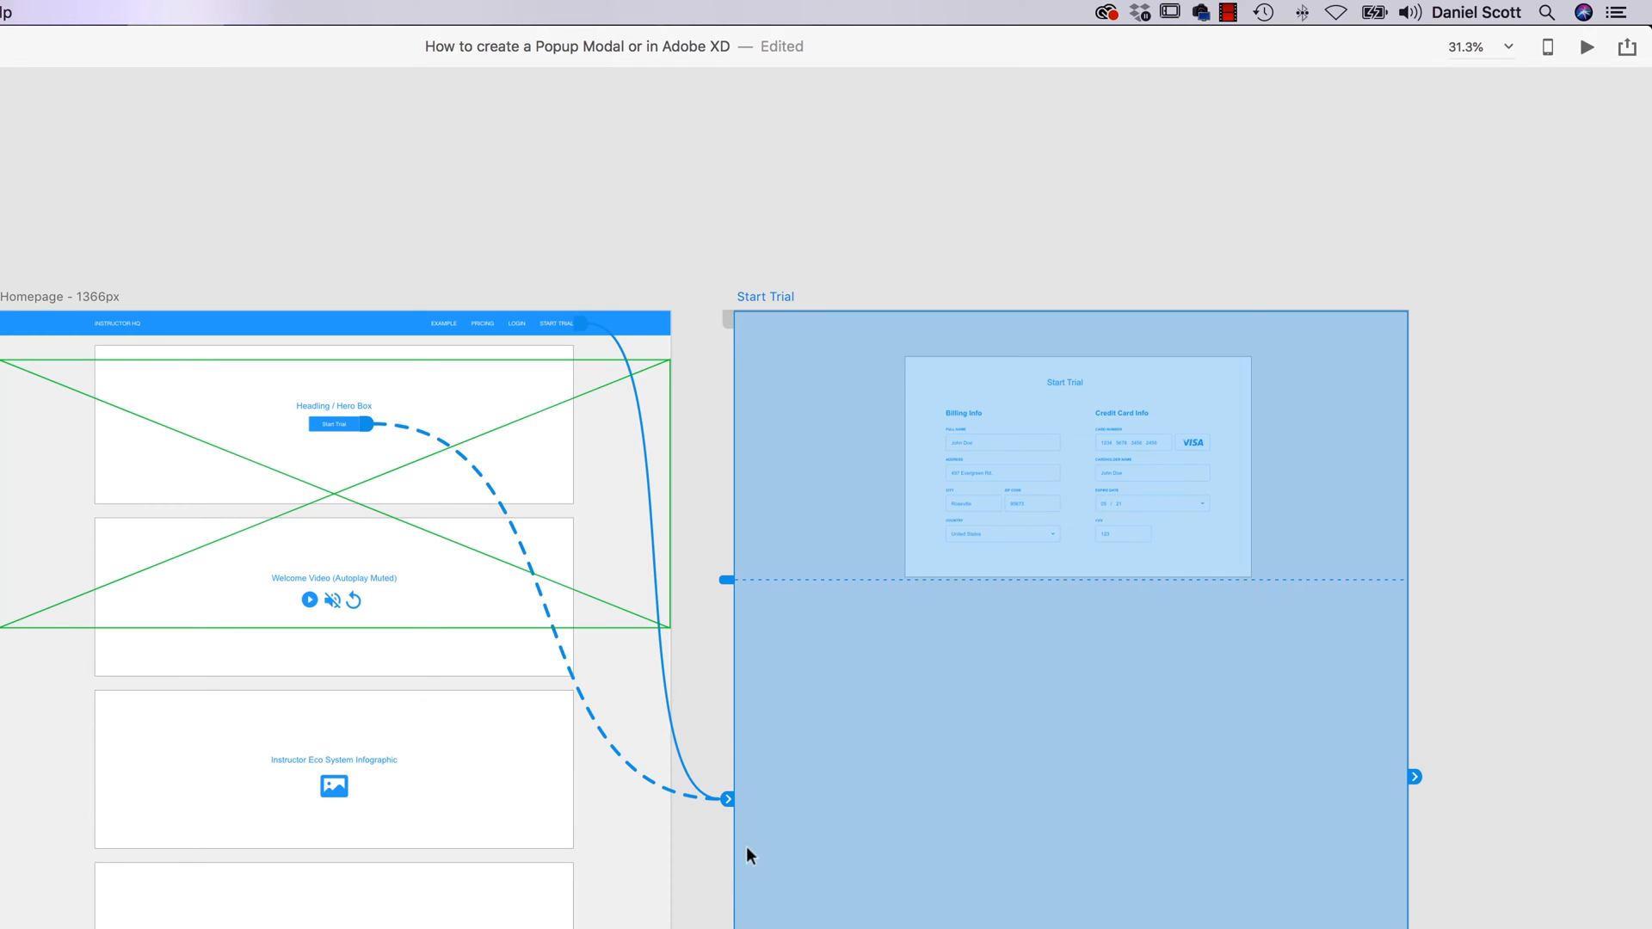
mouse_move(815, 269)
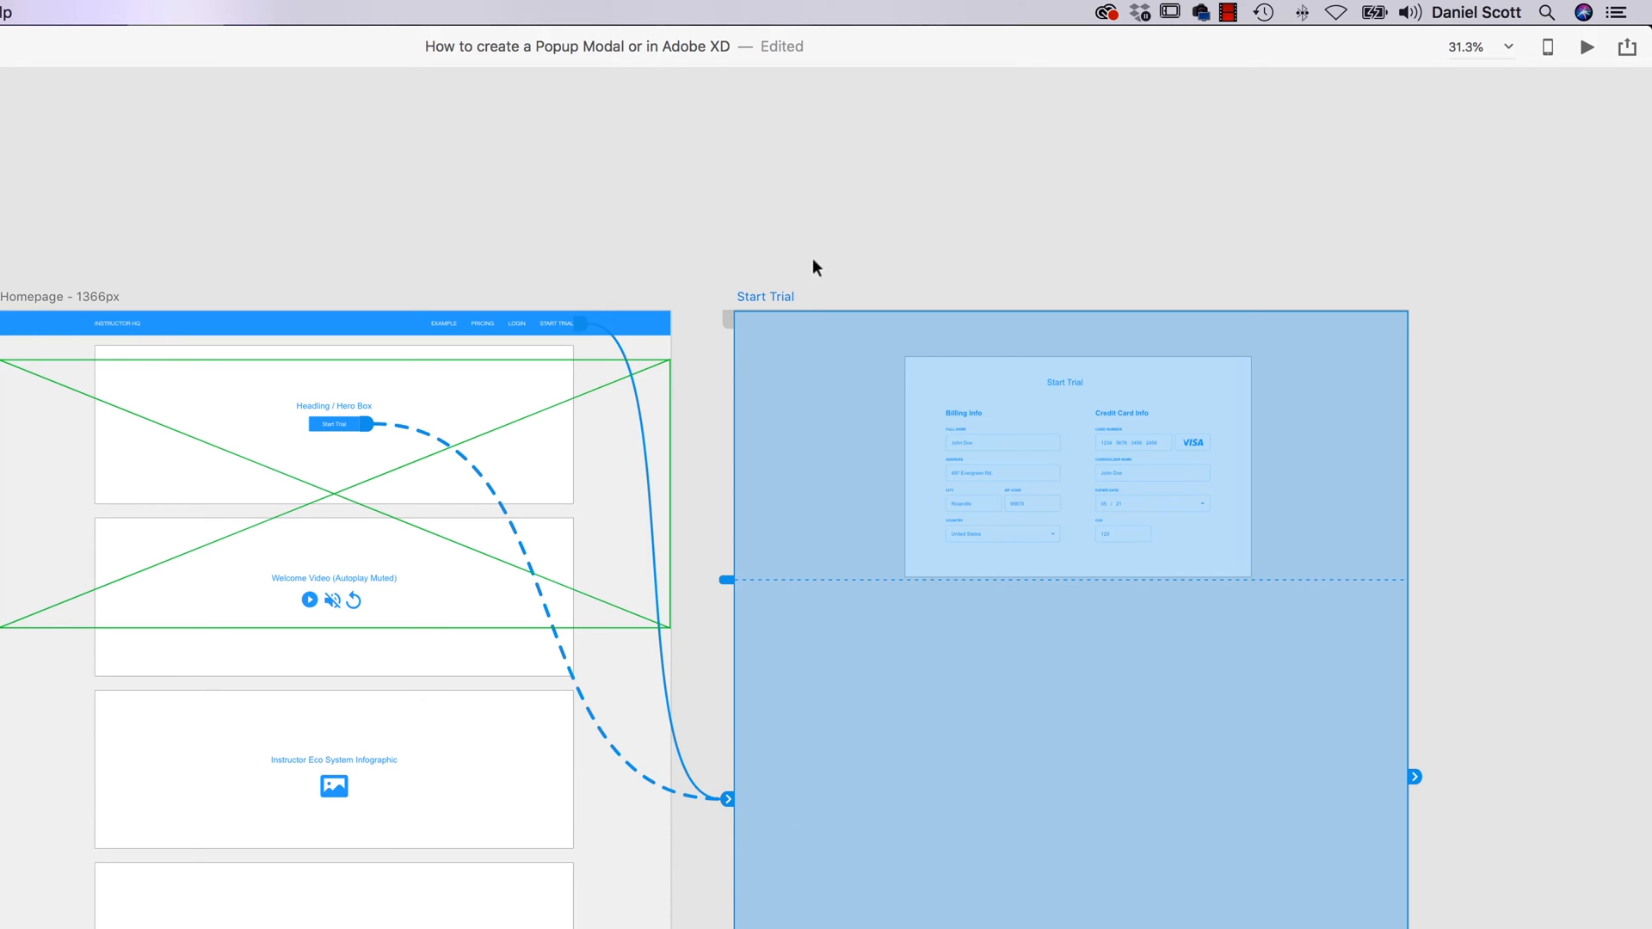
- Add a Tap interaction from the Start Trial artboard, choose its action and close the settings
left_click(1415, 778)
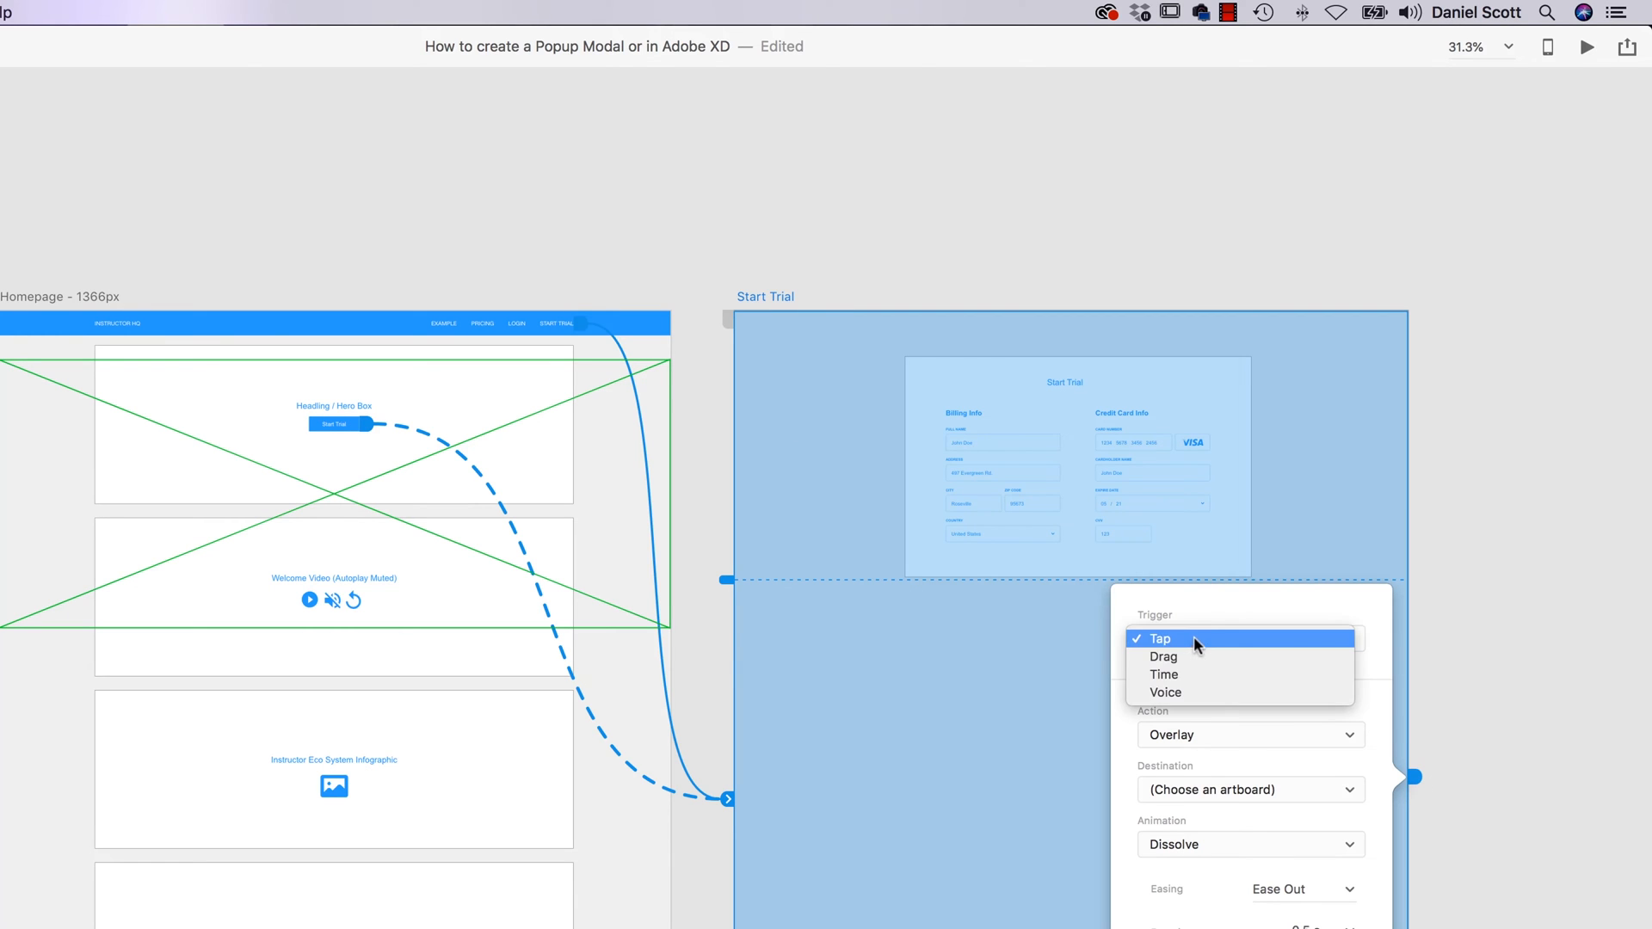
left_click(1158, 639)
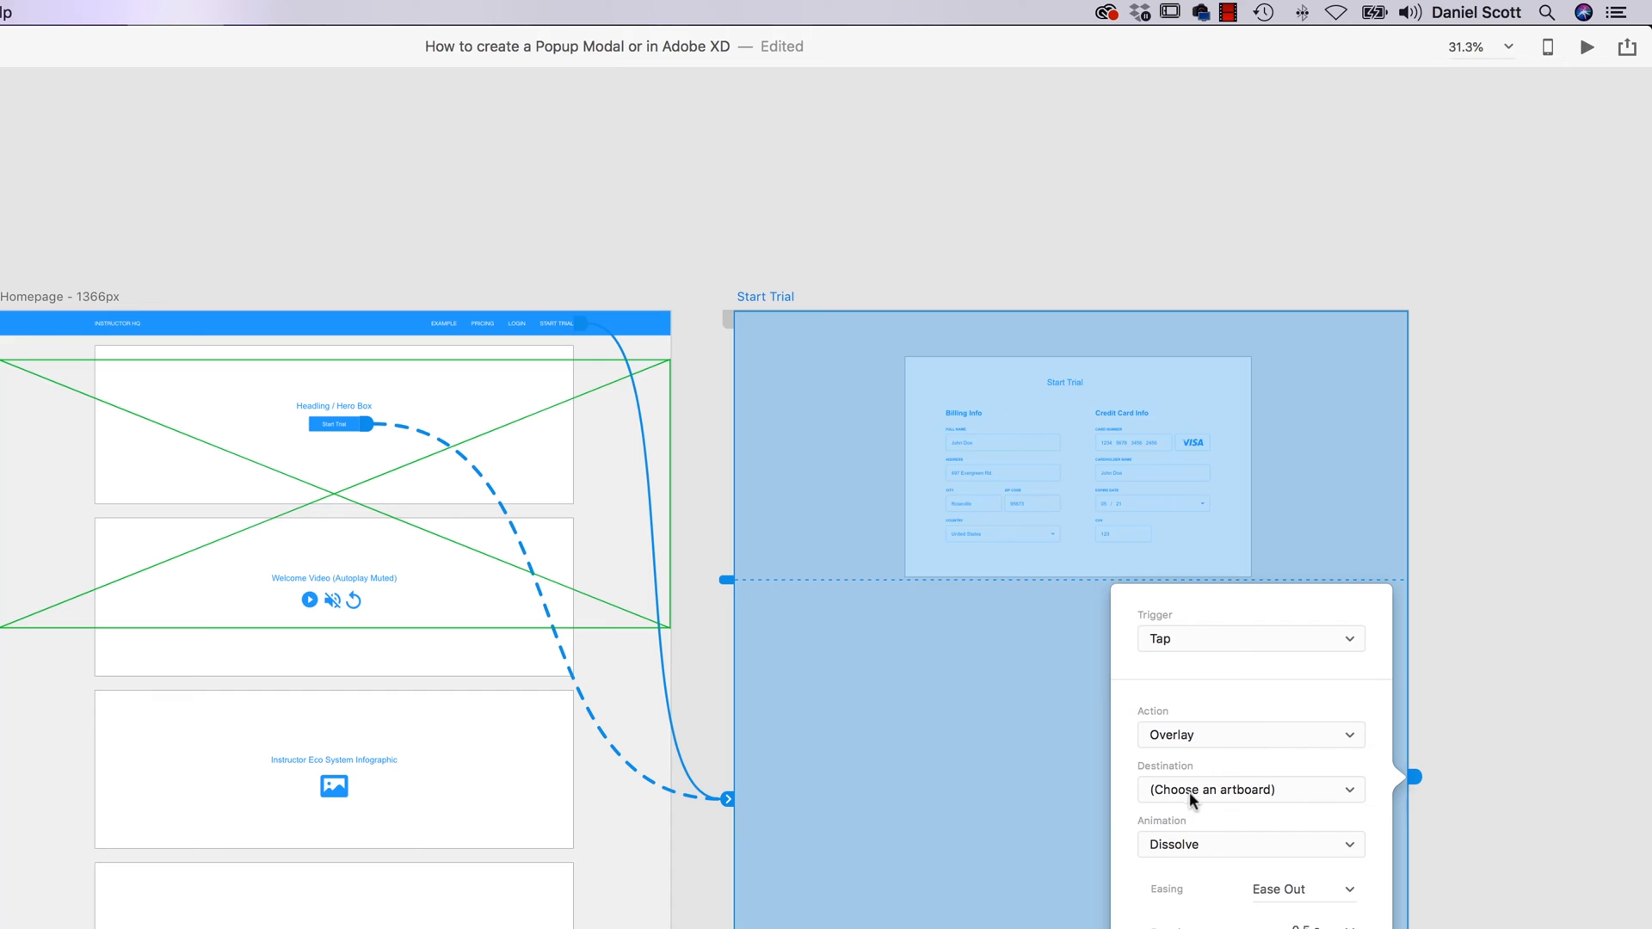
left_click(1250, 735)
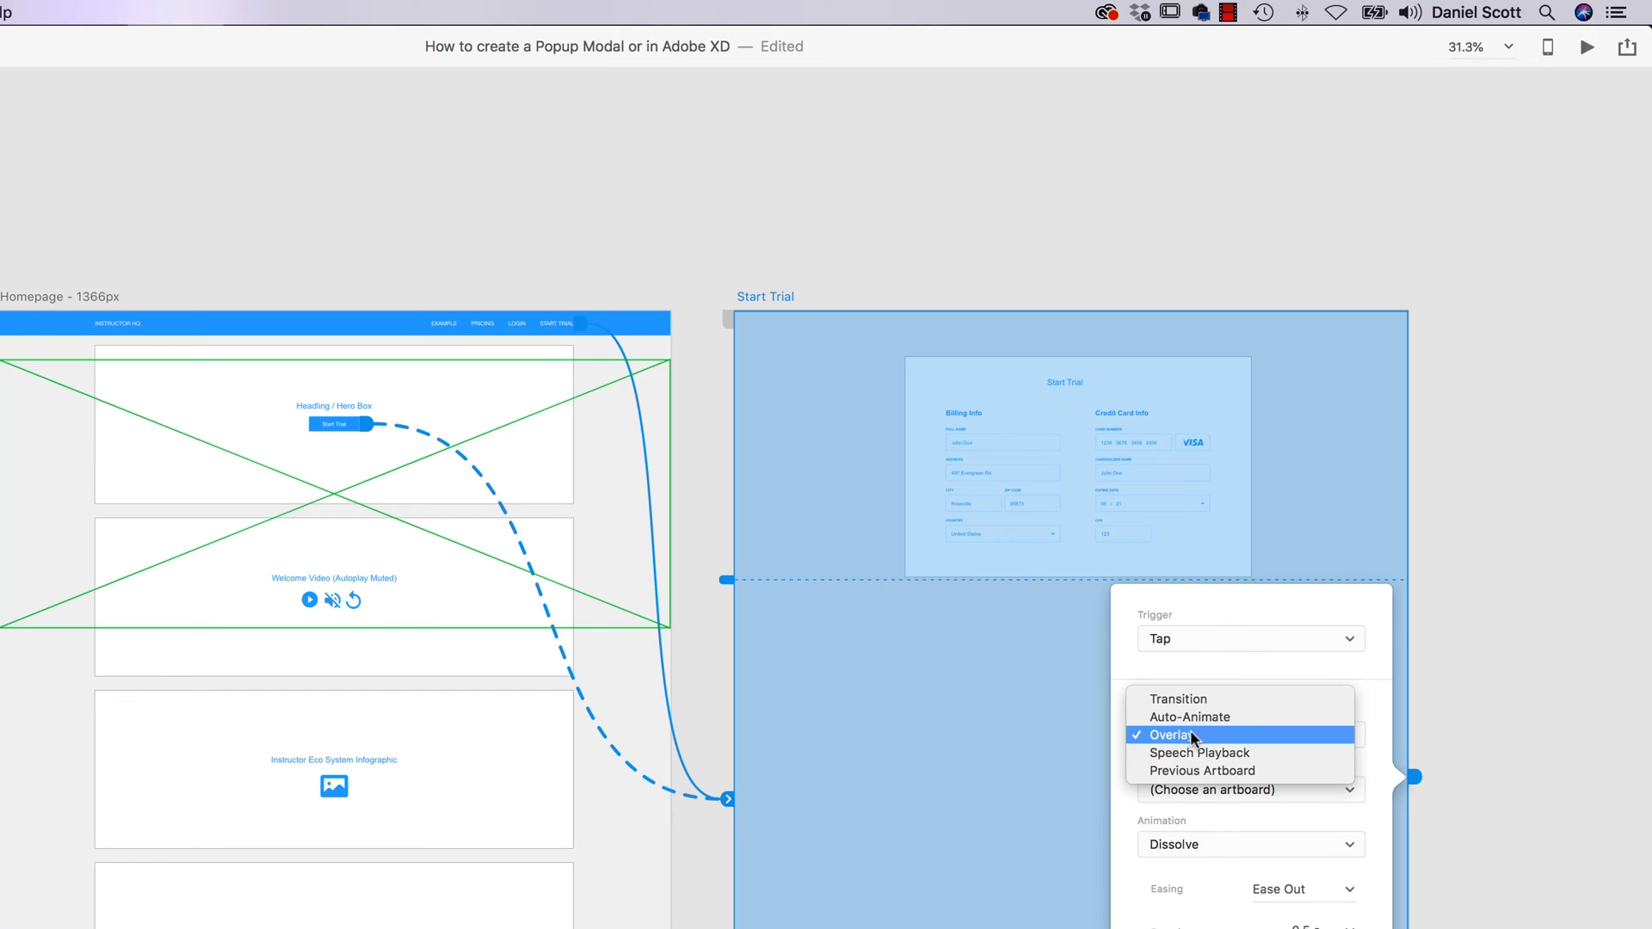
left_click(1203, 771)
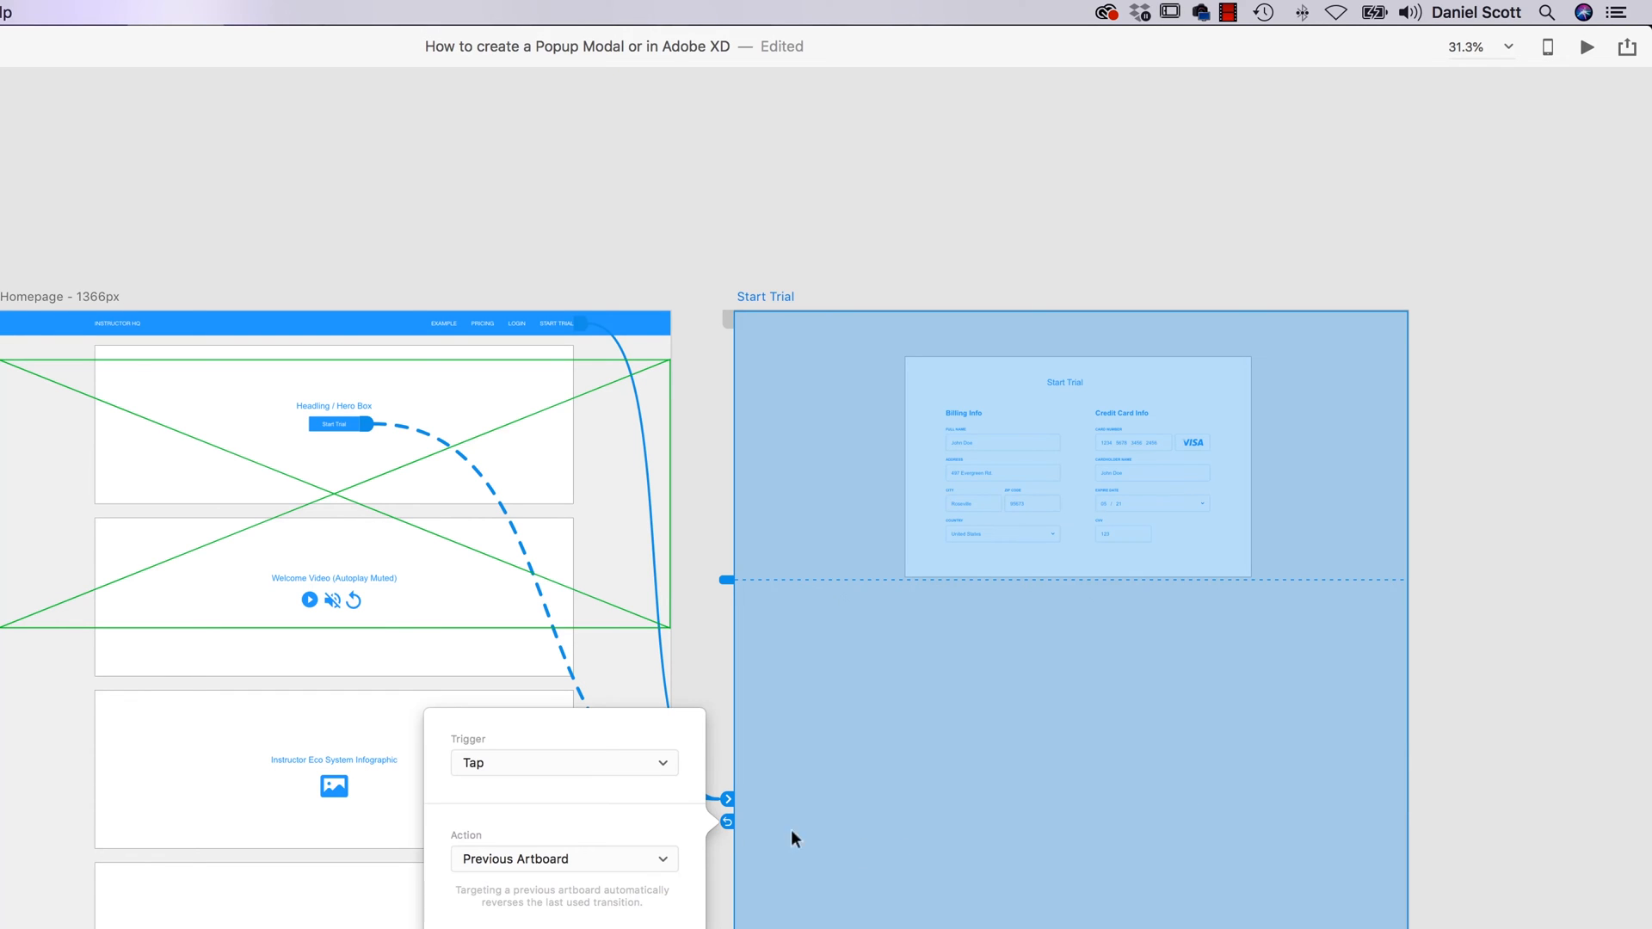
mouse_move(739, 682)
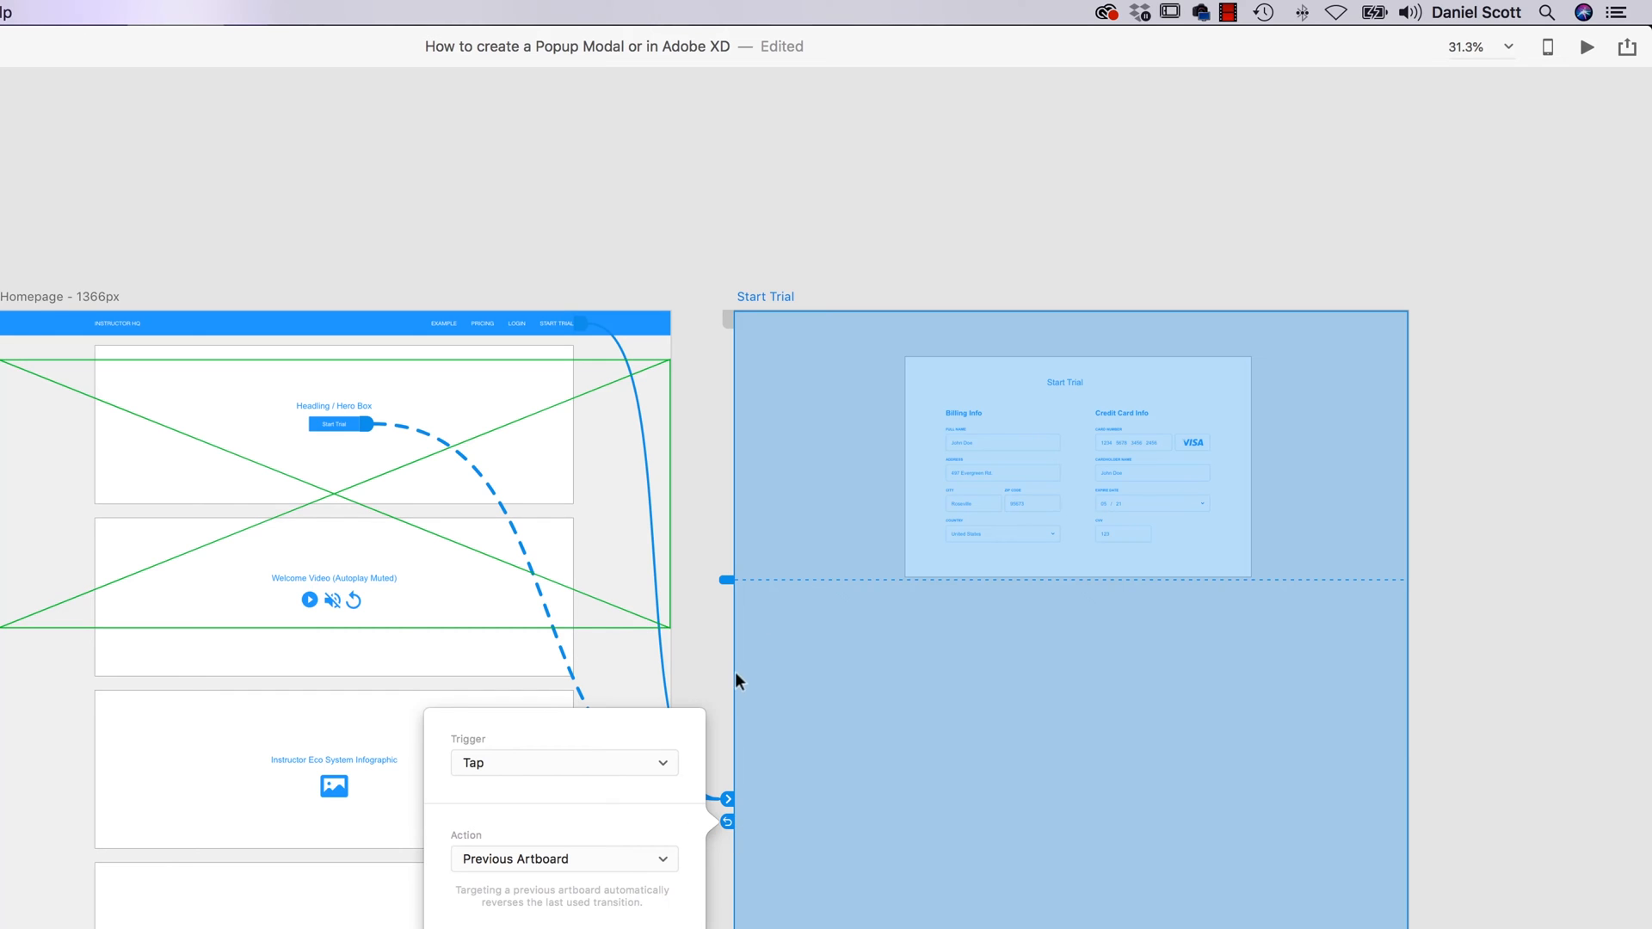
left_click(1237, 355)
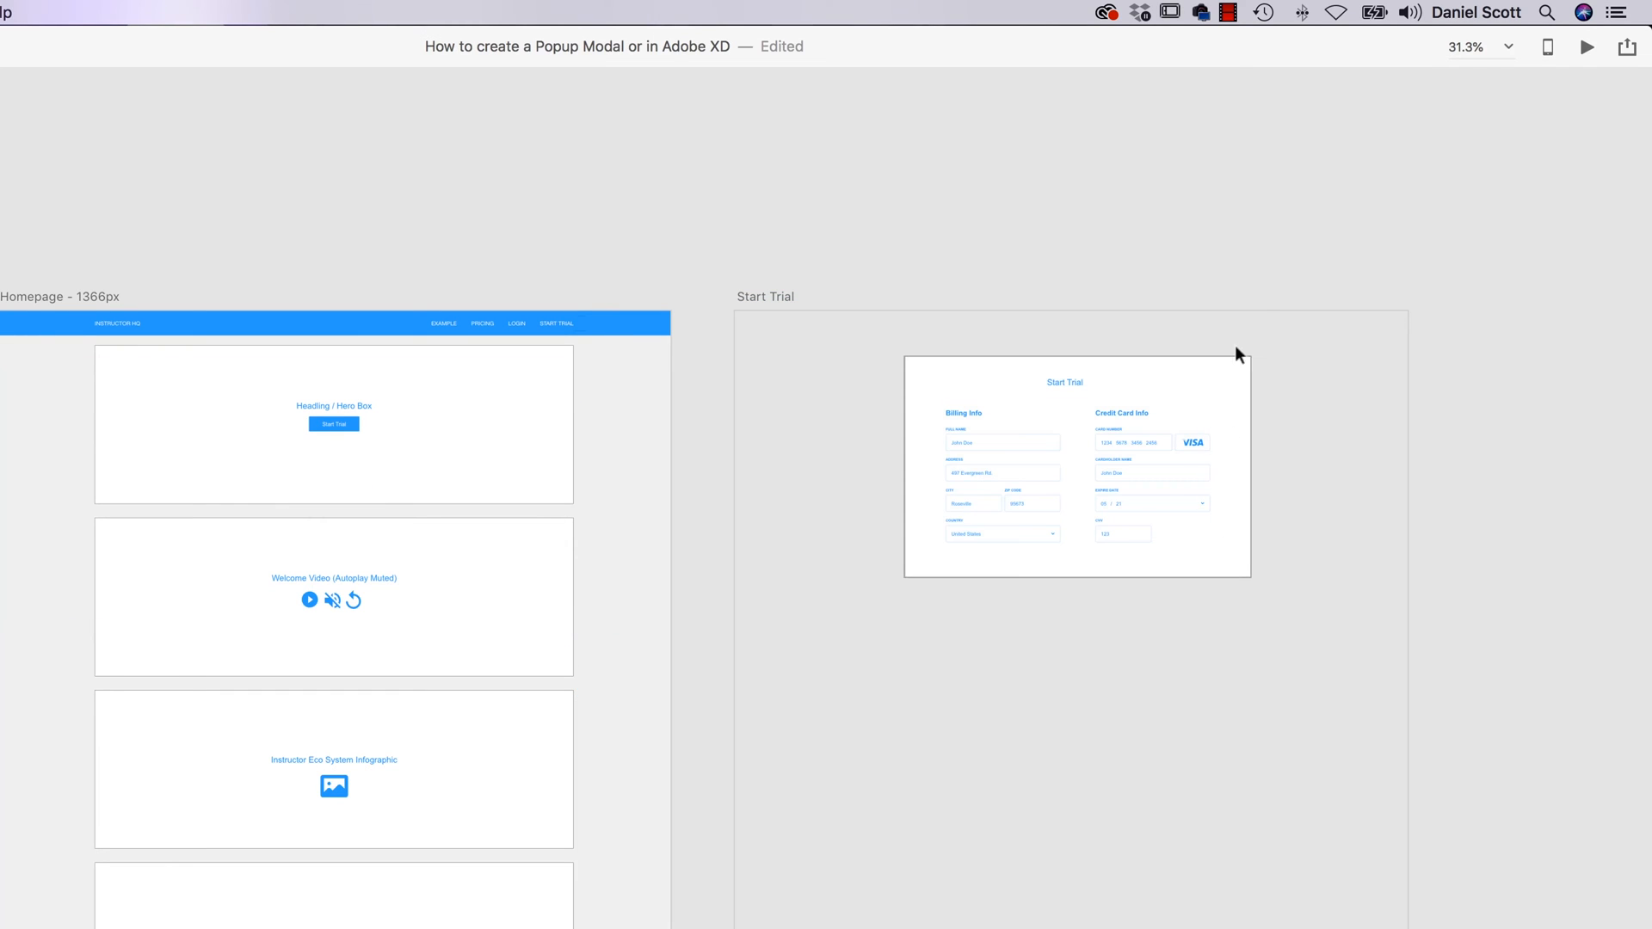
mouse_move(1087, 373)
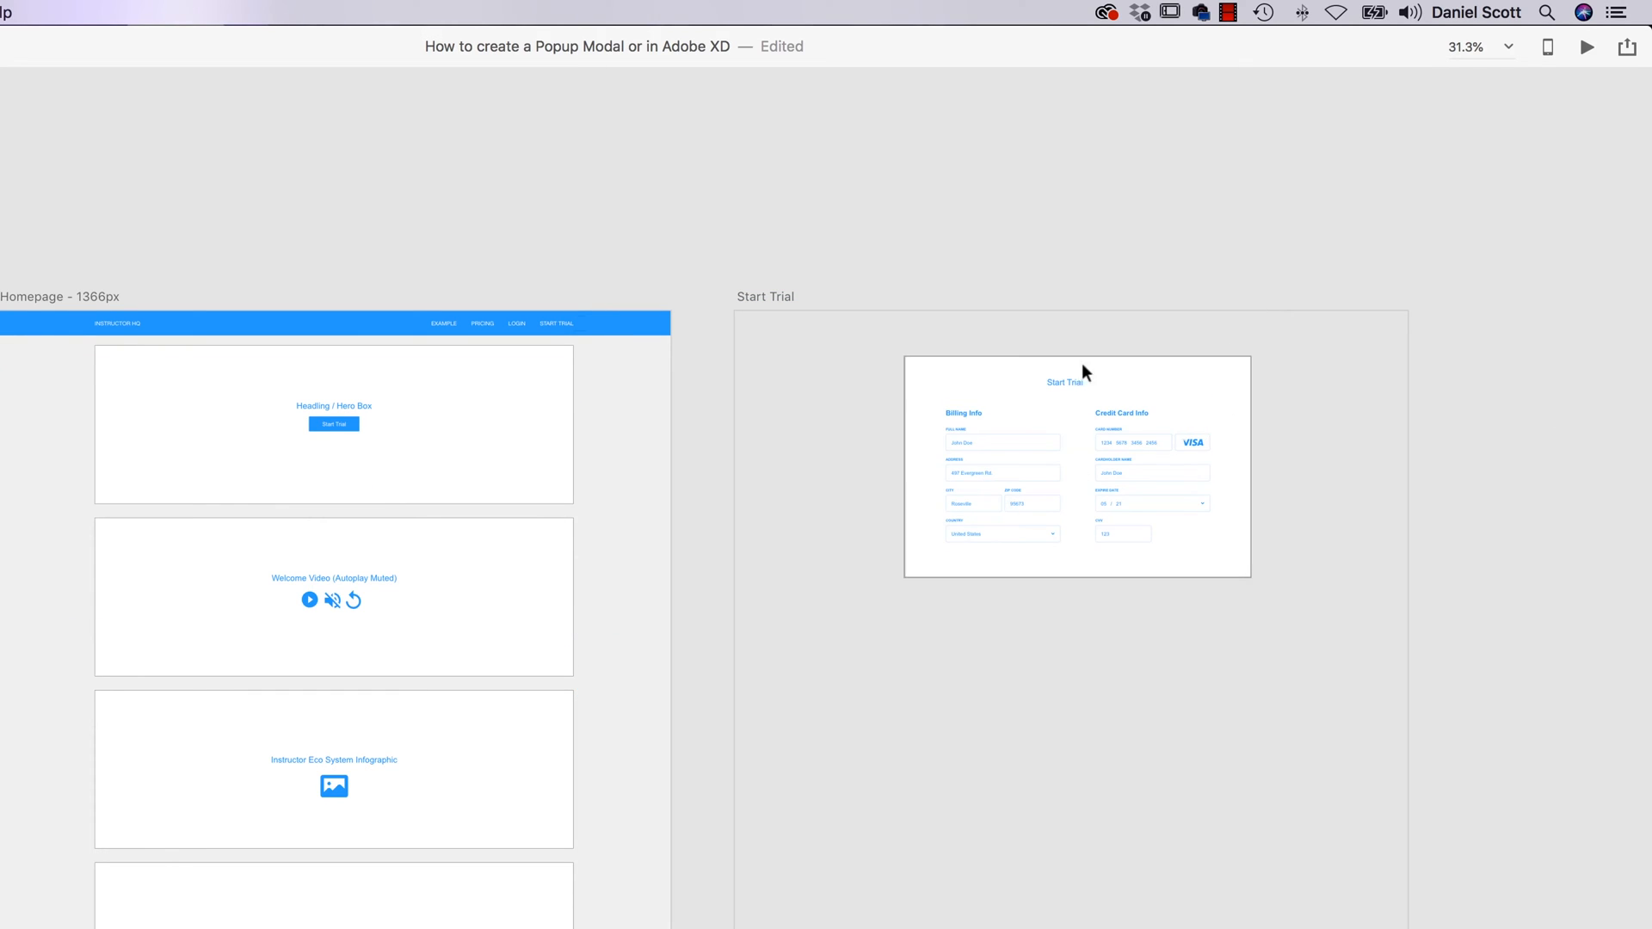
mouse_move(5, 189)
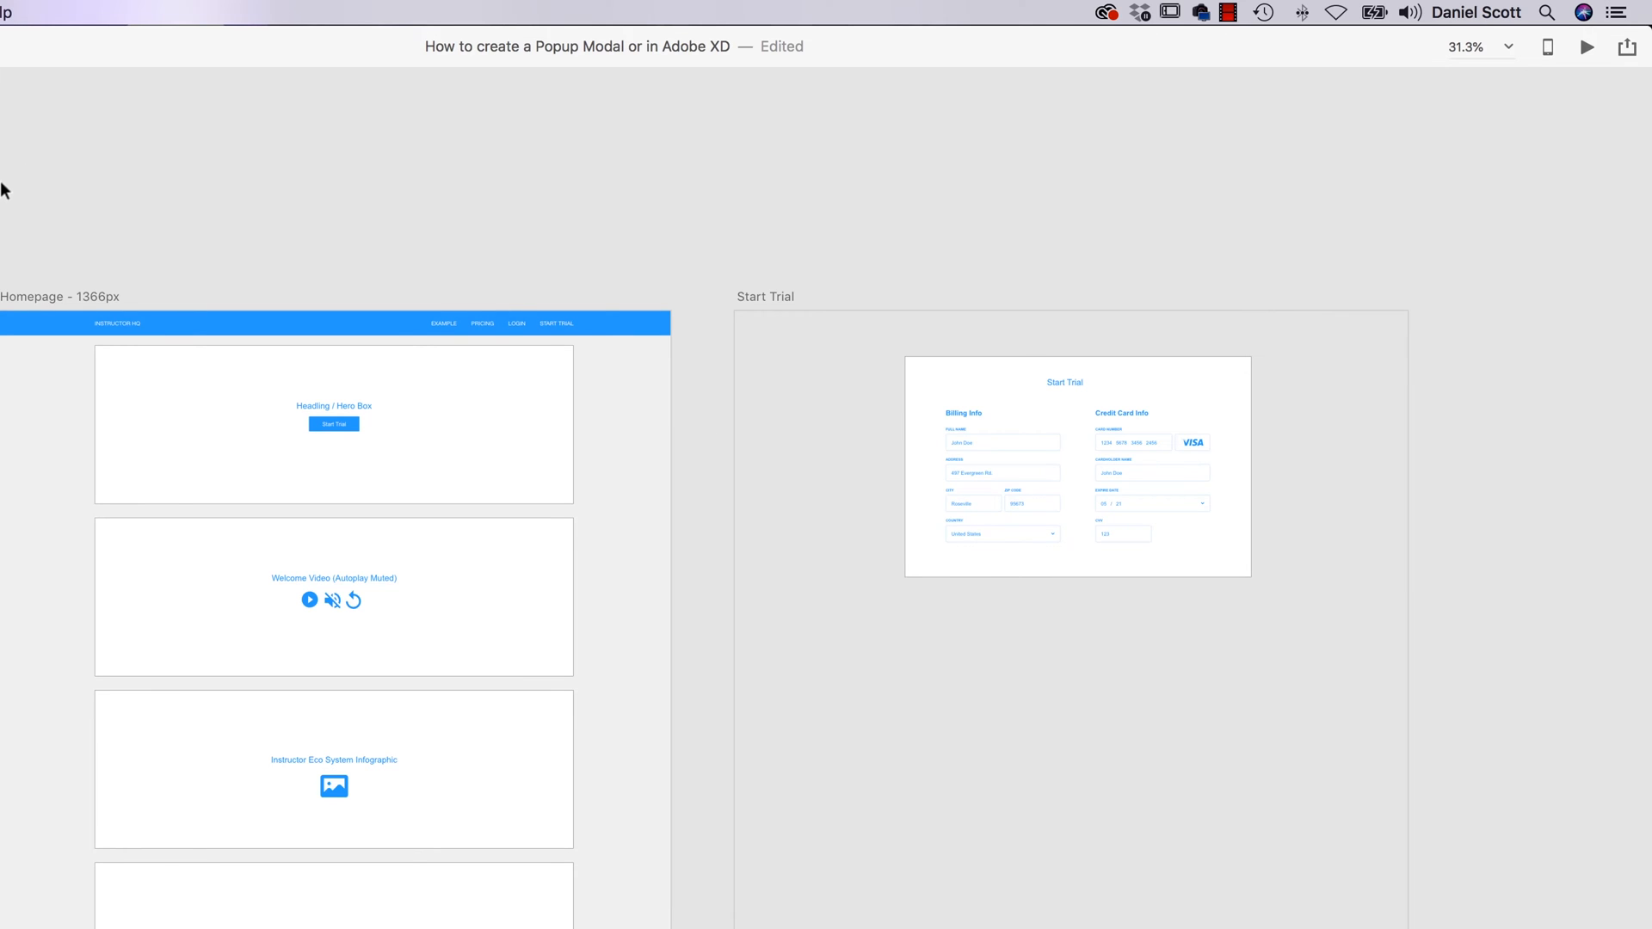
- Copy the No (X) close icon from the UI kit file for the modal's top-right corner
left_click(115, 12)
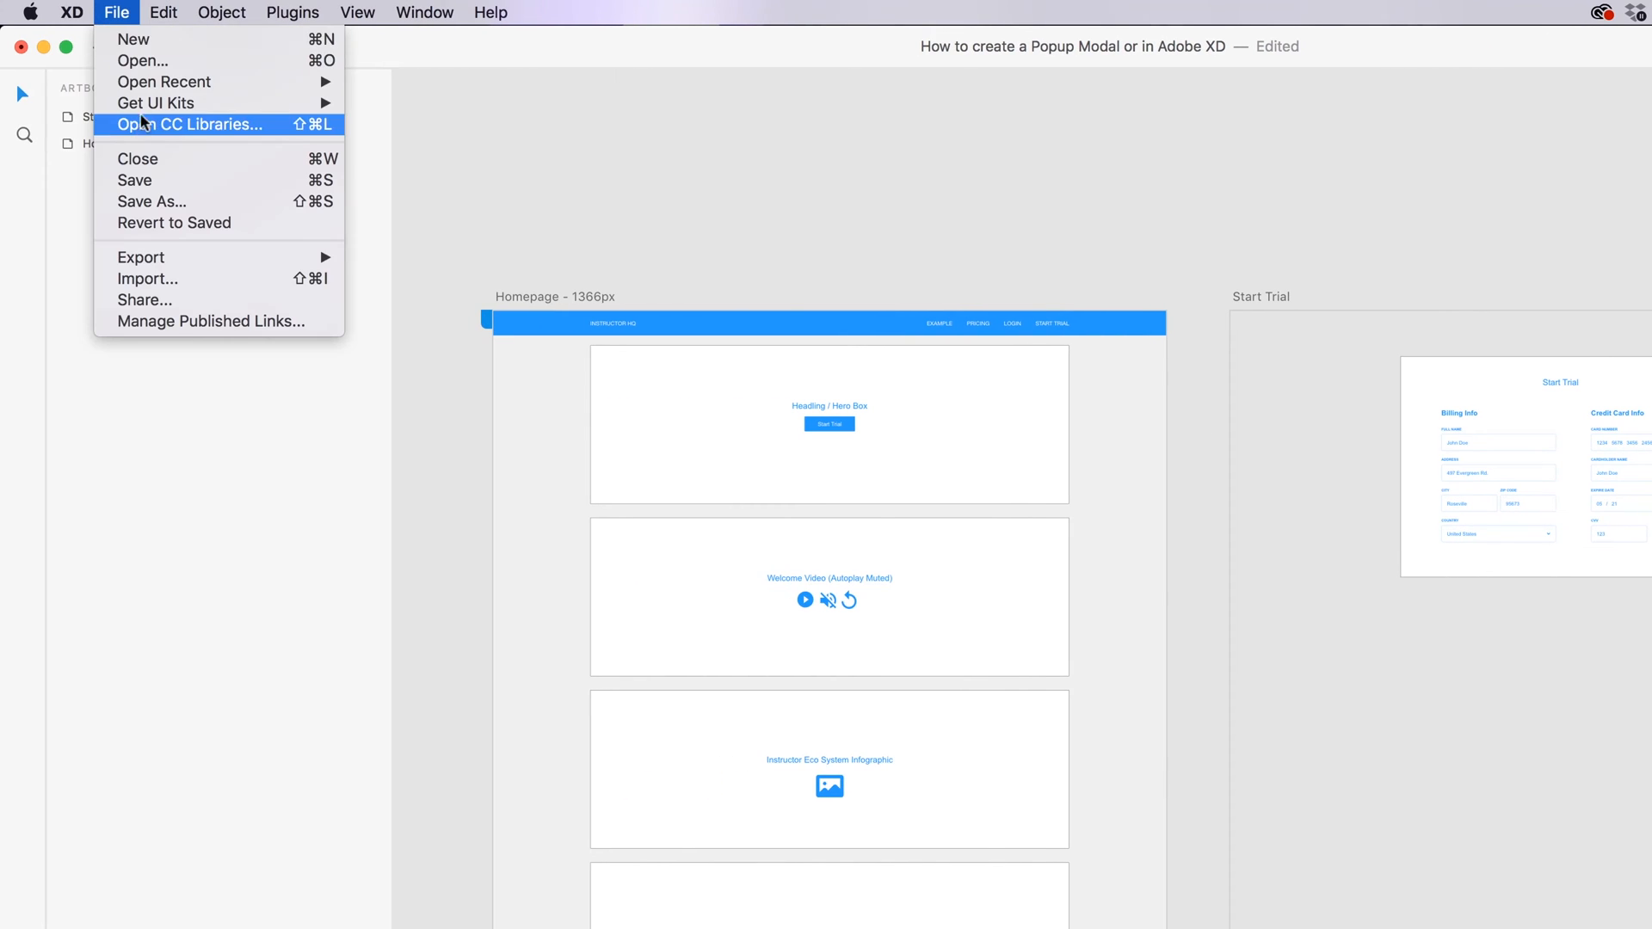
mouse_move(166, 81)
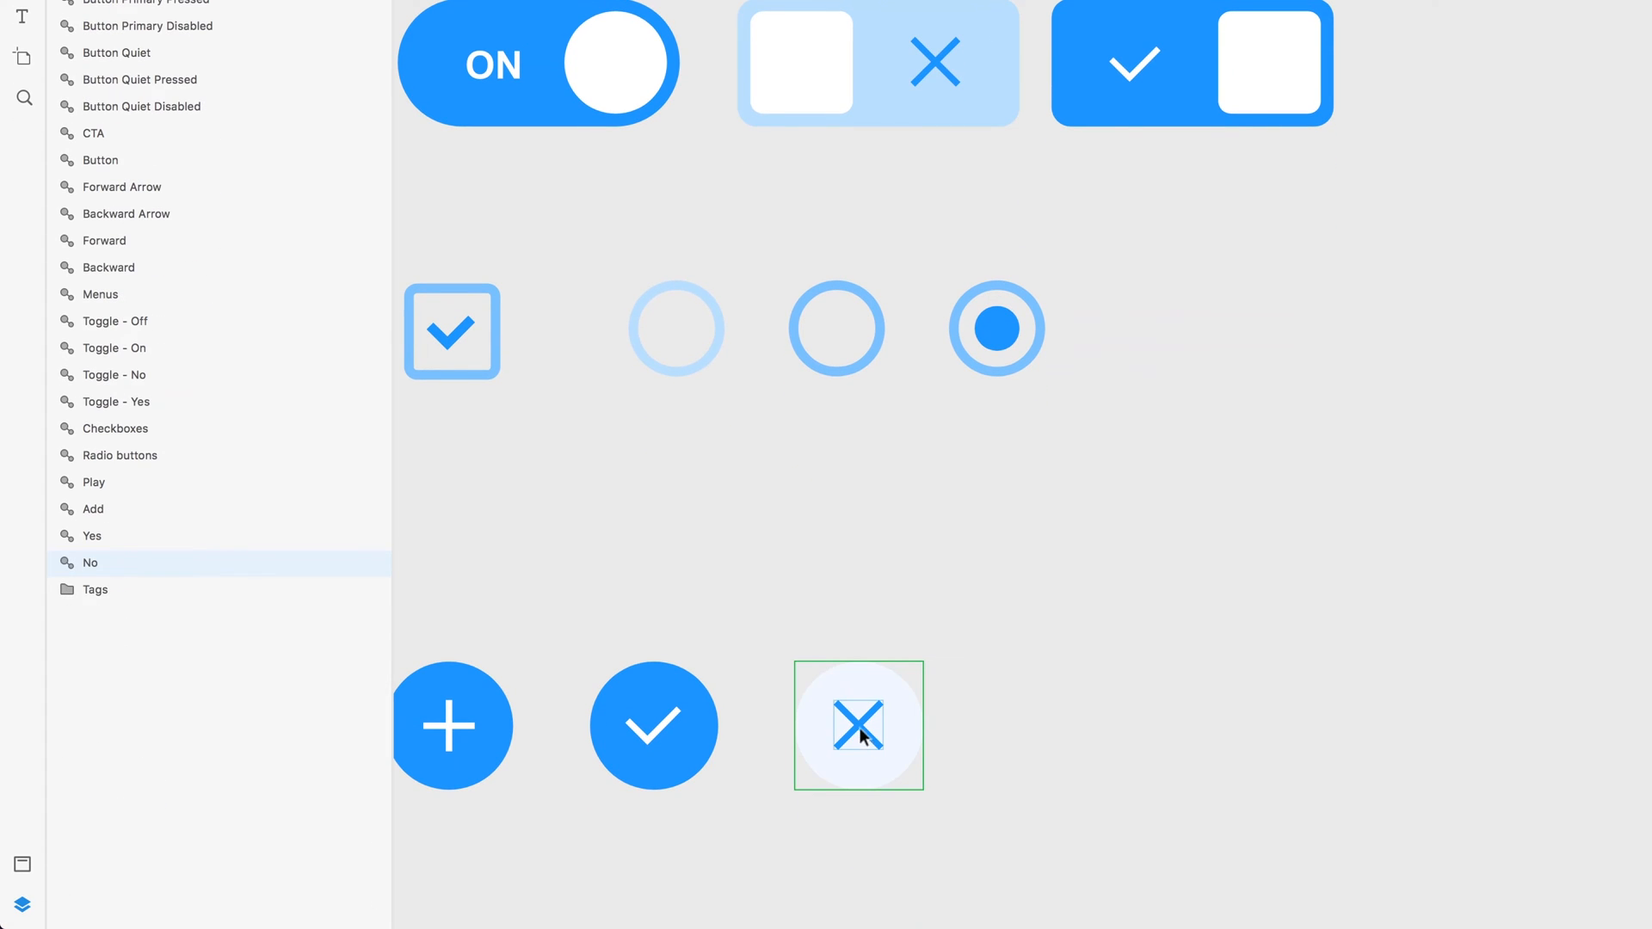
right_click(857, 725)
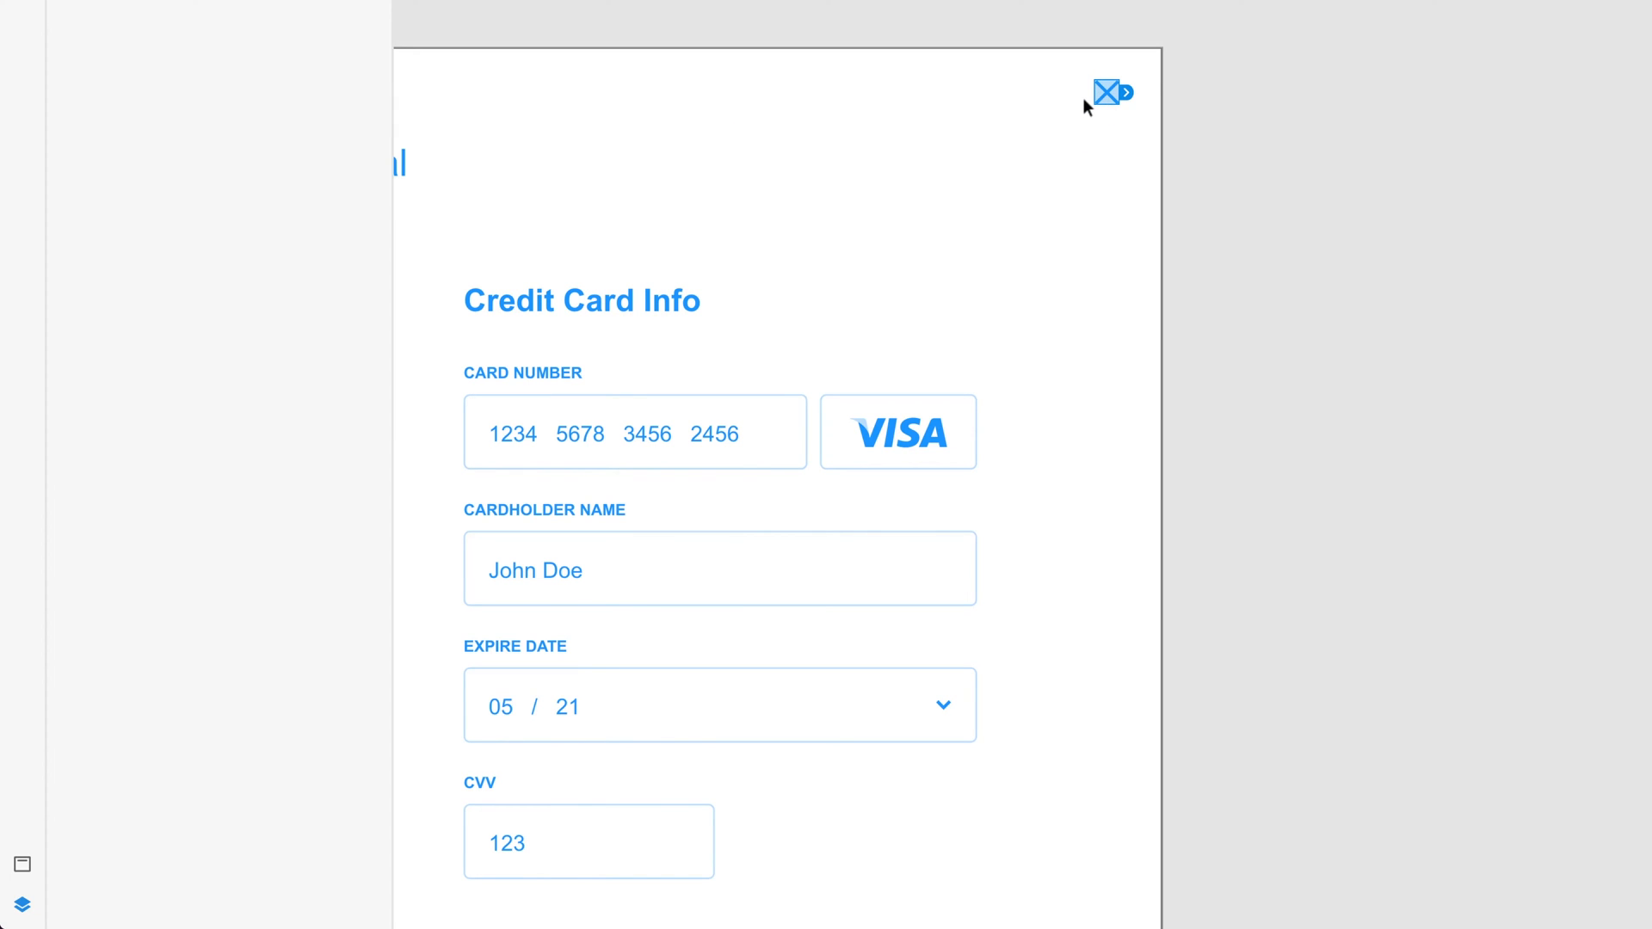
mouse_move(1106, 92)
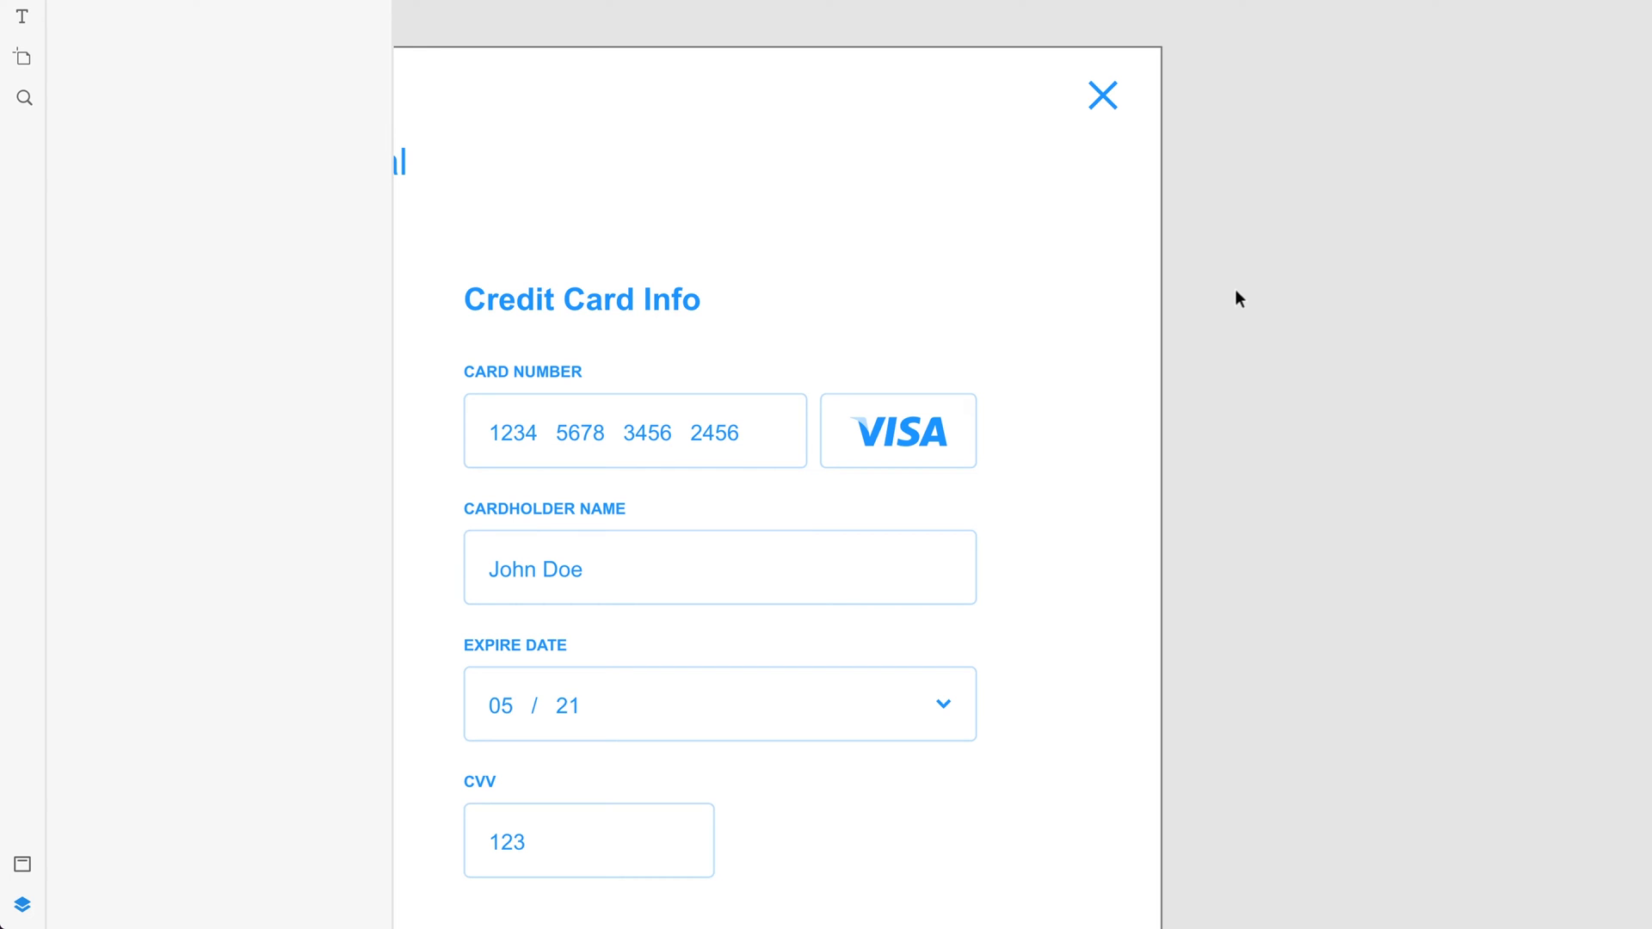
- Preview the homepage, open the Start Trial popup and dismiss it with the close X
left_click(1102, 94)
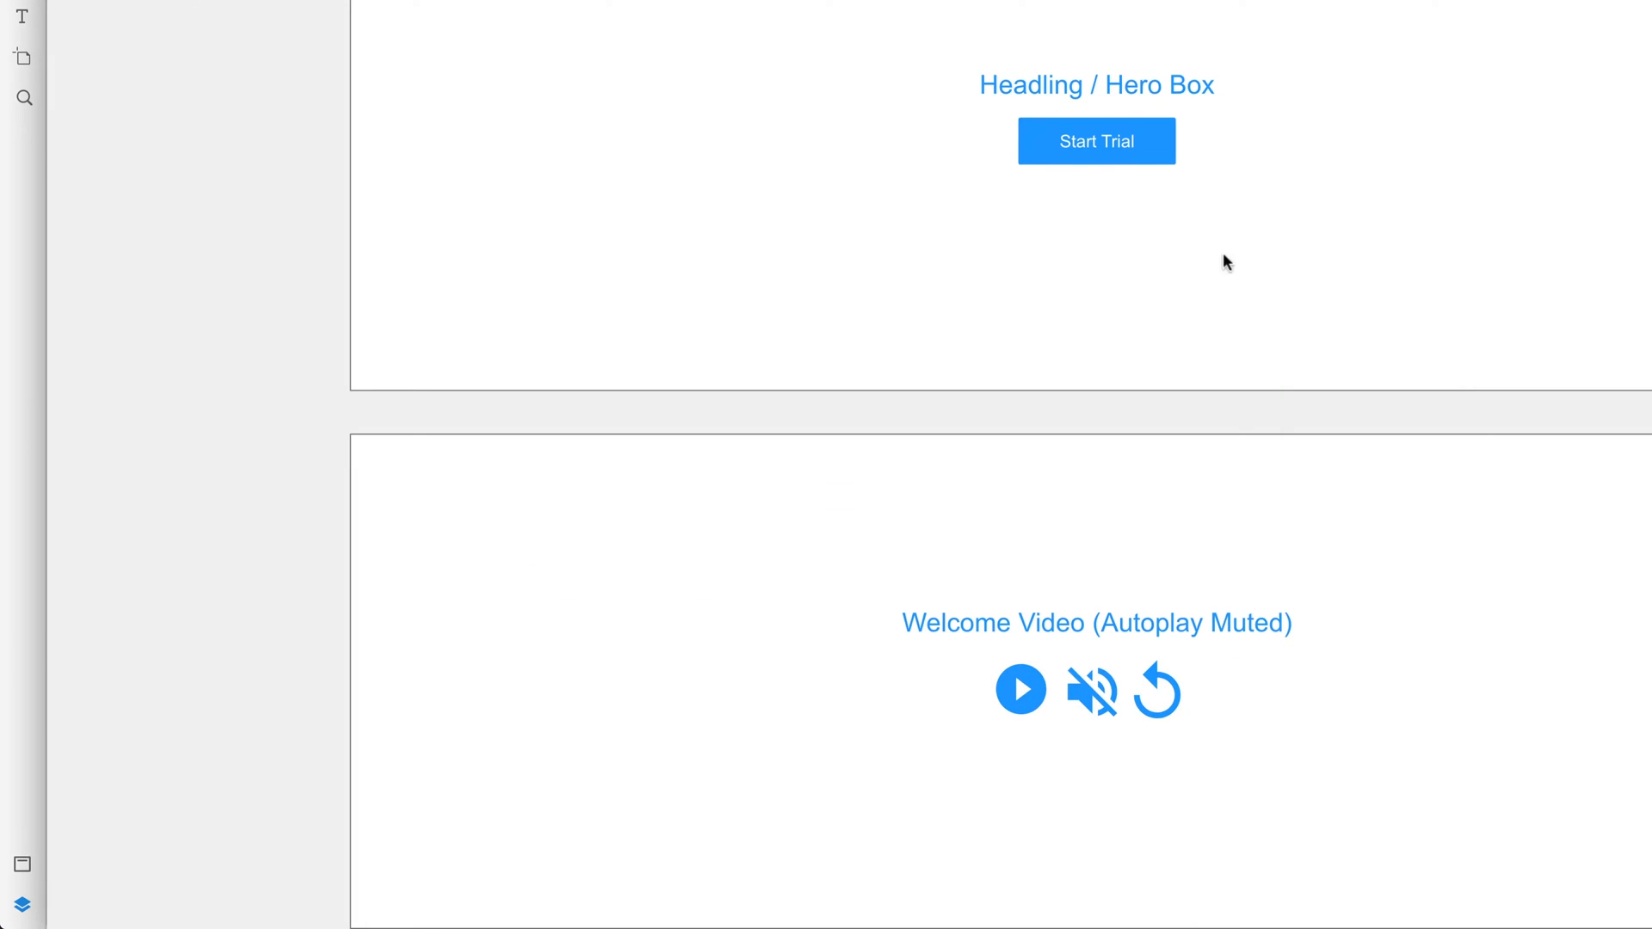
left_click(1096, 141)
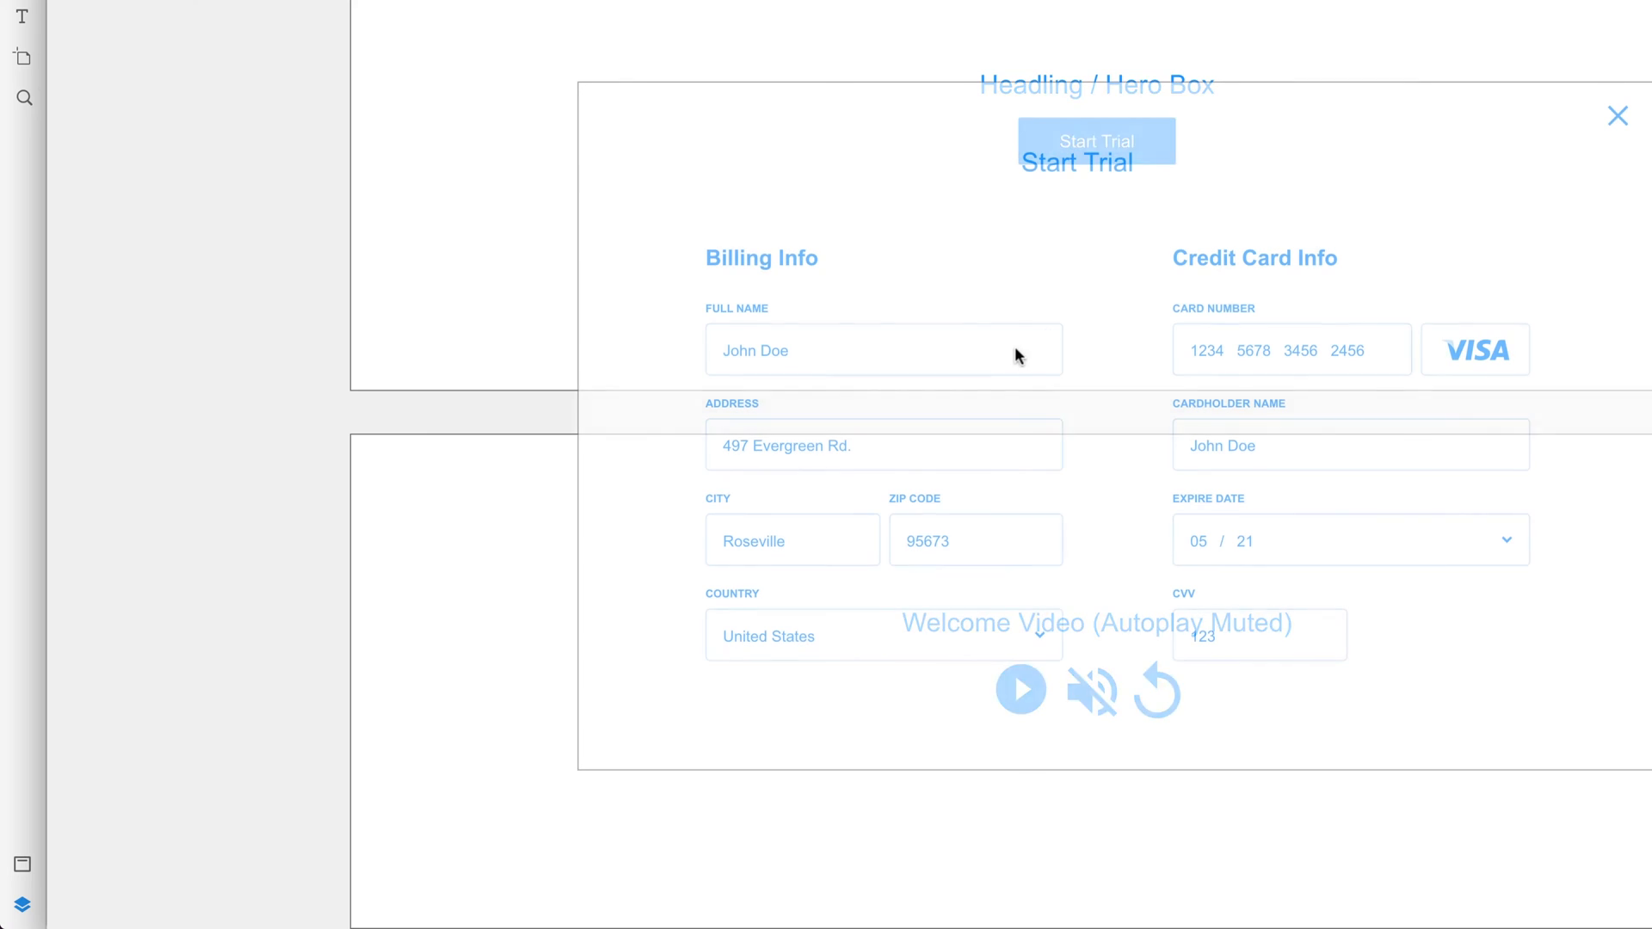
left_click(1618, 116)
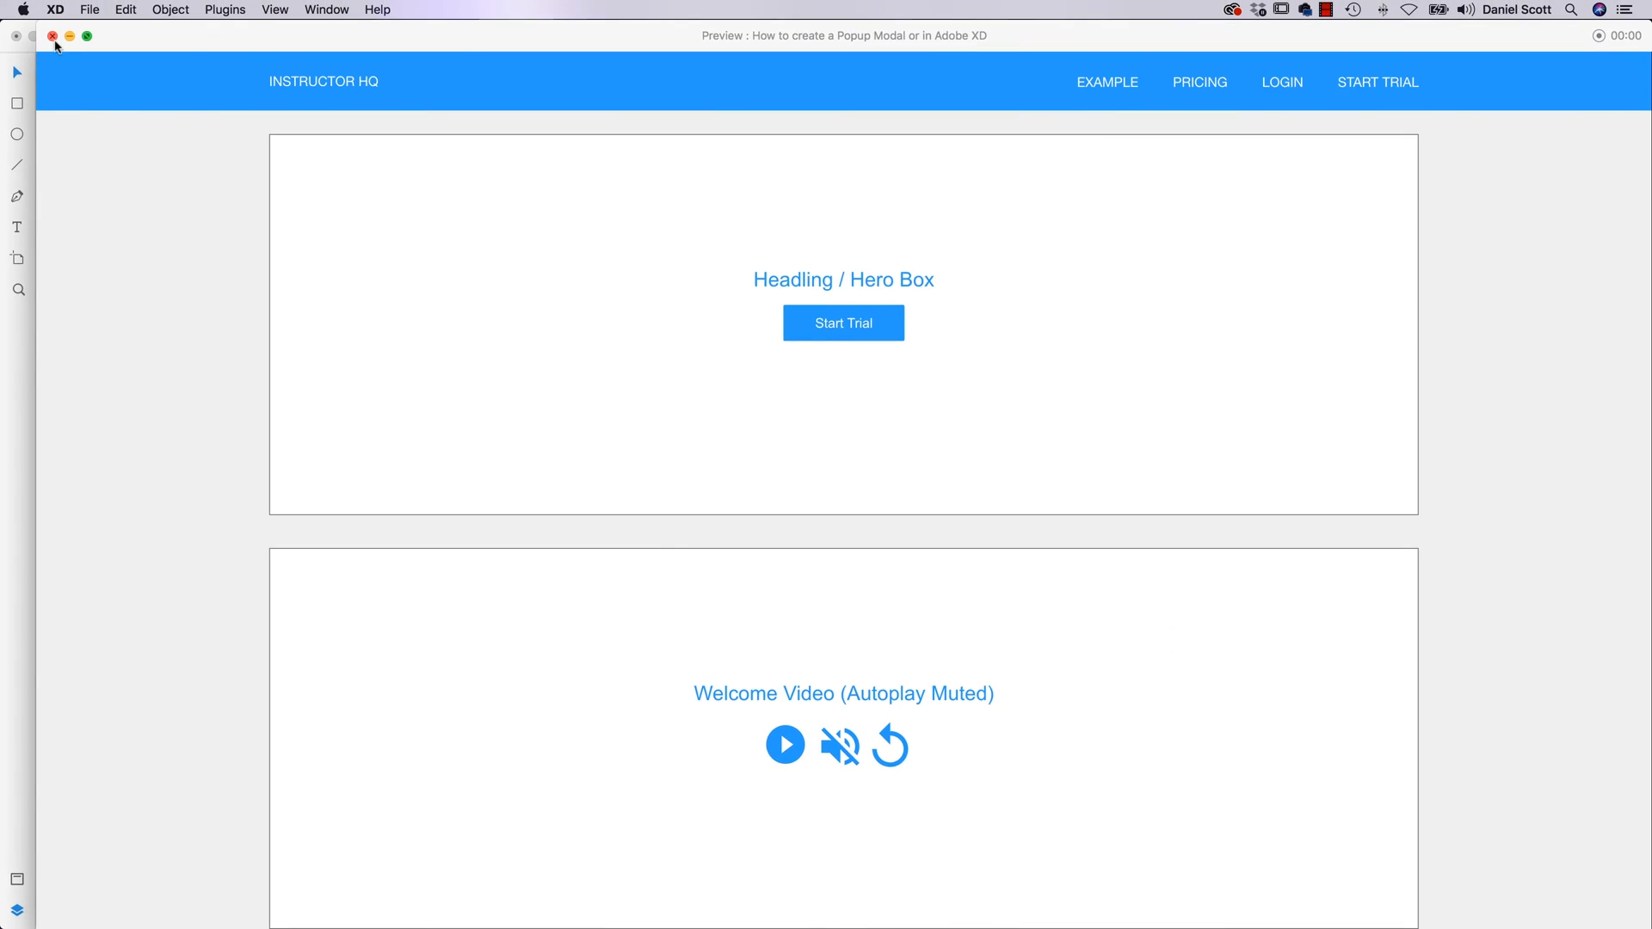
- Fill the full-artboard backdrop rectangle black at 52% opacity and send it behind the modal
left_click(52, 35)
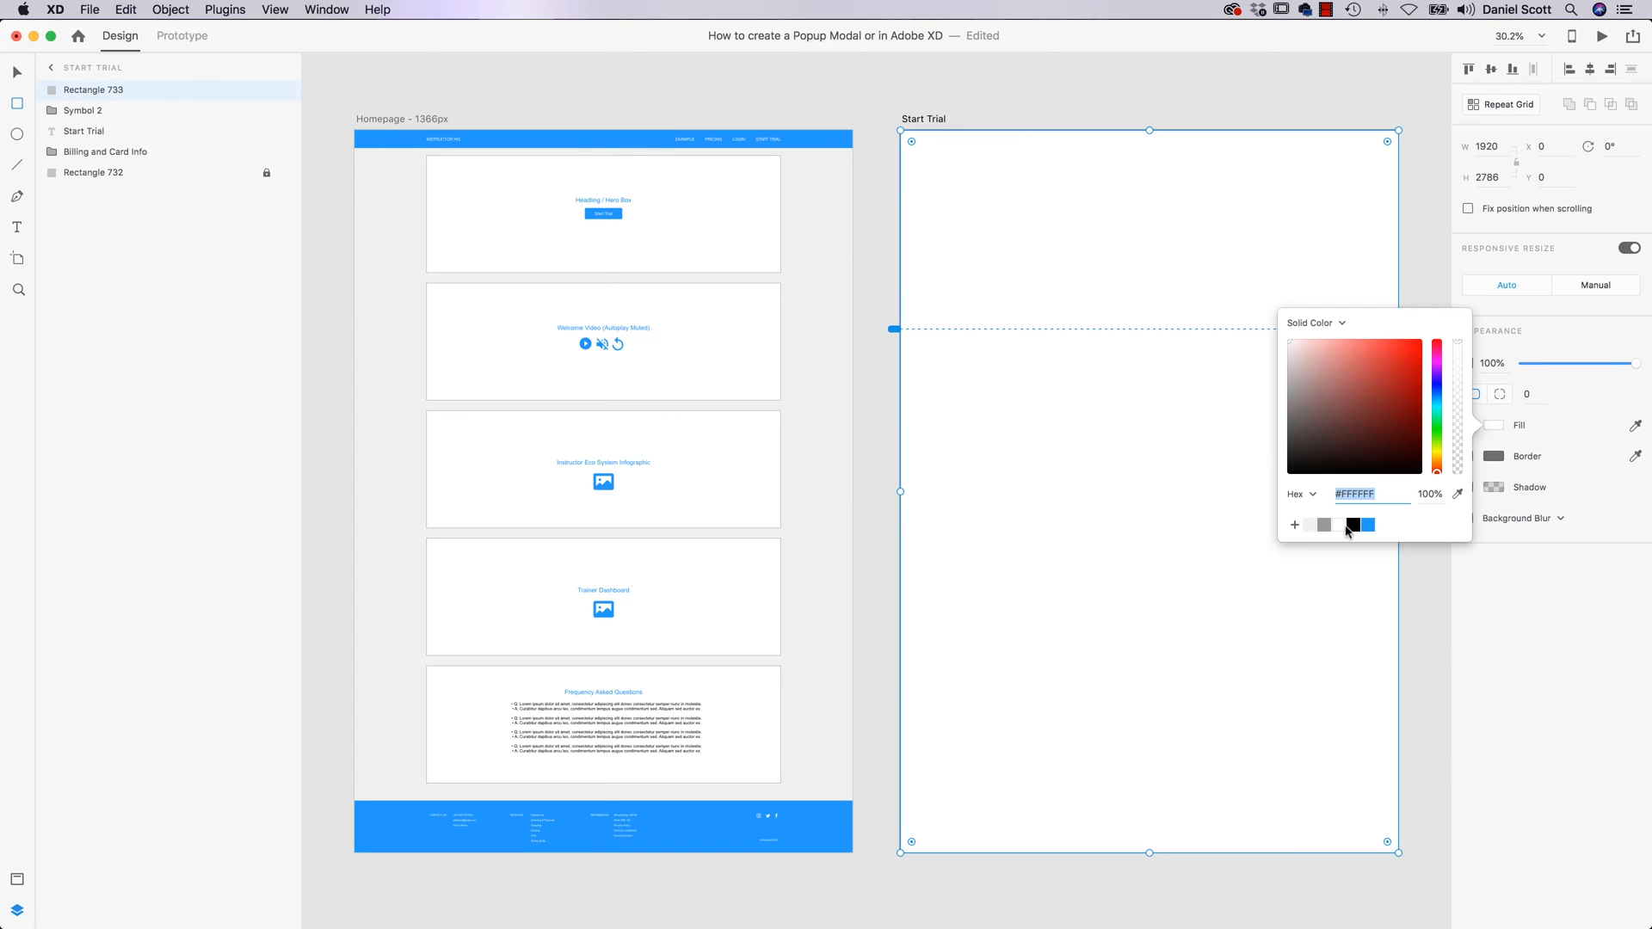
left_click(1345, 525)
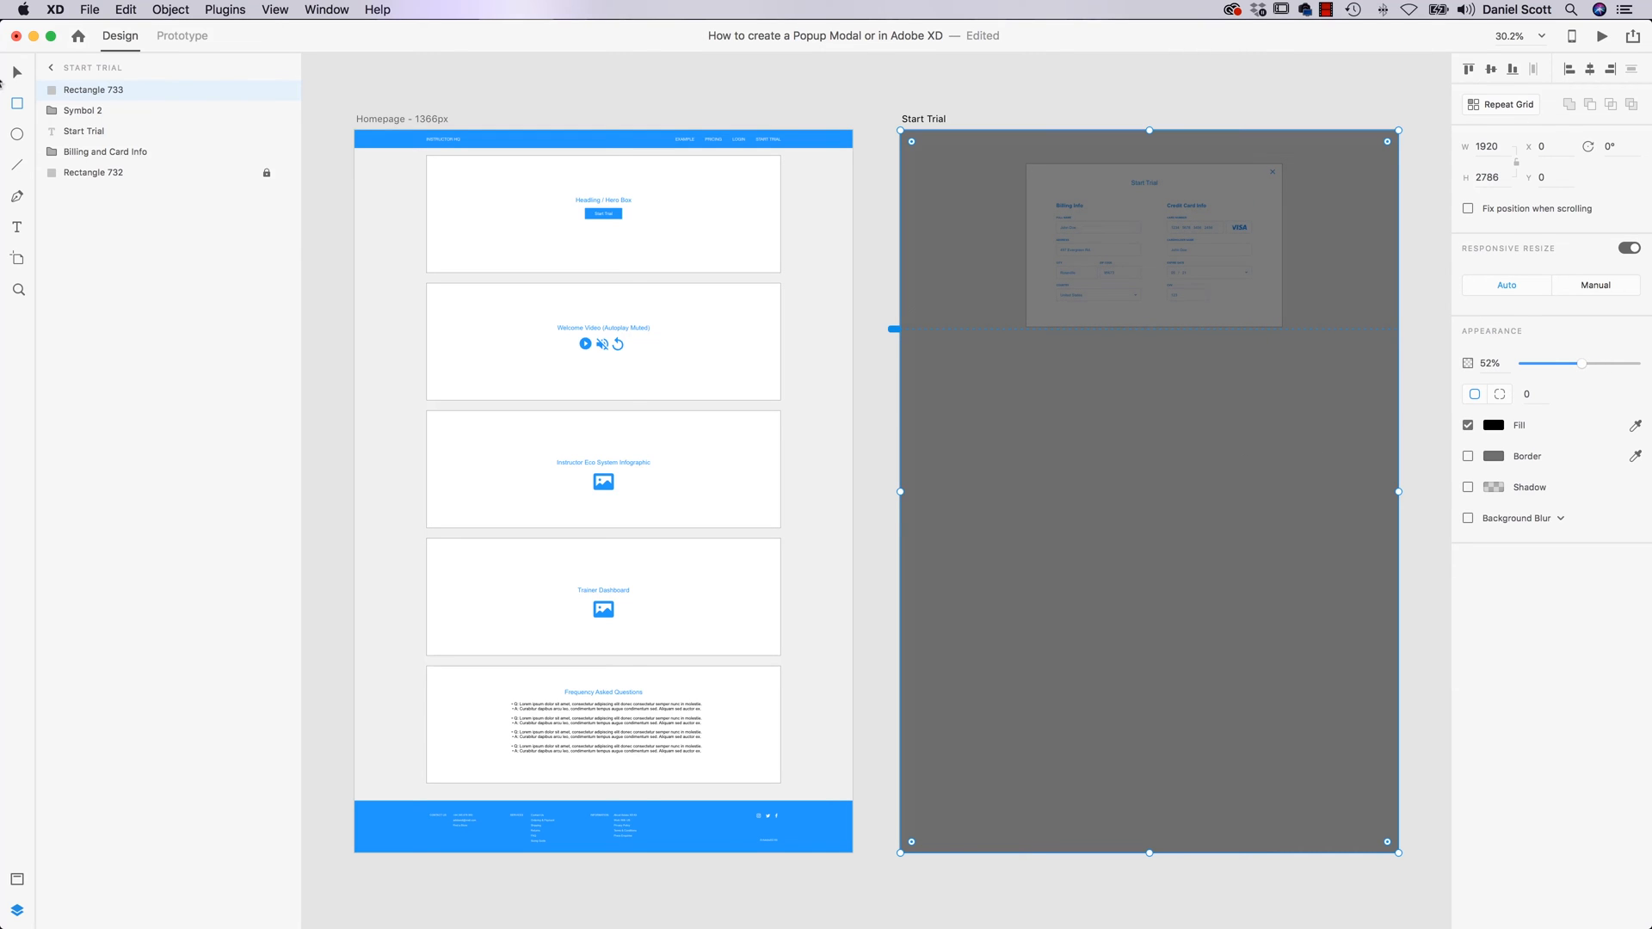
right_click(1184, 455)
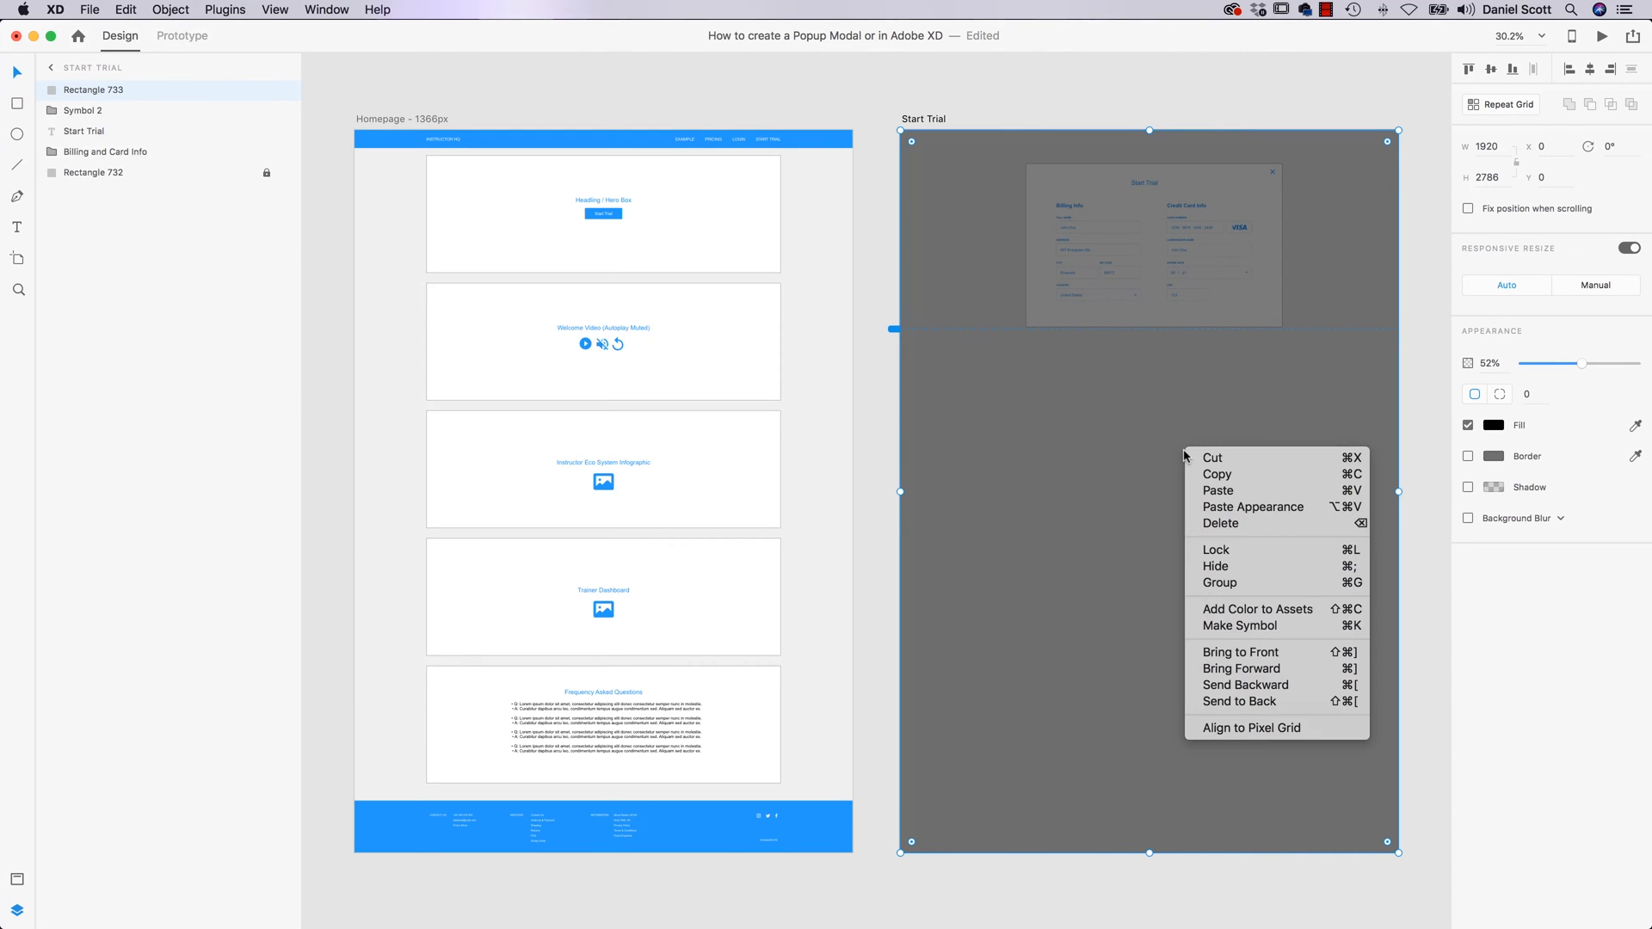
mouse_move(1239, 701)
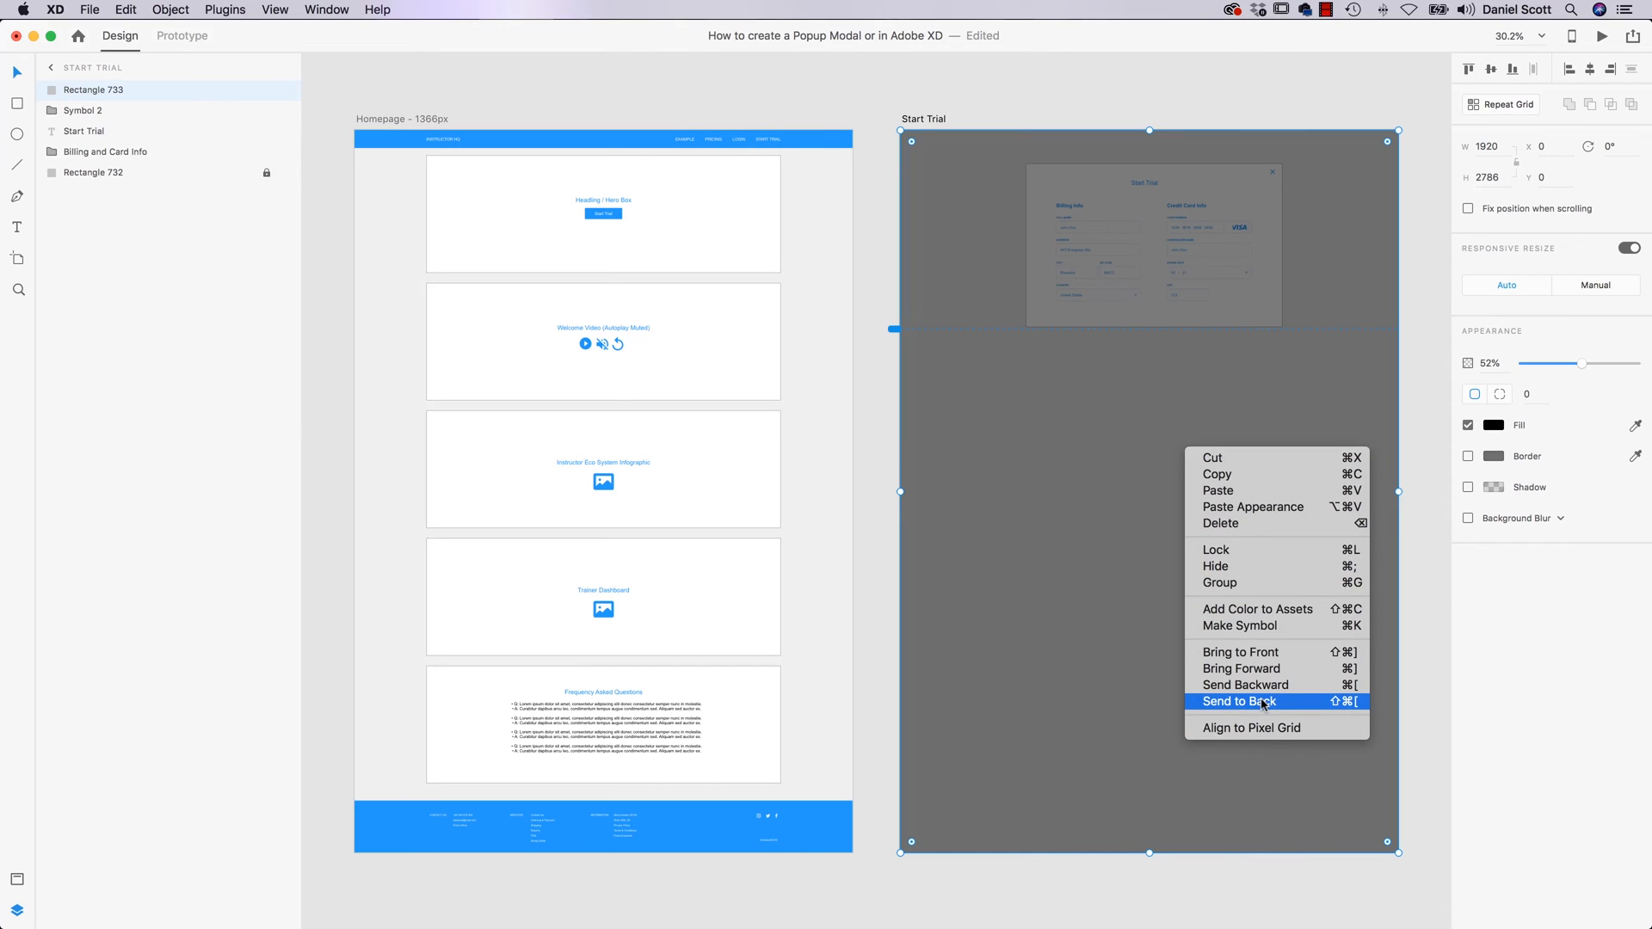
left_click(1238, 701)
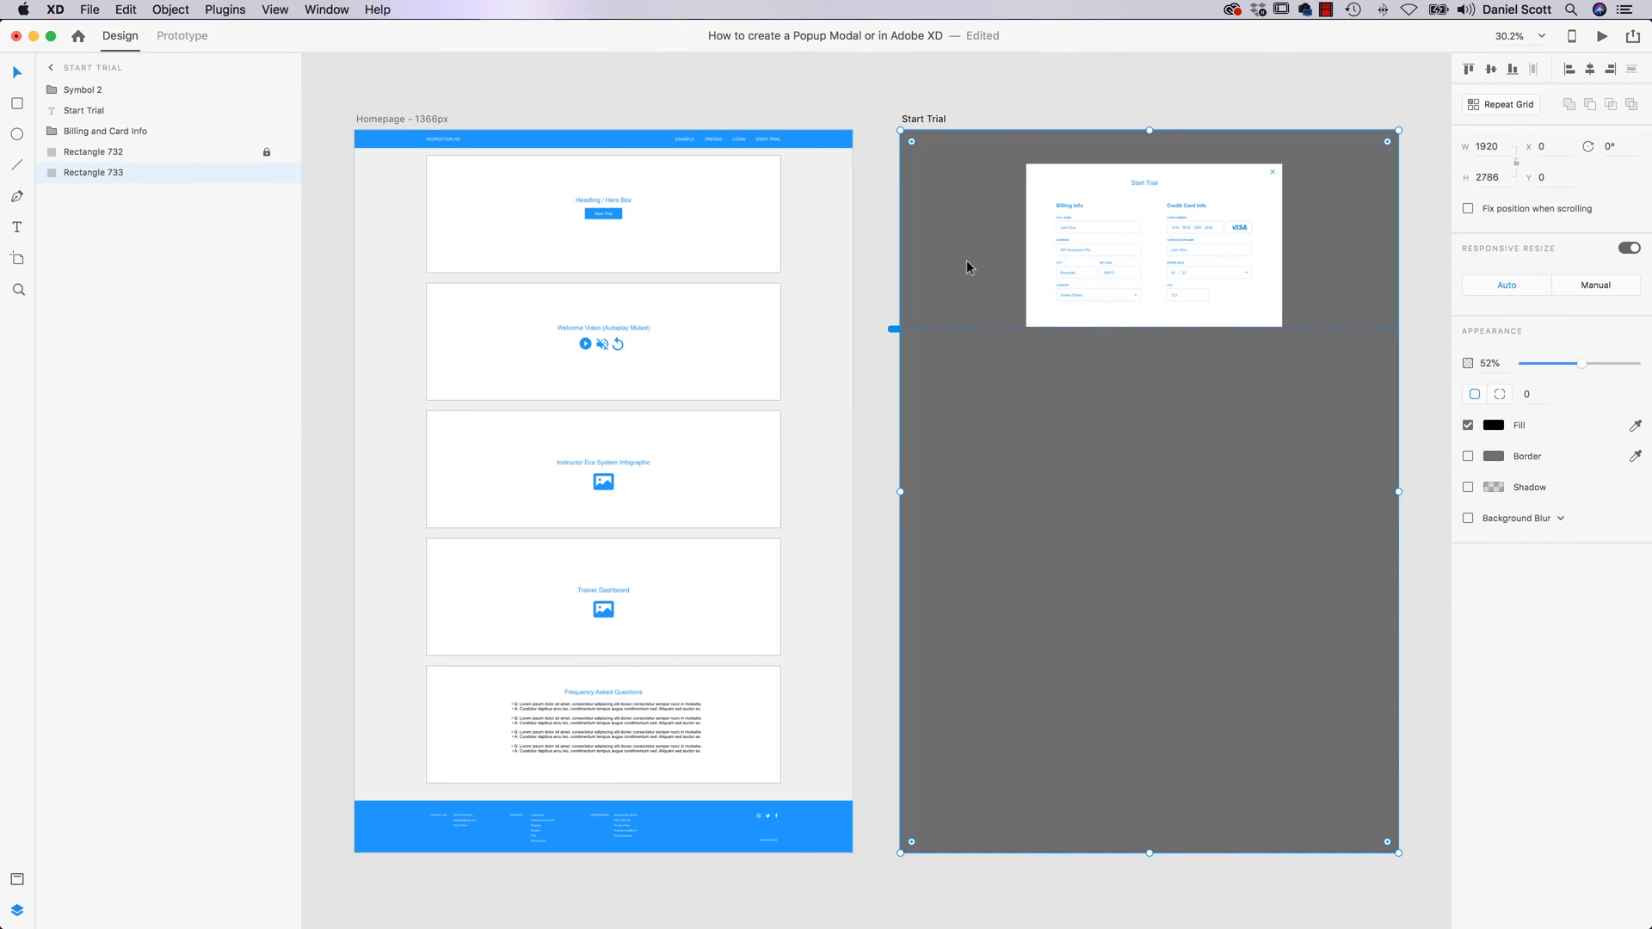
mouse_move(923, 133)
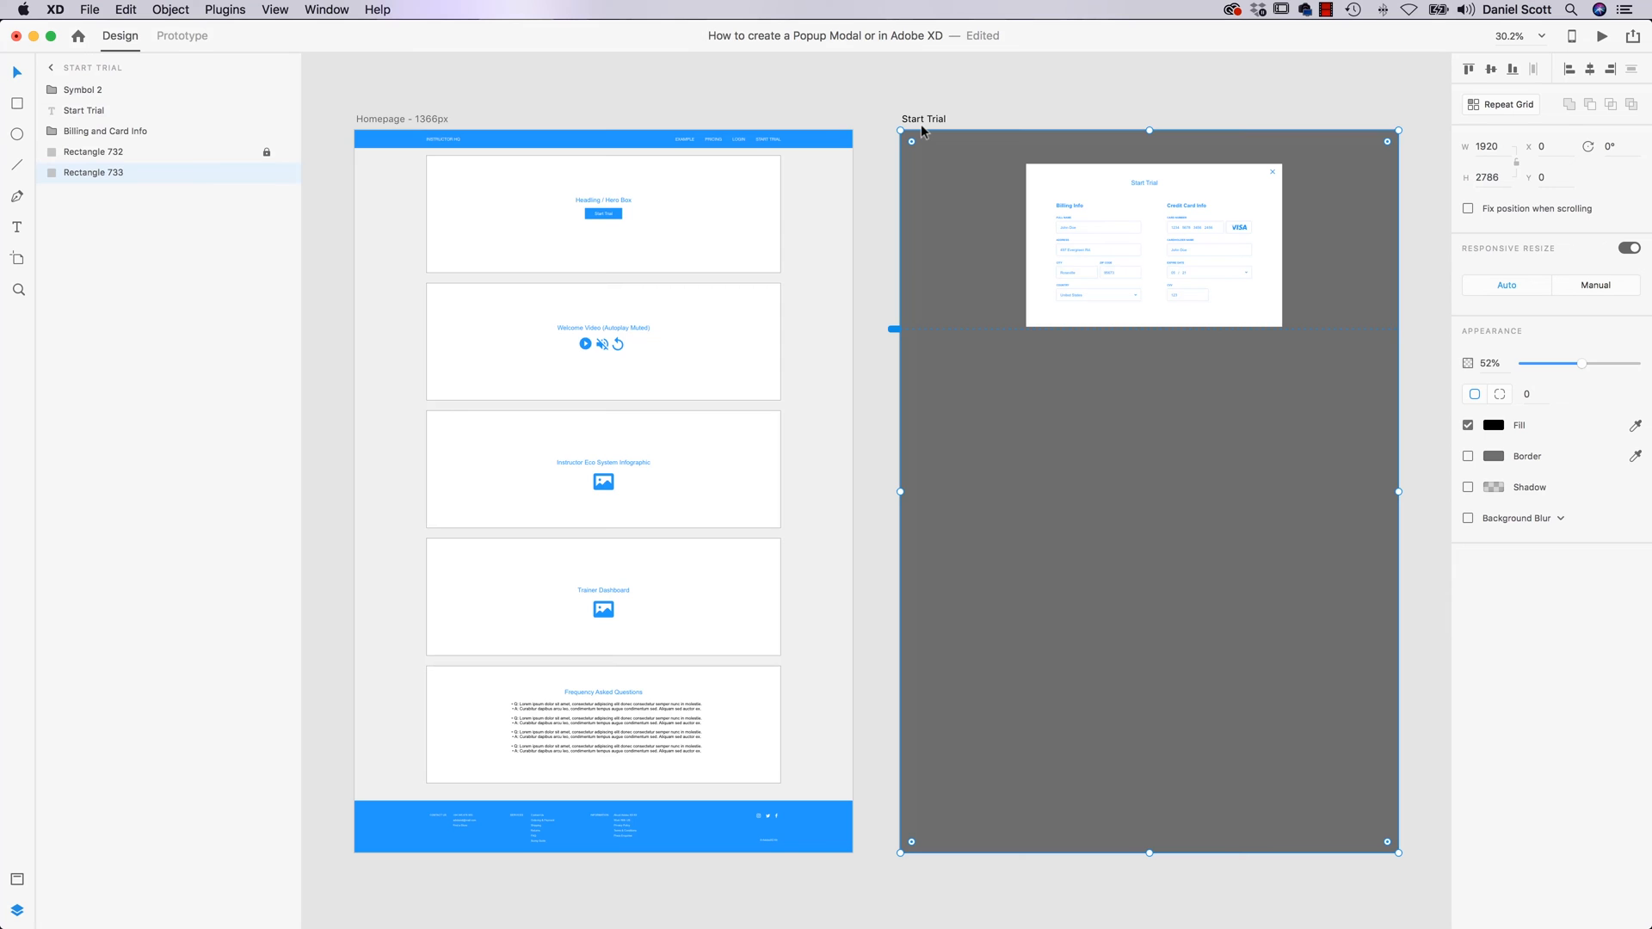
left_click(1599, 36)
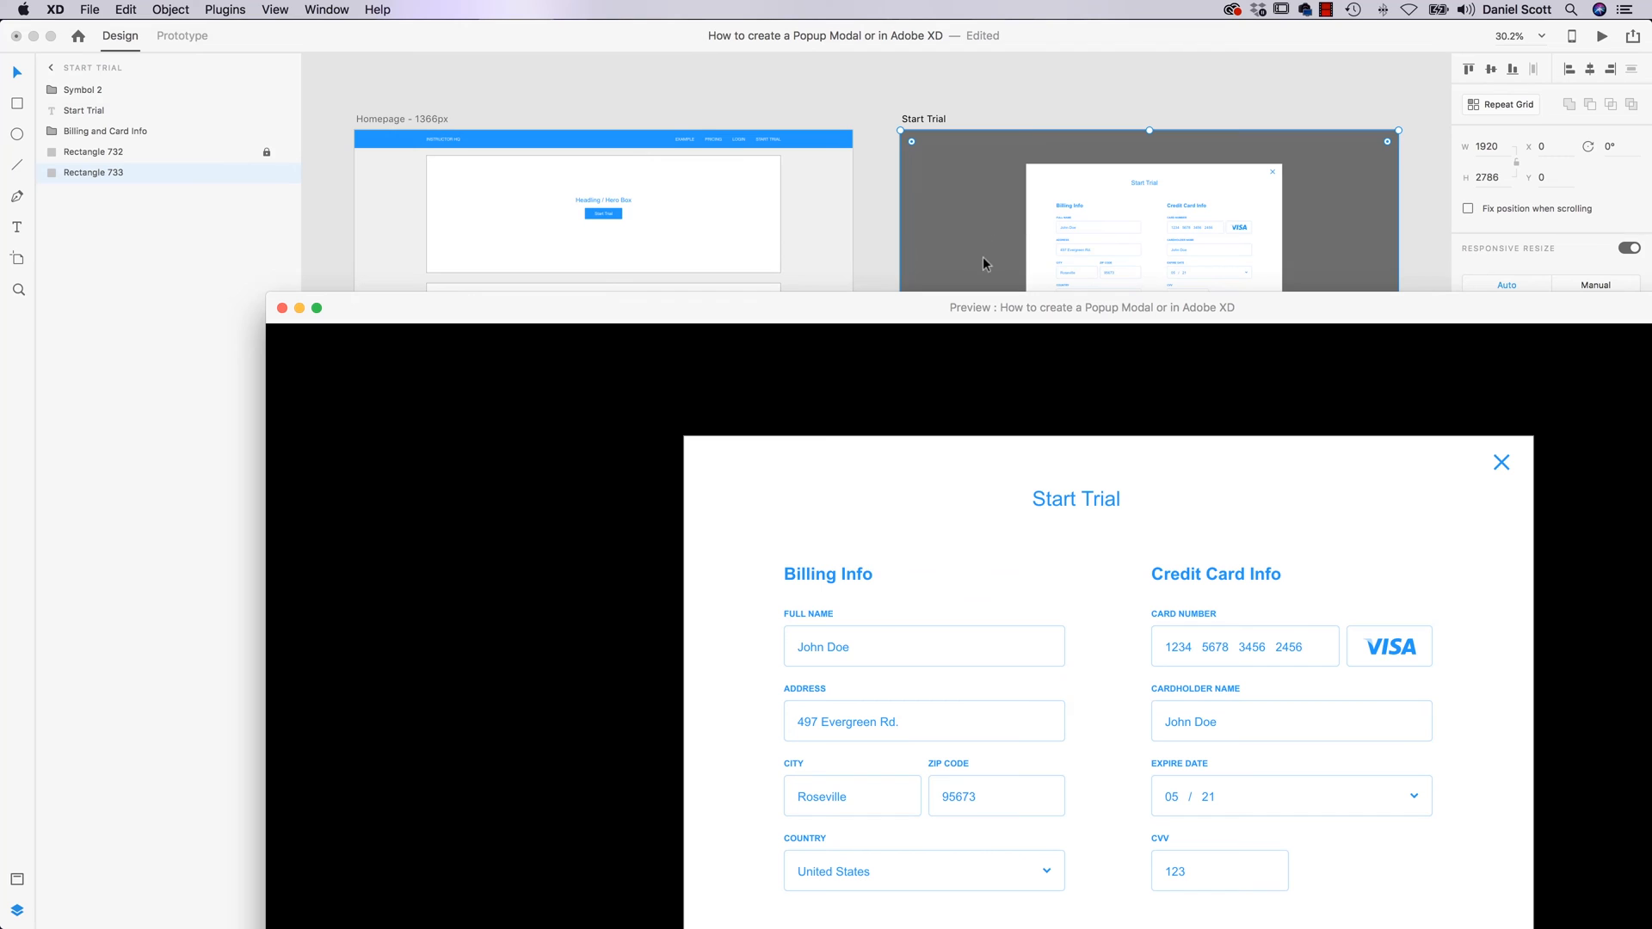
mouse_move(459, 74)
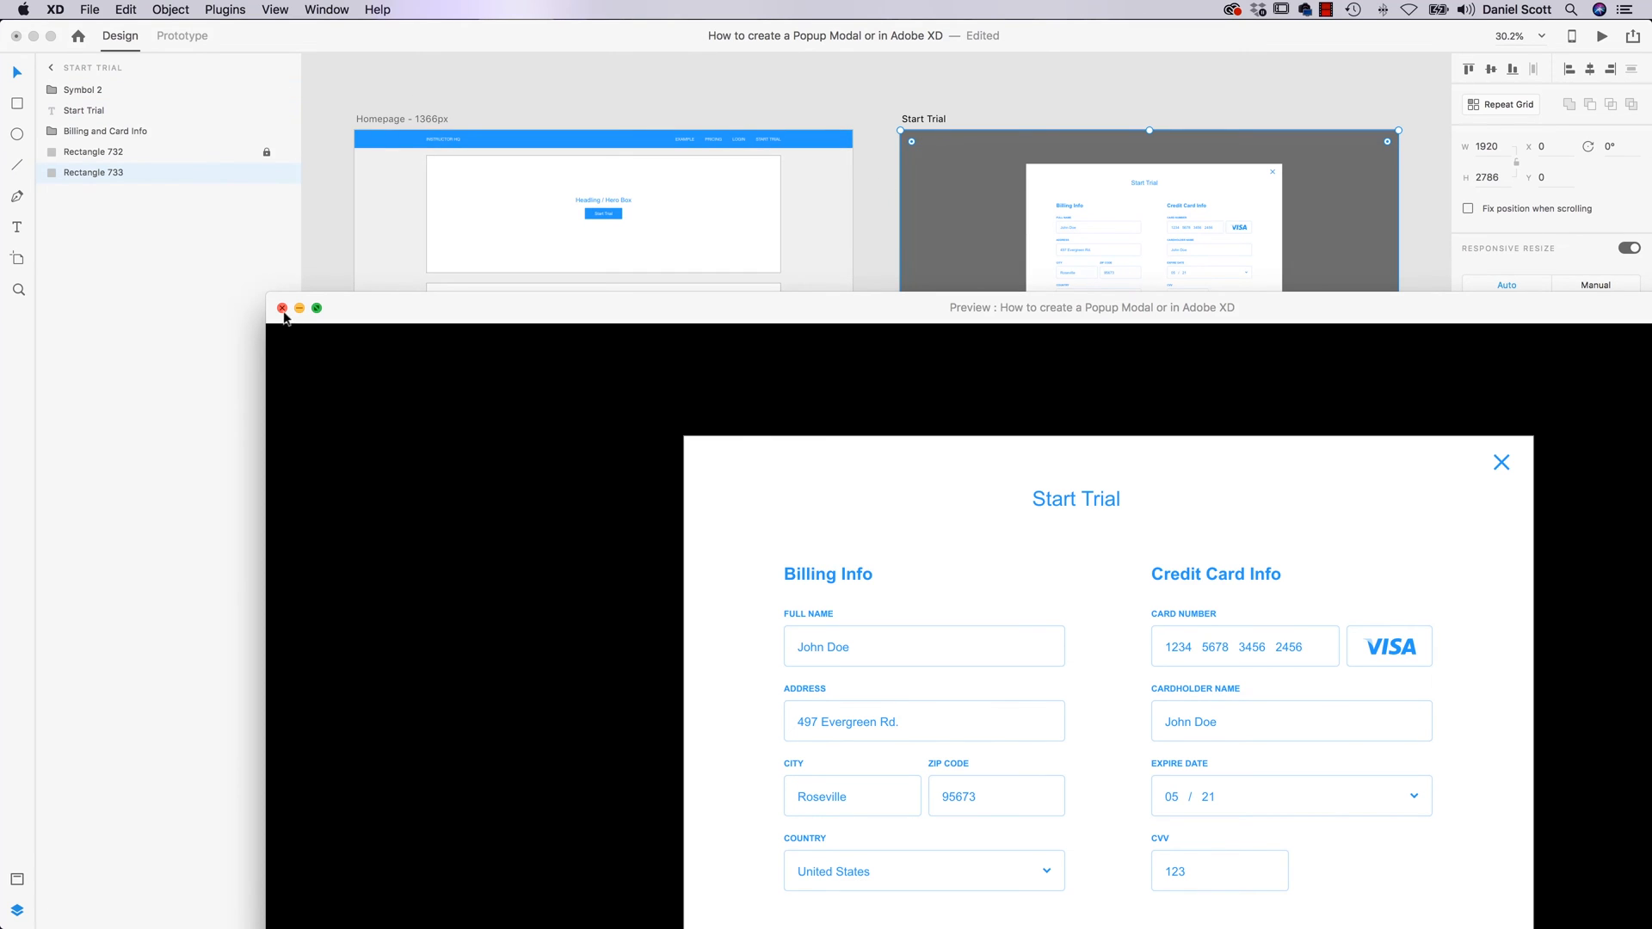
left_click(284, 308)
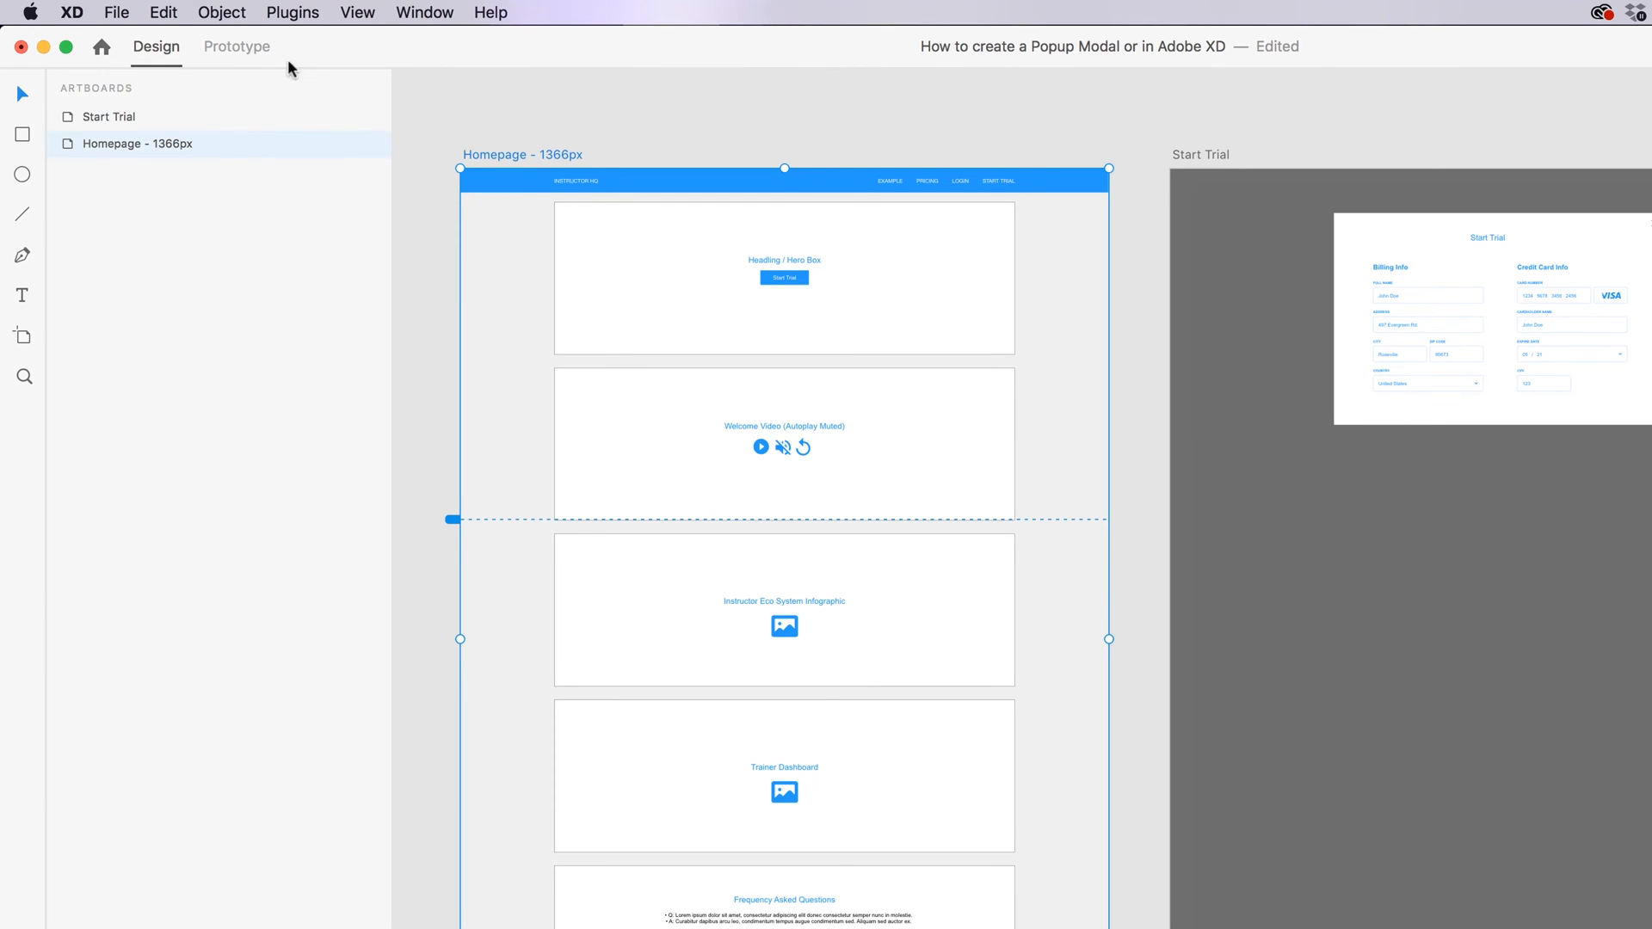
- In Prototype mode, inspect the wires on the Homepage and Start Trial artboards
left_click(236, 46)
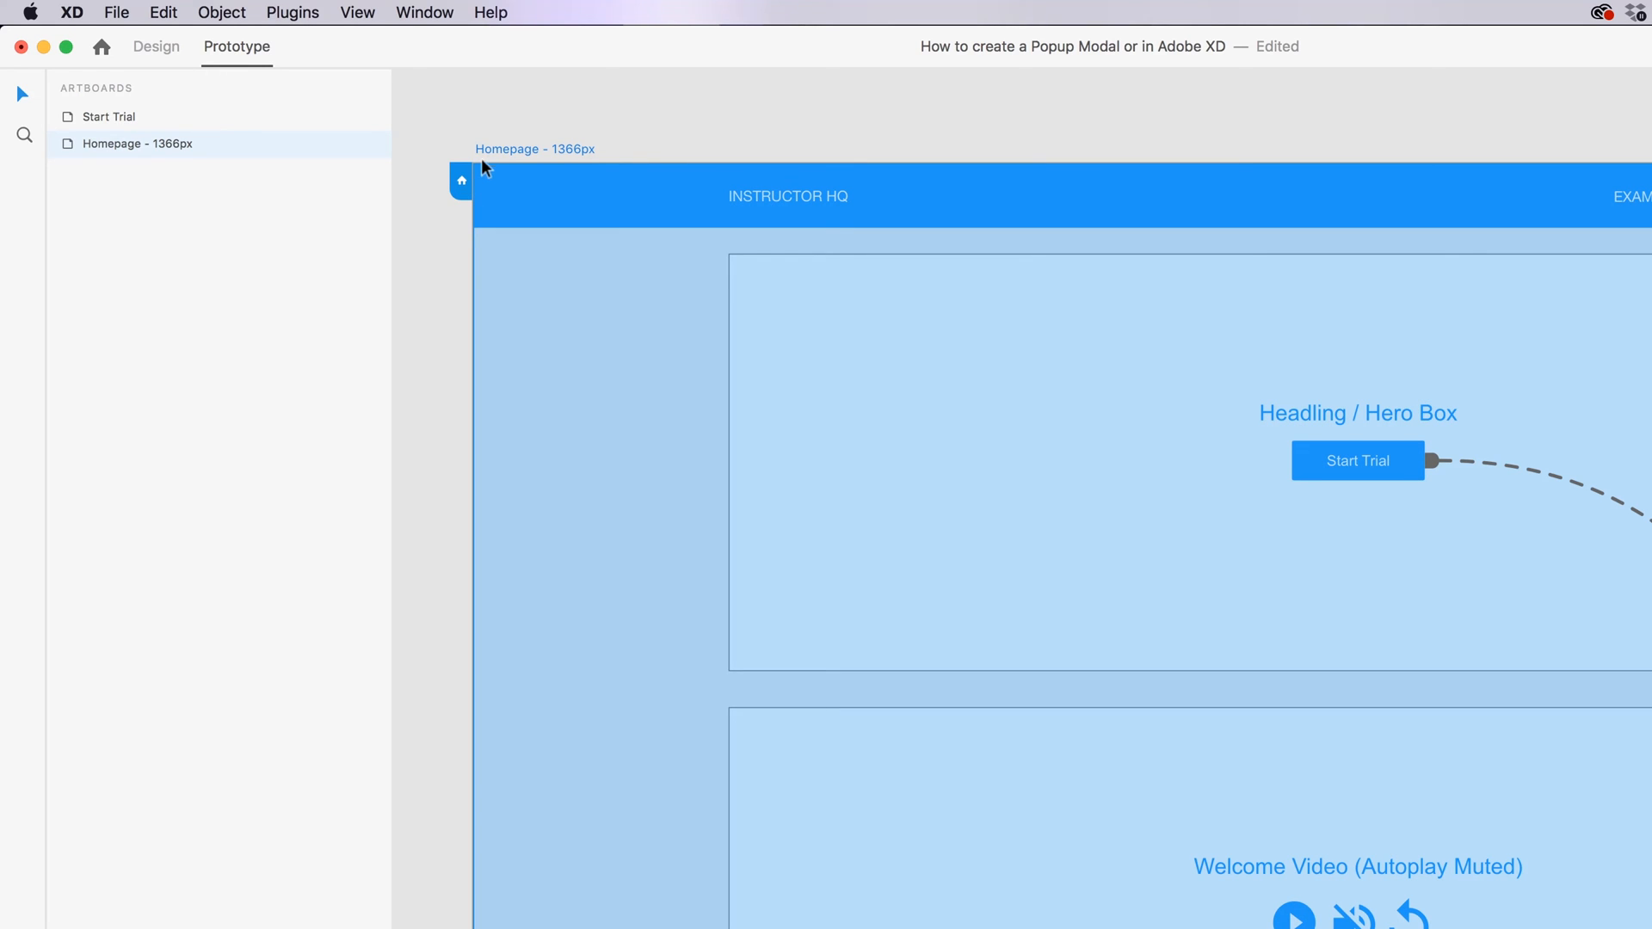
mouse_move(468, 175)
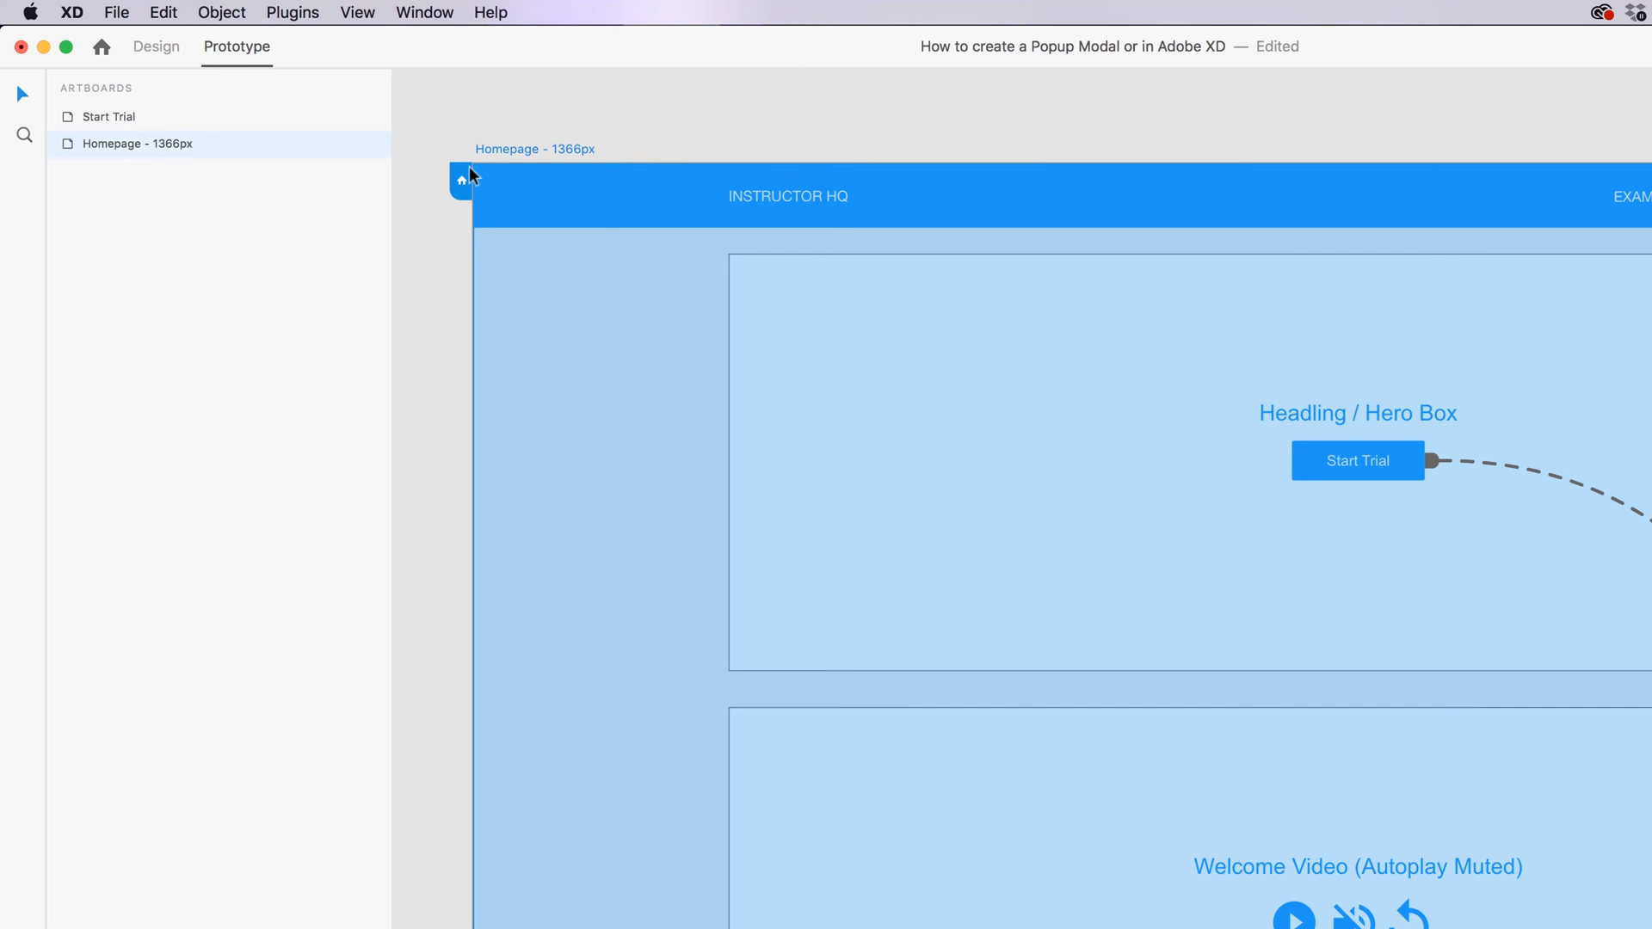
mouse_move(460, 200)
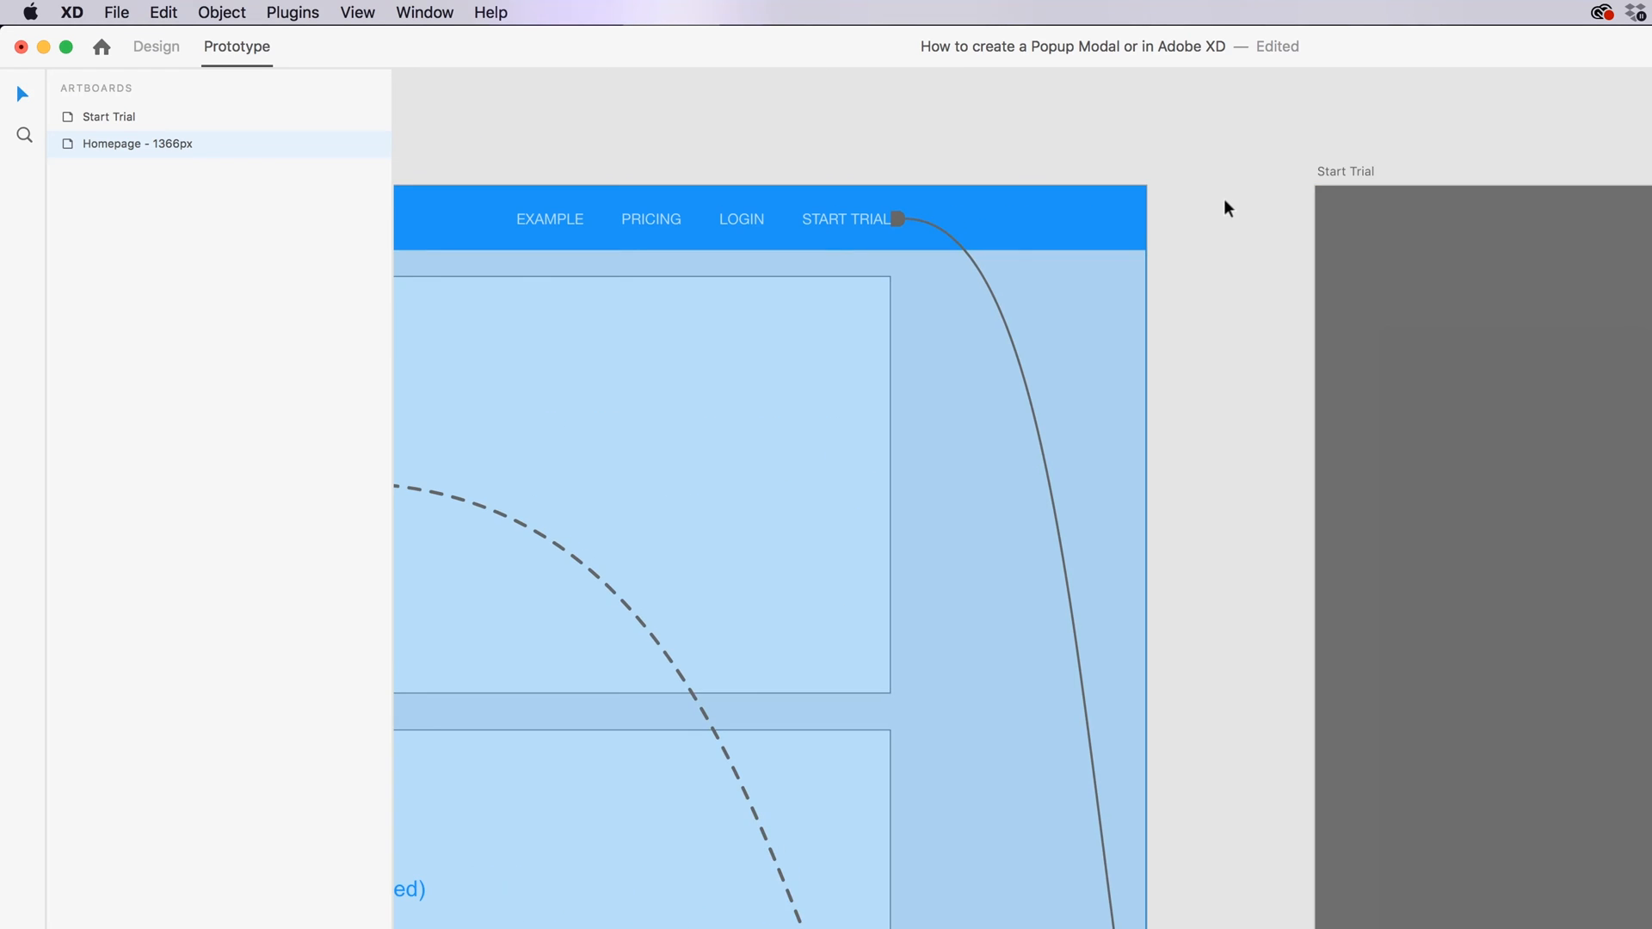
left_click(108, 115)
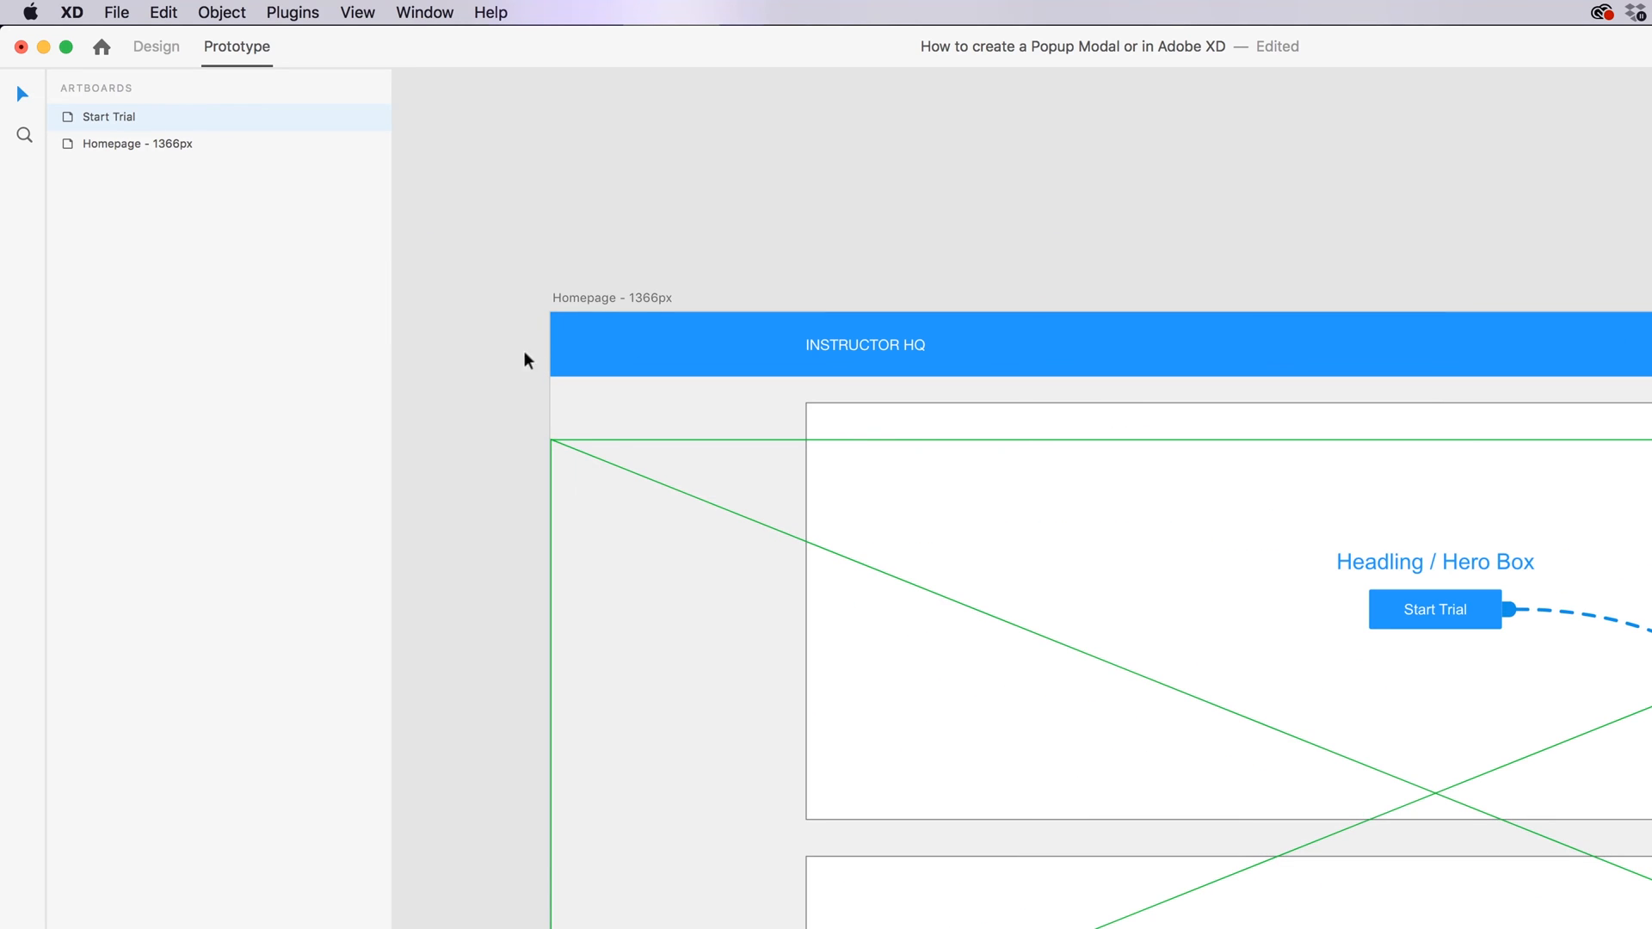
left_click(137, 143)
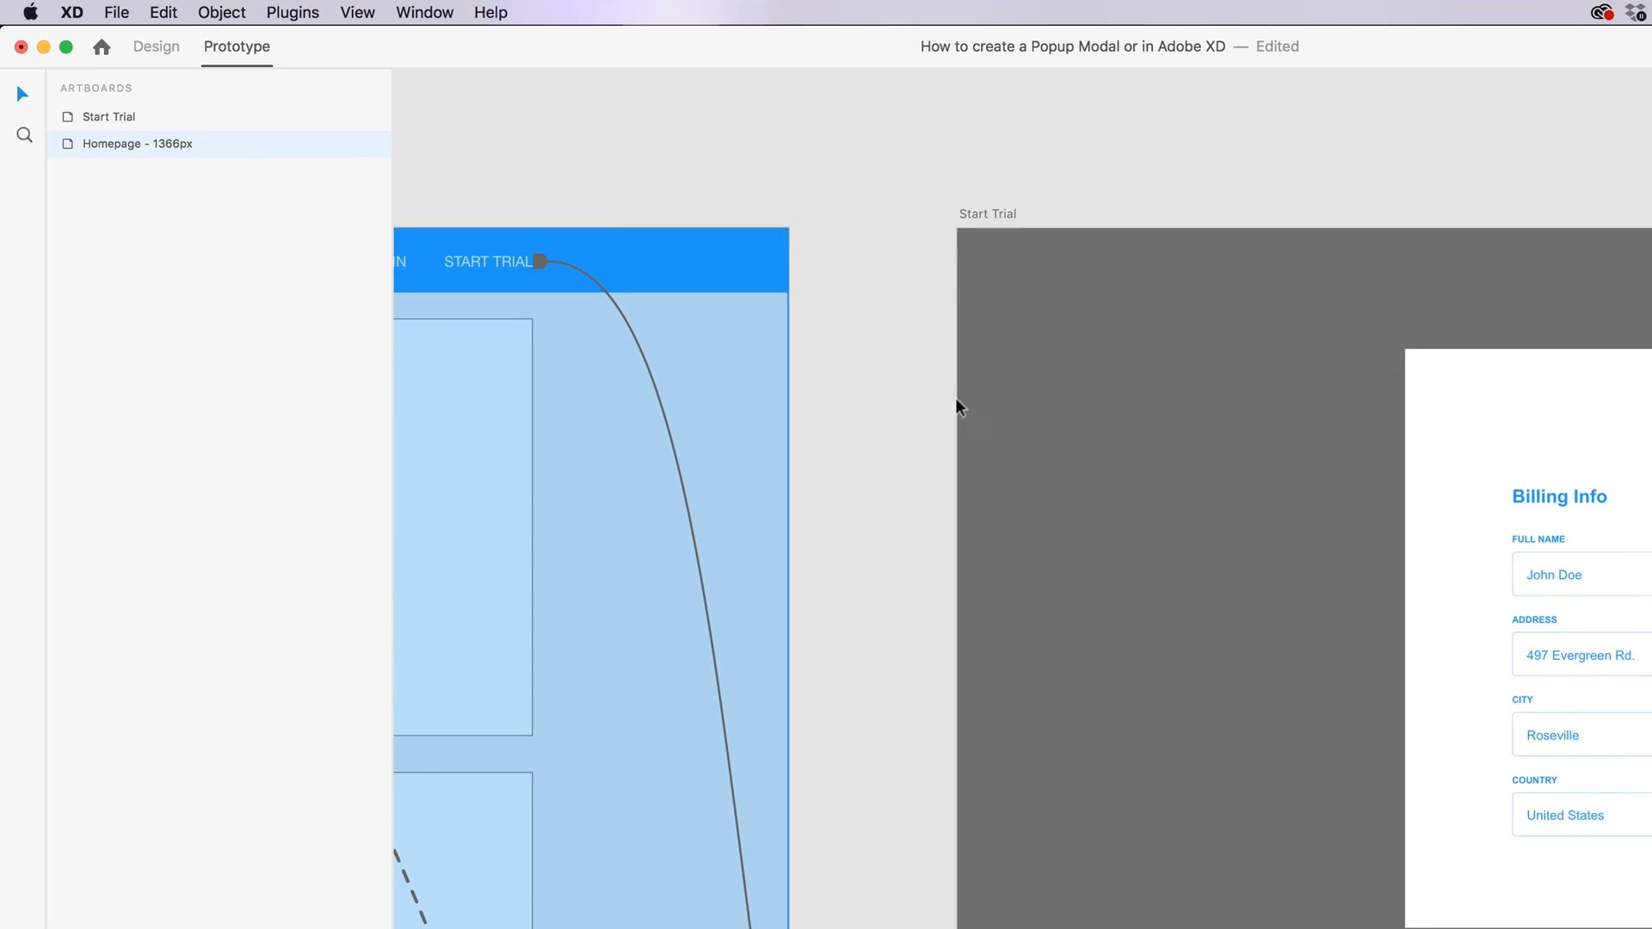
left_click(988, 214)
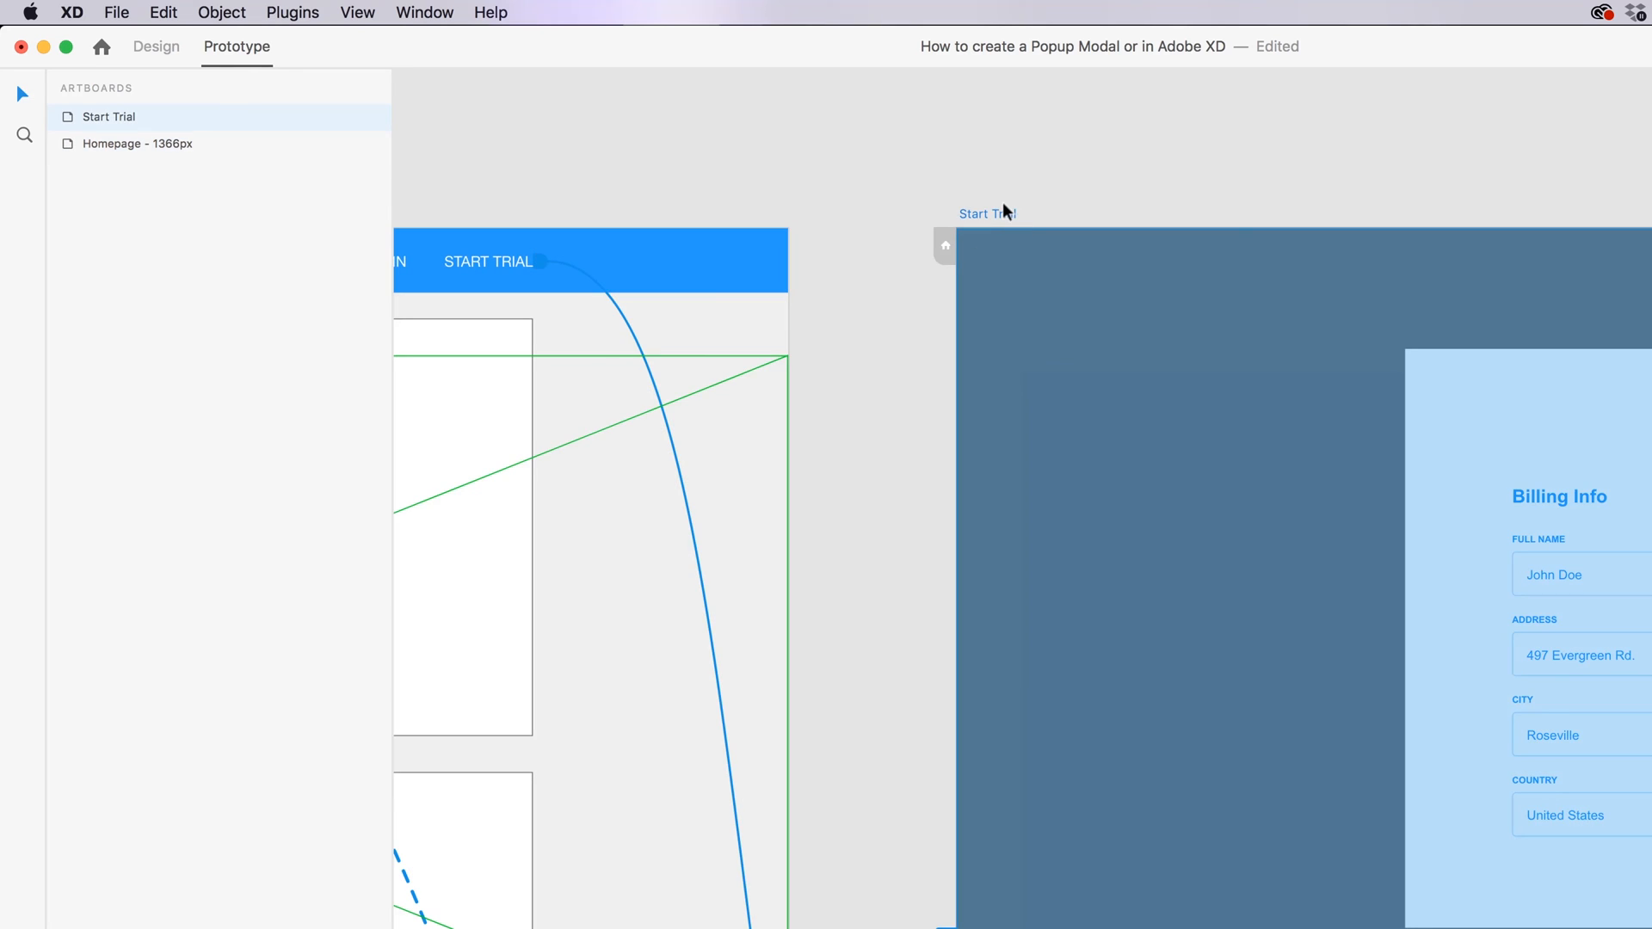
mouse_move(976, 255)
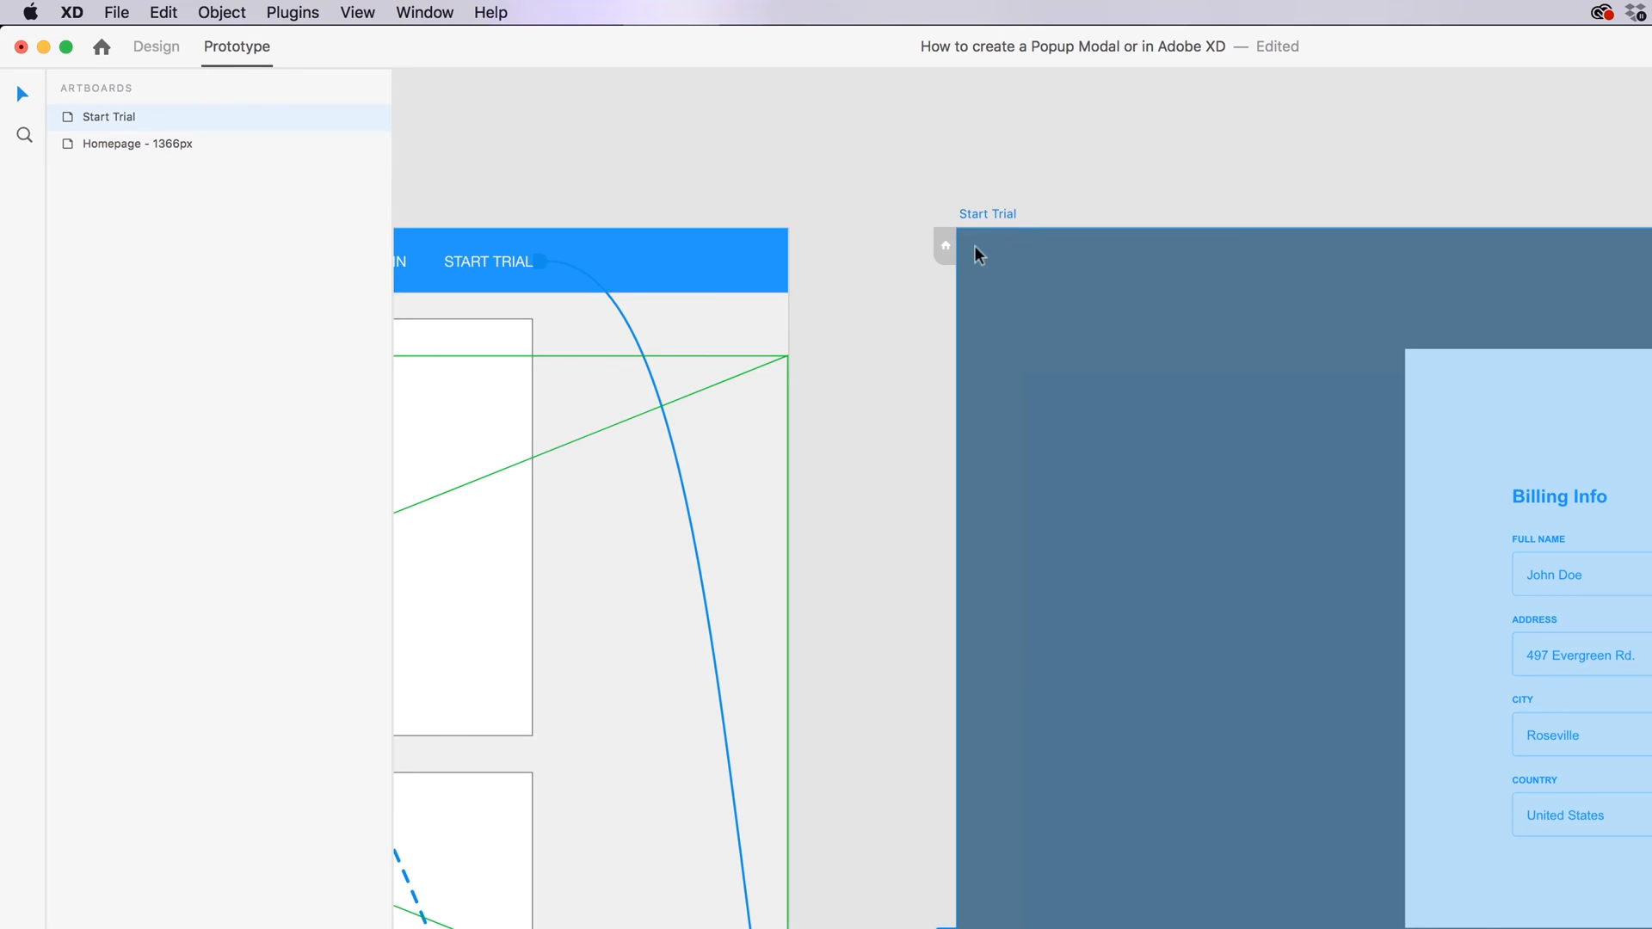
mouse_move(970, 241)
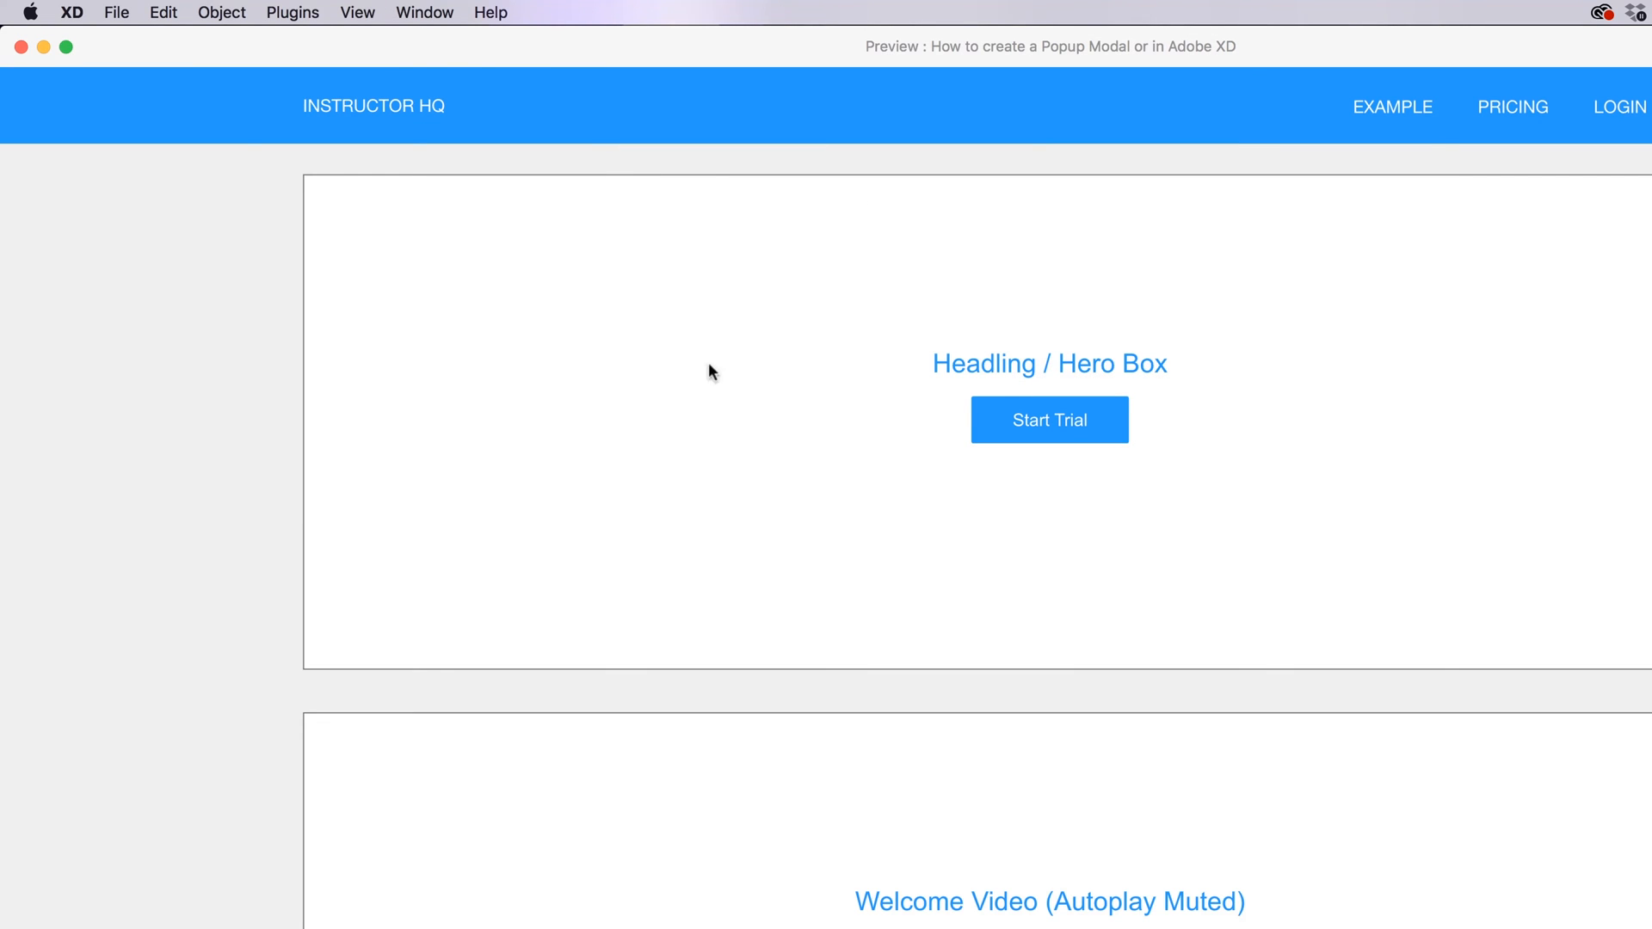
mouse_move(1113, 429)
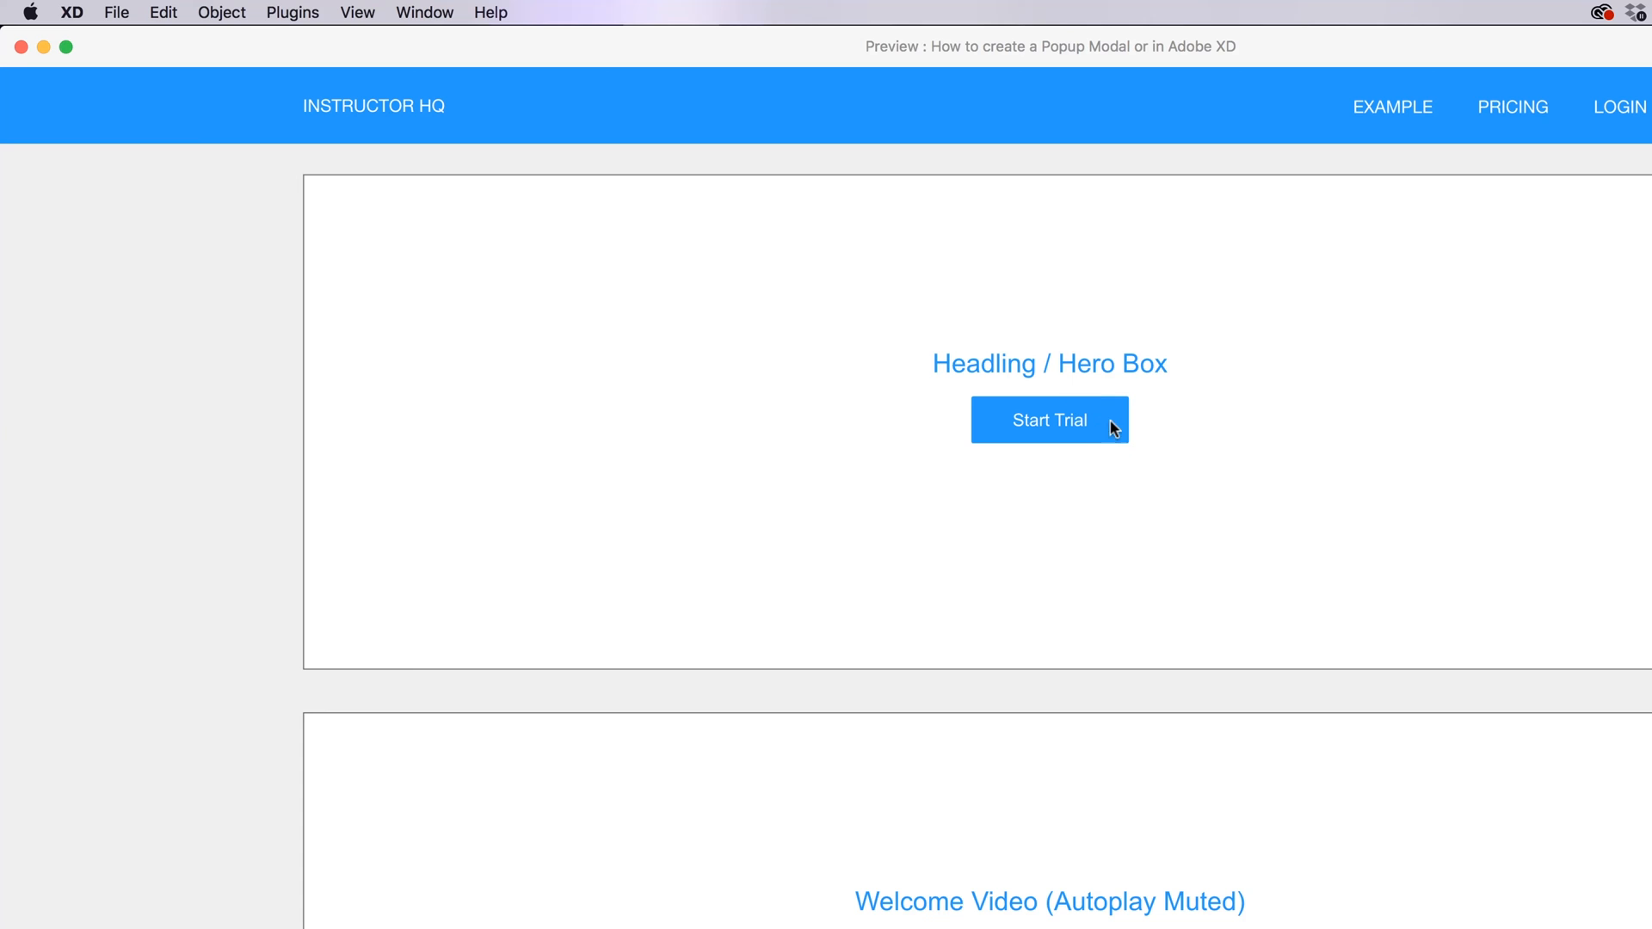
- Open the Start Trial popup over the dimmed homepage in preview, then close the preview
left_click(1049, 420)
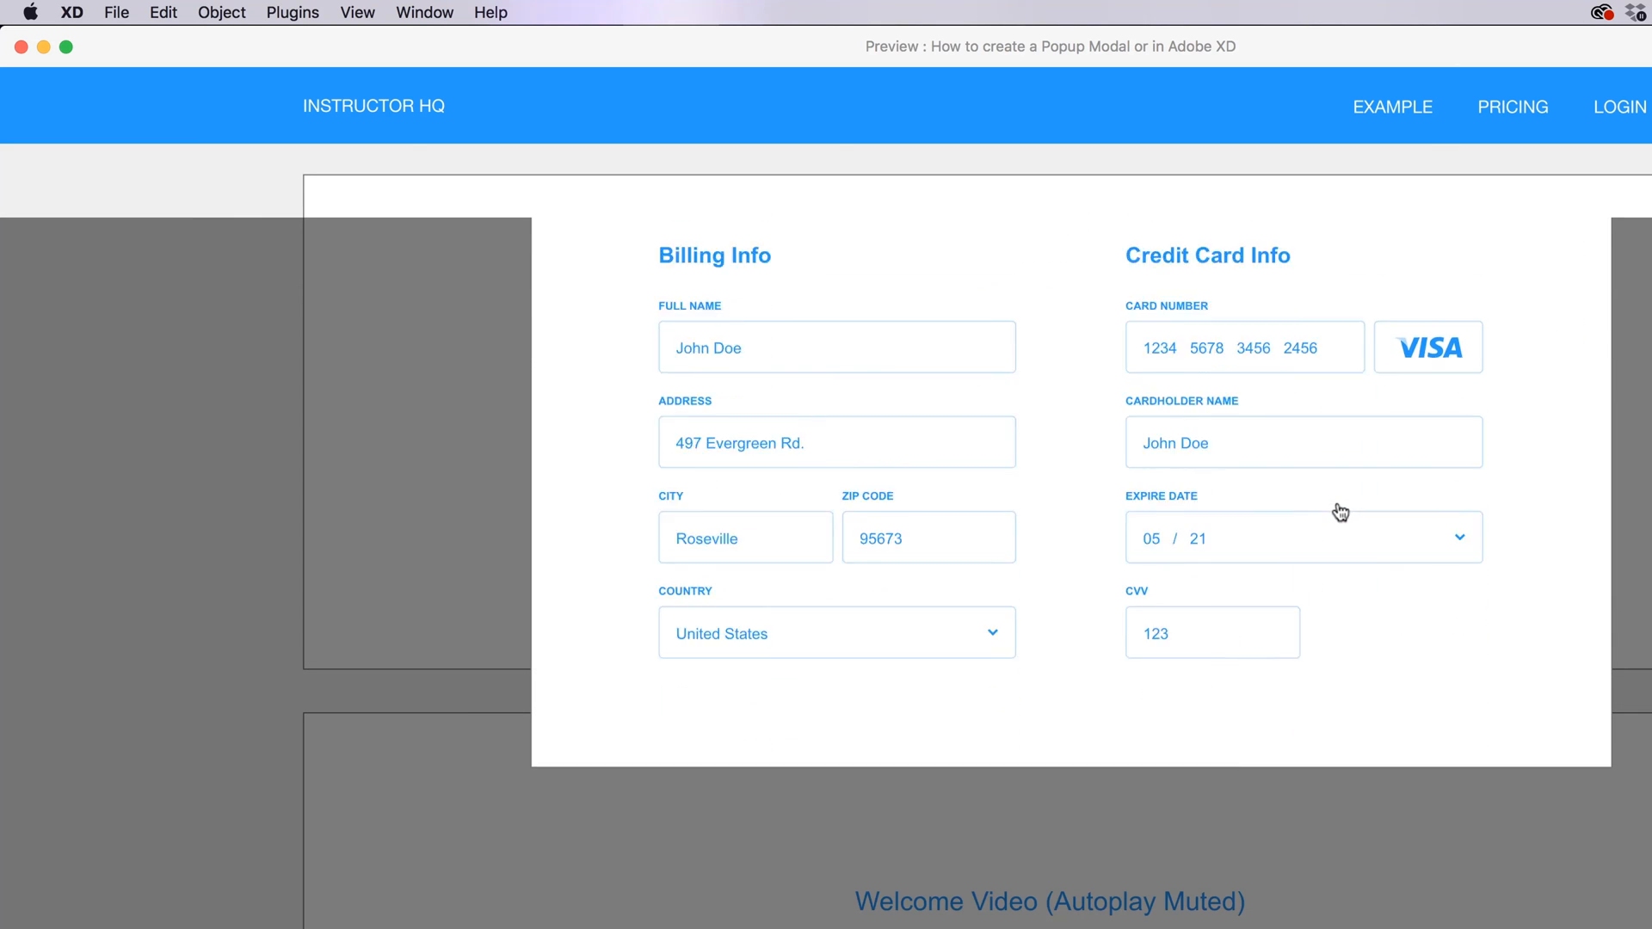
scroll("down", 3)
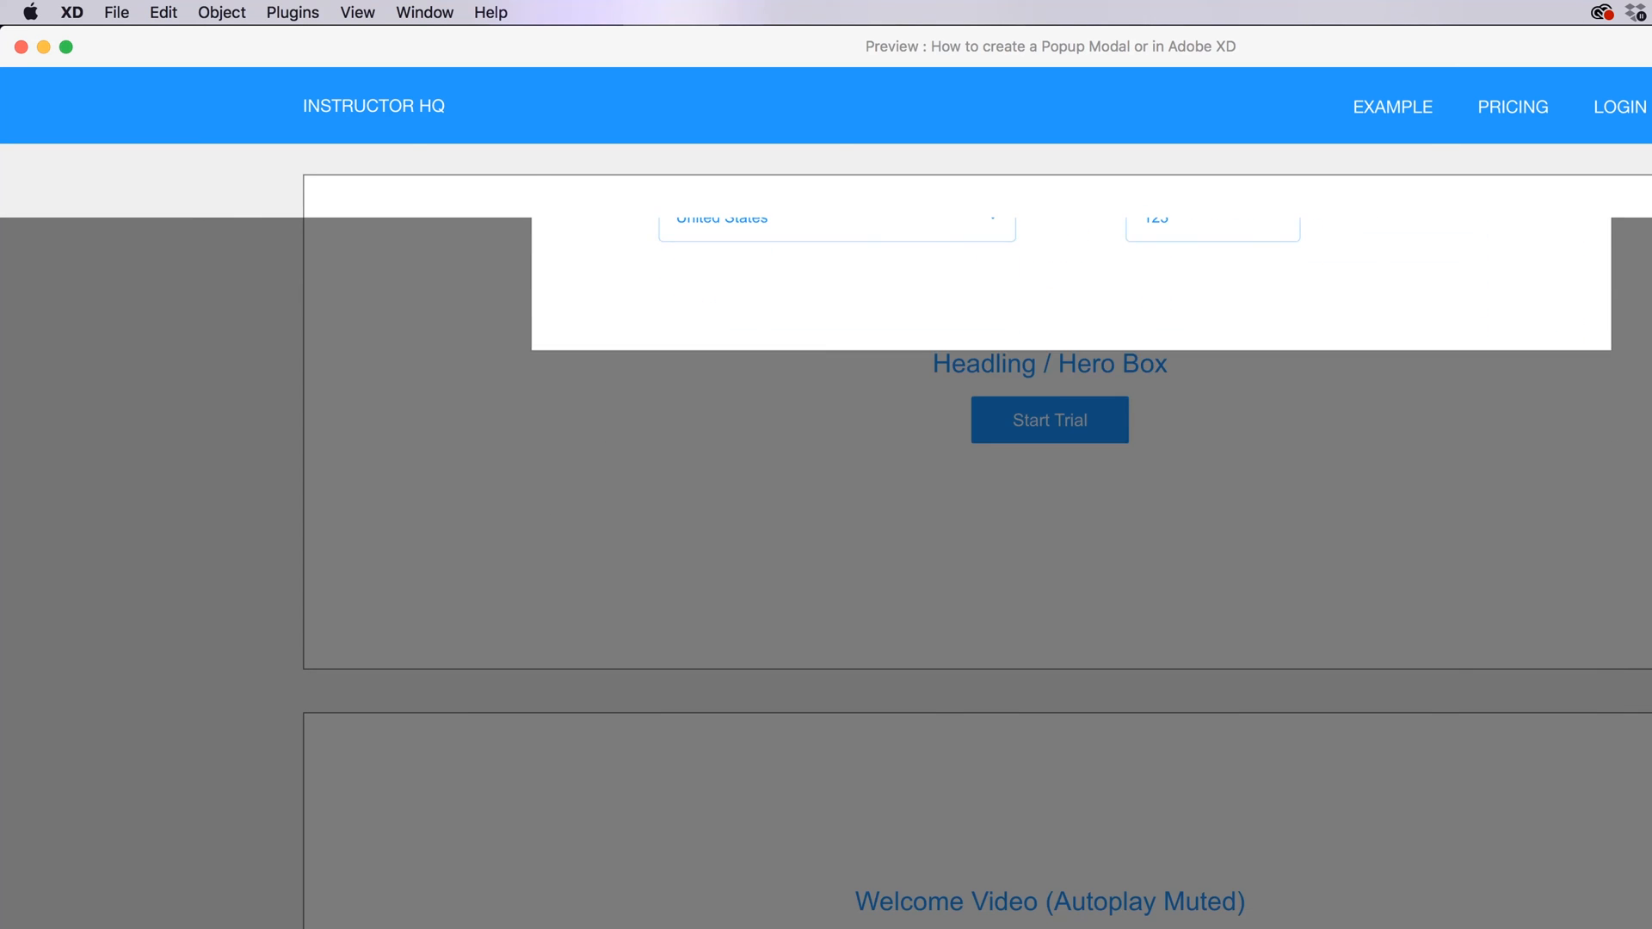
left_click(1049, 420)
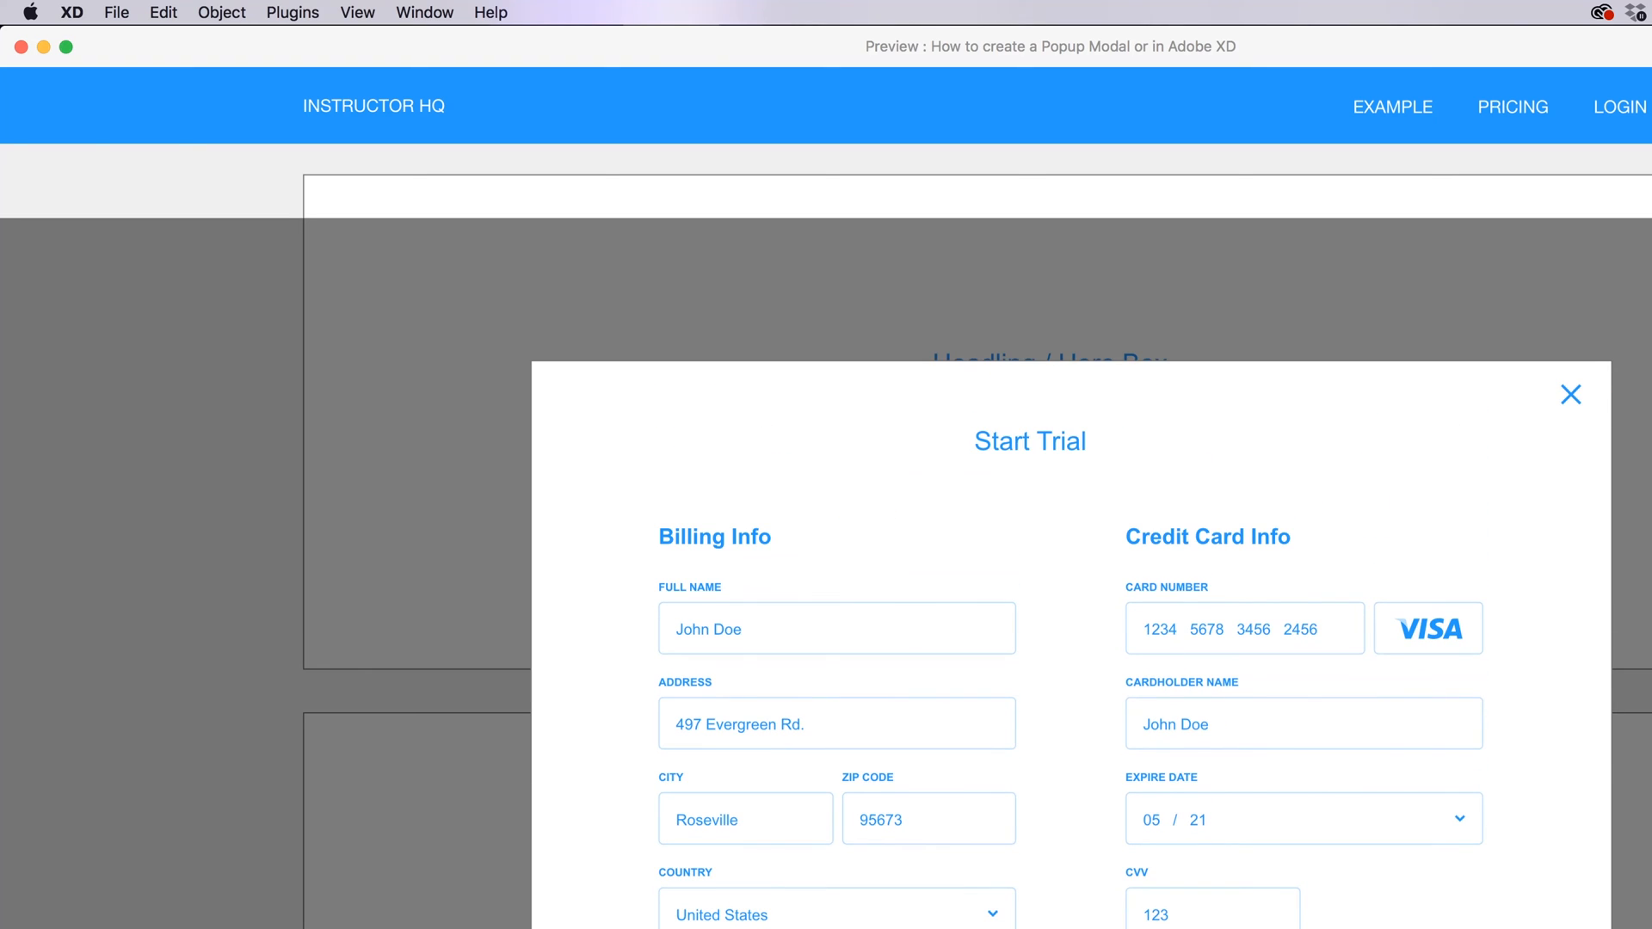
mouse_move(8, 19)
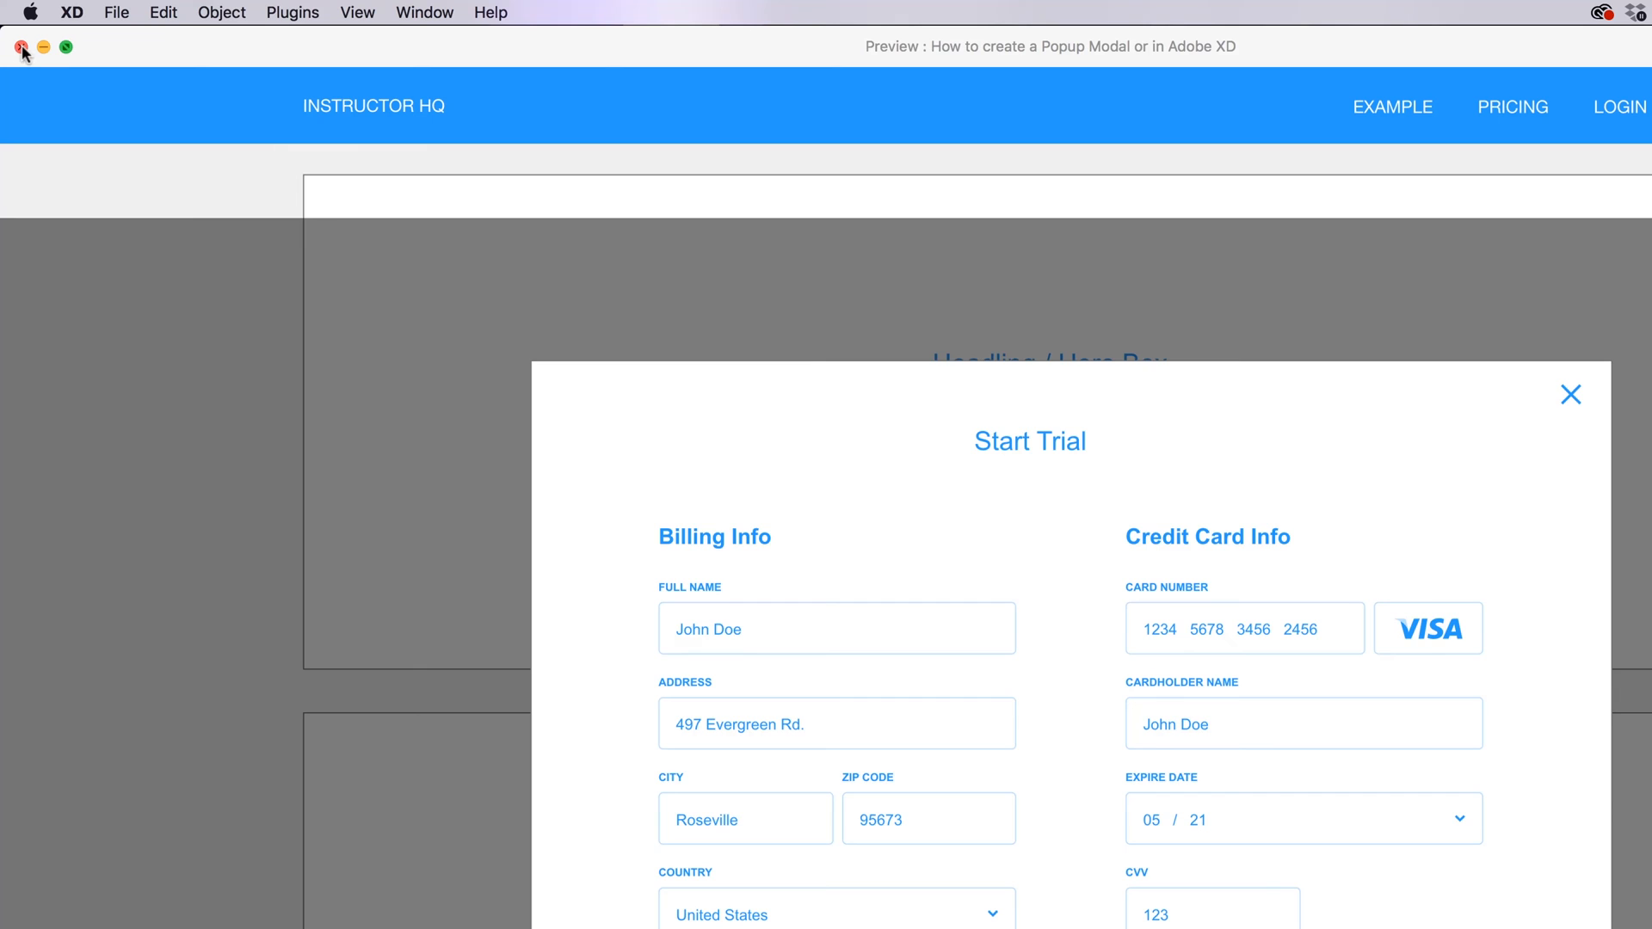
left_click(21, 46)
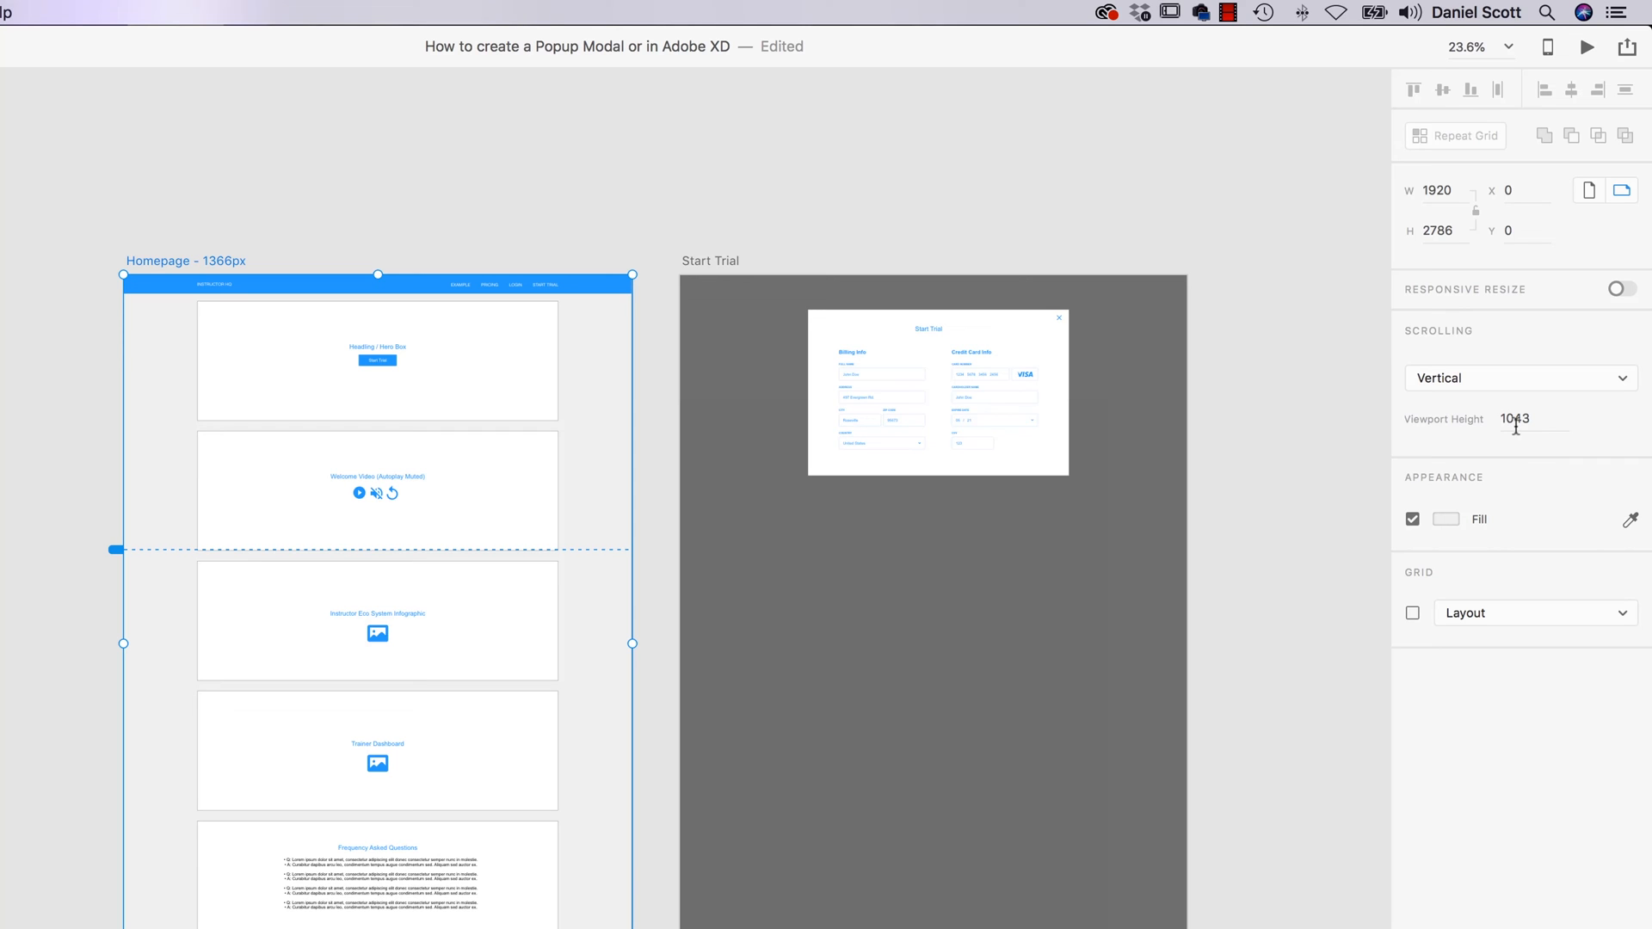
- Set the Homepage viewport height to 768 and launch a fresh preview
left_click(711, 261)
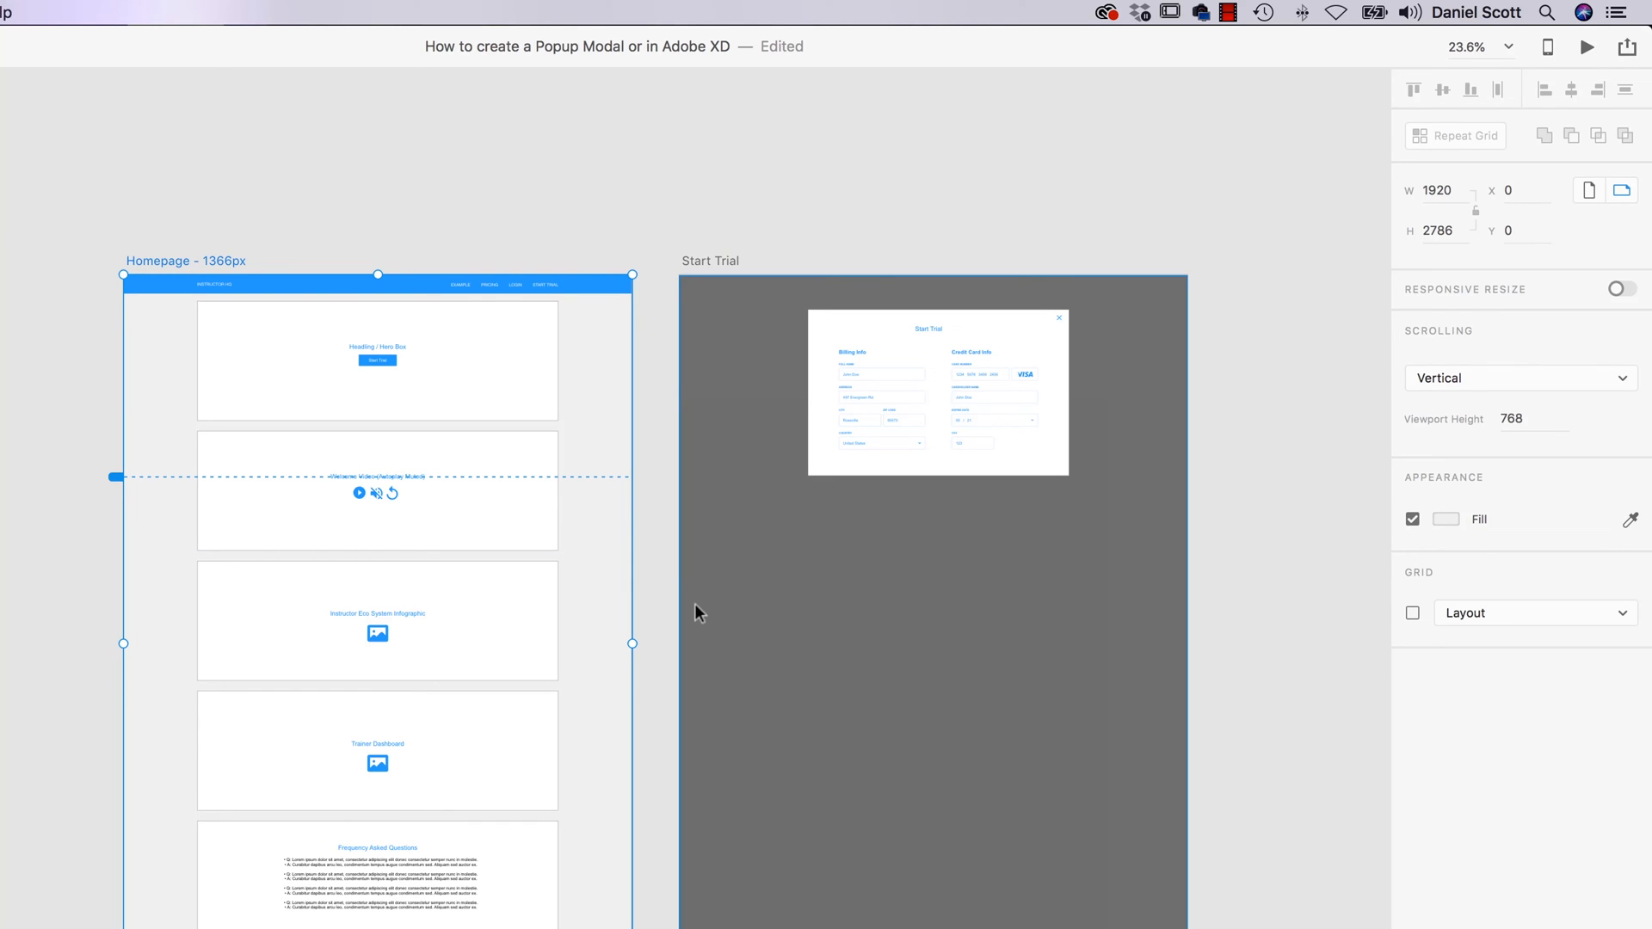
mouse_move(1504, 437)
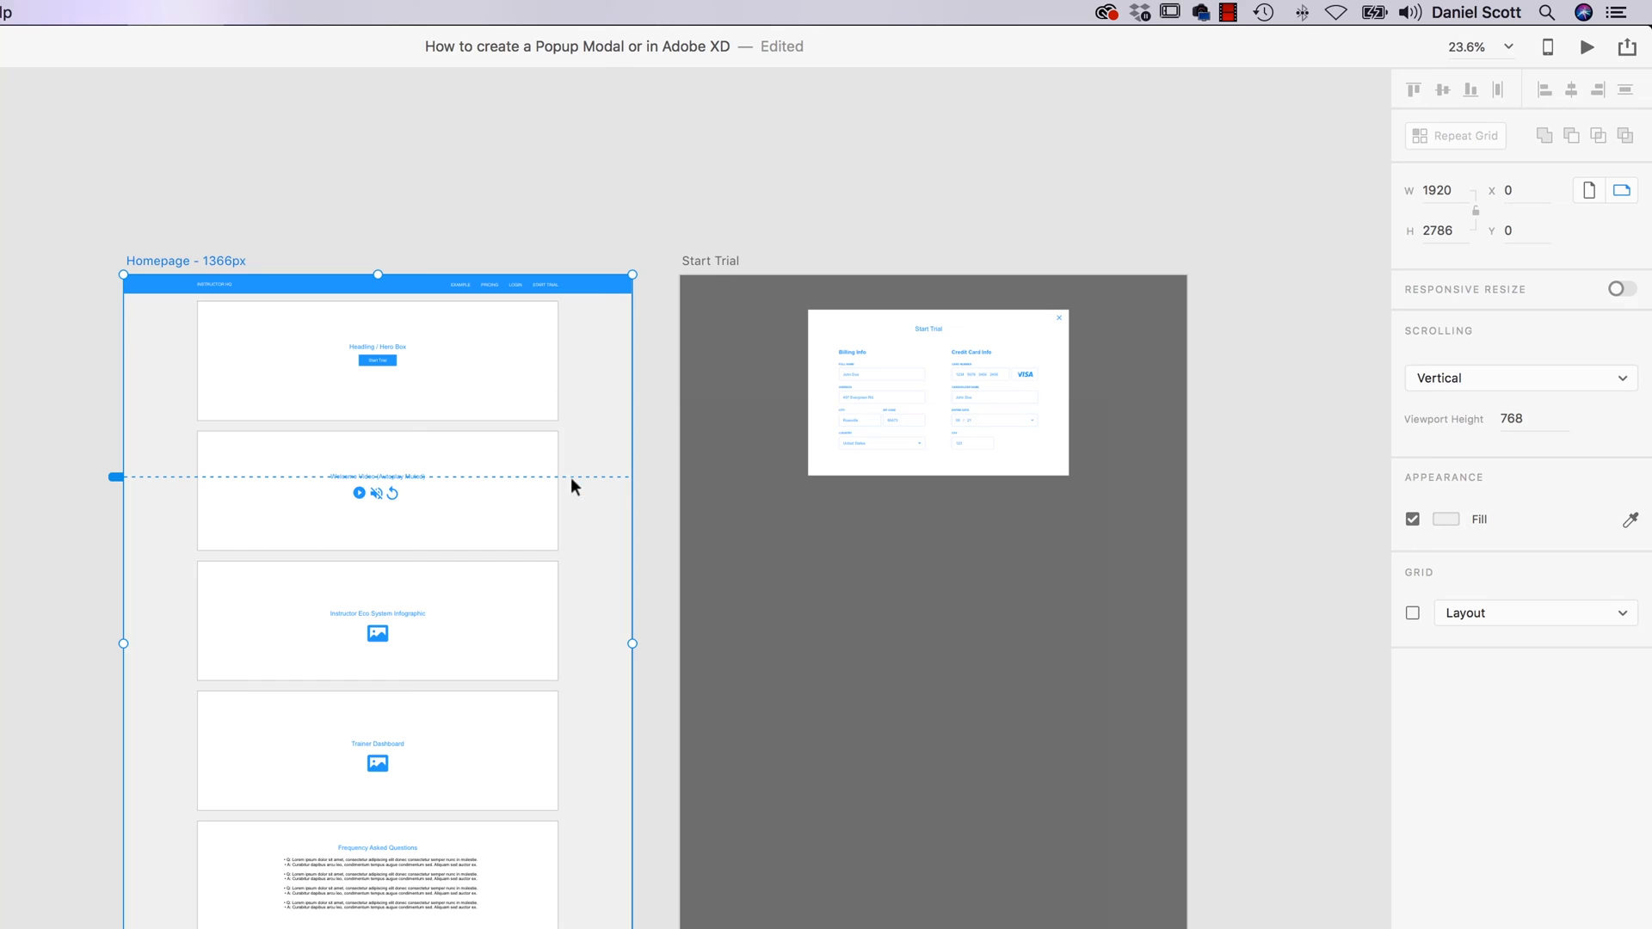
left_click(377, 477)
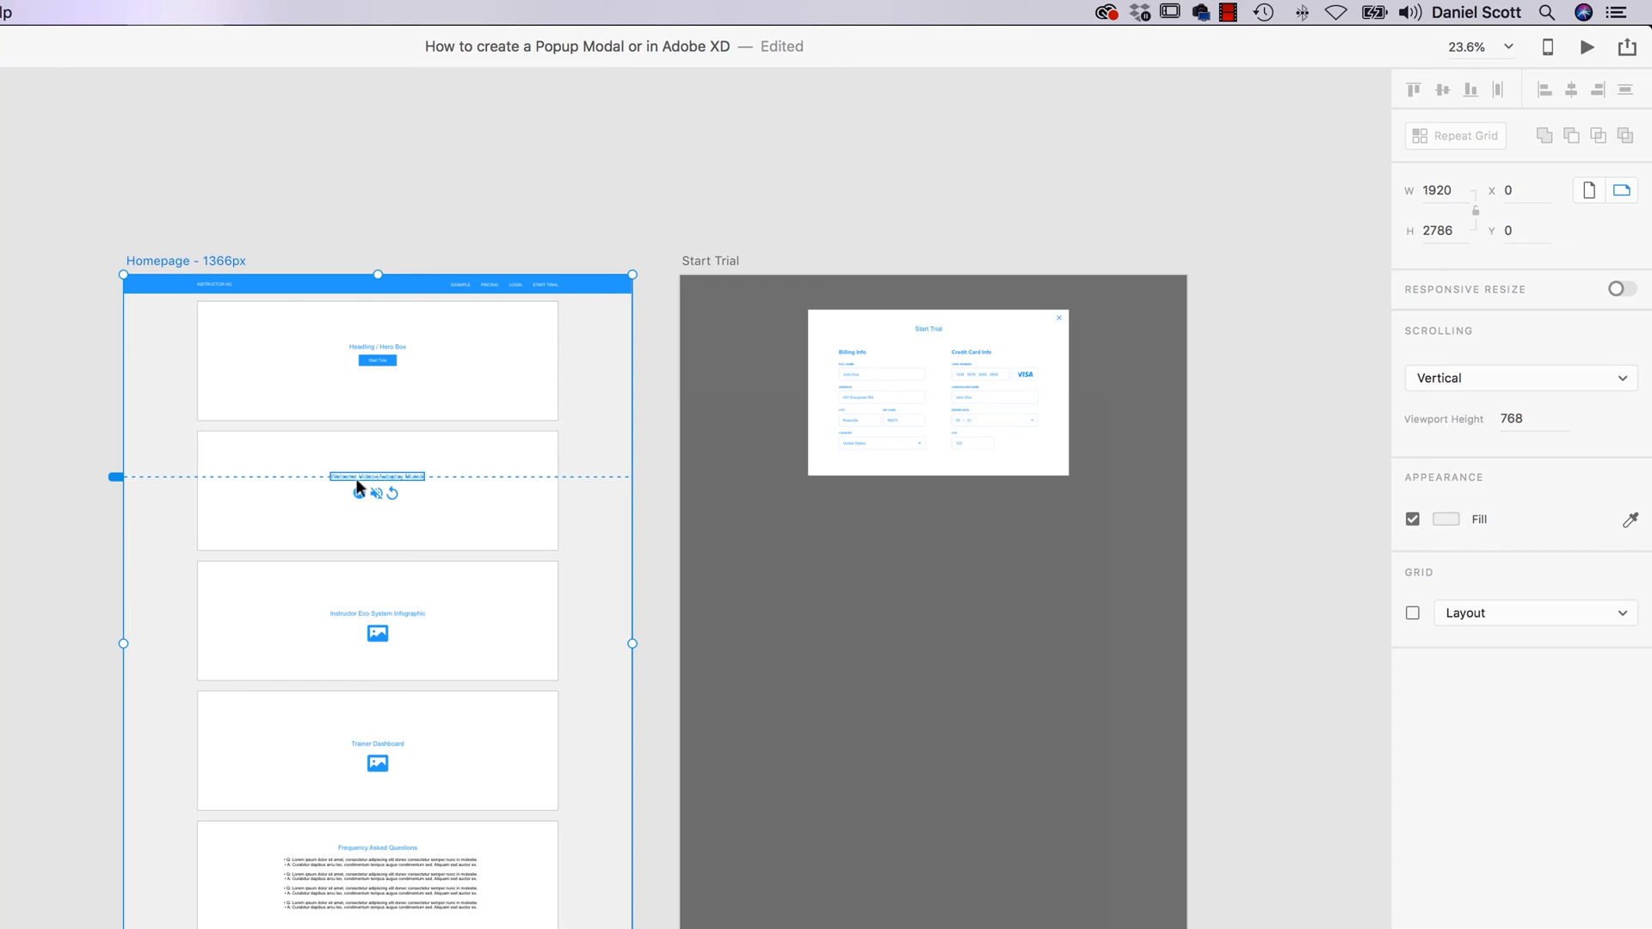
mouse_move(640, 485)
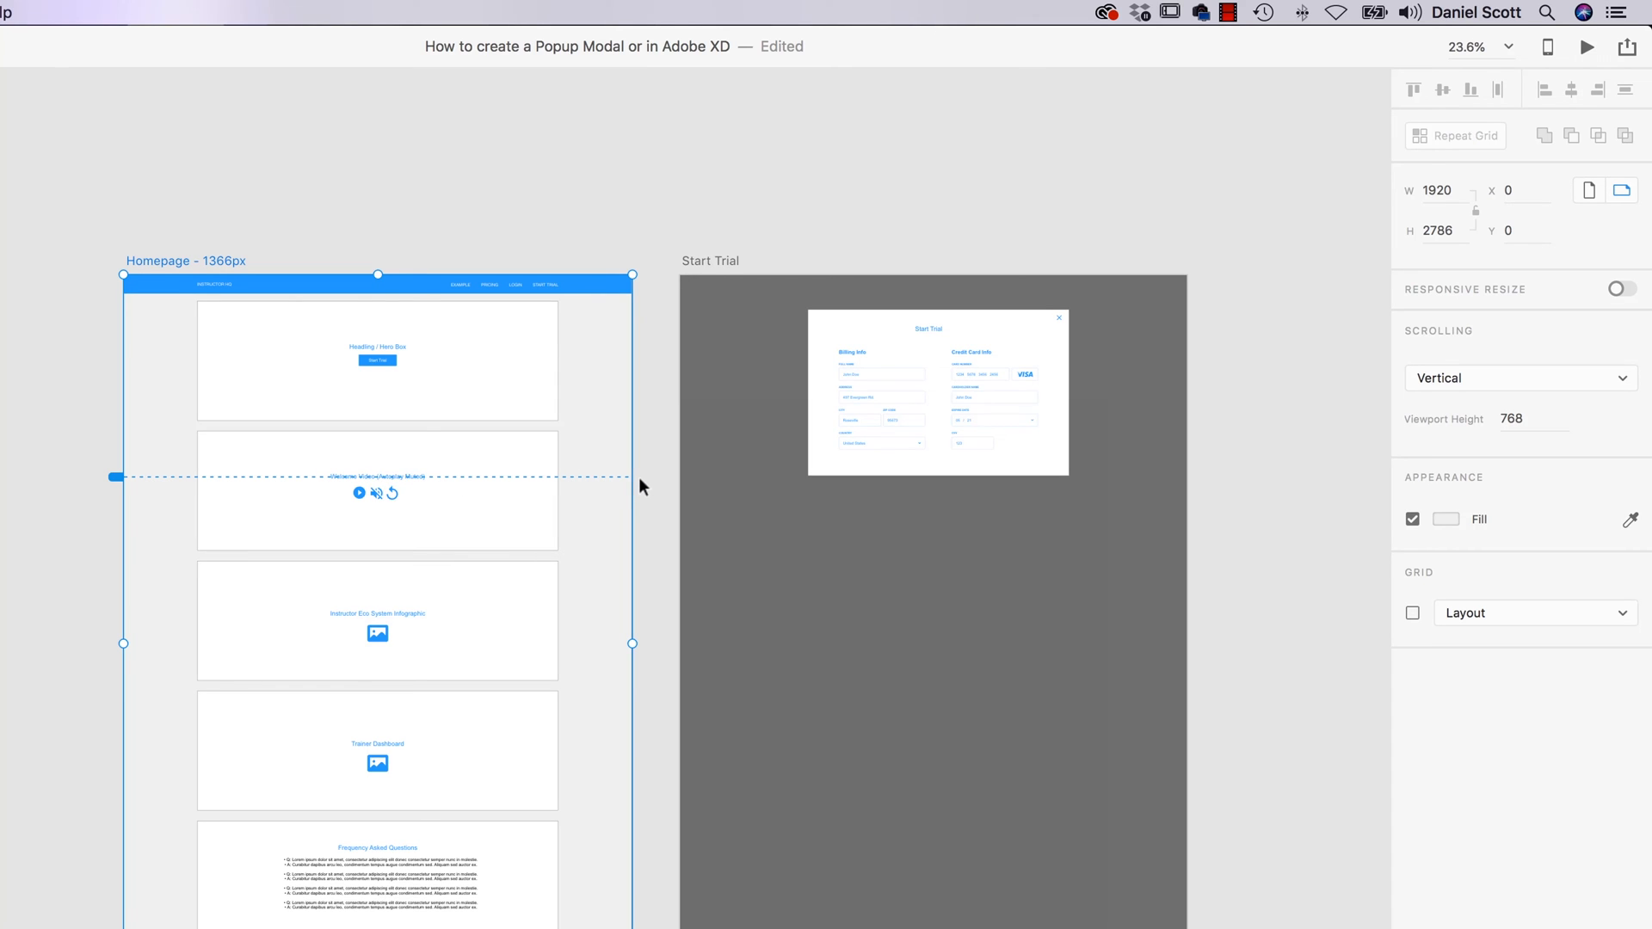
mouse_move(638, 477)
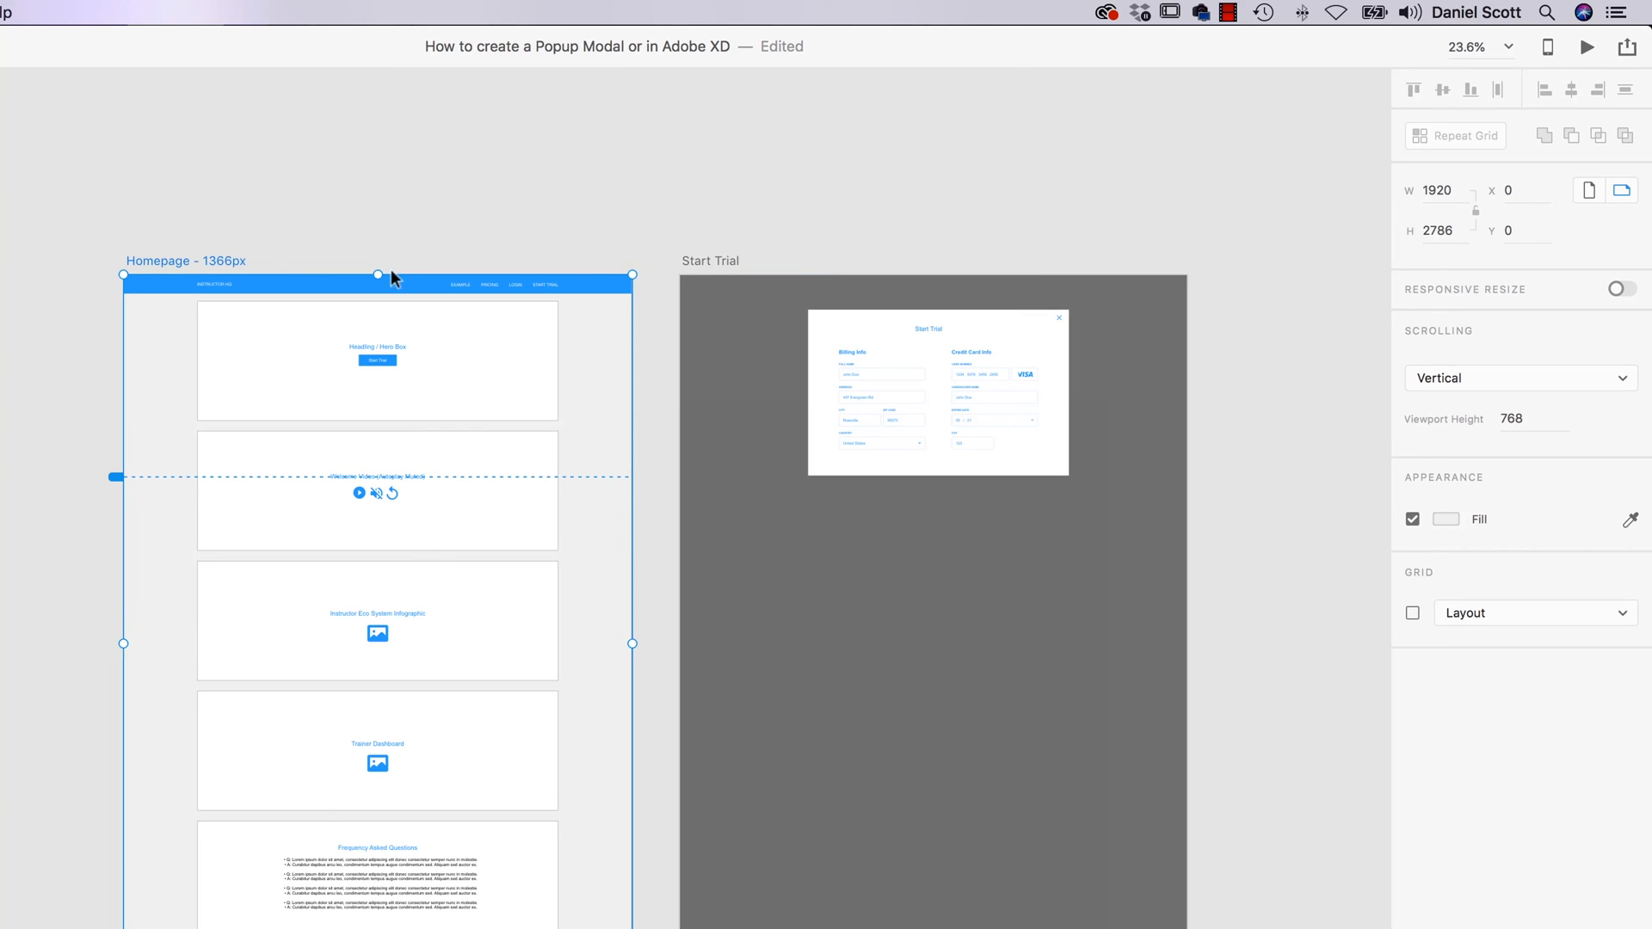
left_click(1587, 46)
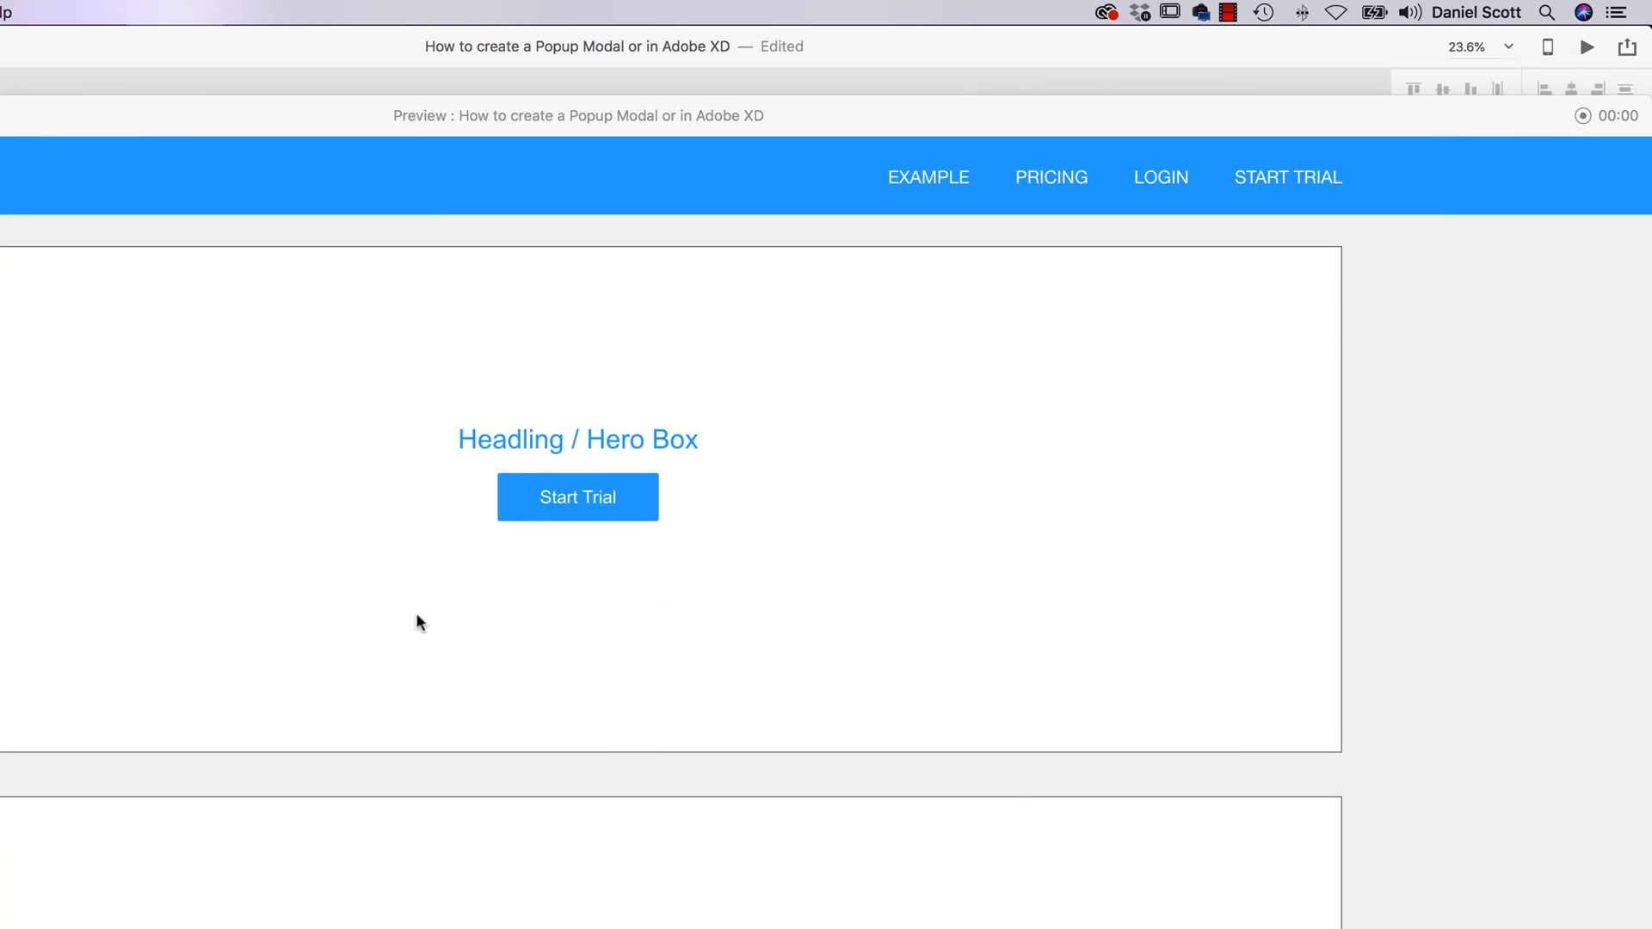
left_click(579, 495)
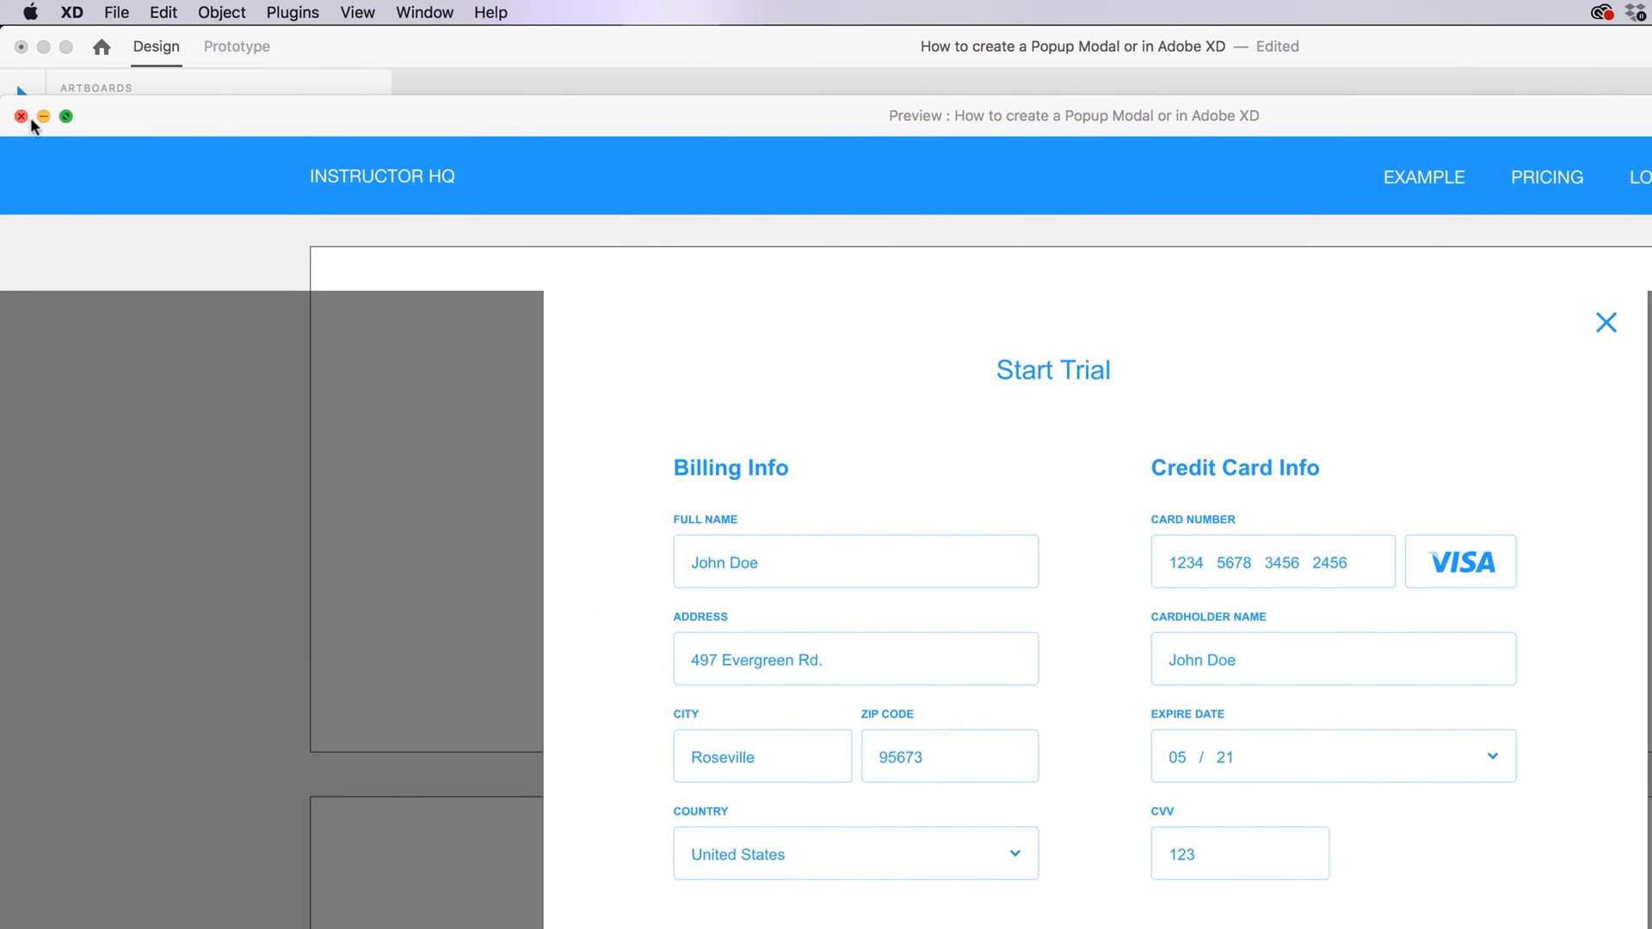
left_click(20, 115)
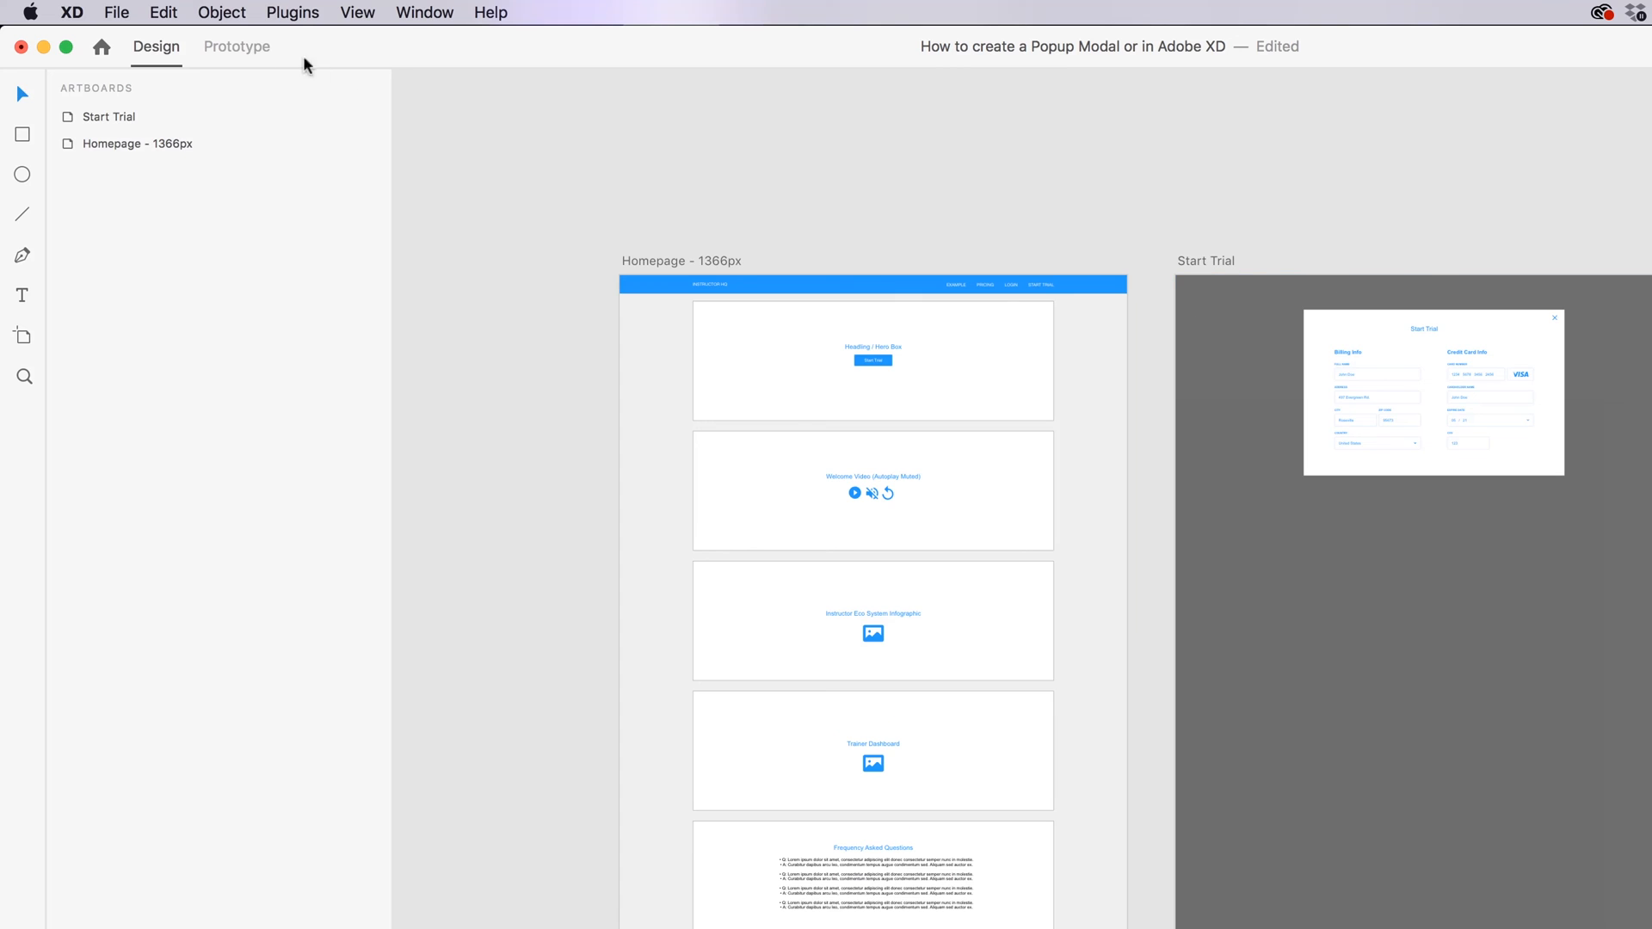
- In Prototype mode, move the Start Trial button's overlay to the top of the Homepage
left_click(236, 47)
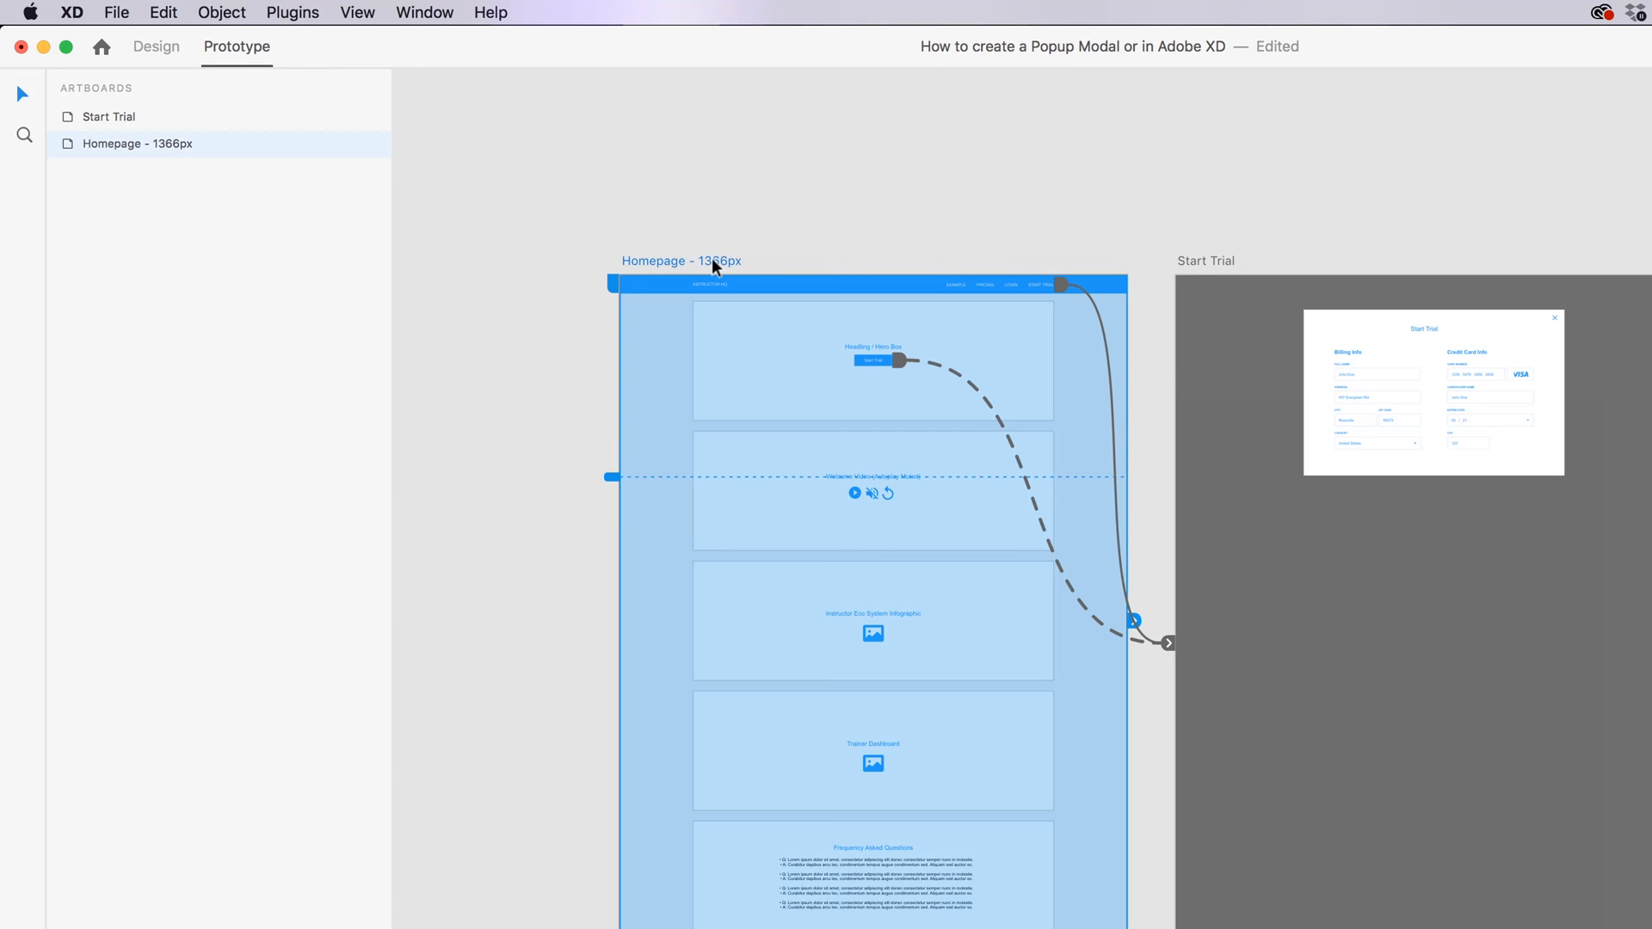
left_click(873, 360)
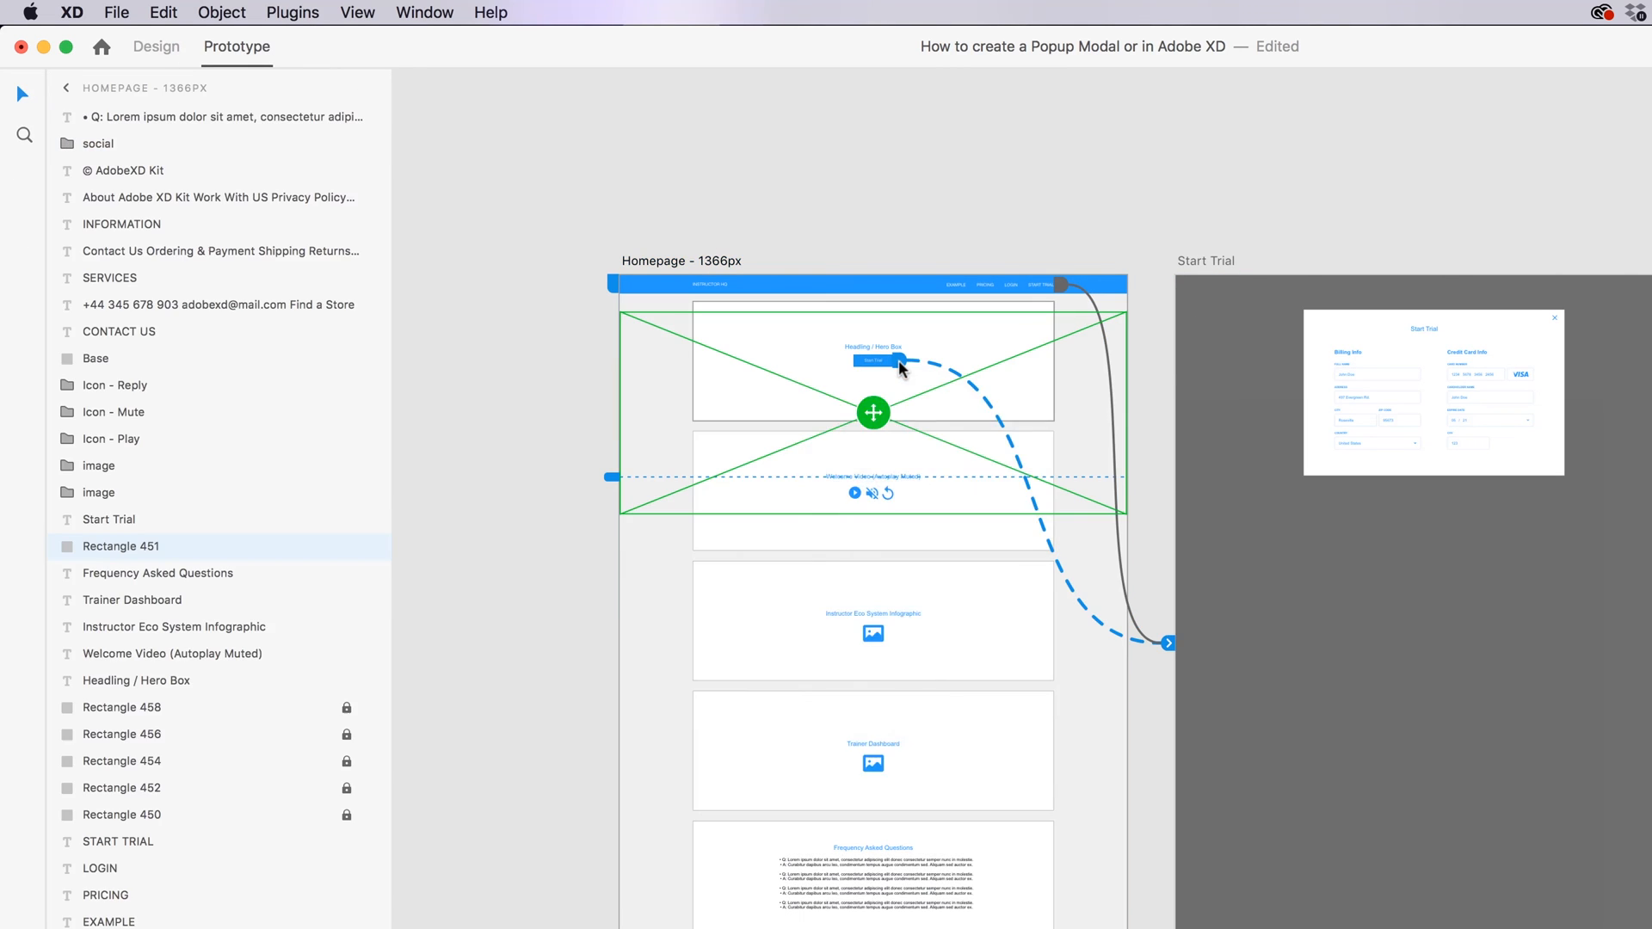
left_click(892, 360)
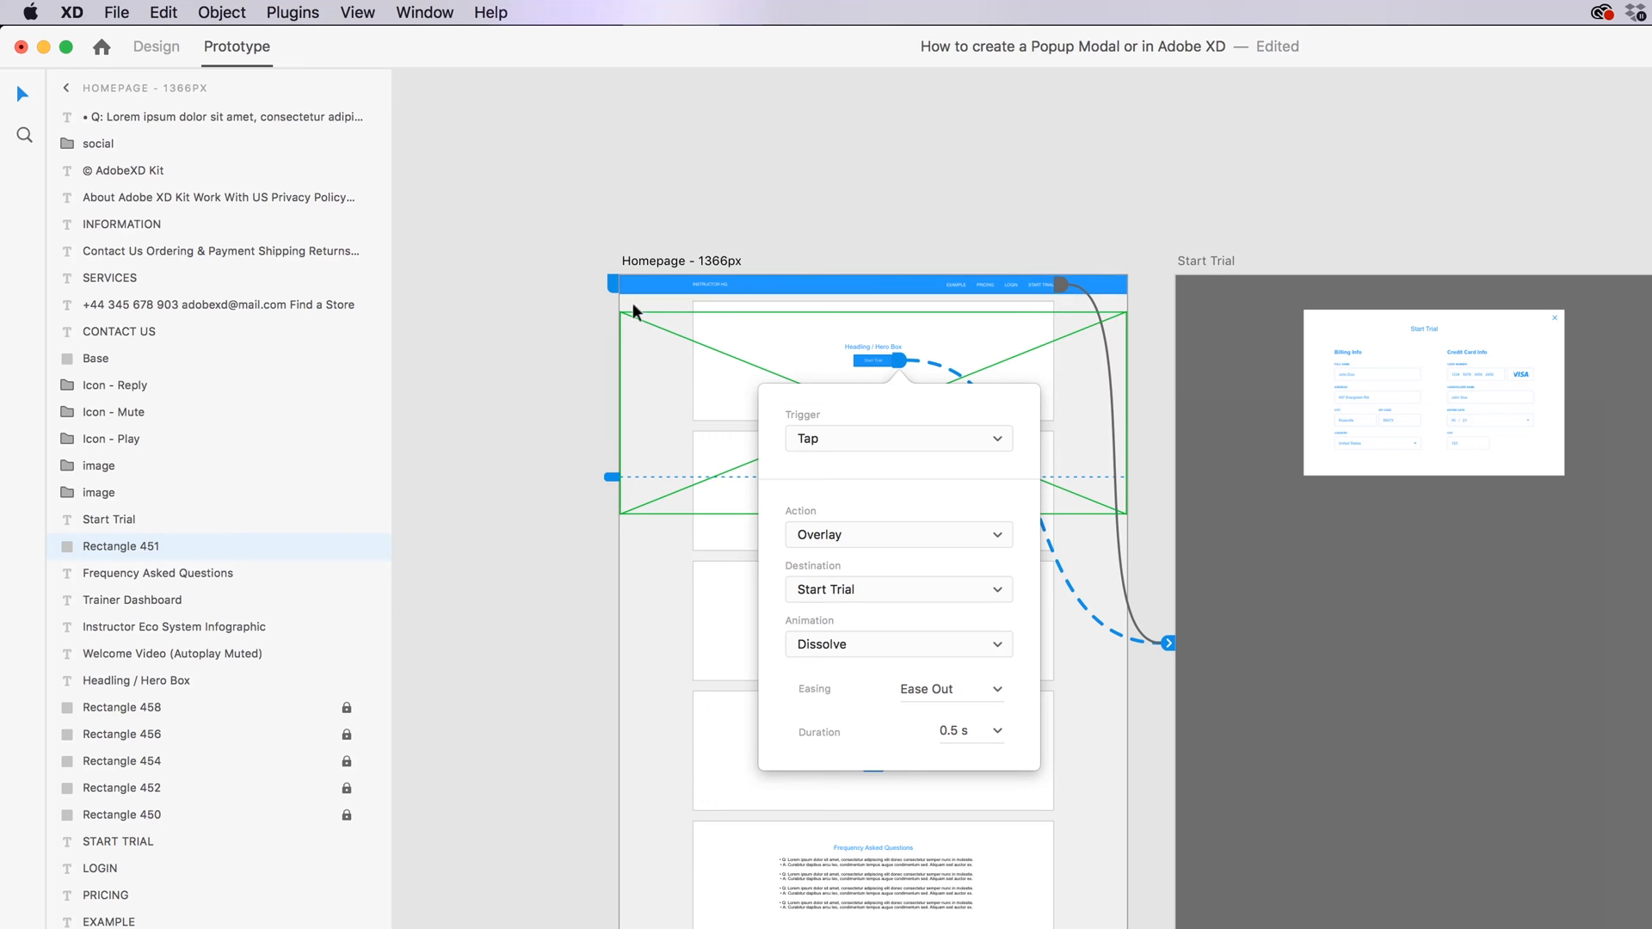
mouse_move(1530, 368)
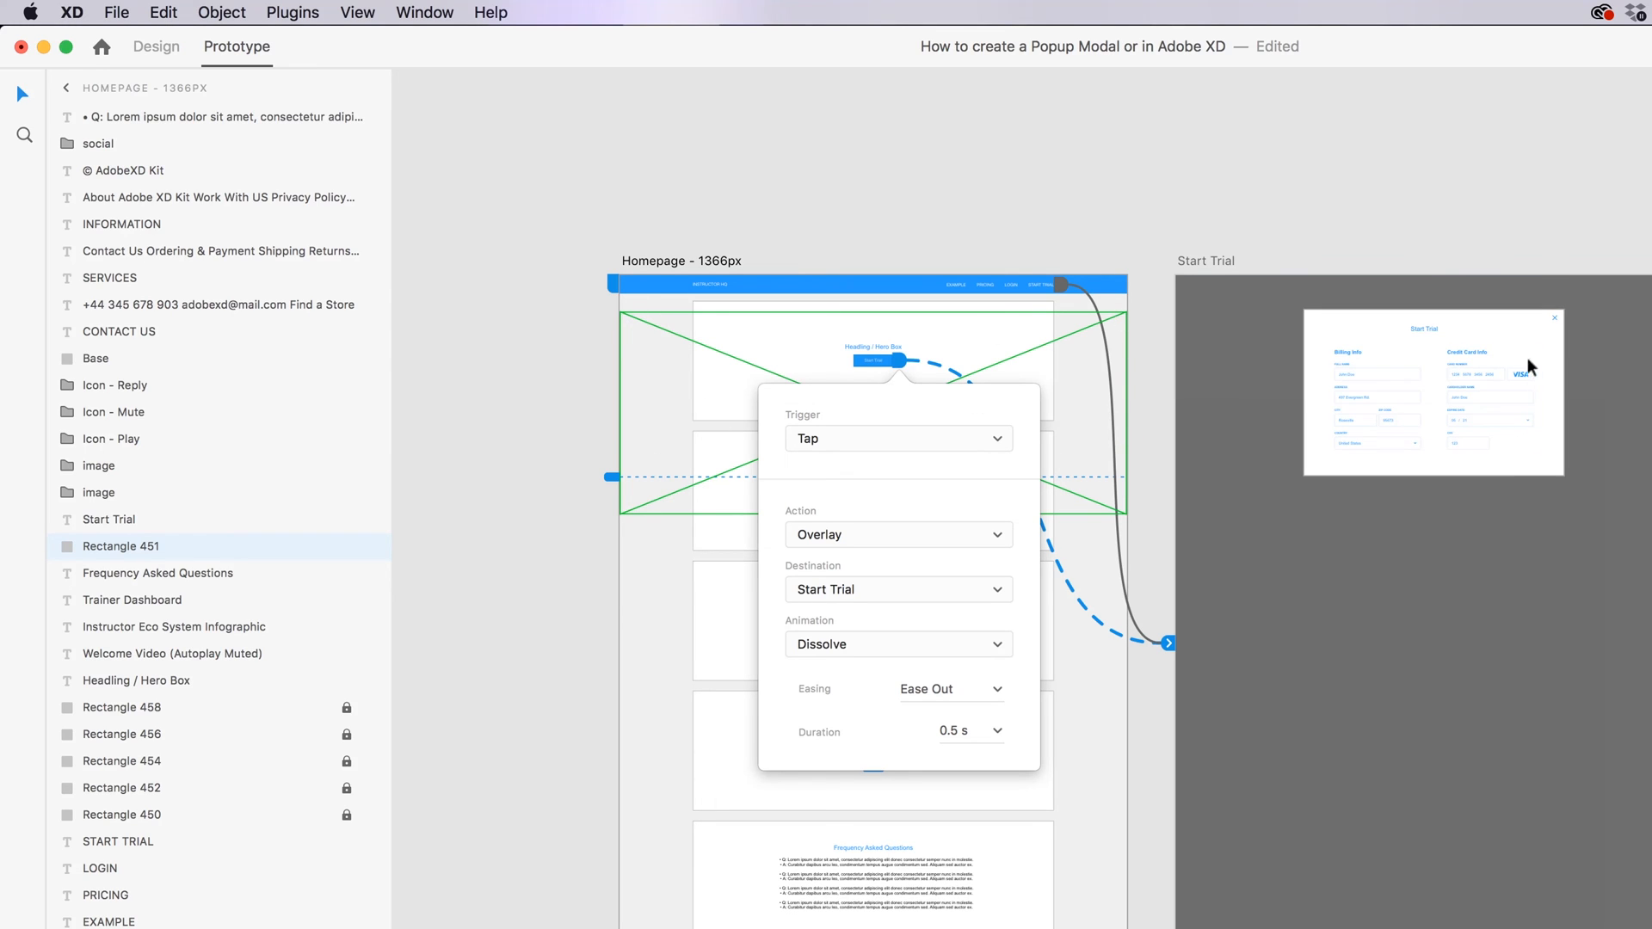
mouse_move(670, 344)
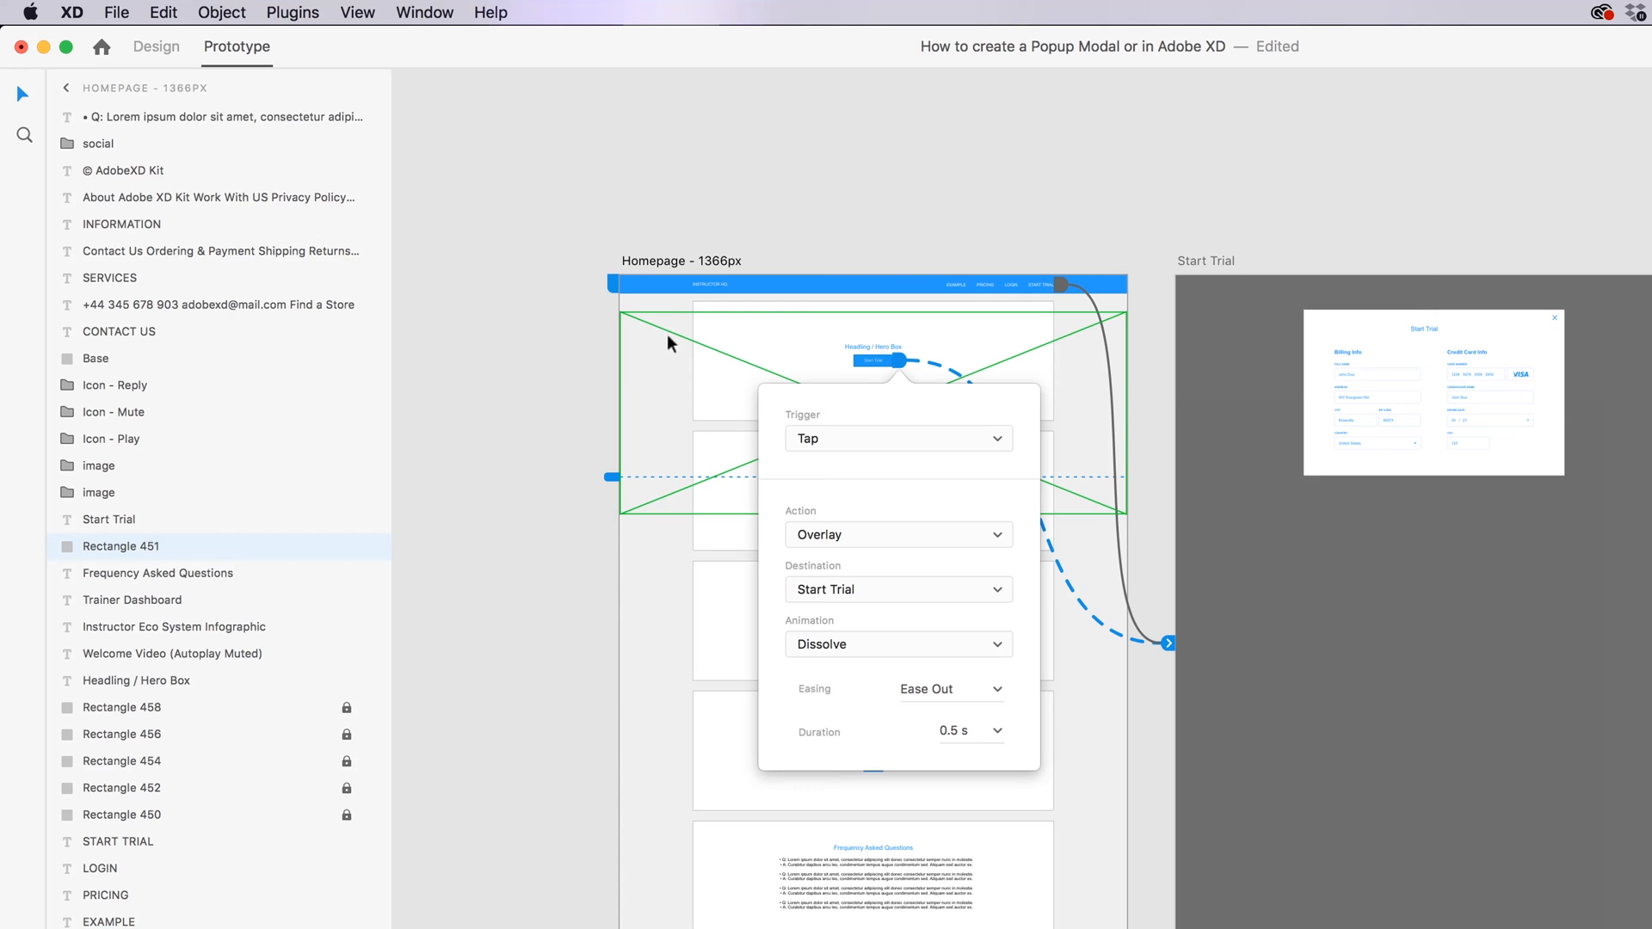
mouse_move(797, 387)
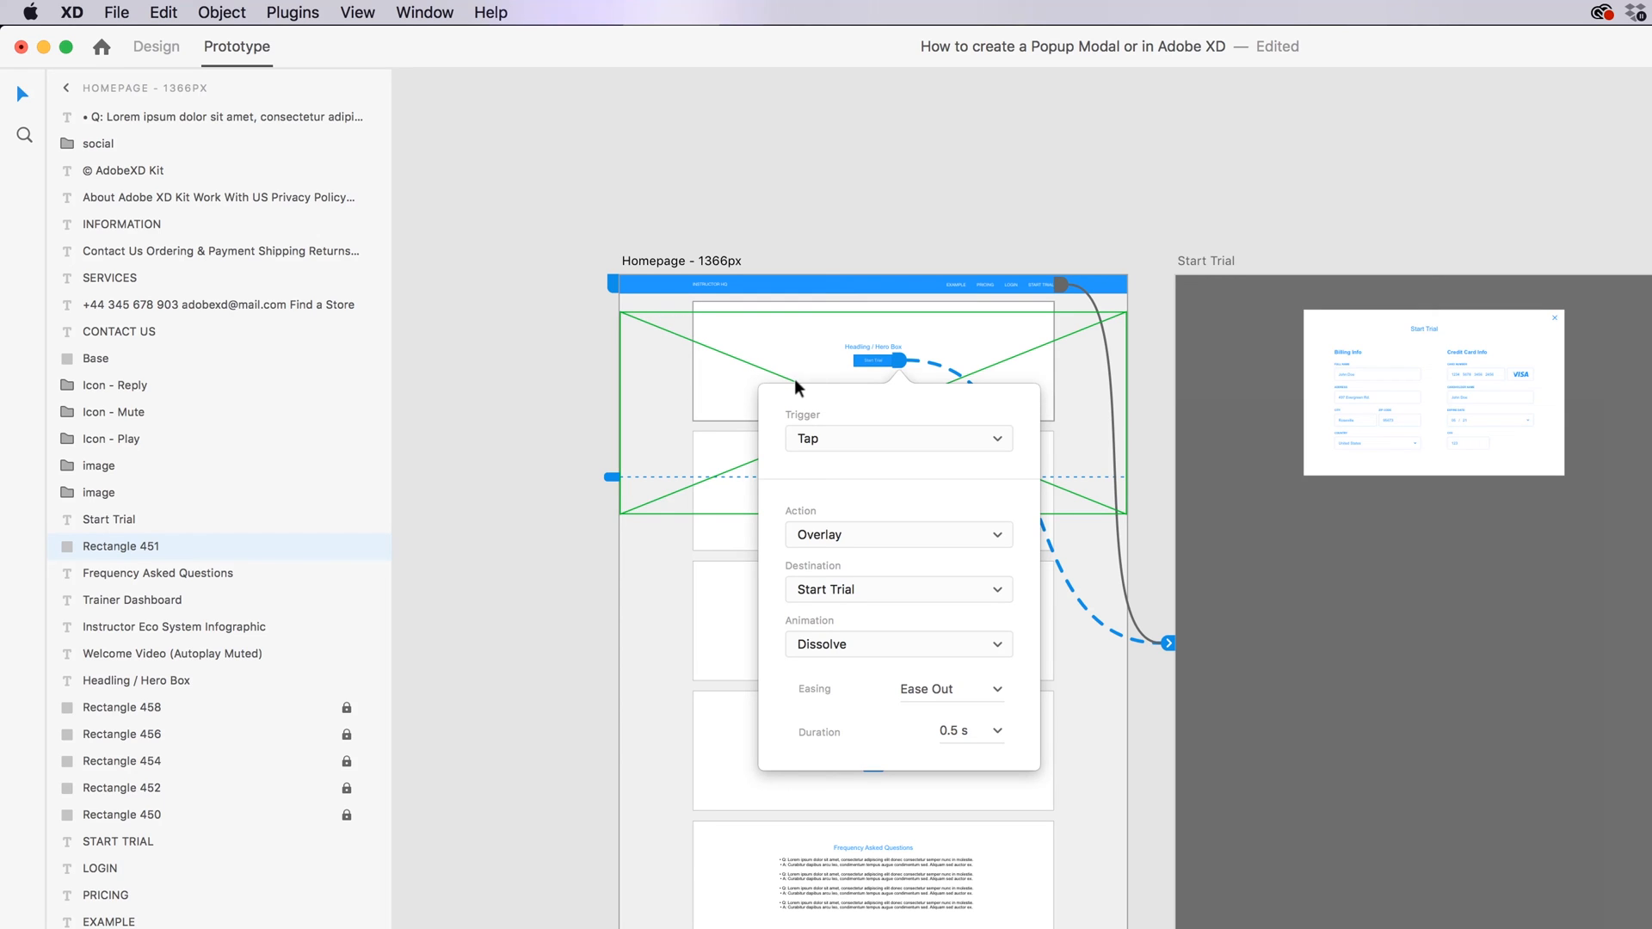
mouse_move(900, 368)
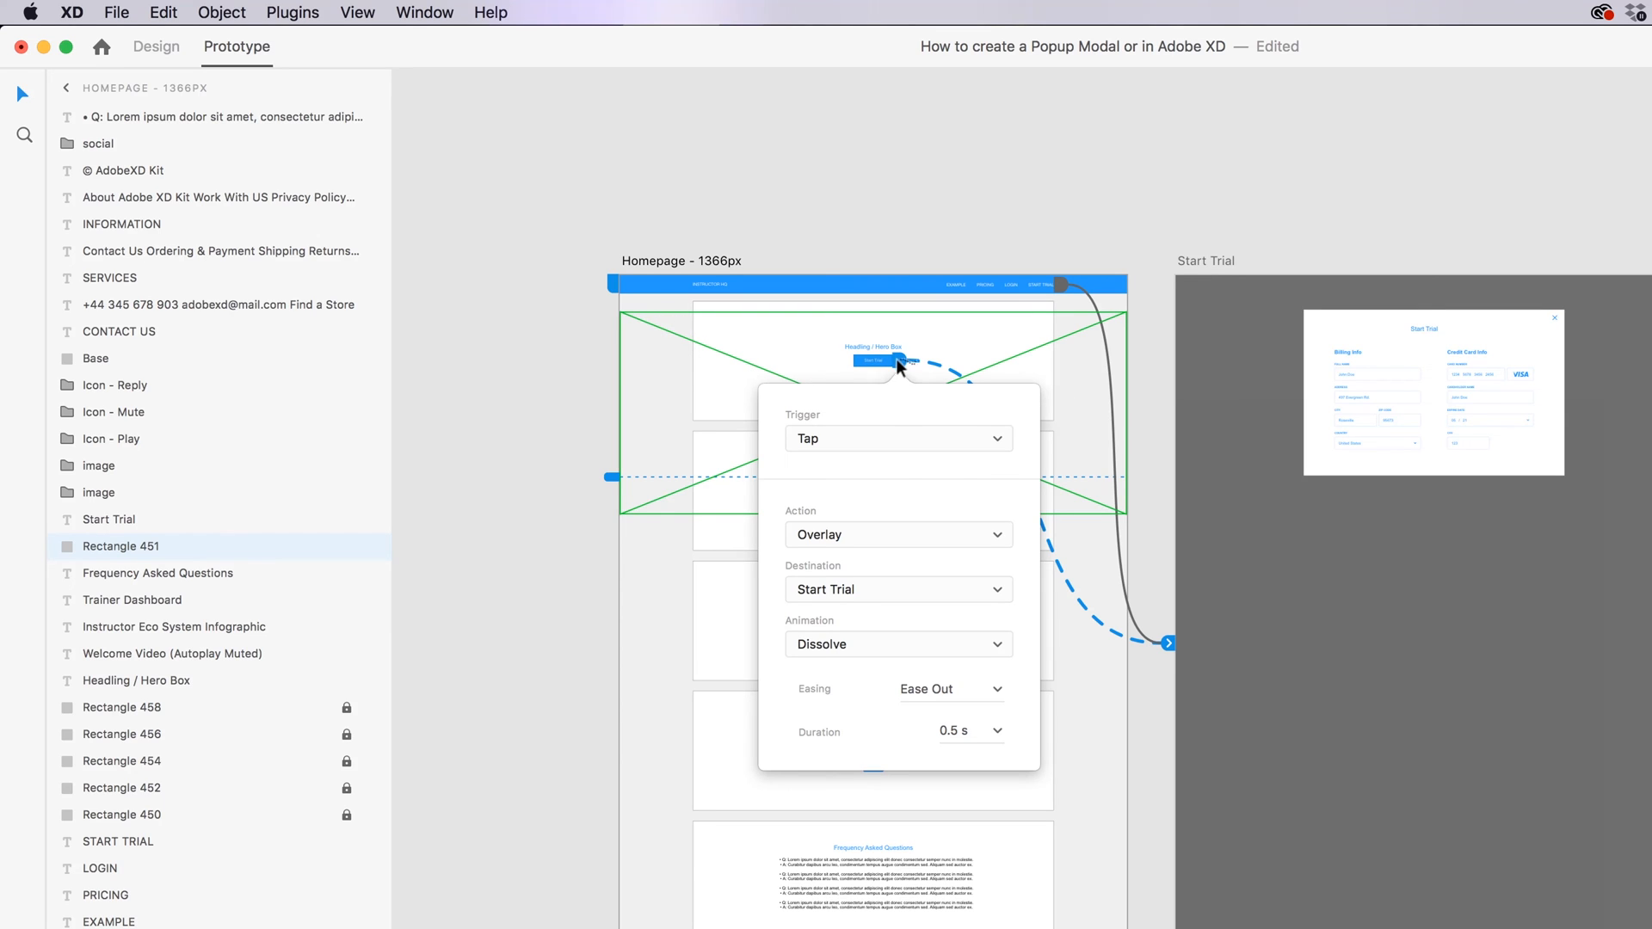
left_click(748, 372)
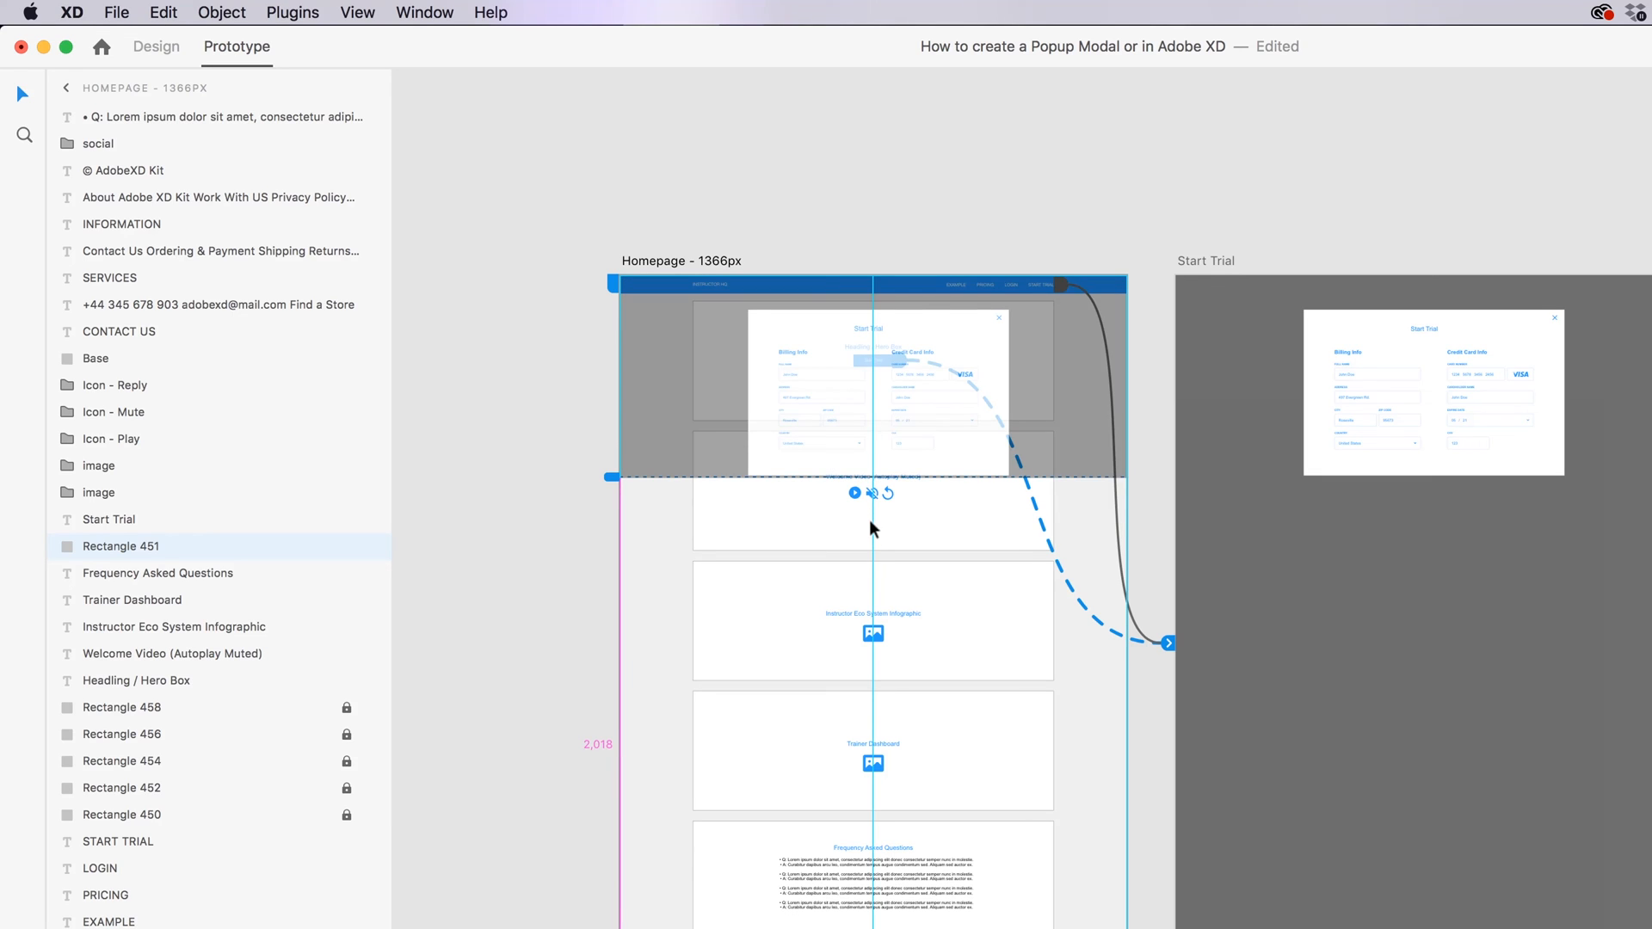
left_click(873, 377)
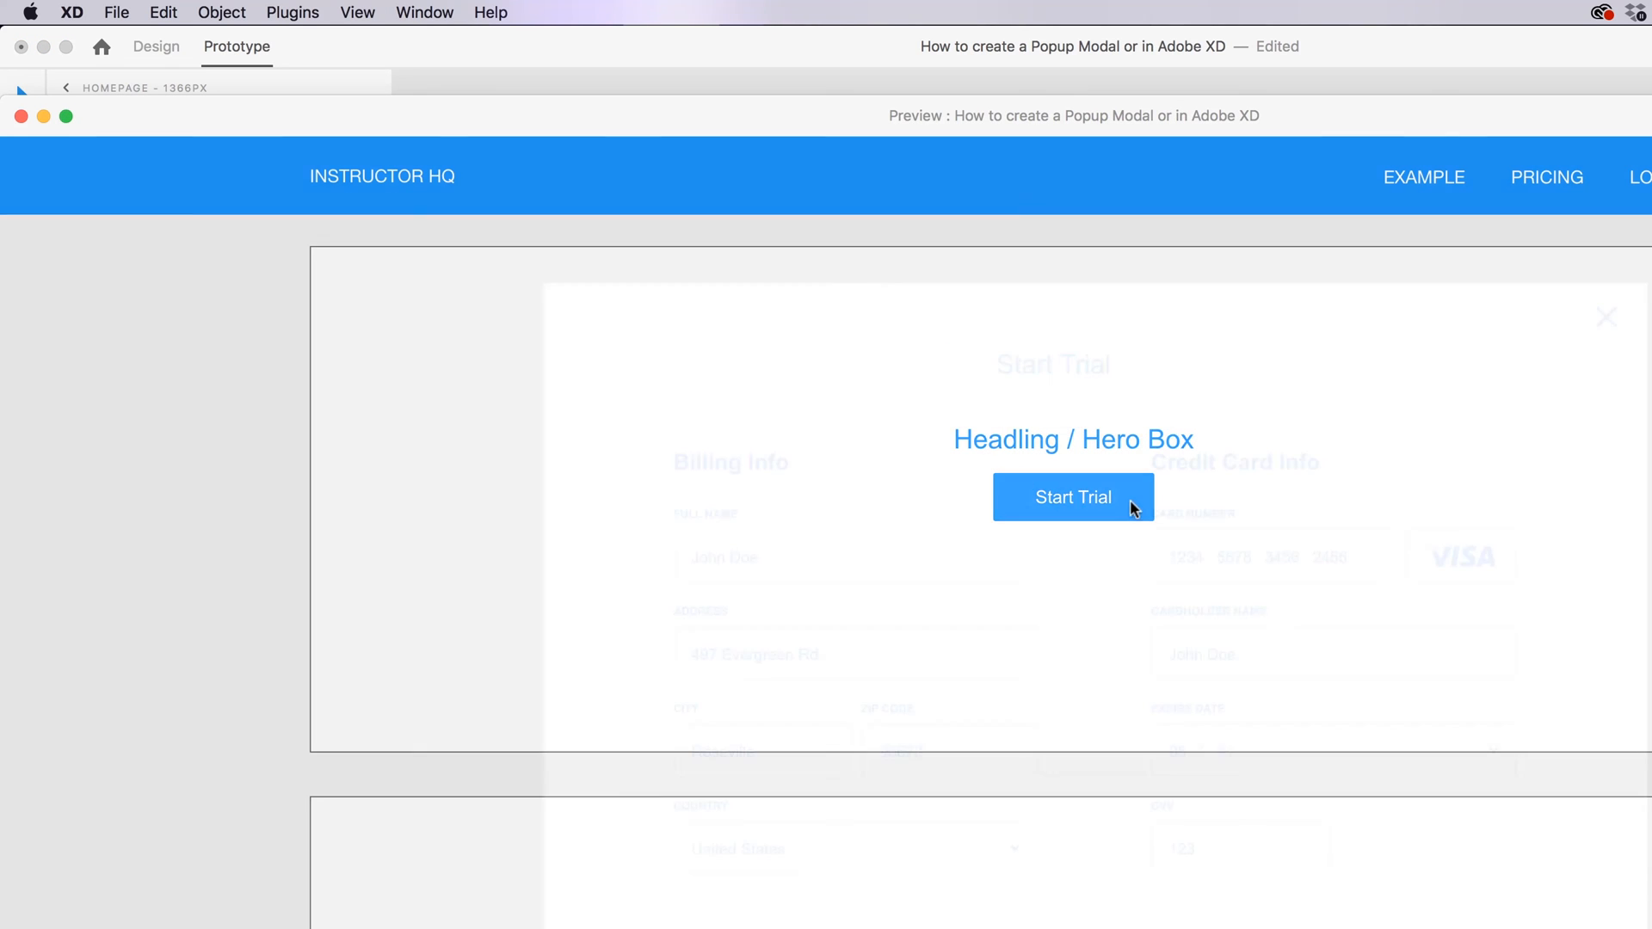
- In Preview, show the Start Trial overlay over the dimmed Homepage, then close it with the X
left_click(1072, 496)
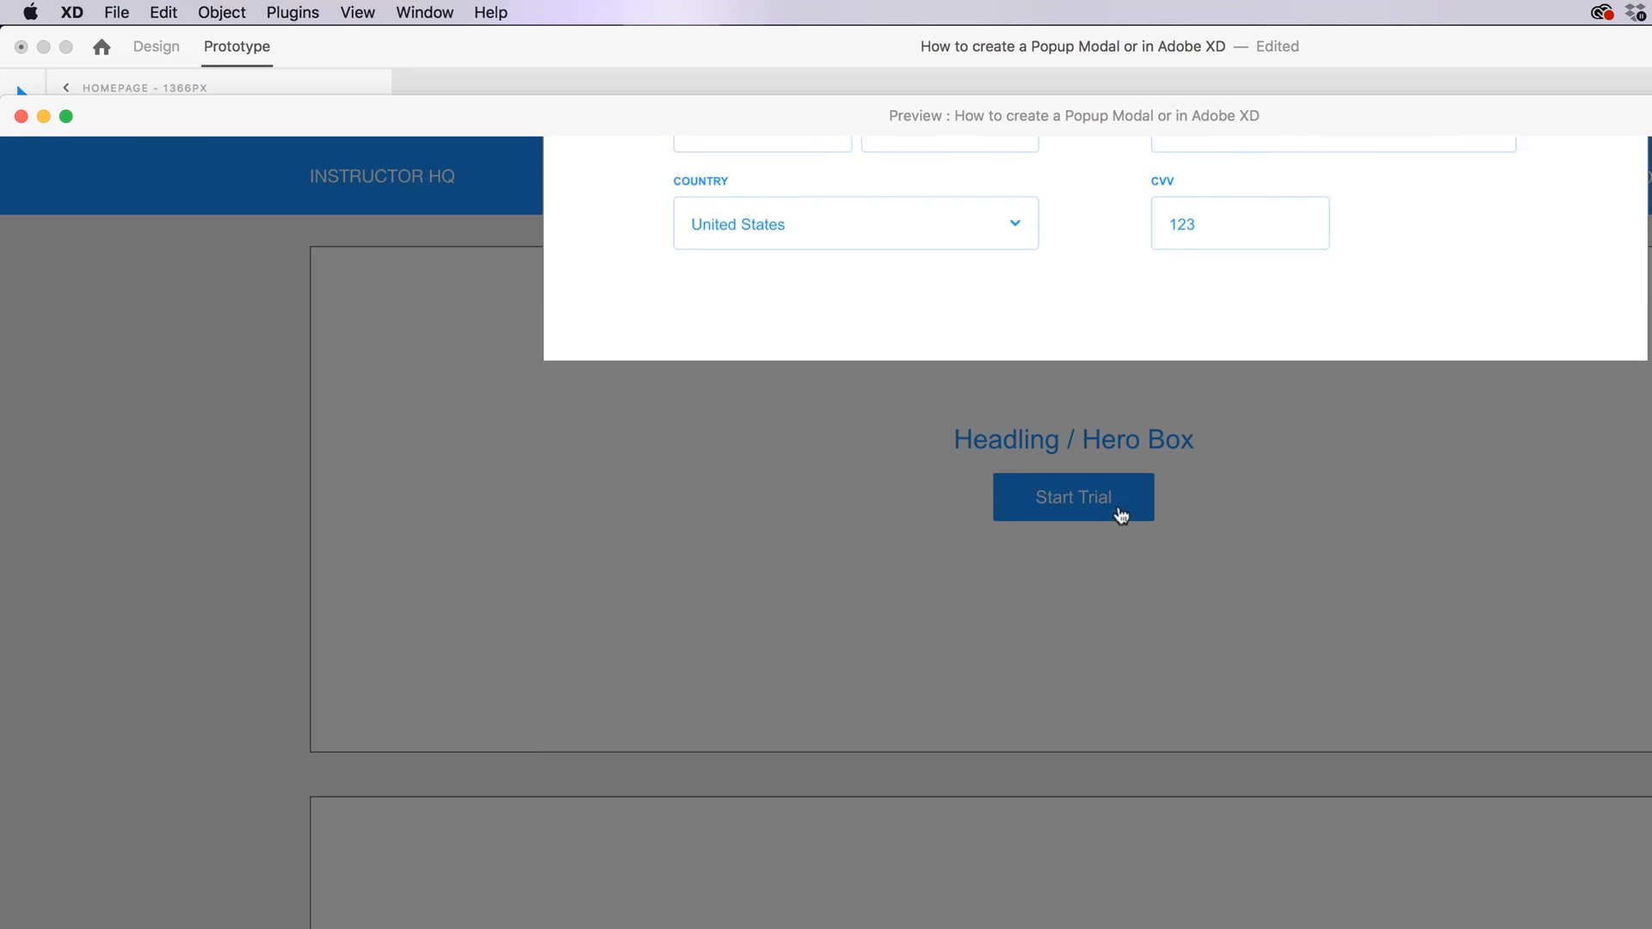
left_click(1073, 496)
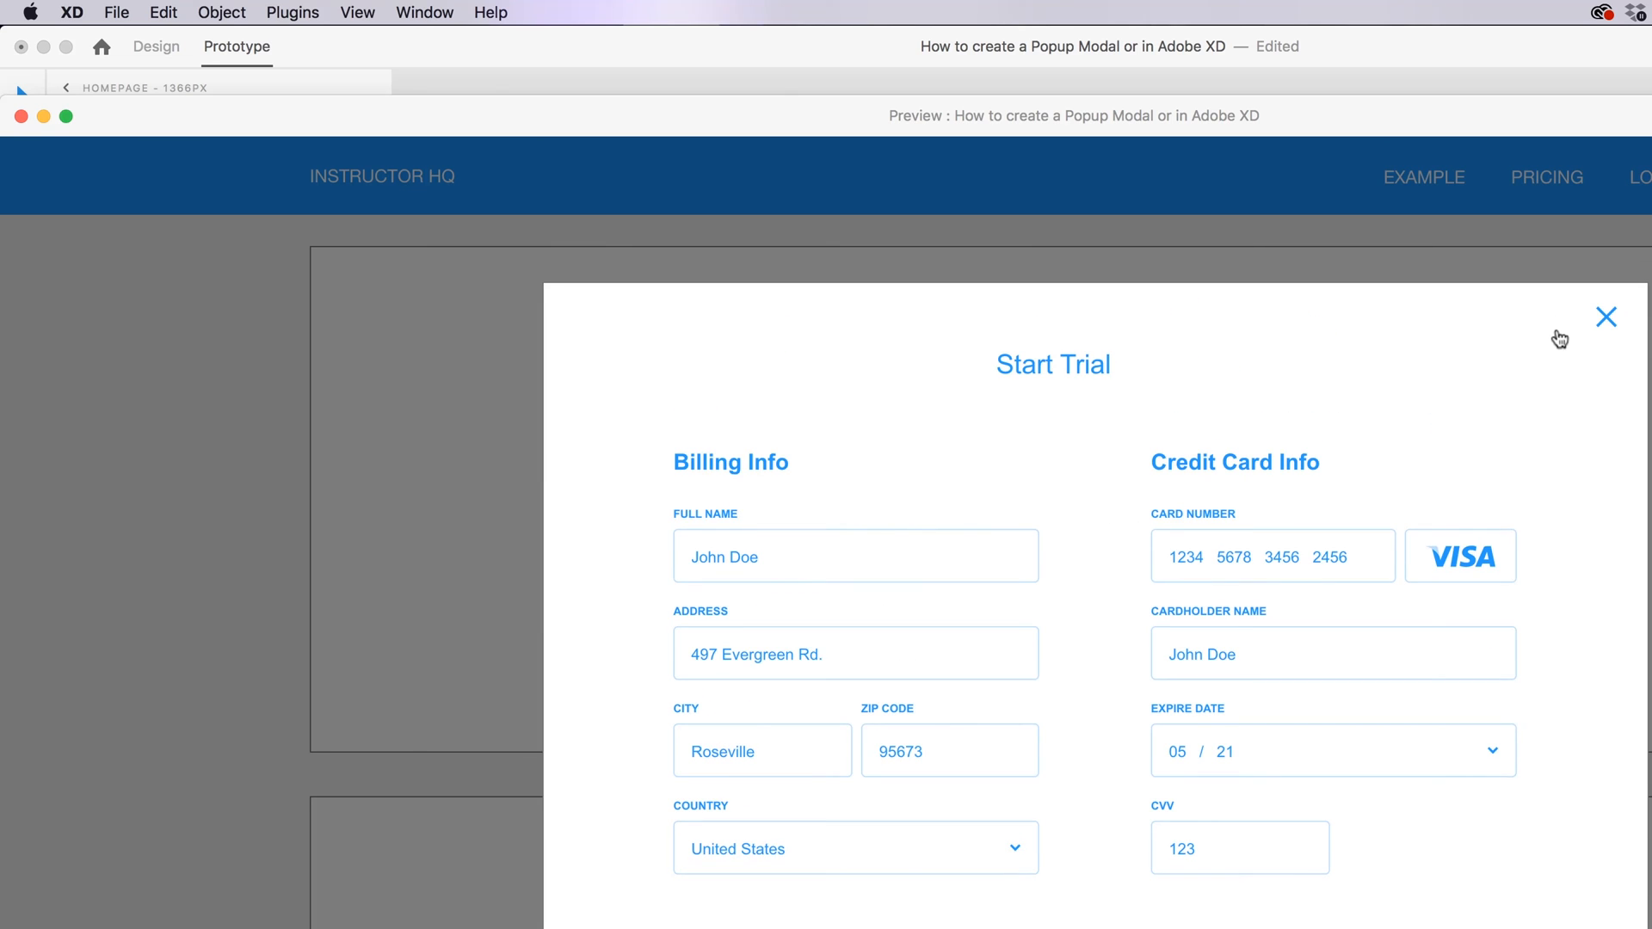
mouse_move(1549, 329)
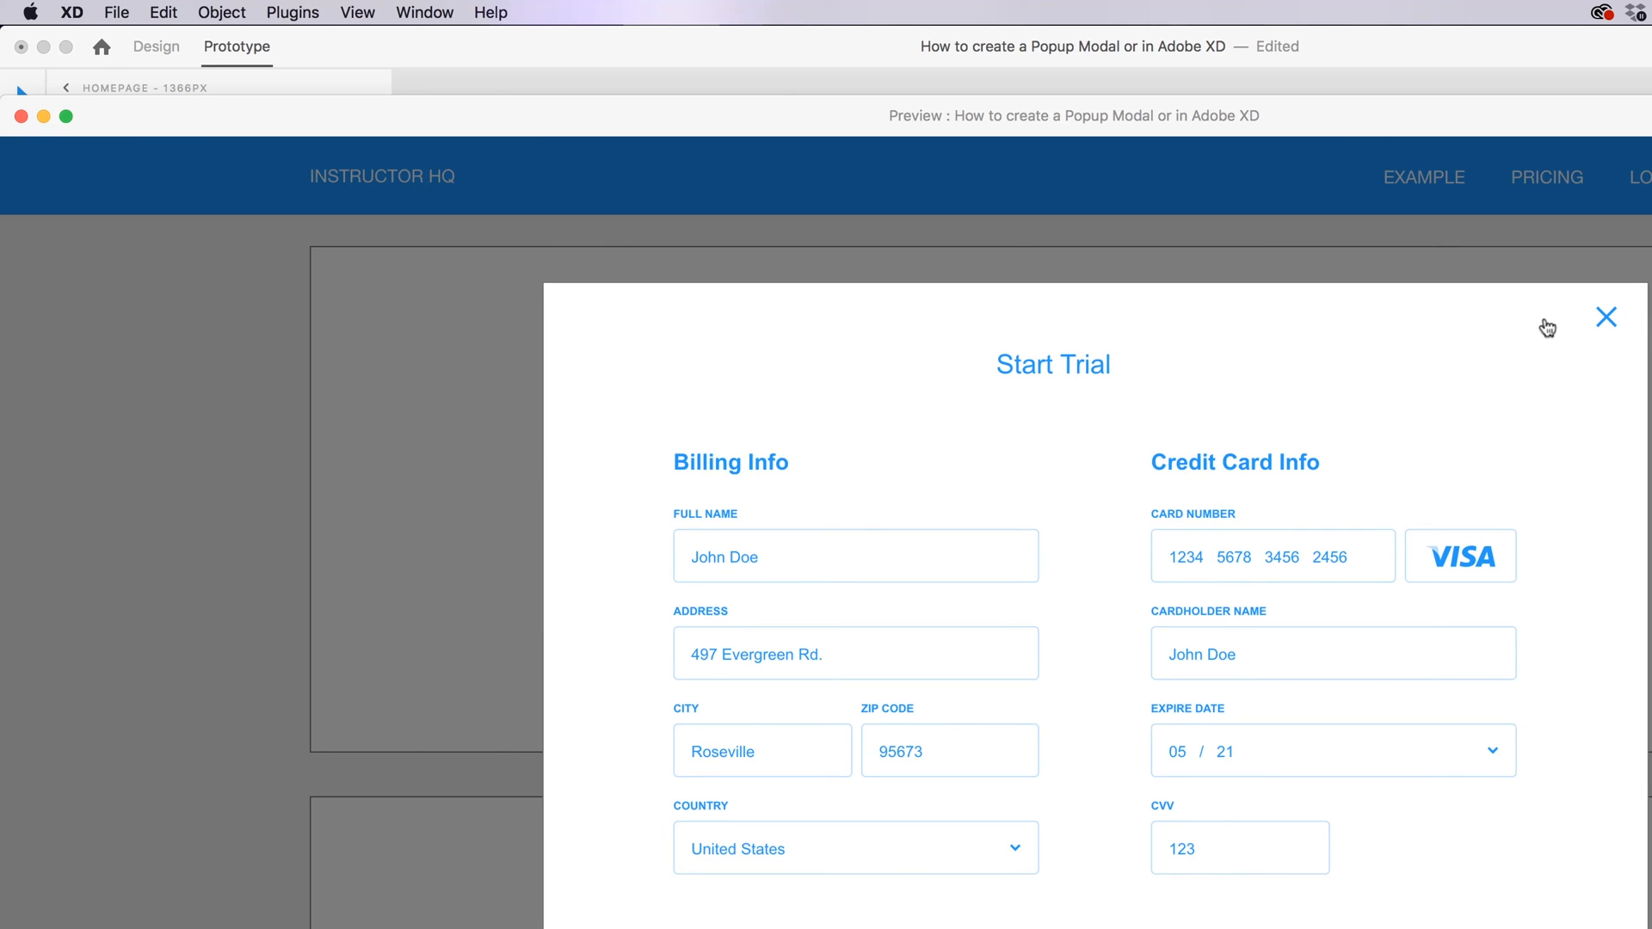
mouse_move(1606, 317)
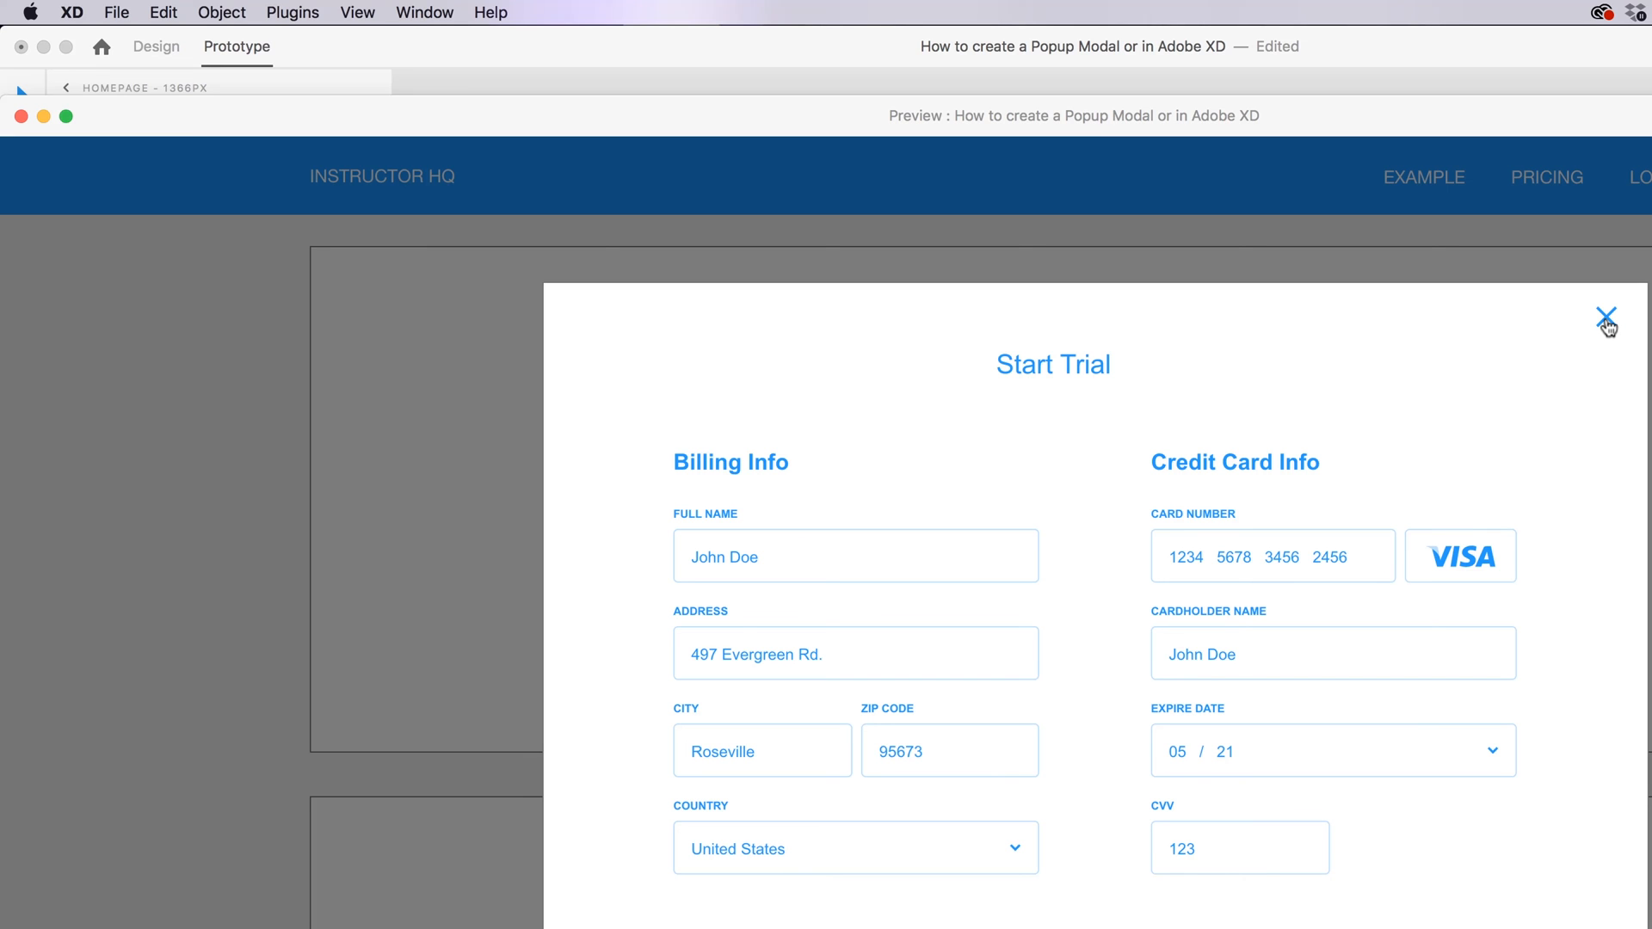
left_click(1606, 313)
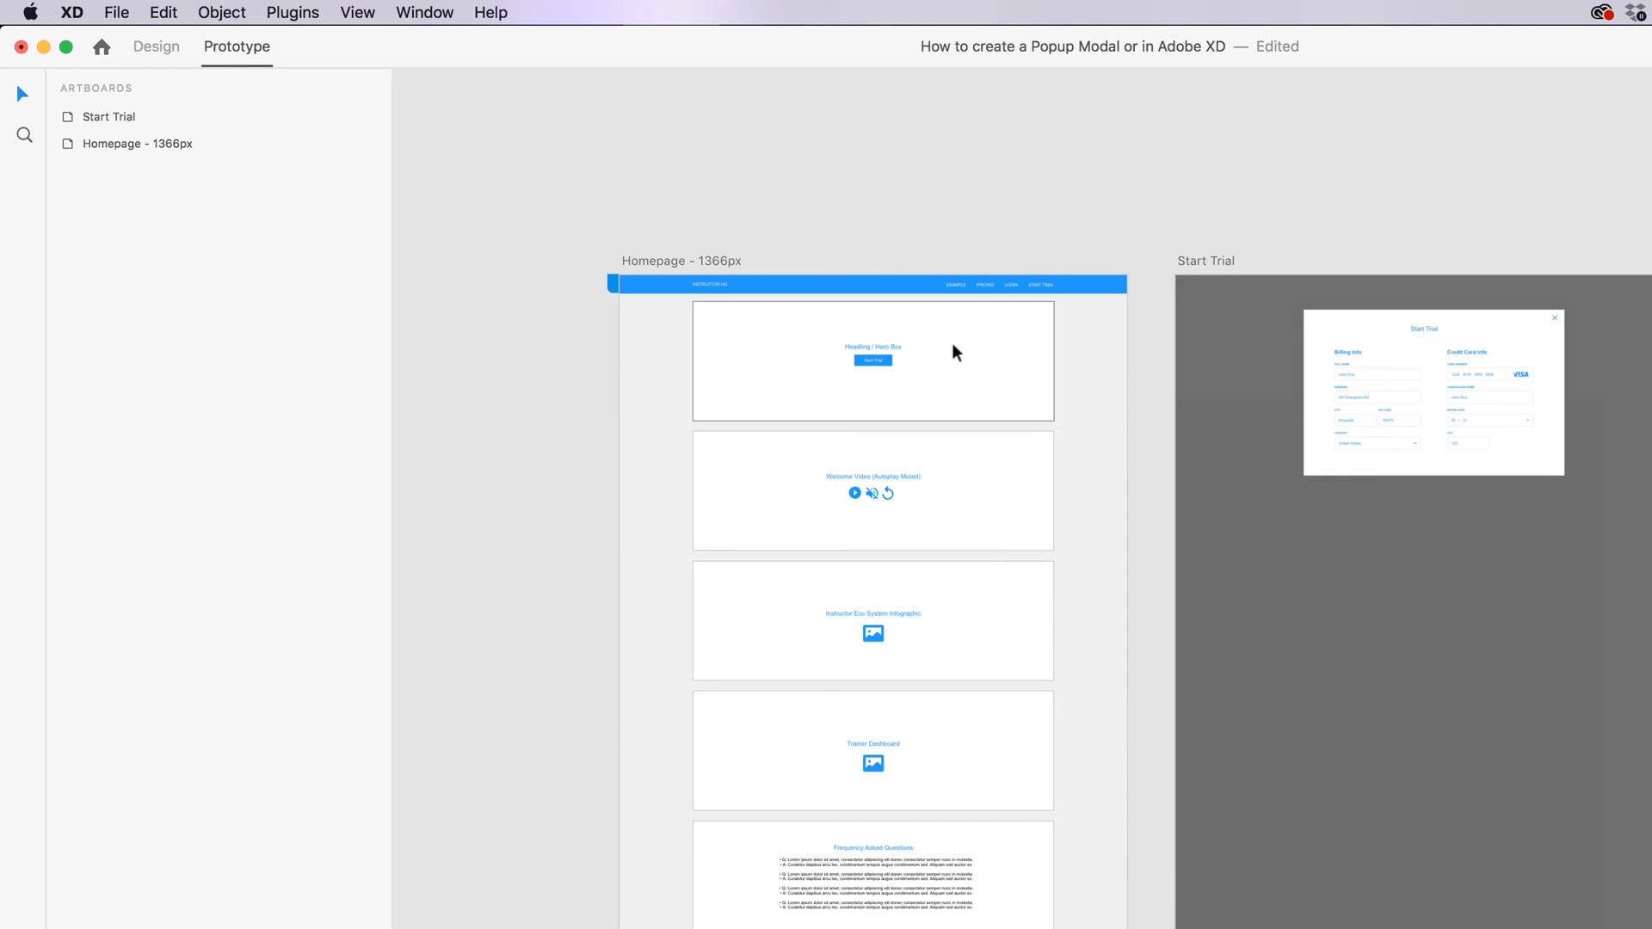
mouse_move(930, 408)
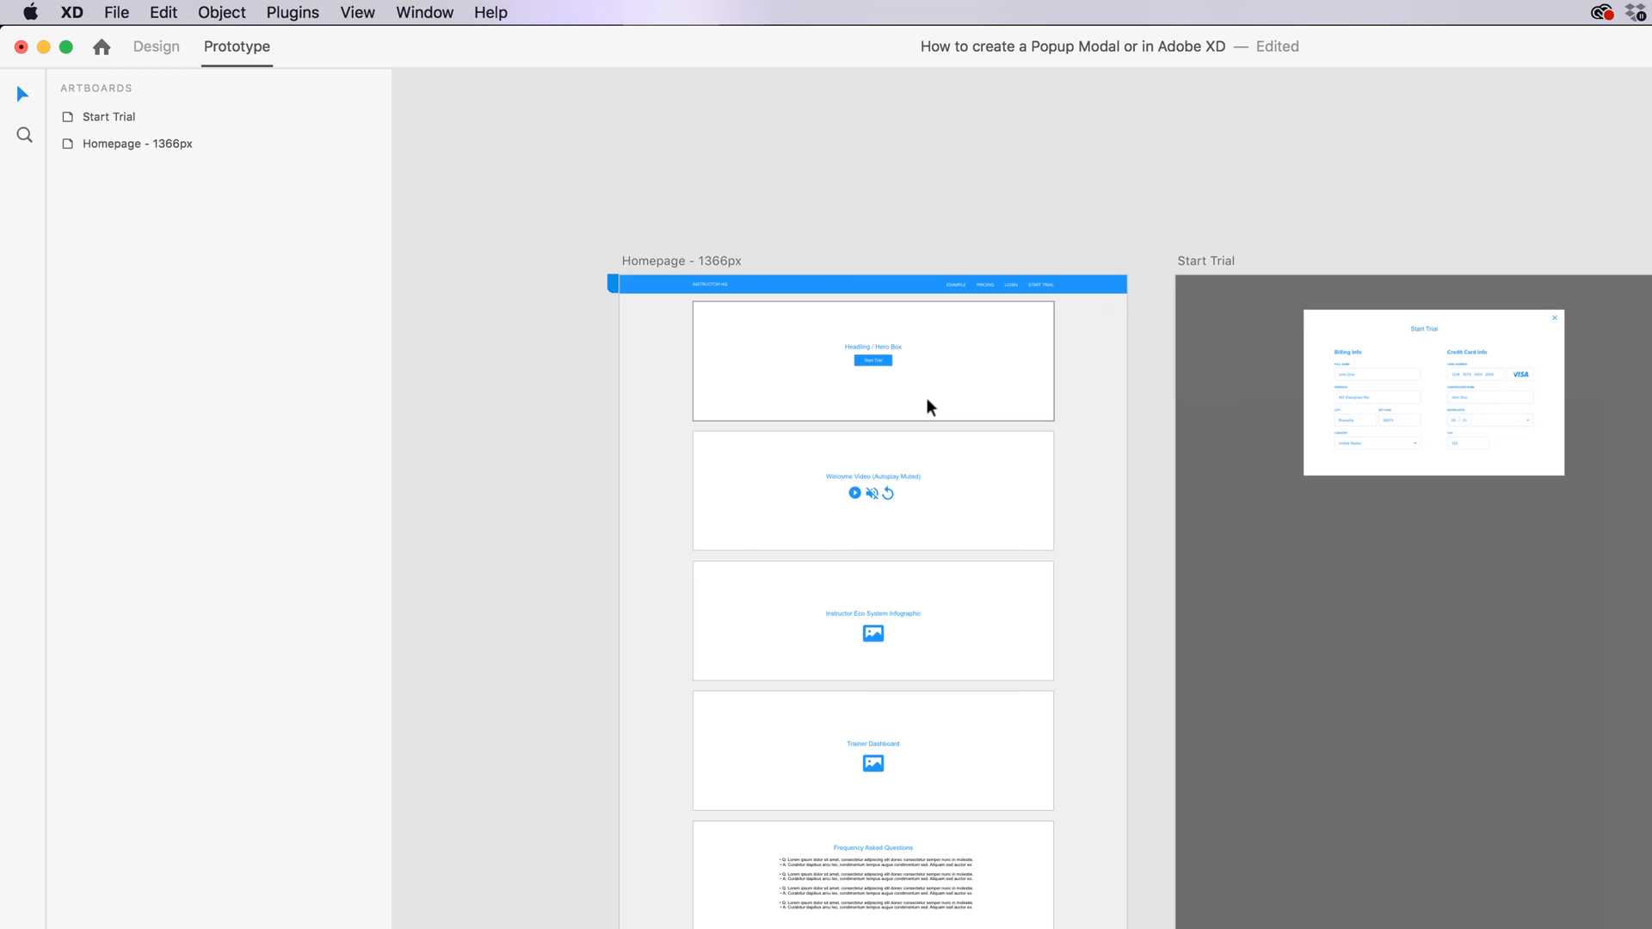
mouse_move(991, 403)
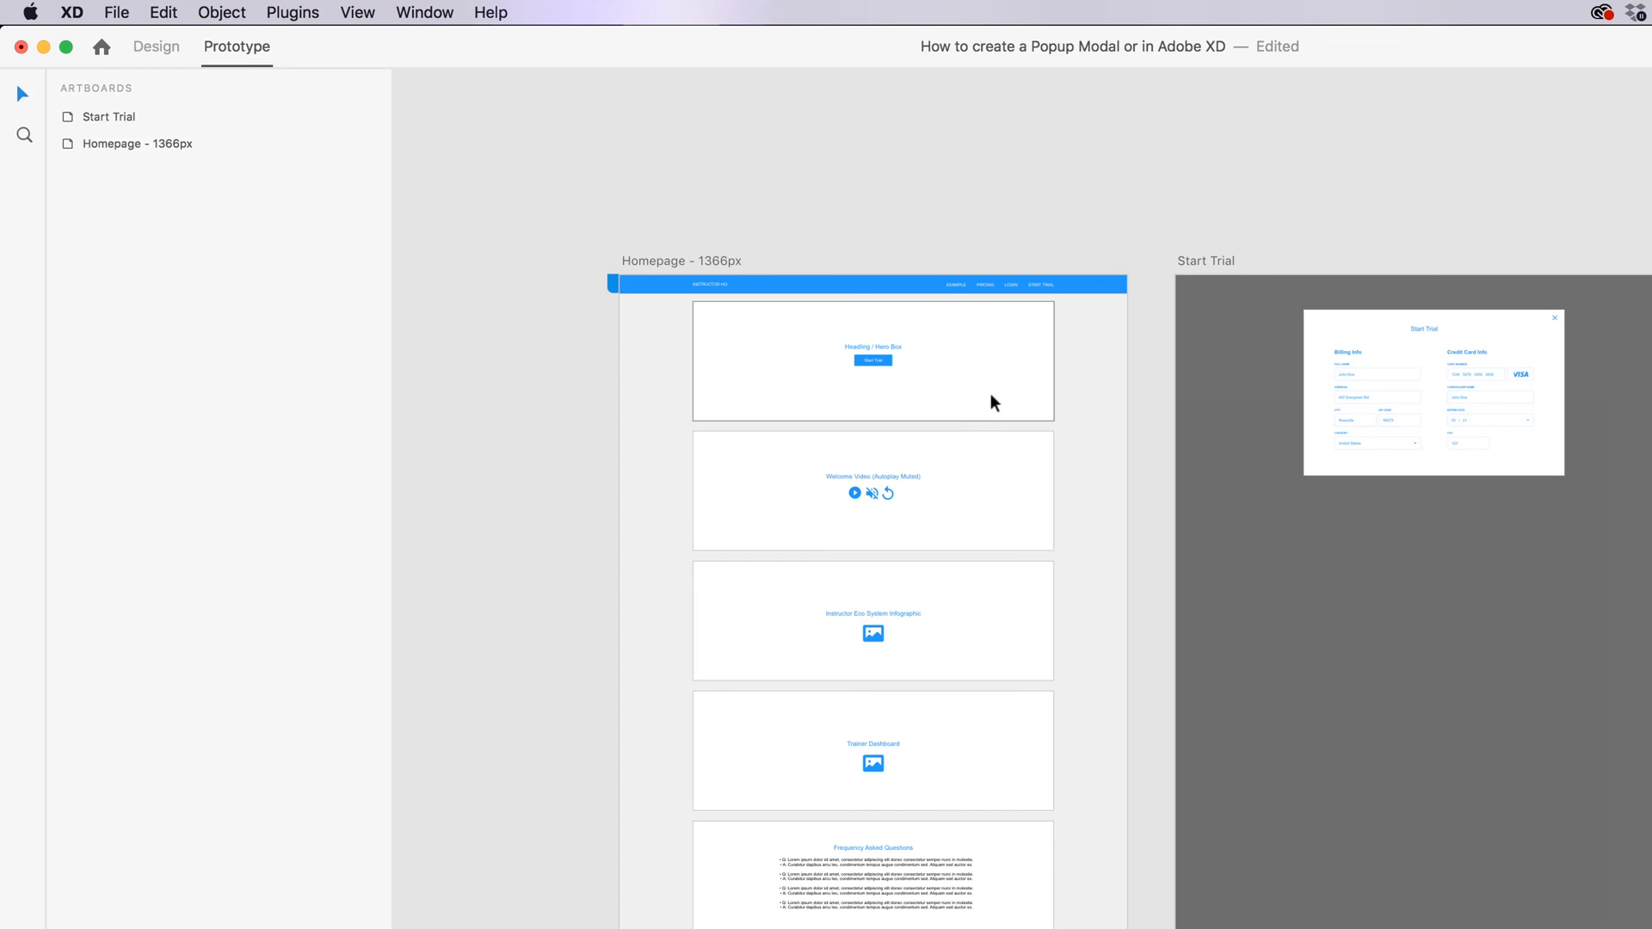
mouse_move(971, 444)
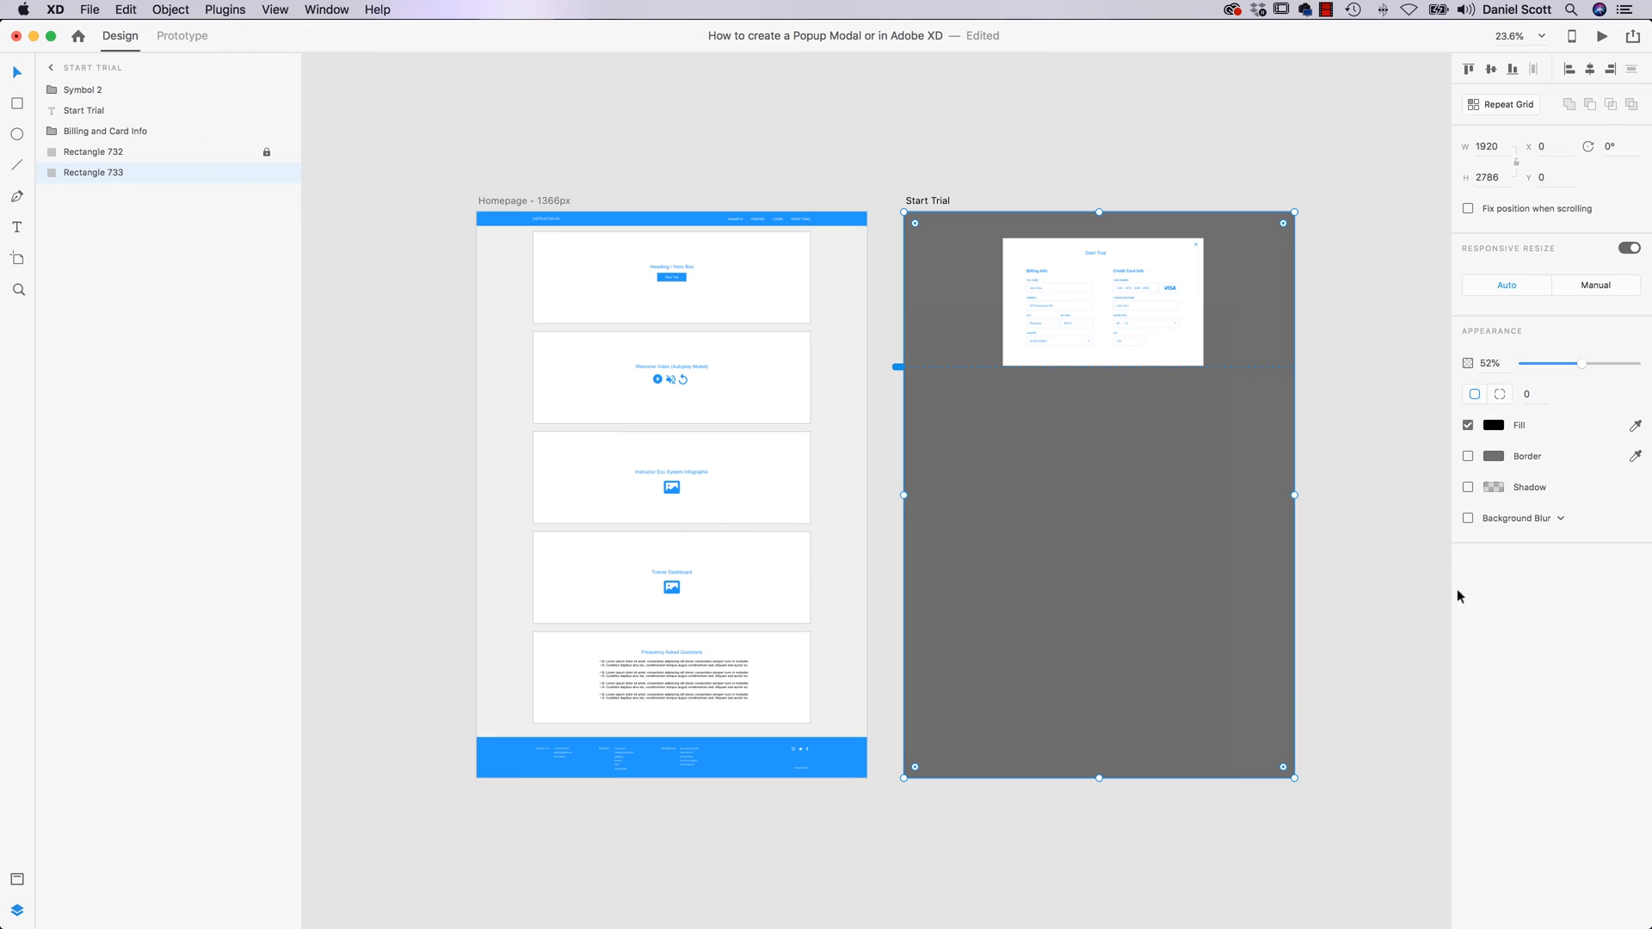
mouse_move(1227, 431)
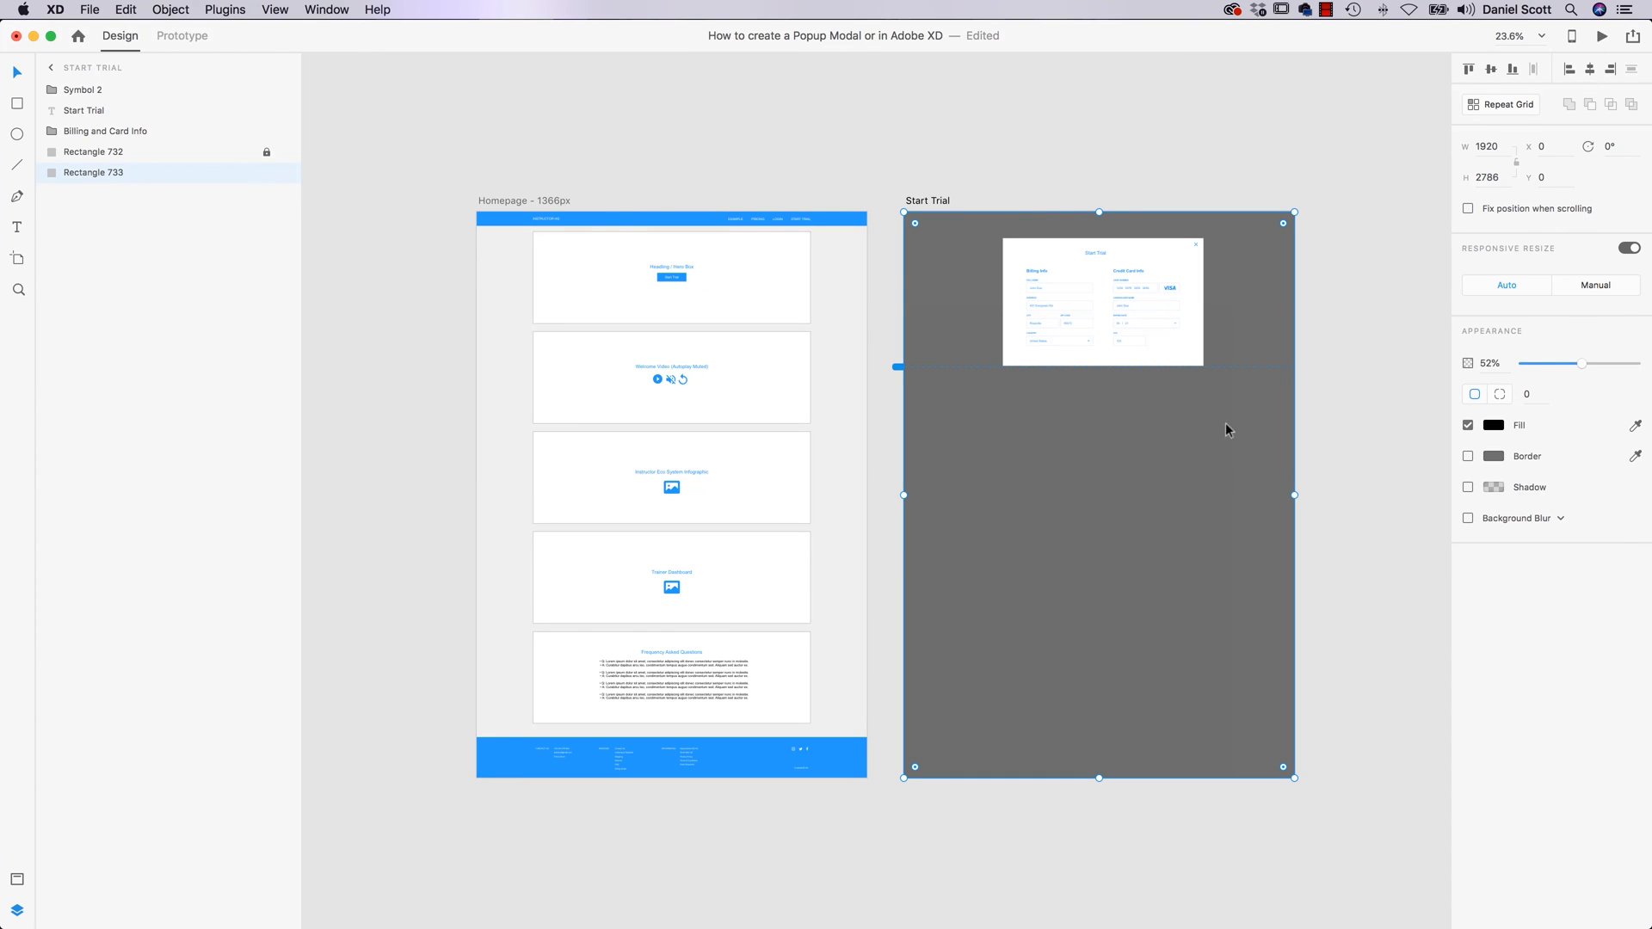
mouse_move(1009, 402)
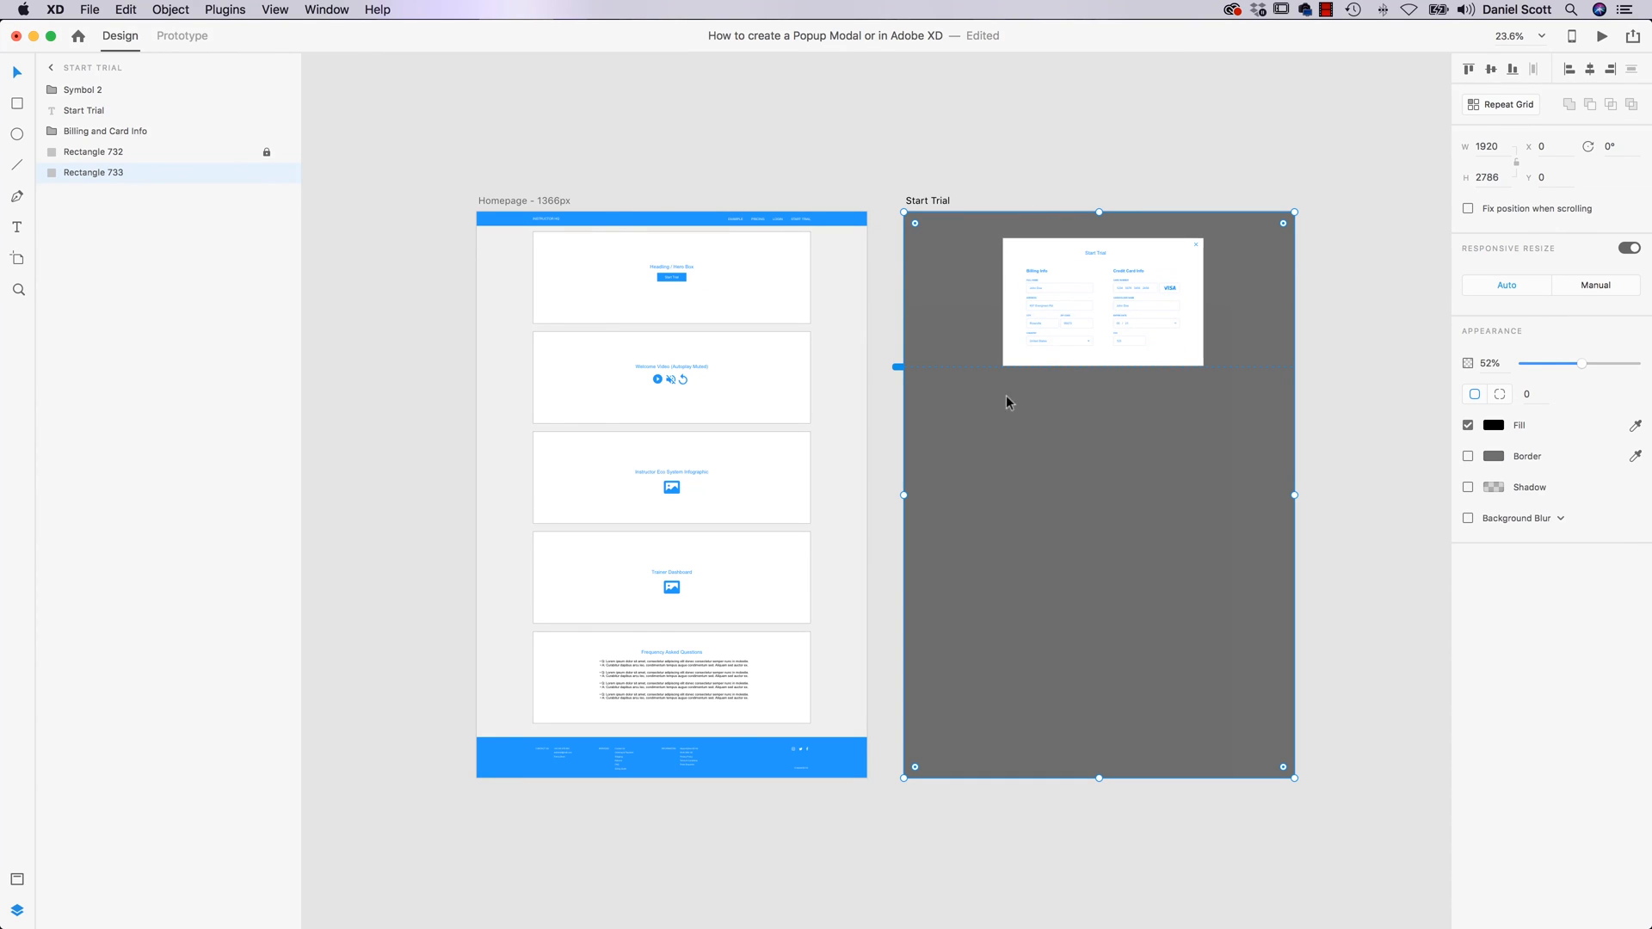